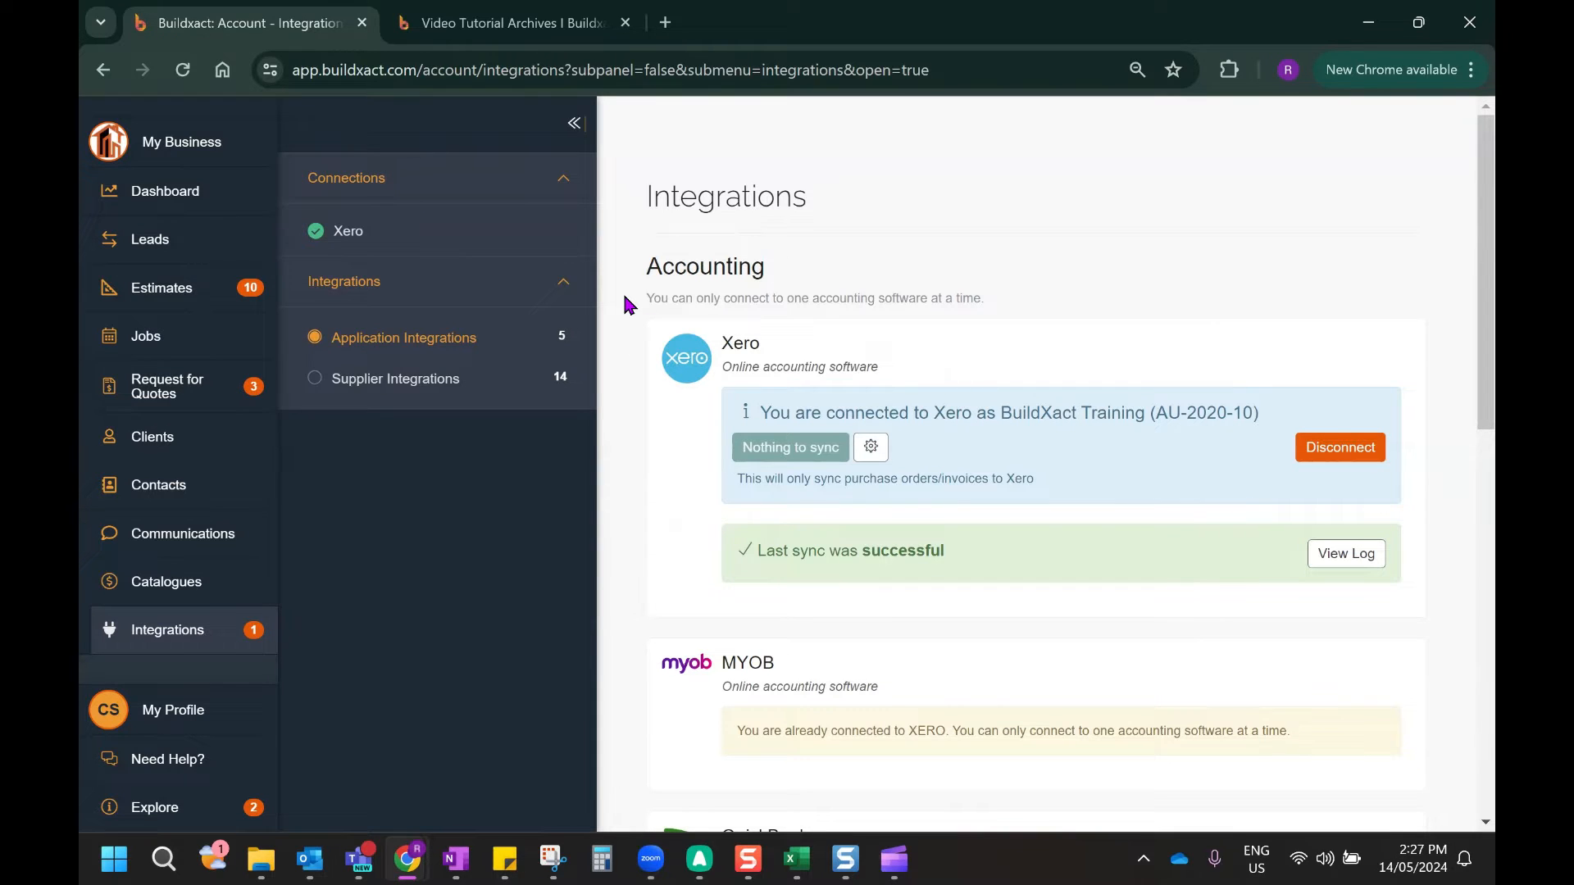
mouse_move(870, 446)
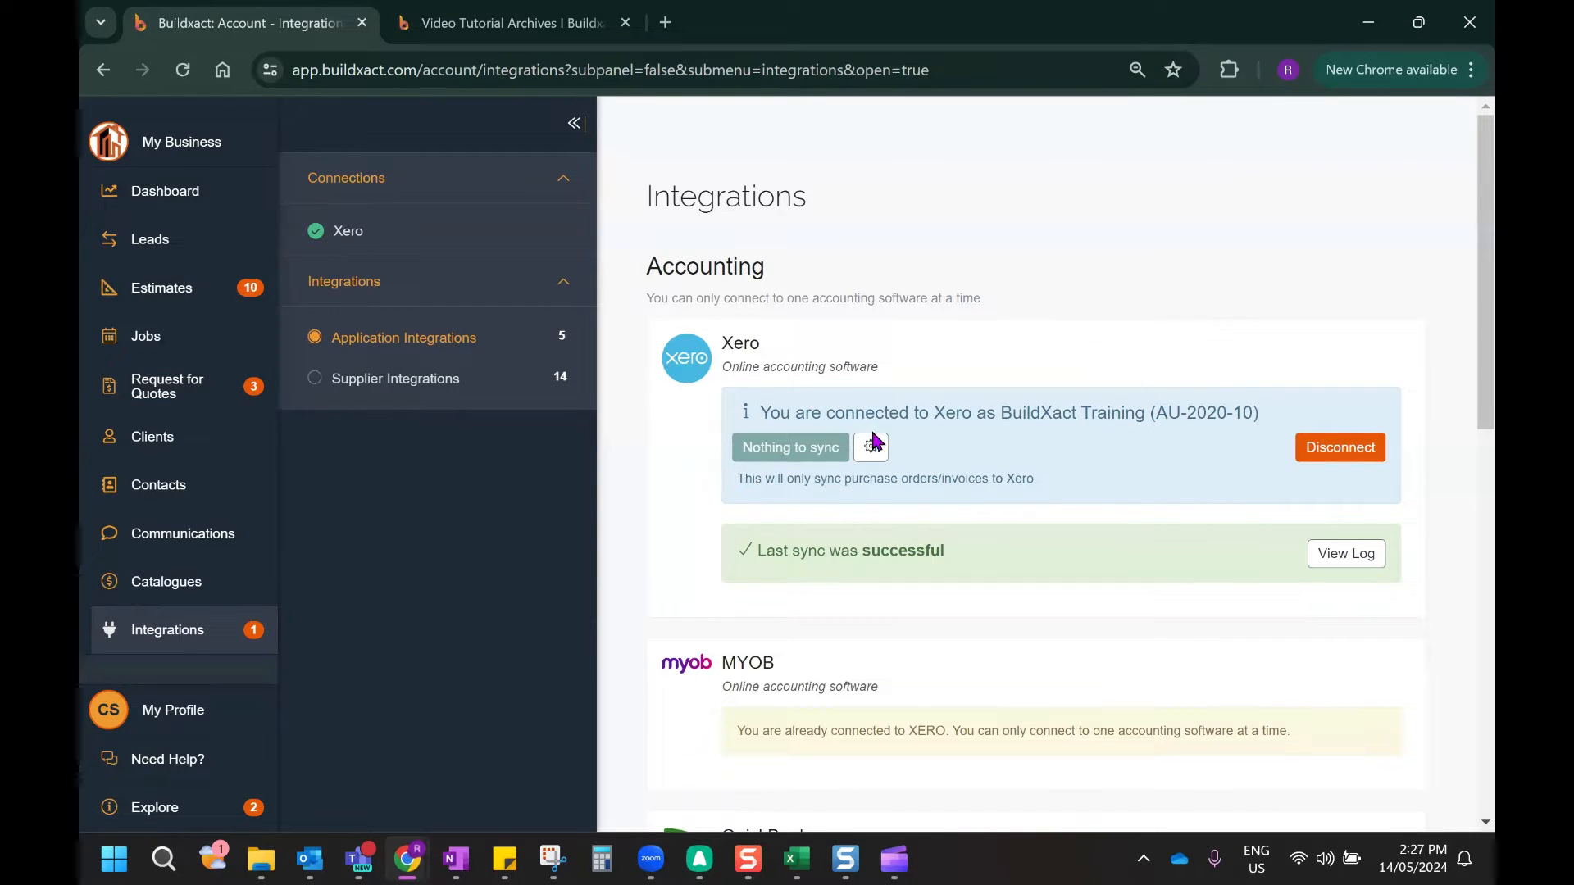
mouse_move(1024, 370)
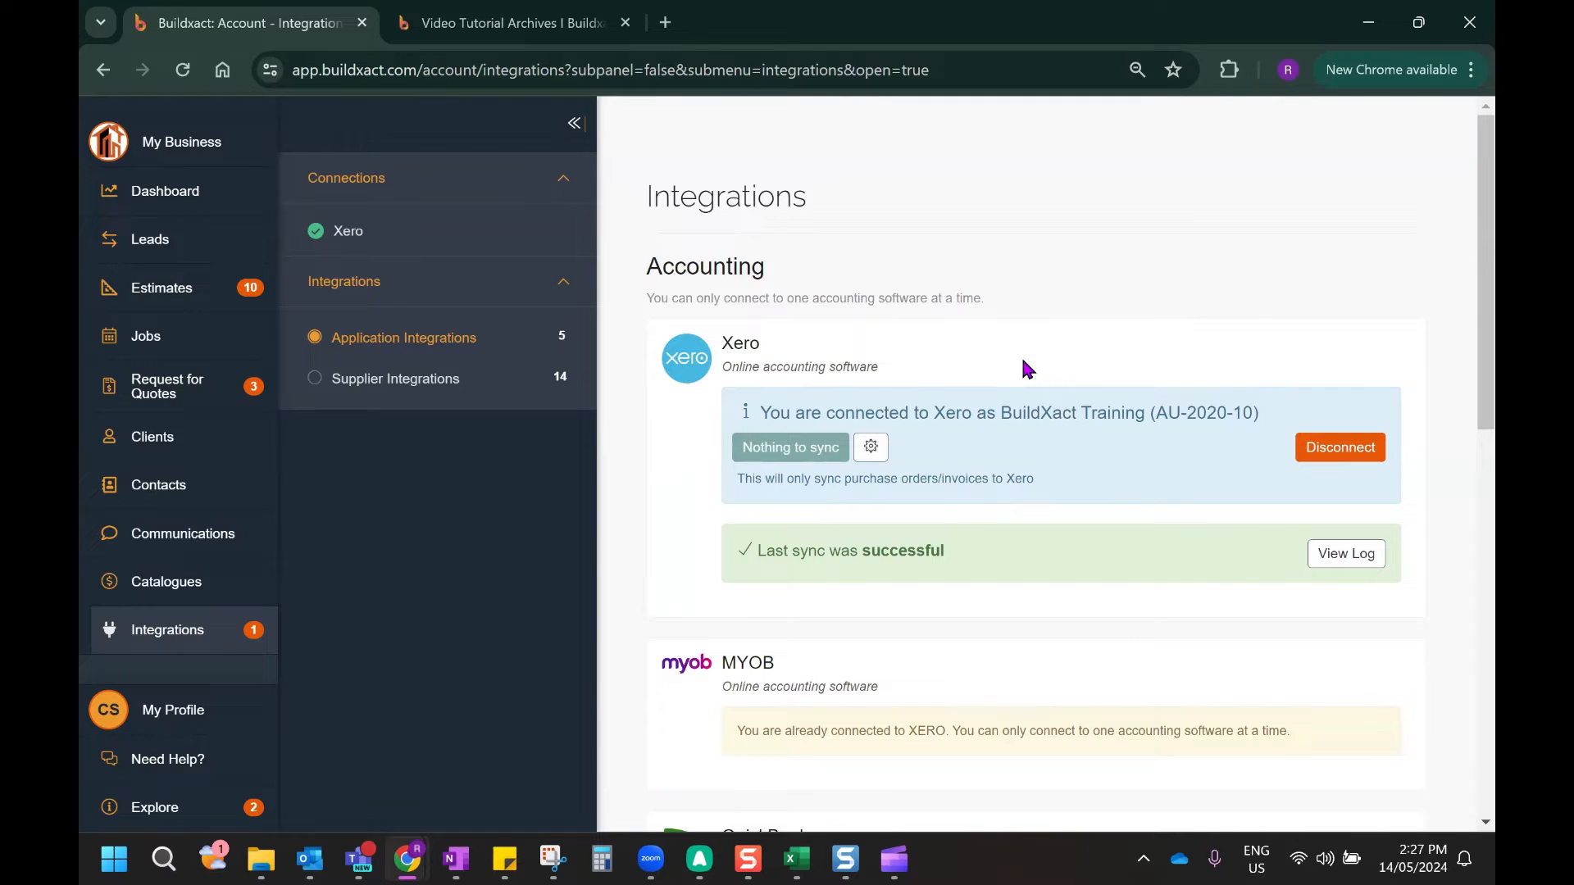
mouse_move(997, 361)
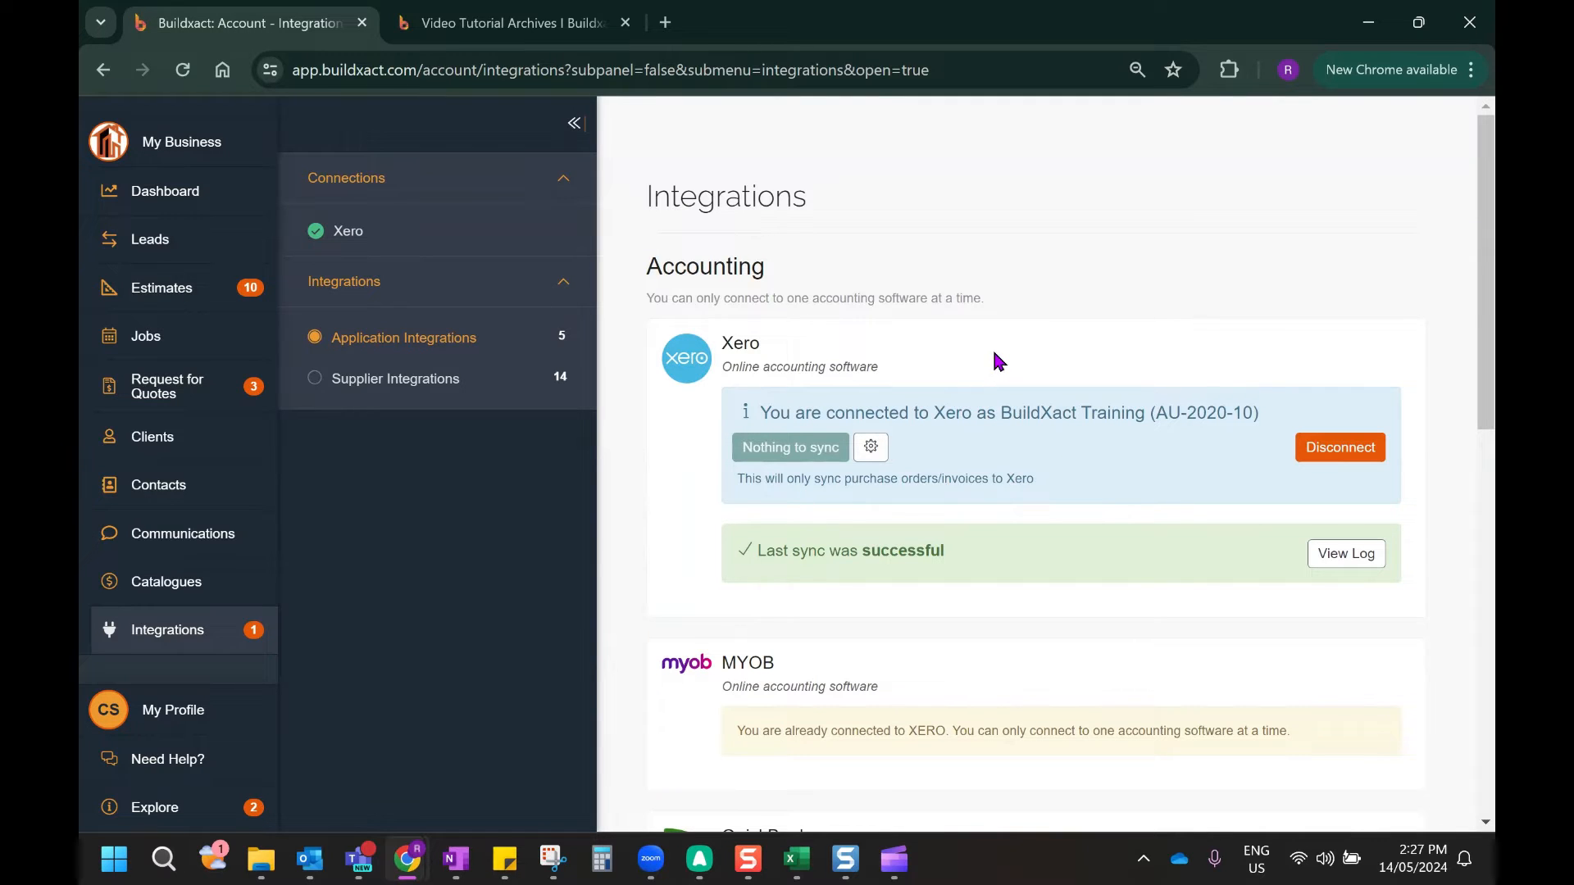
Go to the Video Tutorial Archives tab and reveal the Support menu's tutorial options
left_click(507, 23)
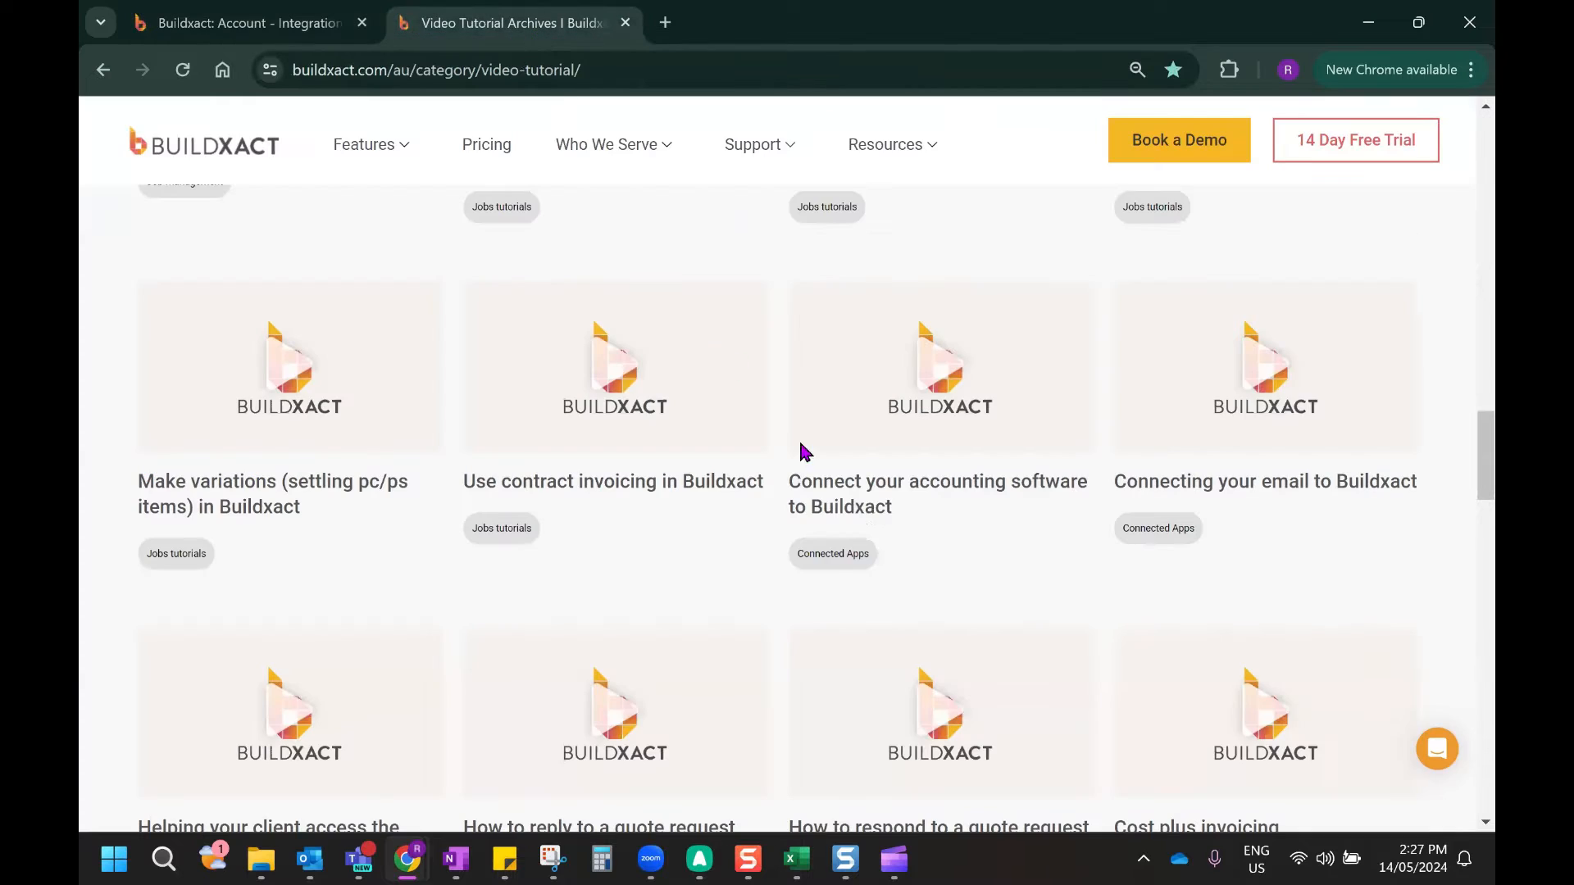
mouse_move(1011, 404)
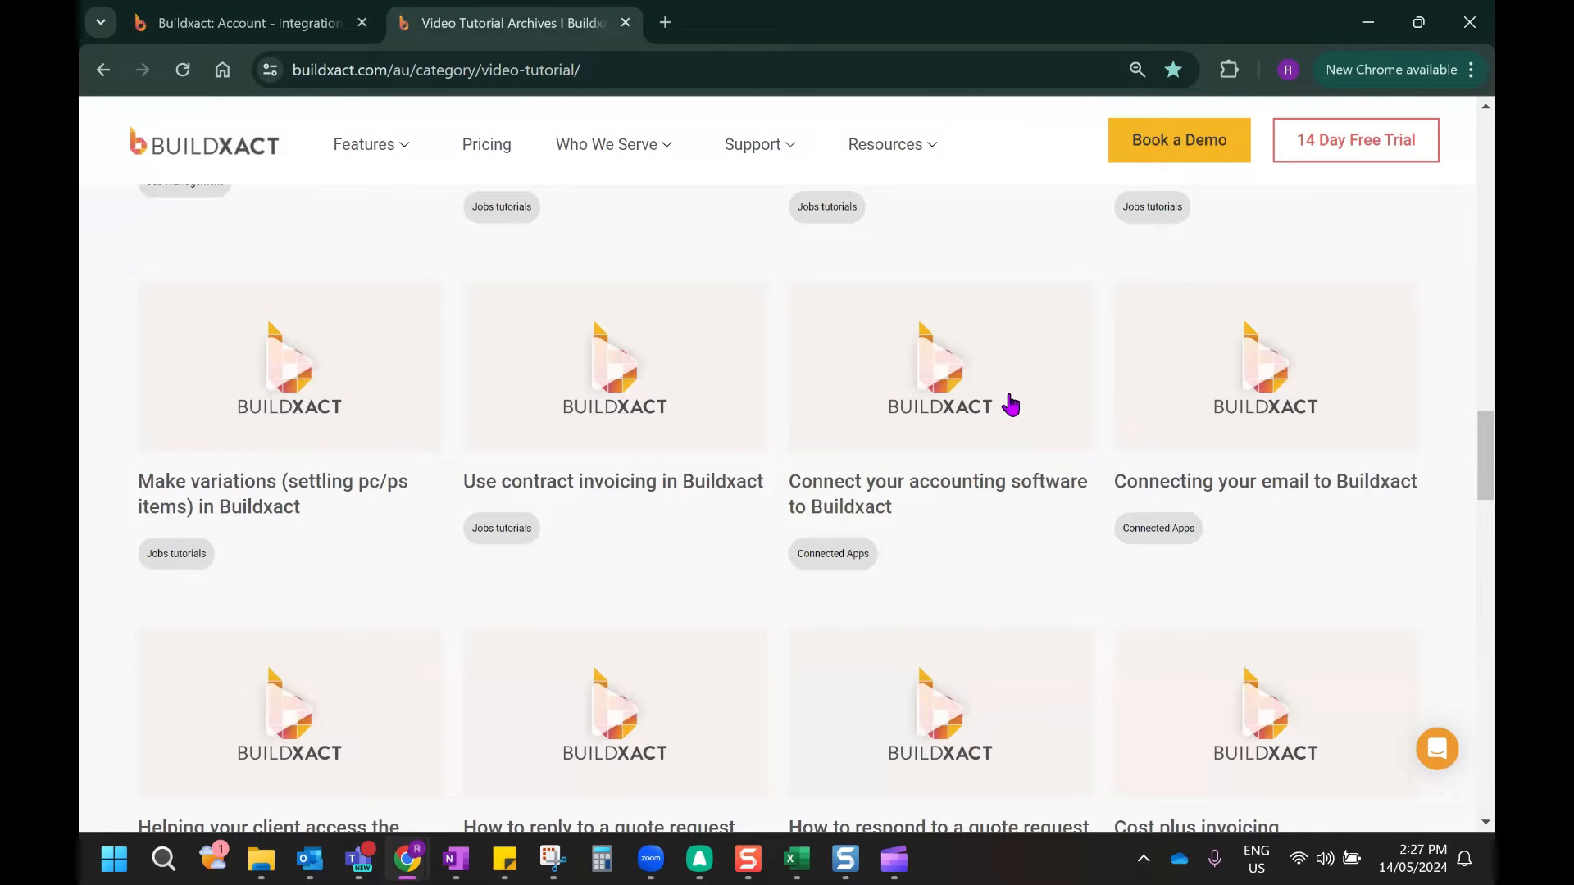
left_click(752, 144)
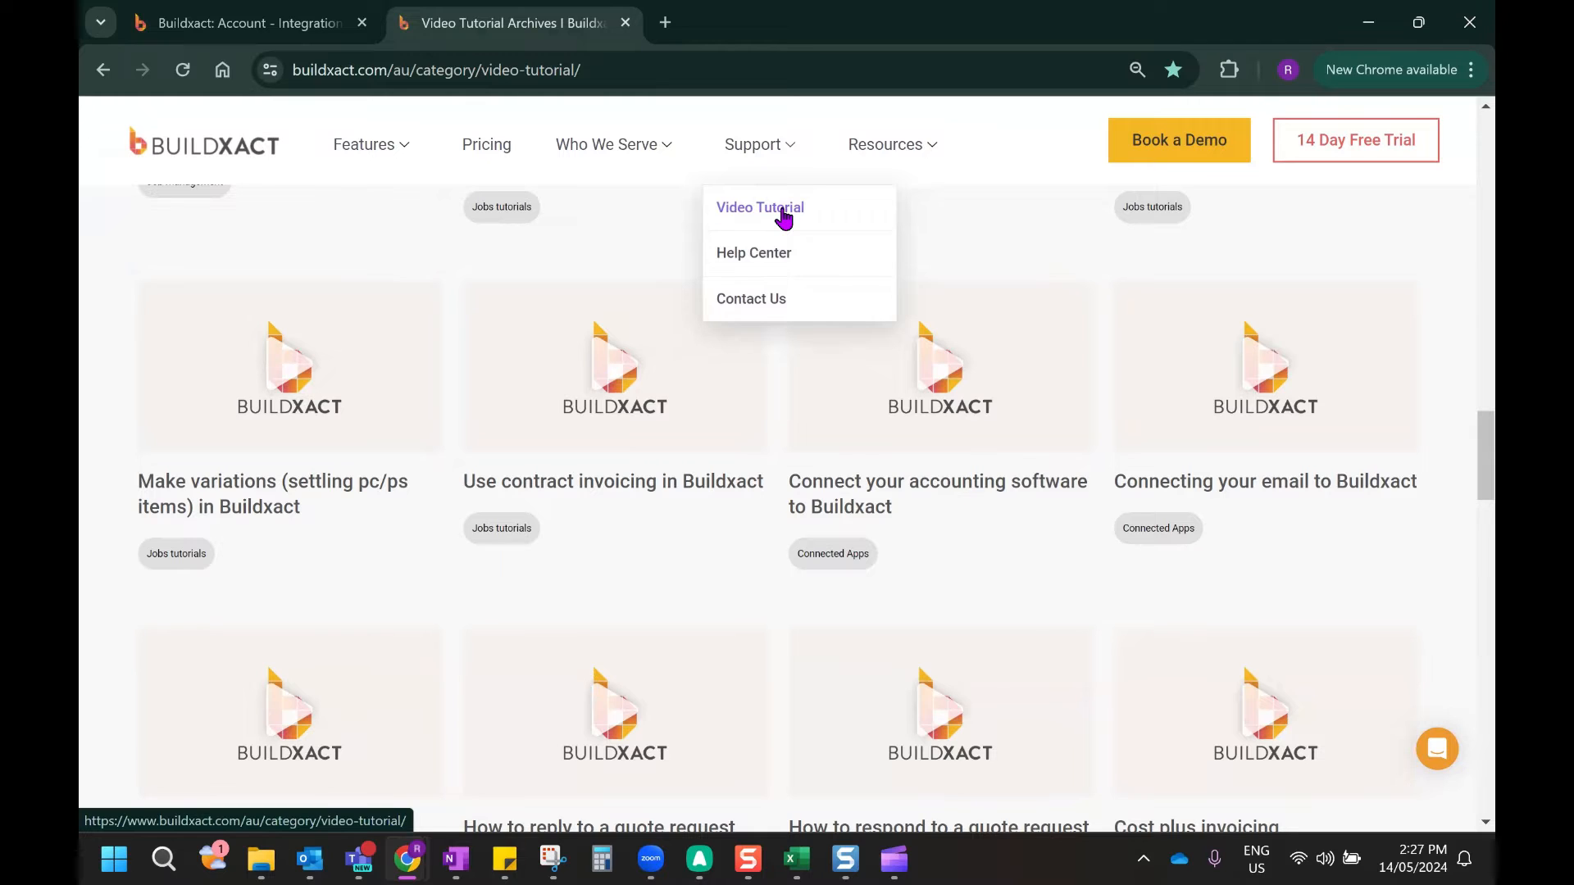
mouse_move(753, 254)
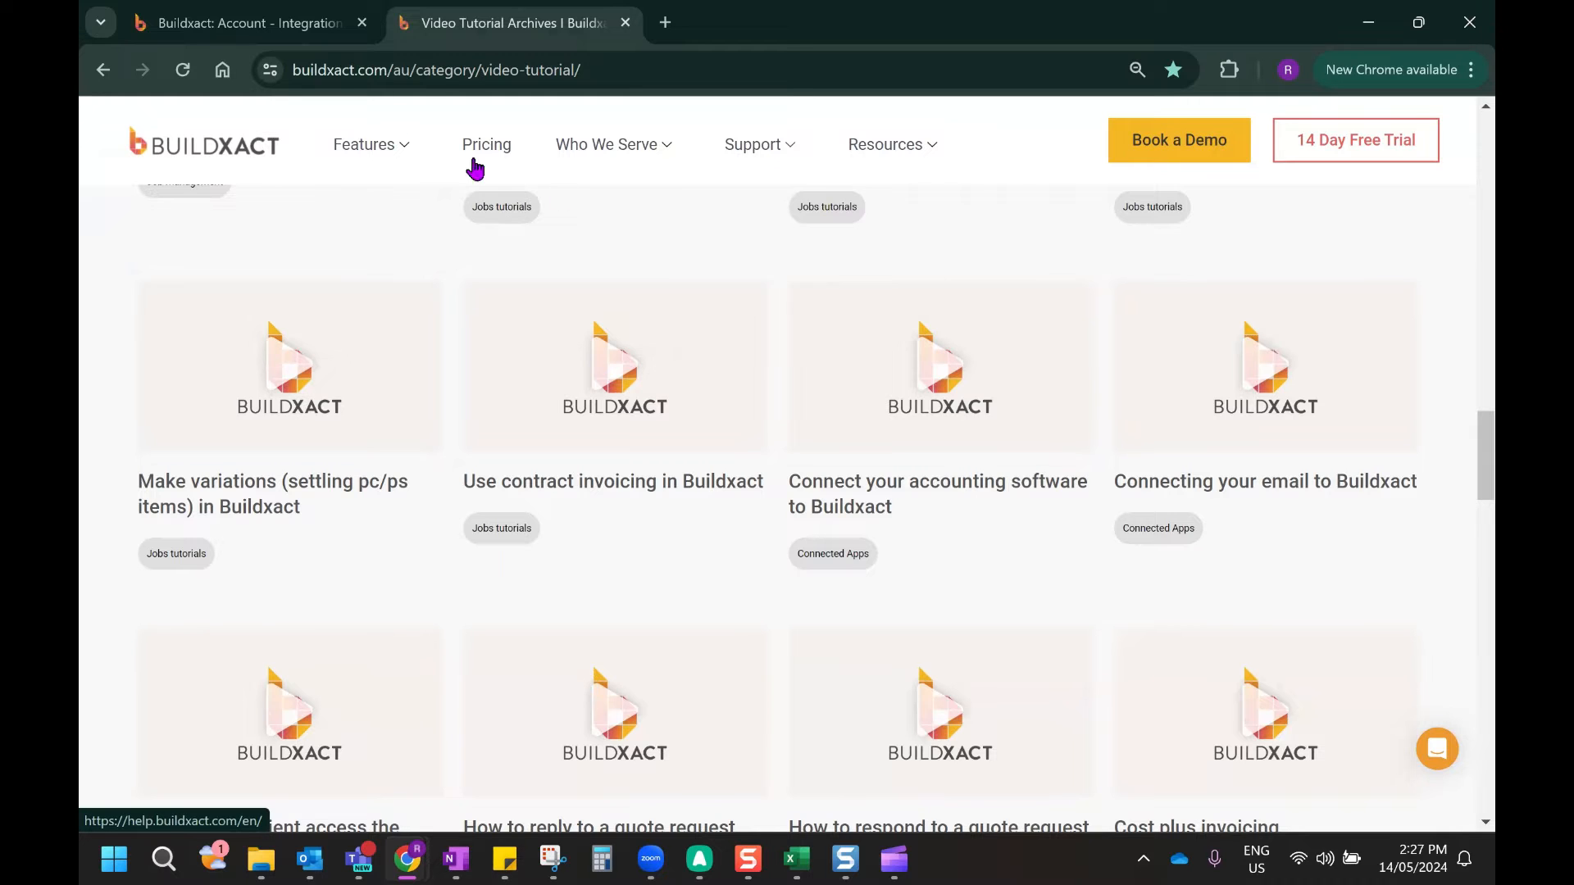
Go back to the Account – Integrations tab showing Xero connected
left_click(246, 22)
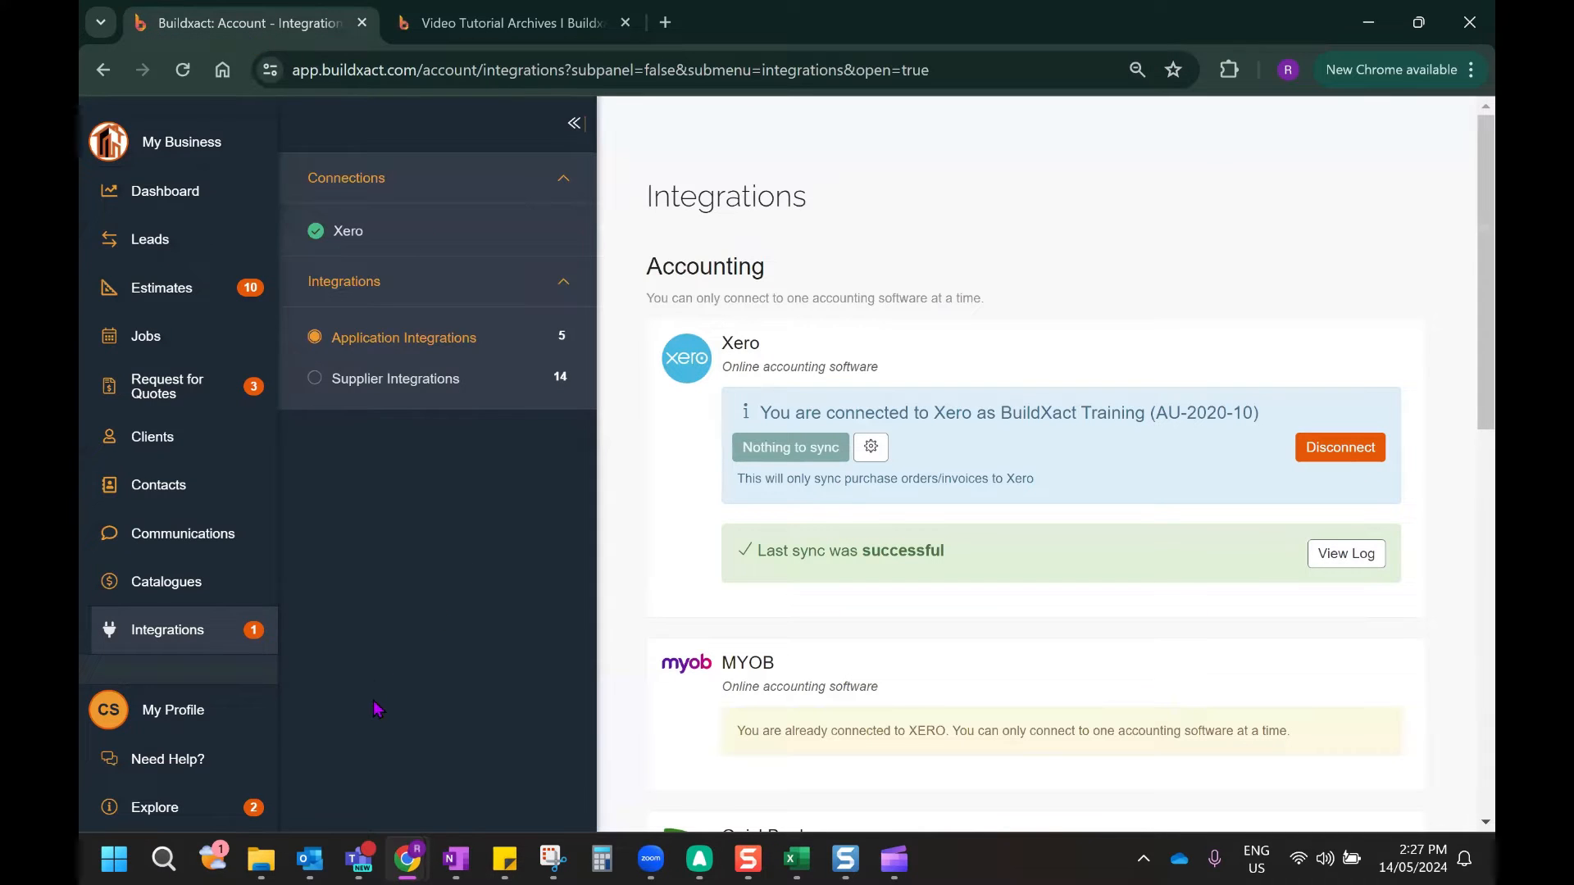
mouse_move(167, 759)
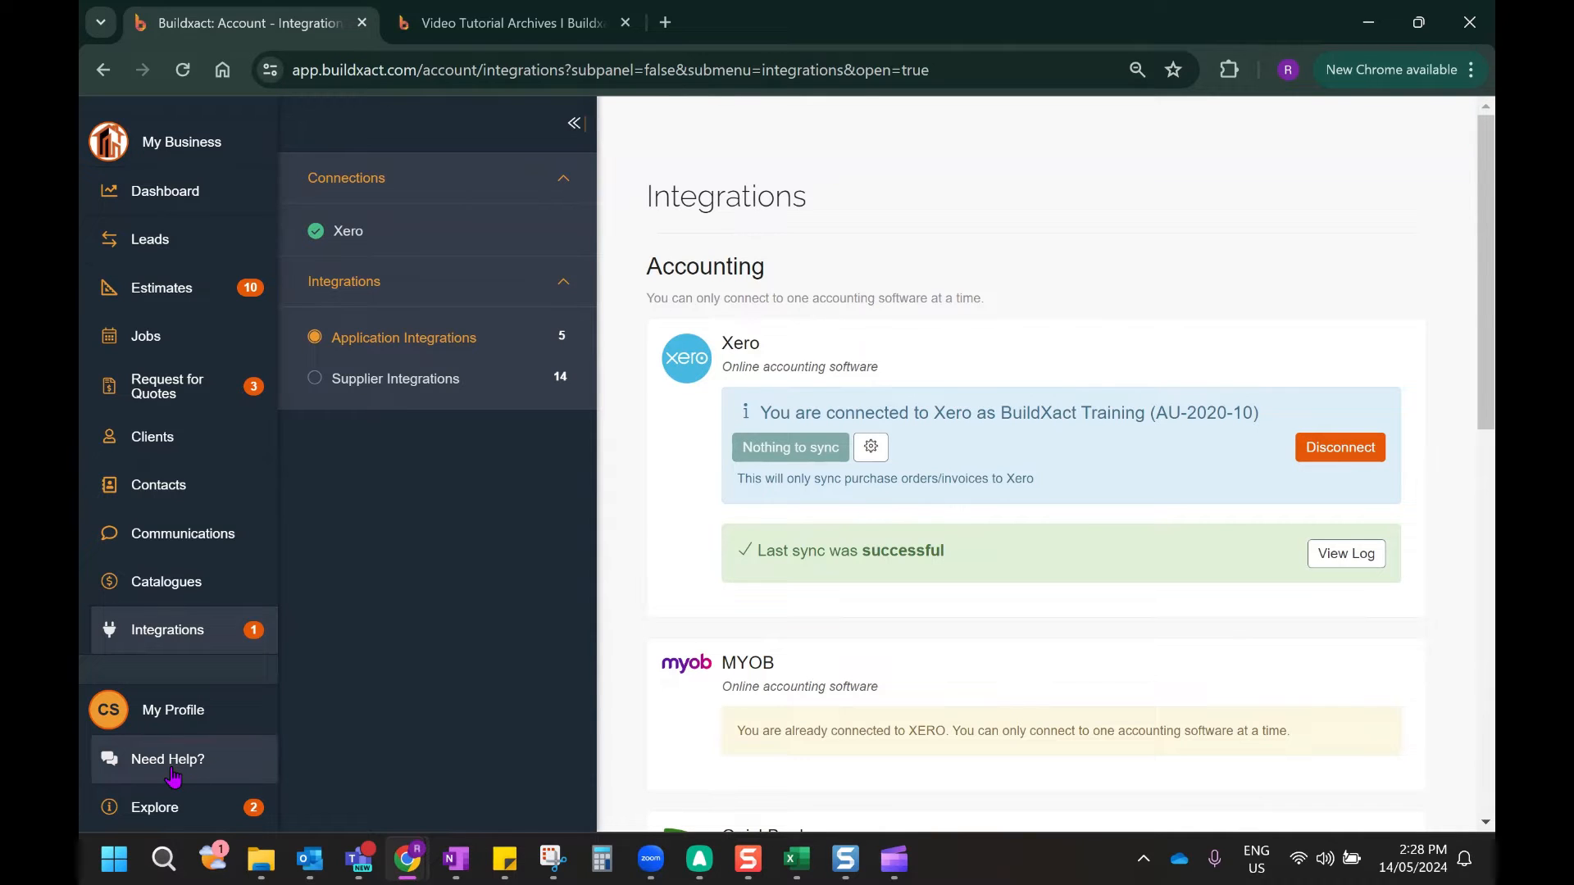
mouse_move(1116, 447)
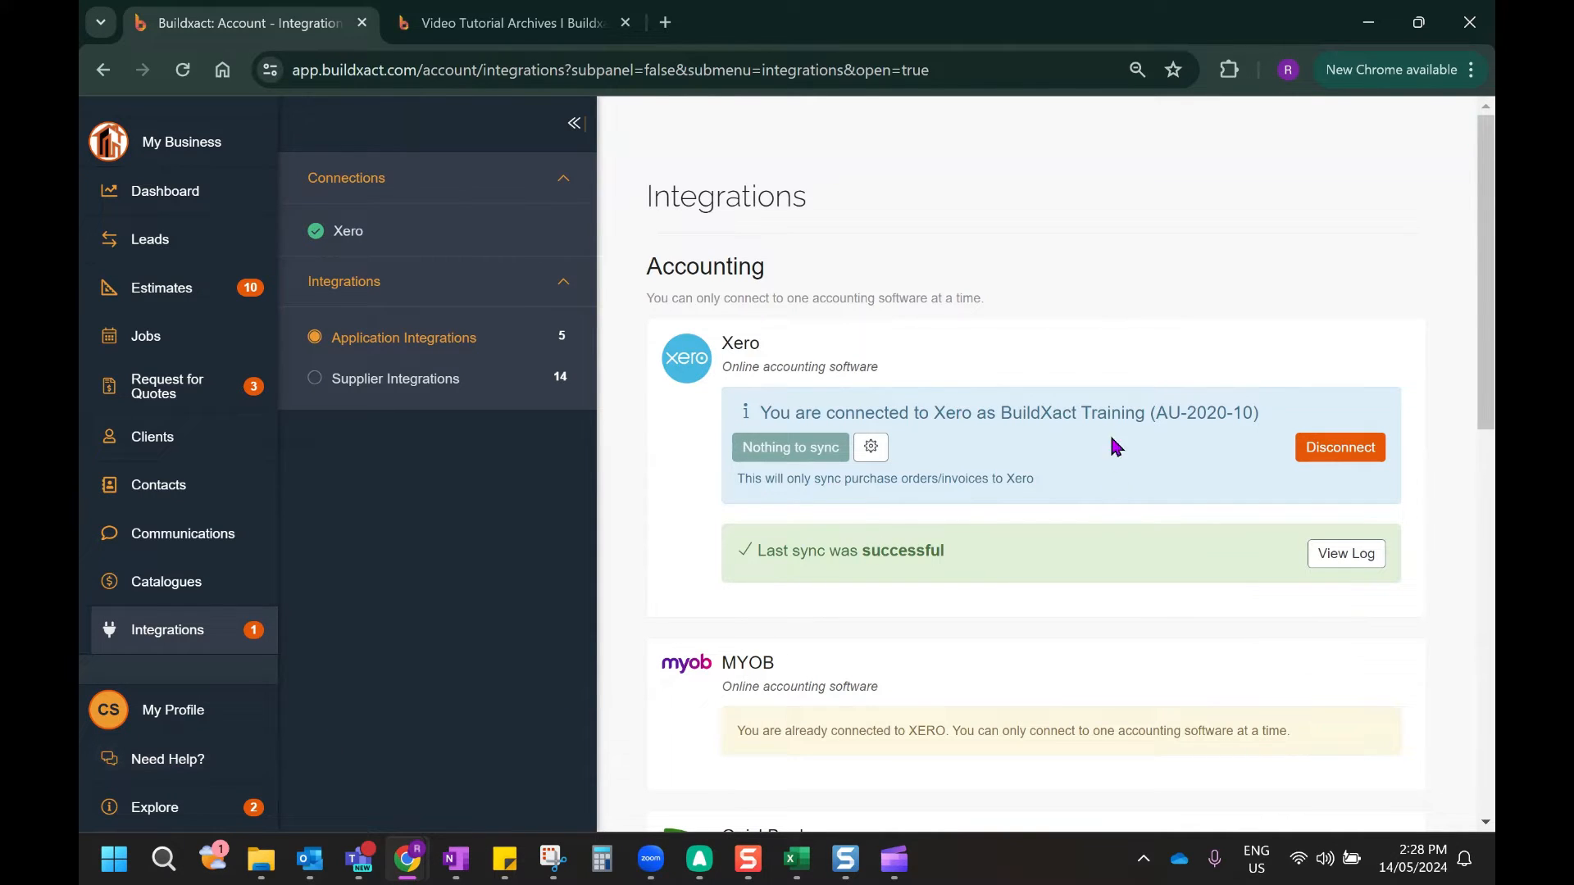
mouse_move(983, 517)
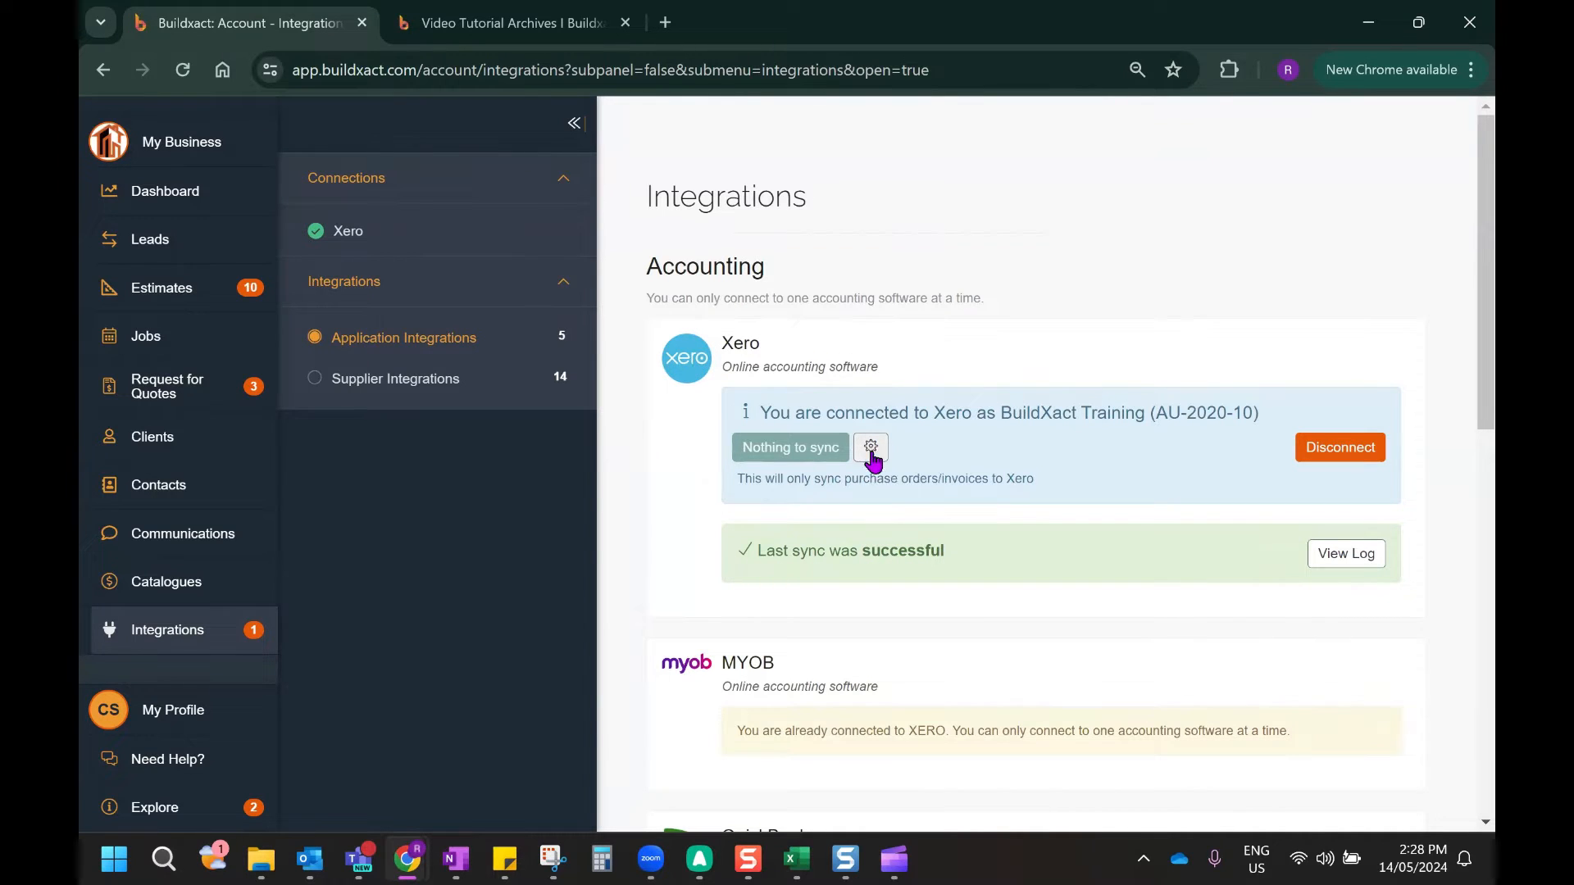
mouse_move(878, 465)
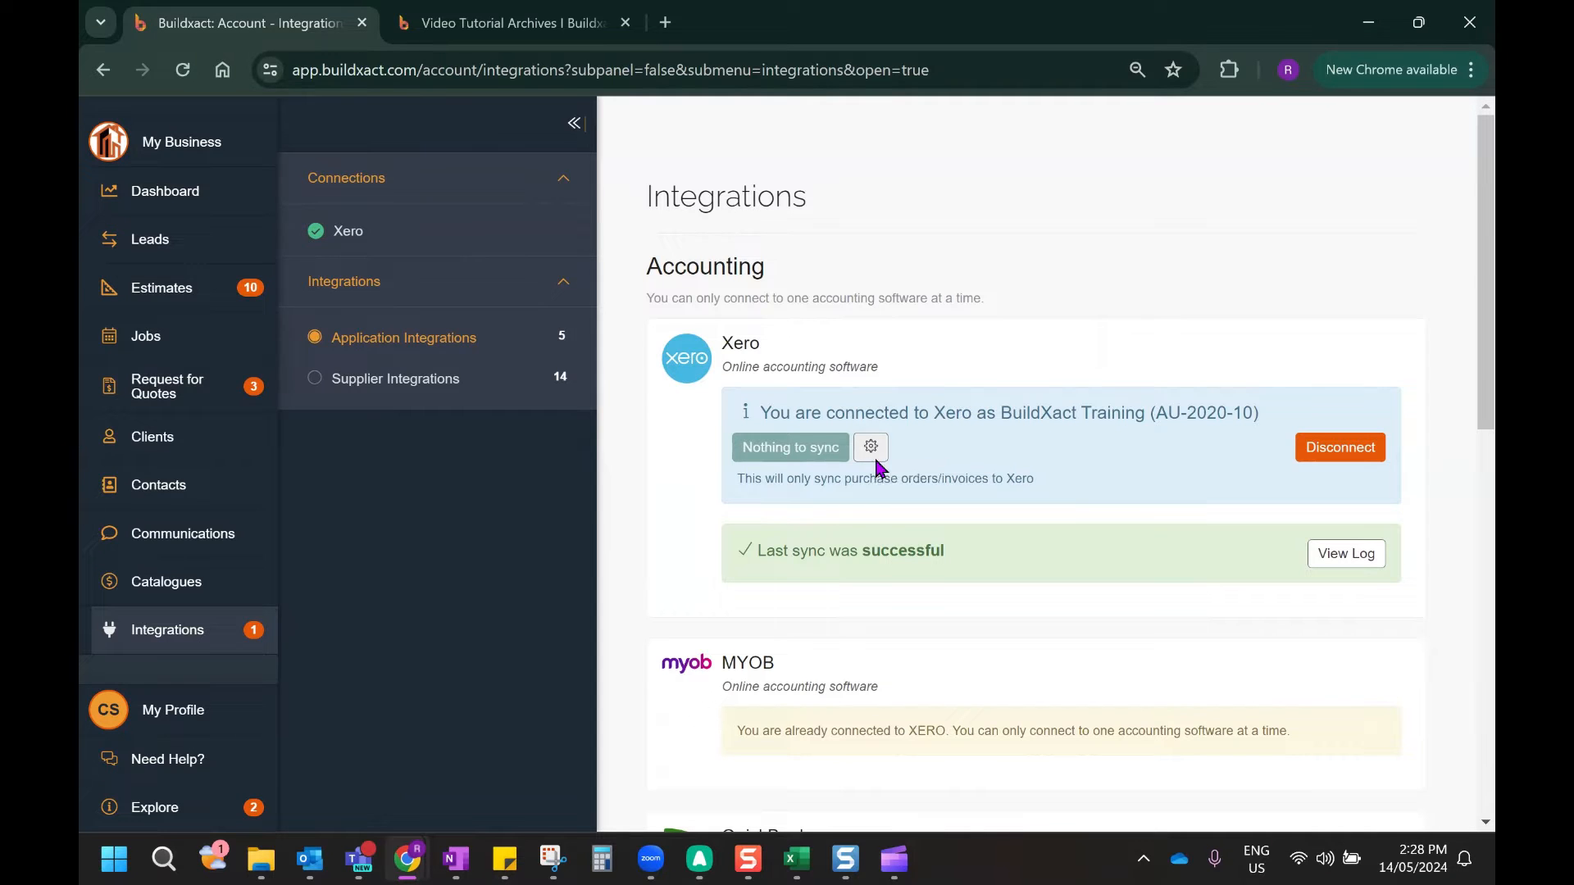
Enable 'Allow Bills to be imported into Buildxact' in the Xero to Buildxact settings
left_click(870, 447)
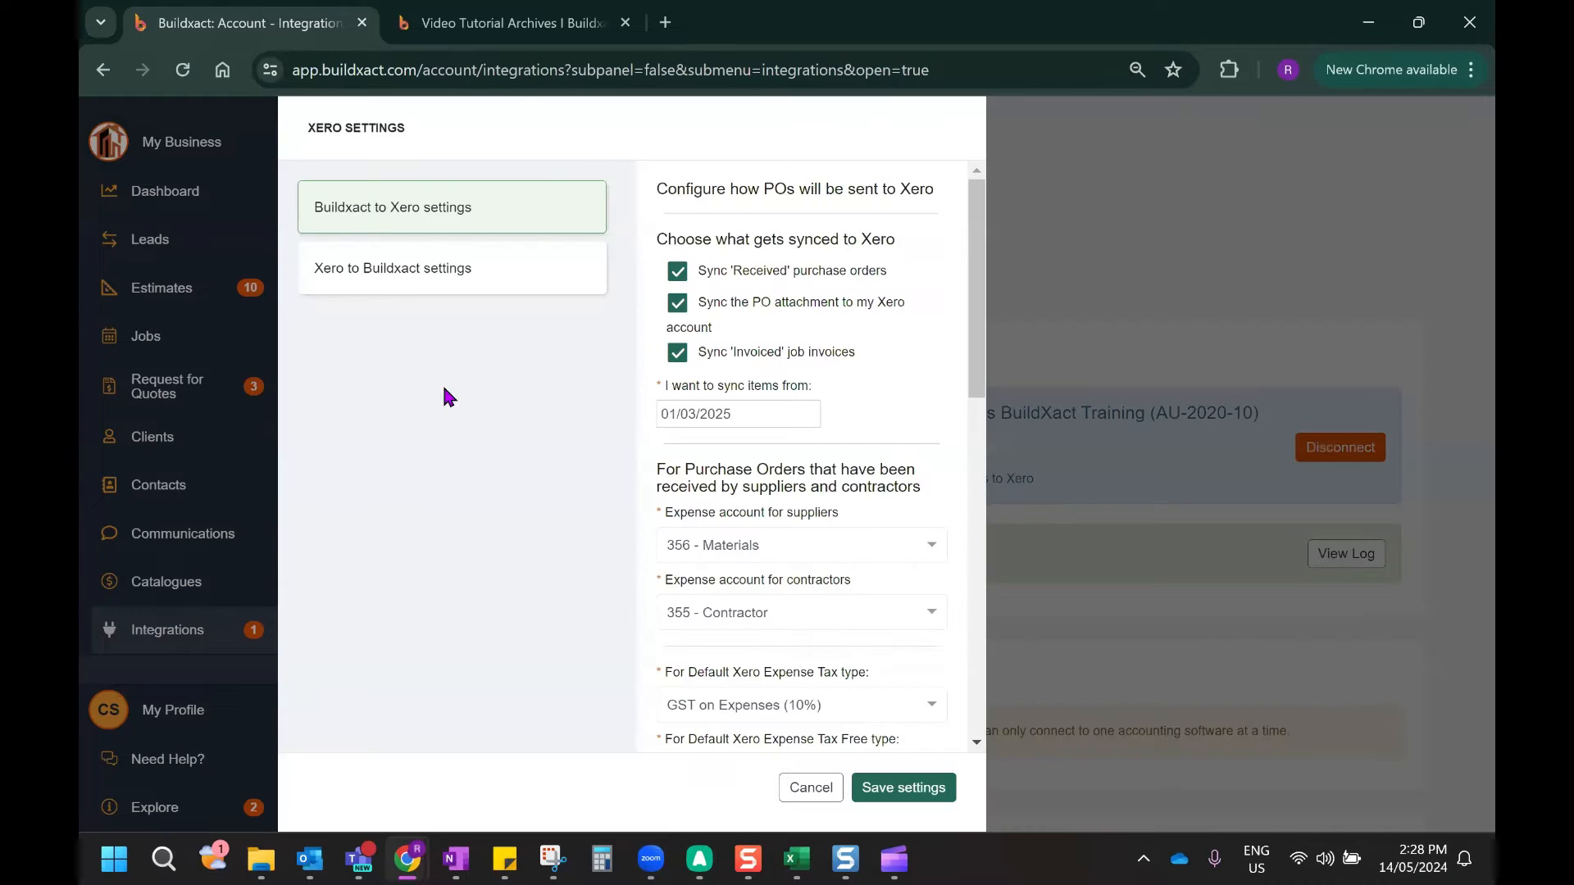
mouse_move(429, 278)
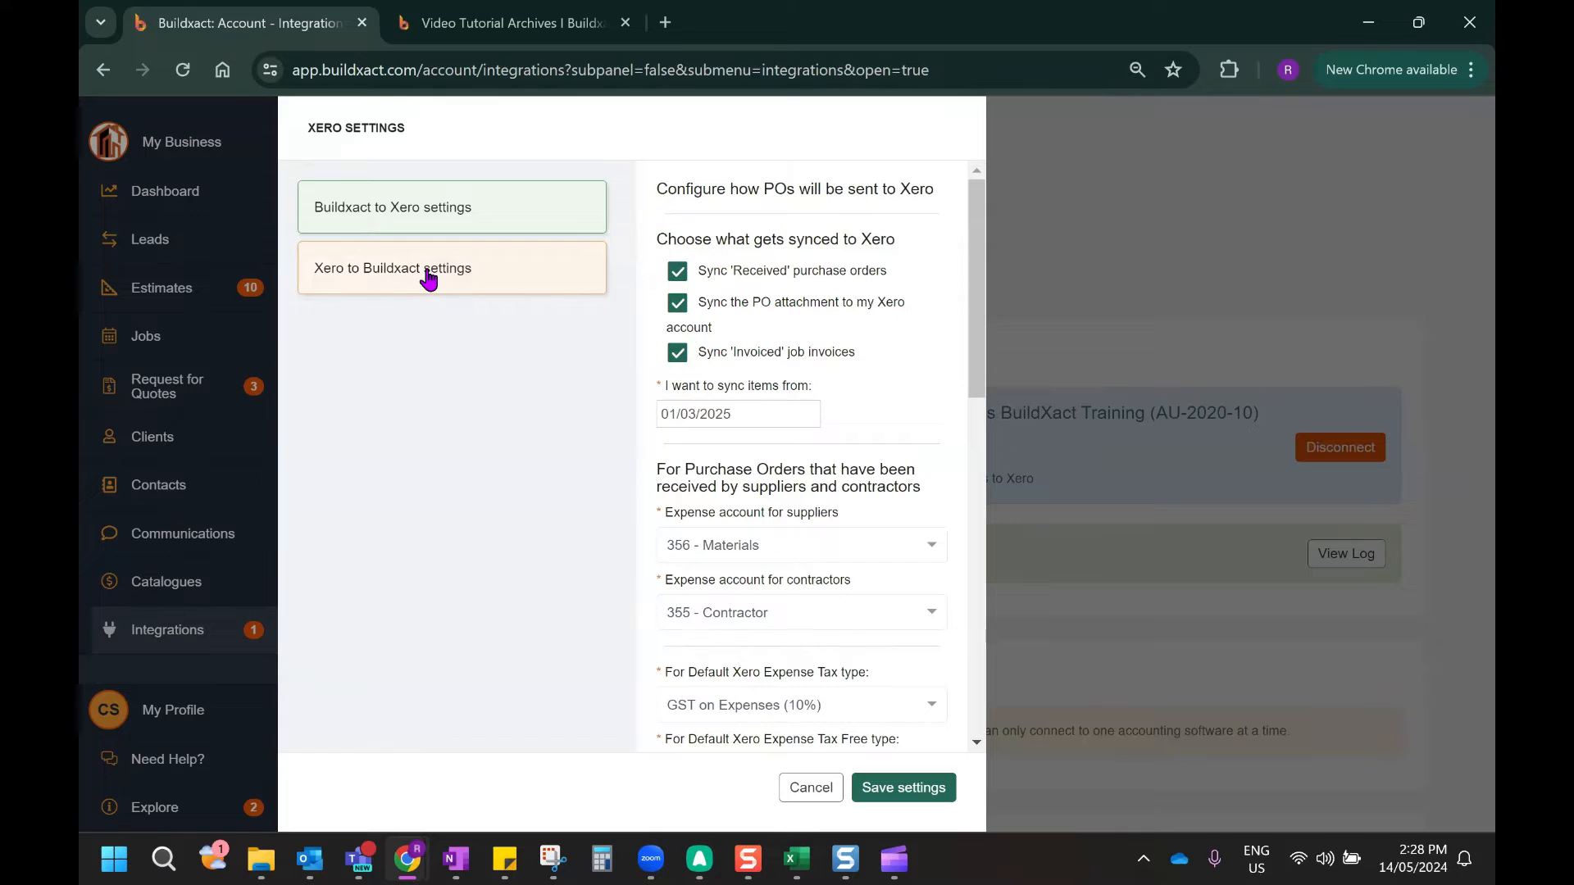
left_click(392, 267)
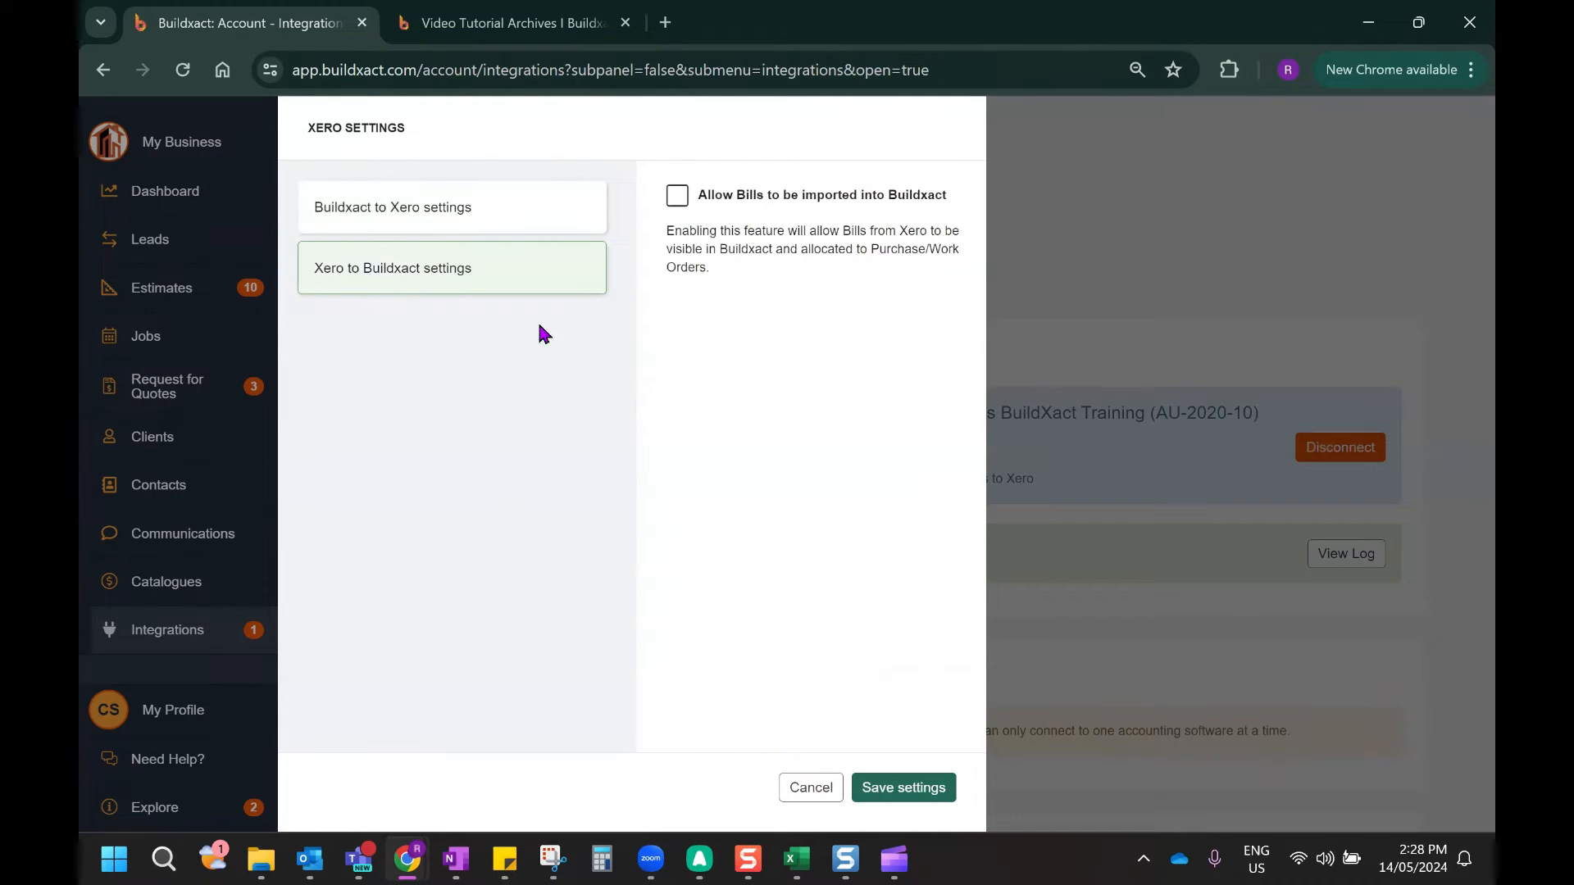
mouse_move(724, 207)
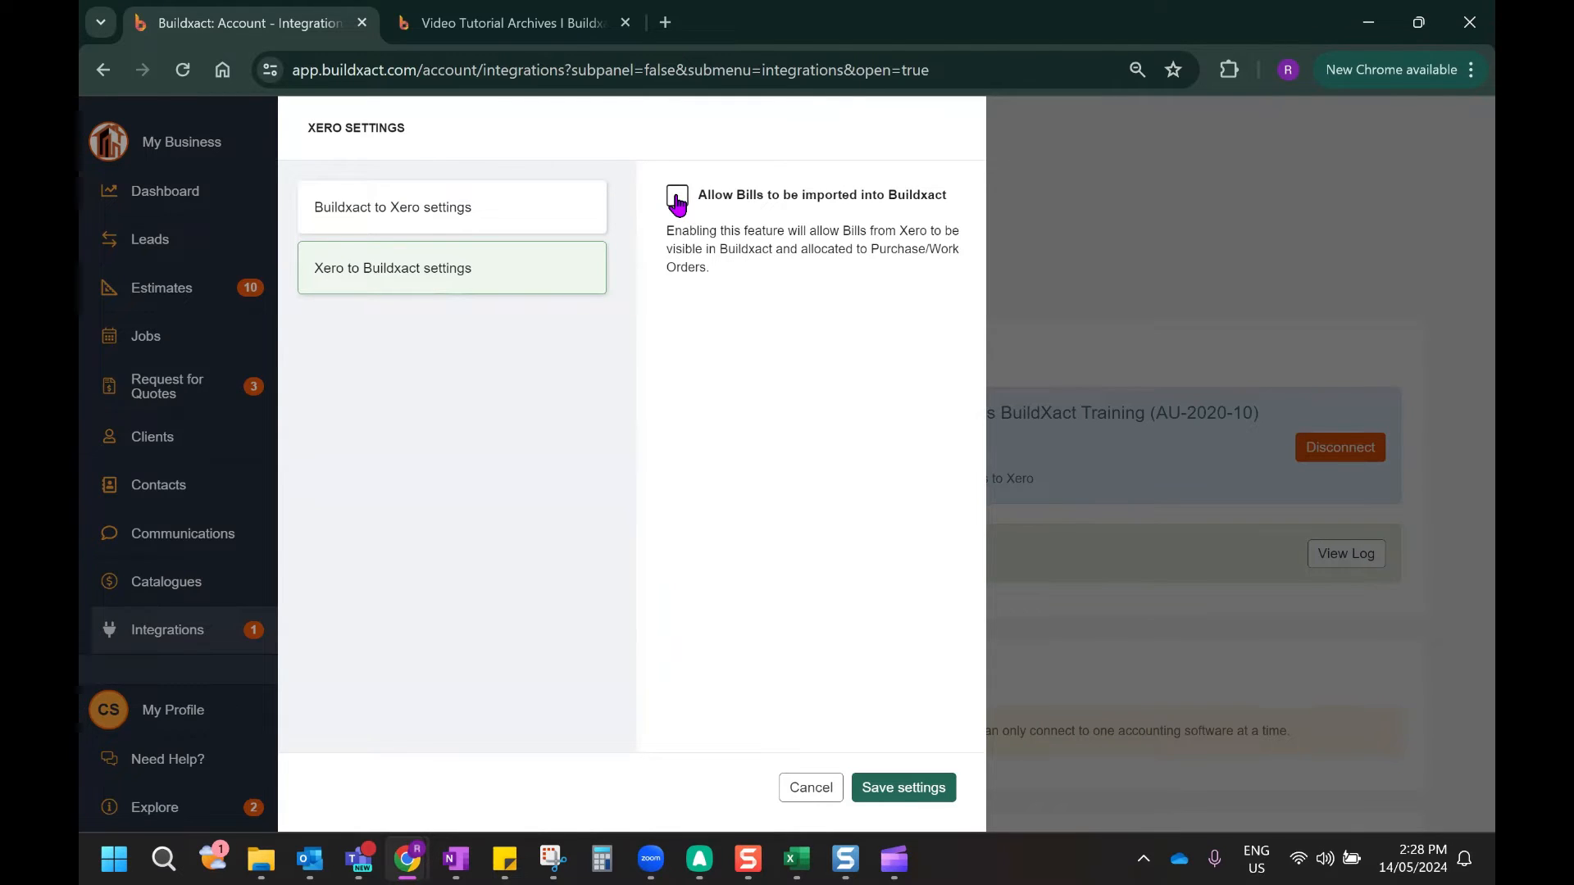
left_click(676, 195)
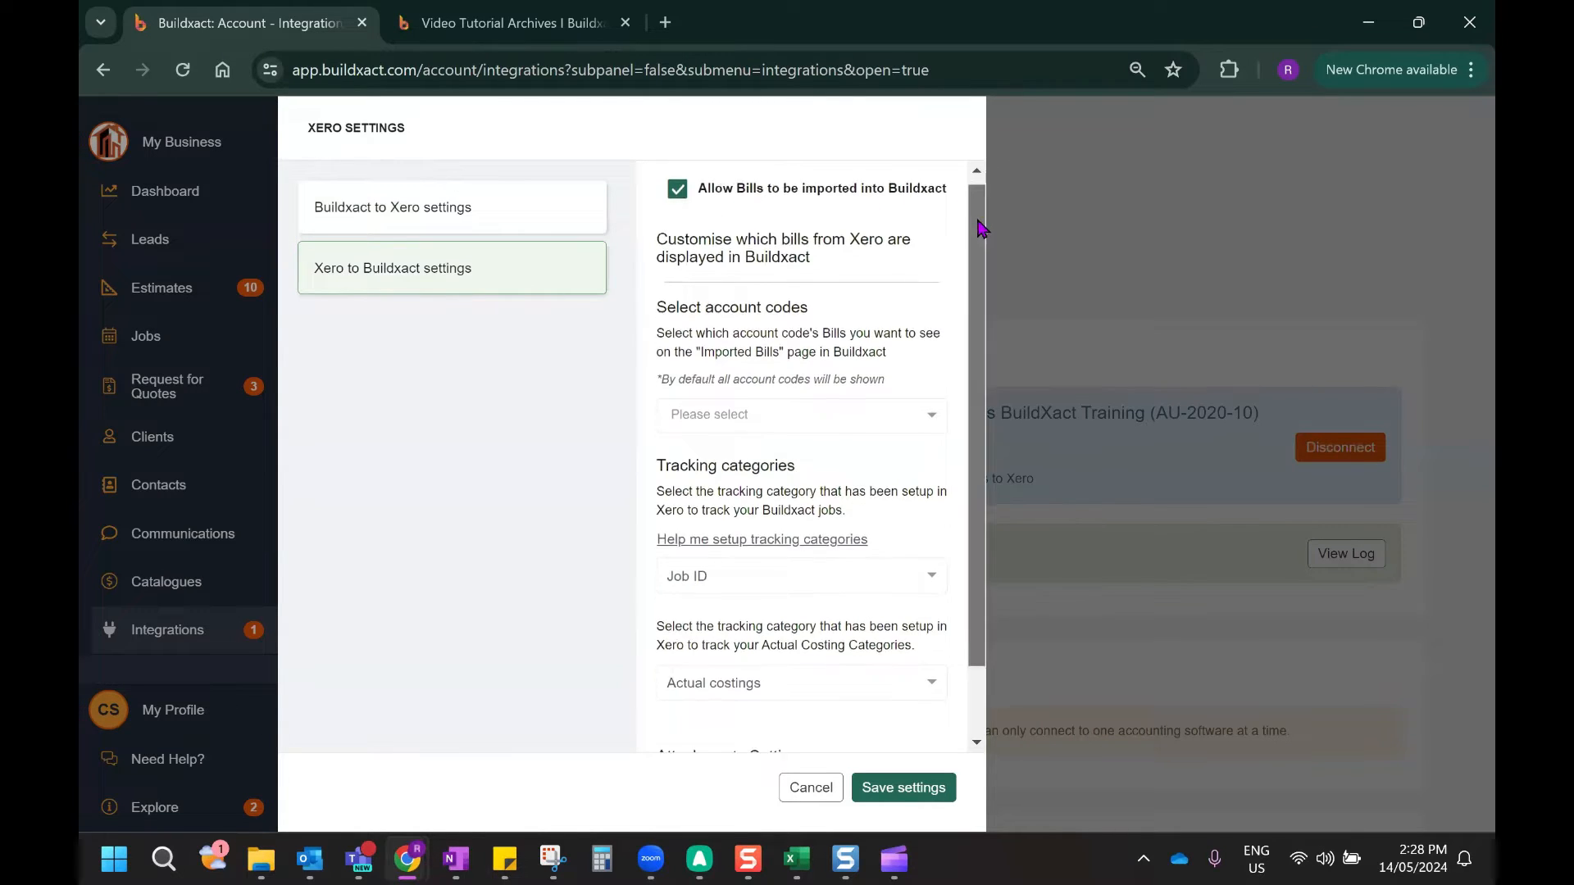
scroll("down", 3)
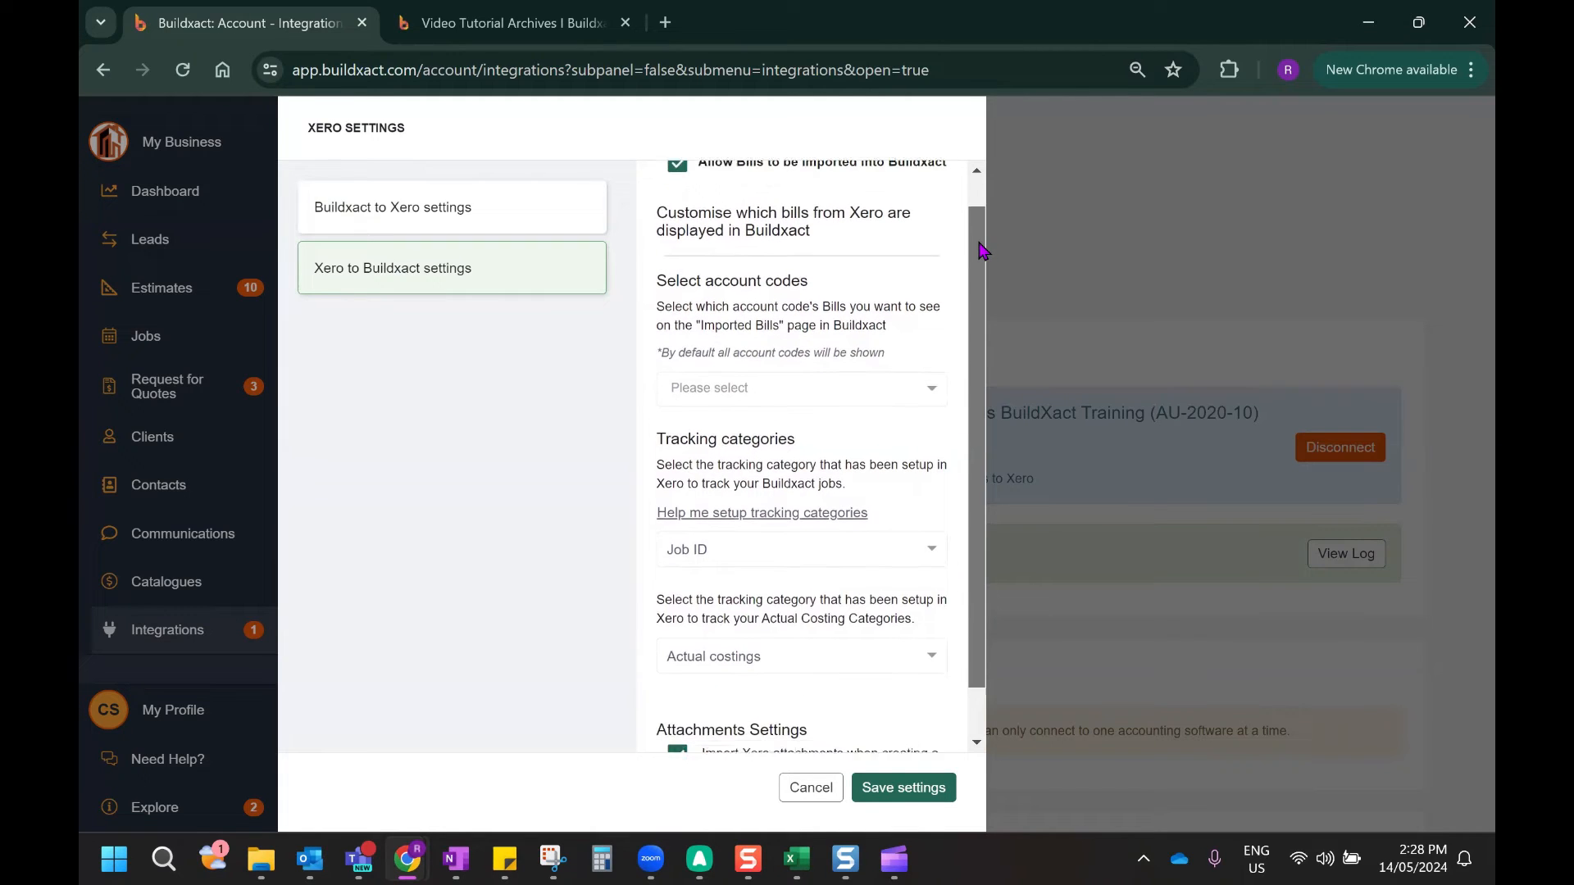
scroll("down", 3)
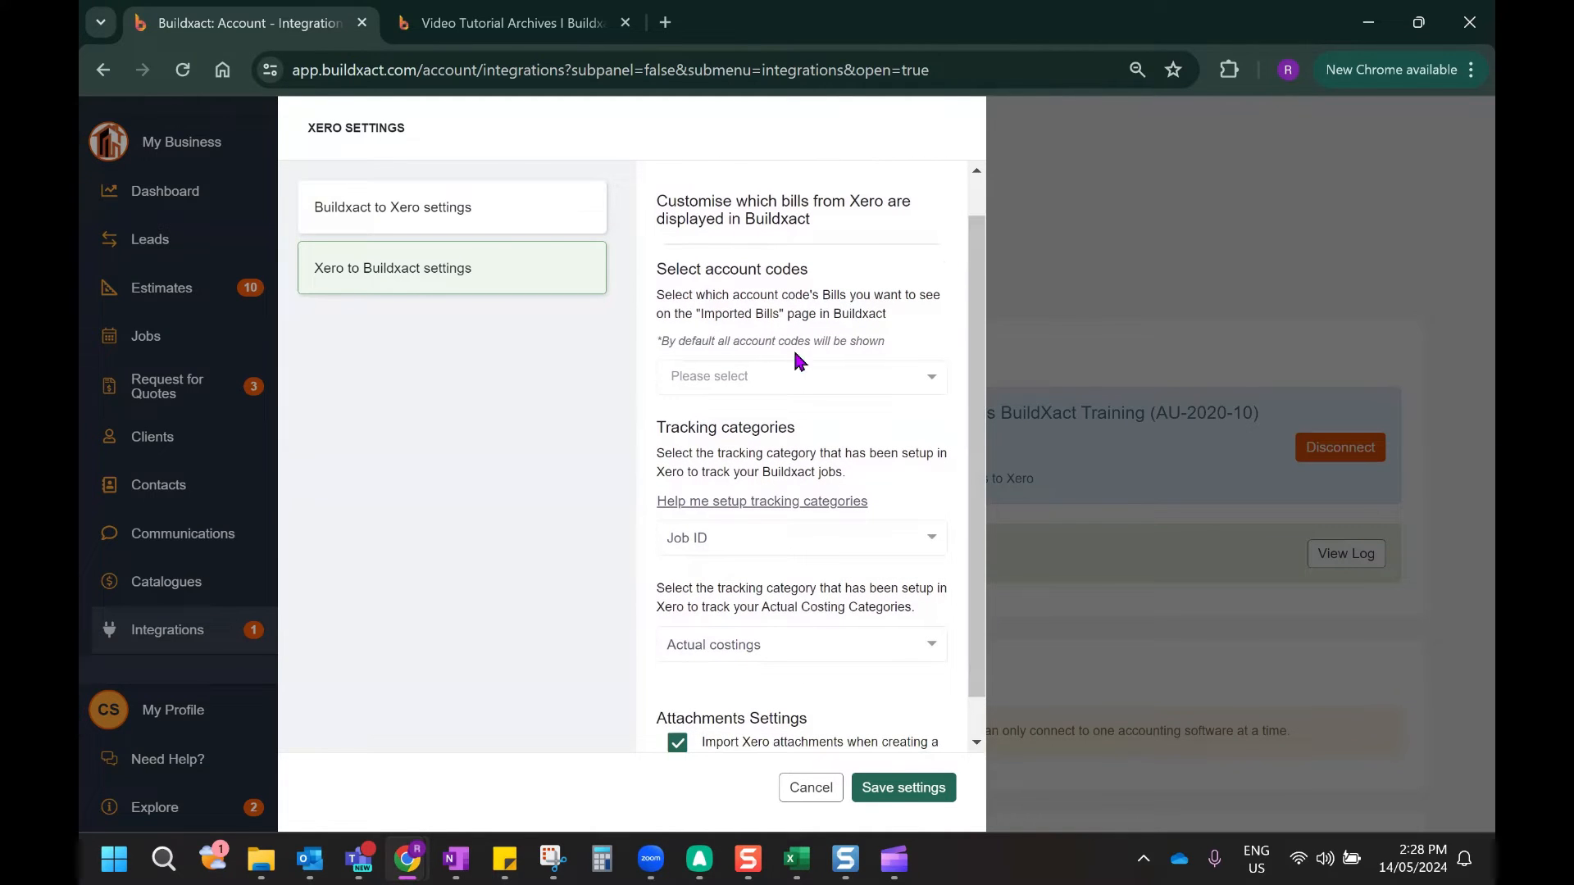
mouse_move(727, 340)
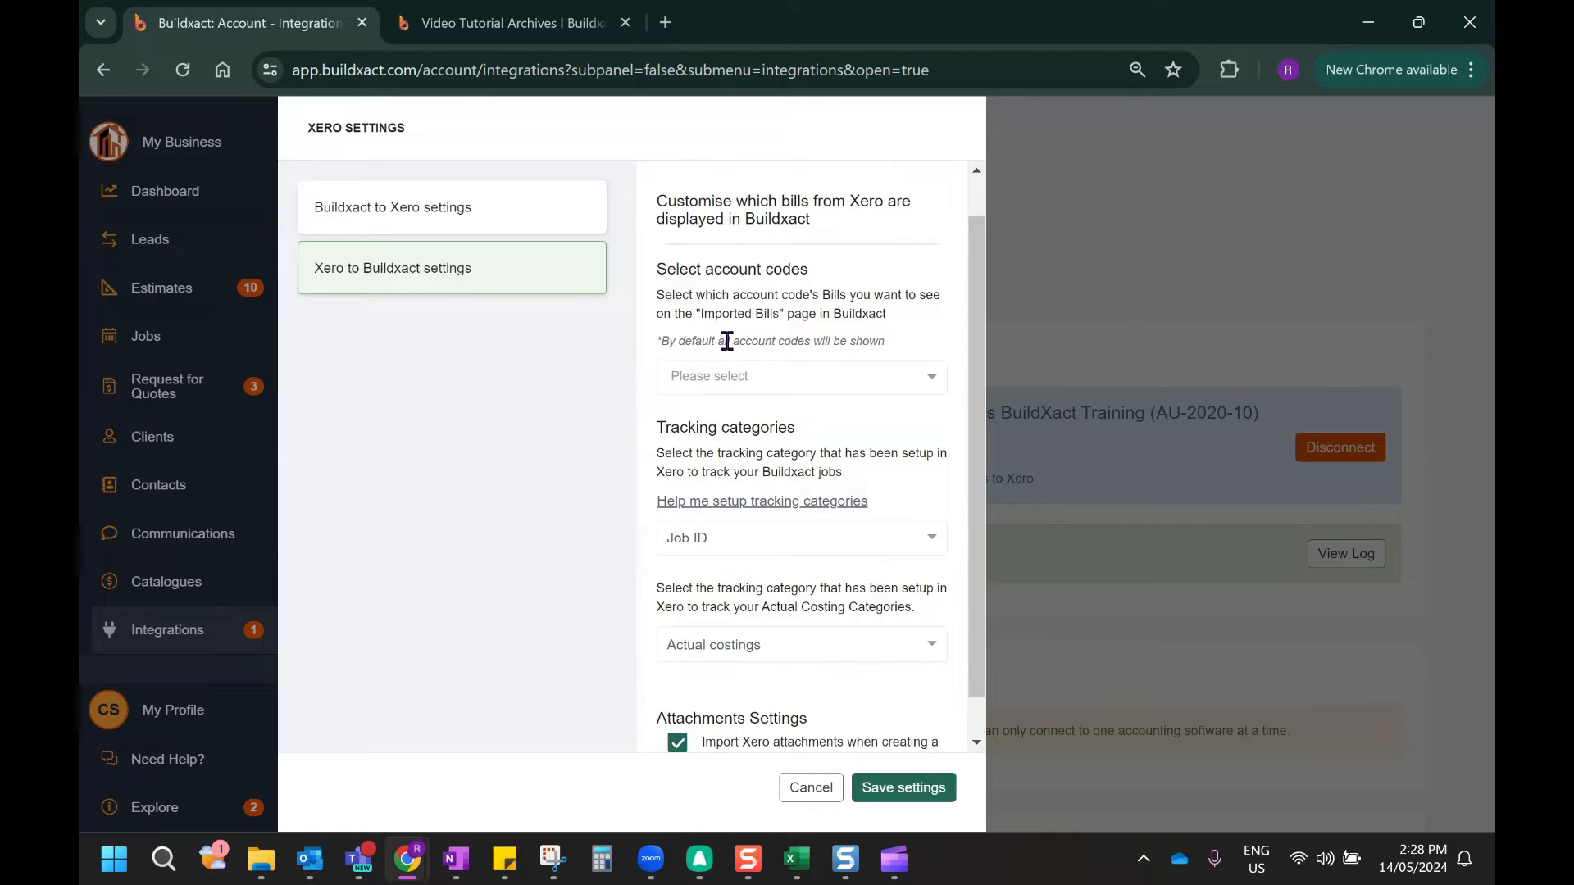
mouse_move(738, 331)
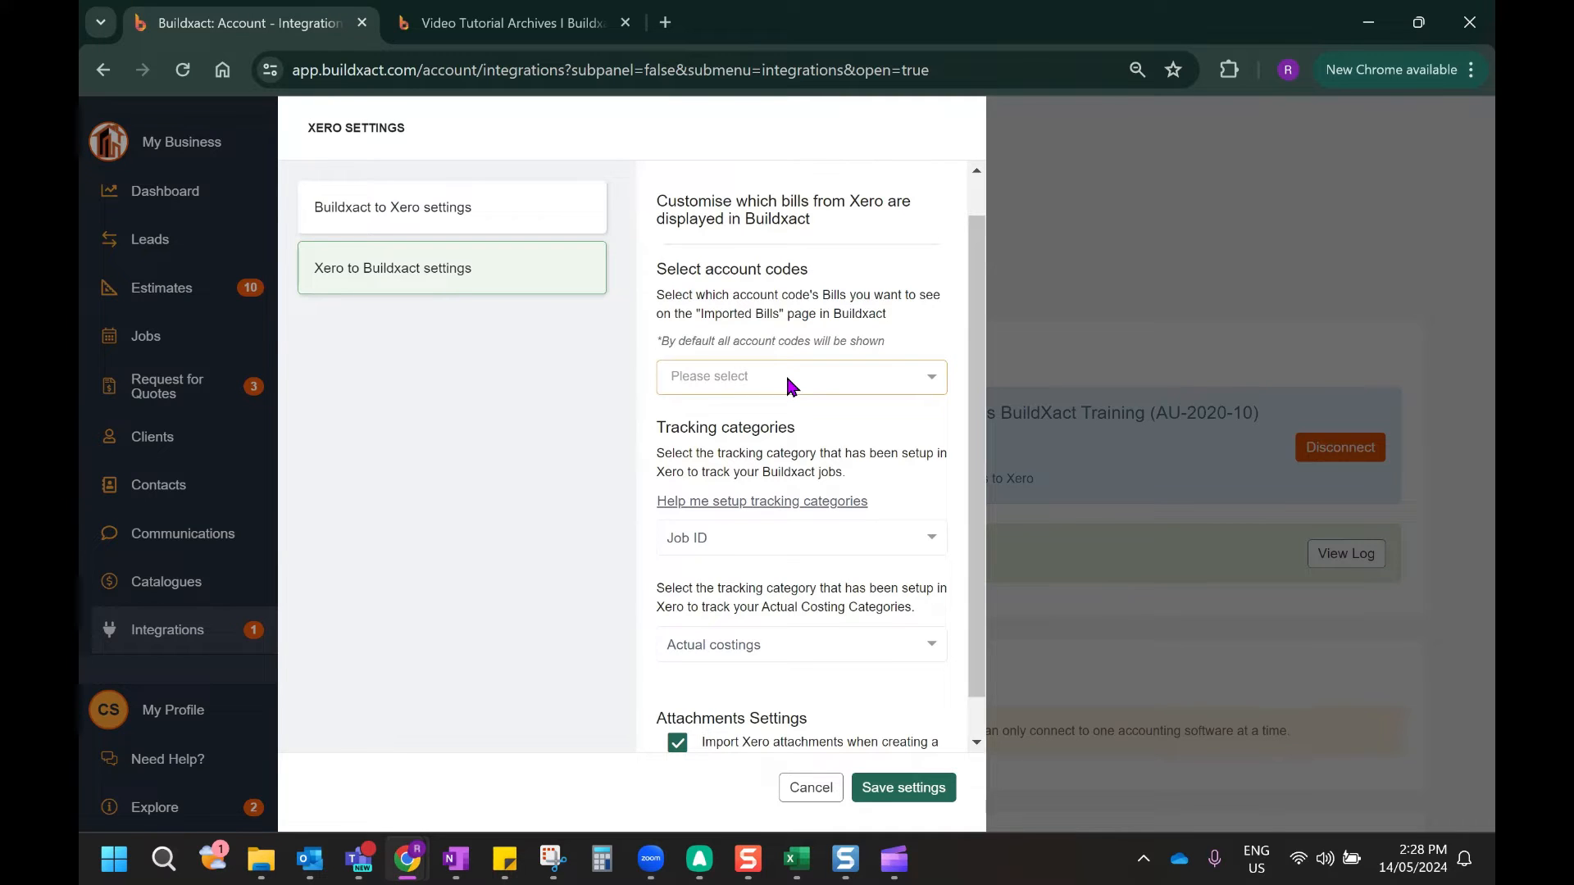
Limit imported bills to account code 356 - Materials and save the Xero settings
left_click(800, 376)
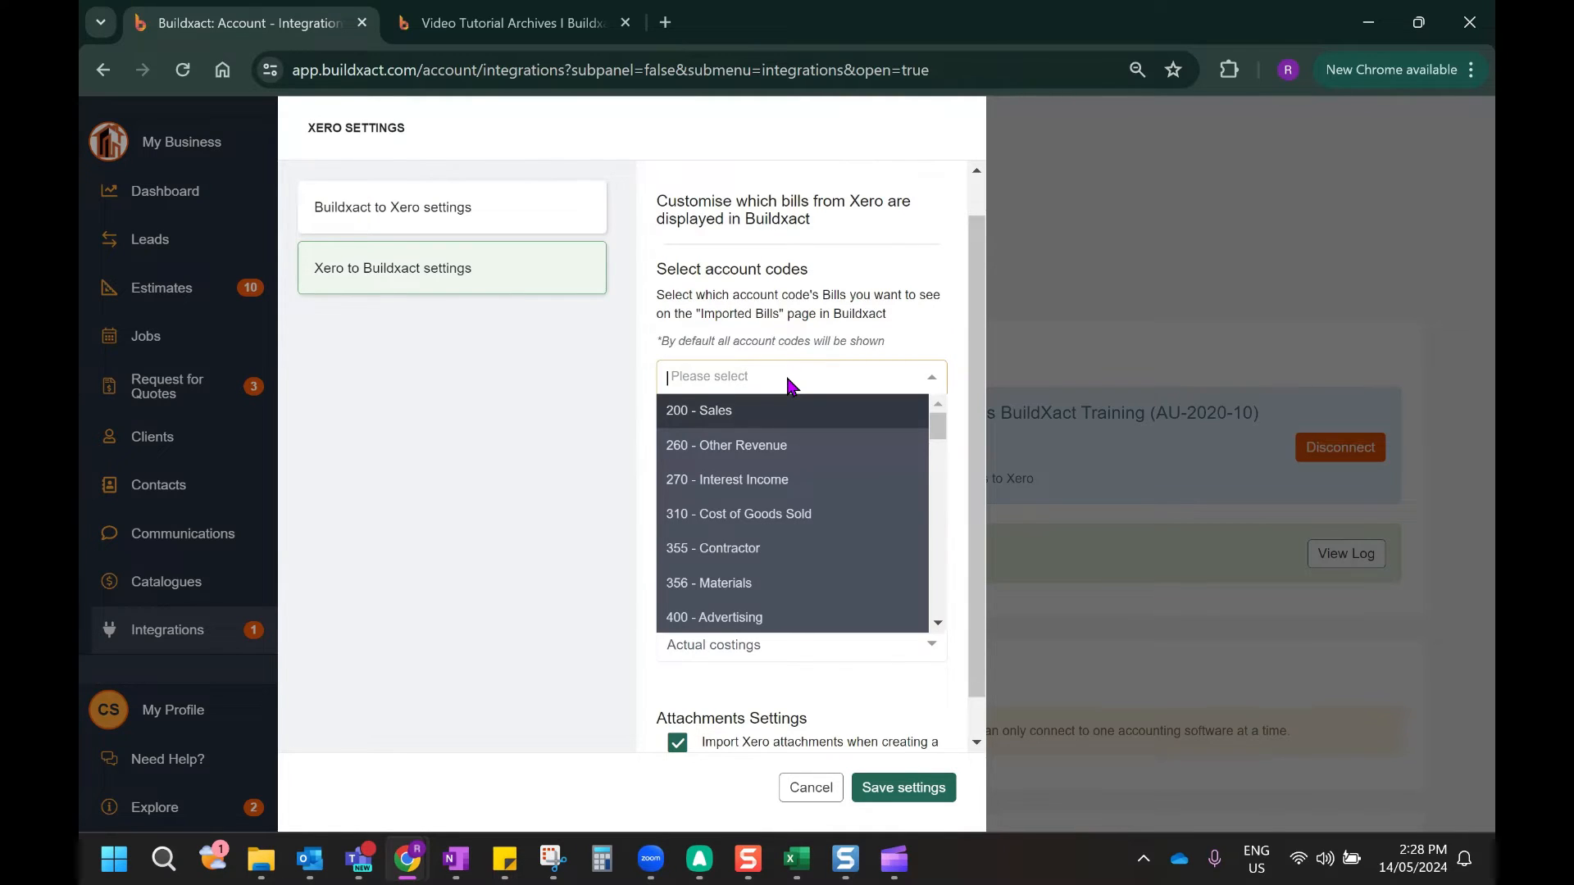
mouse_move(750, 510)
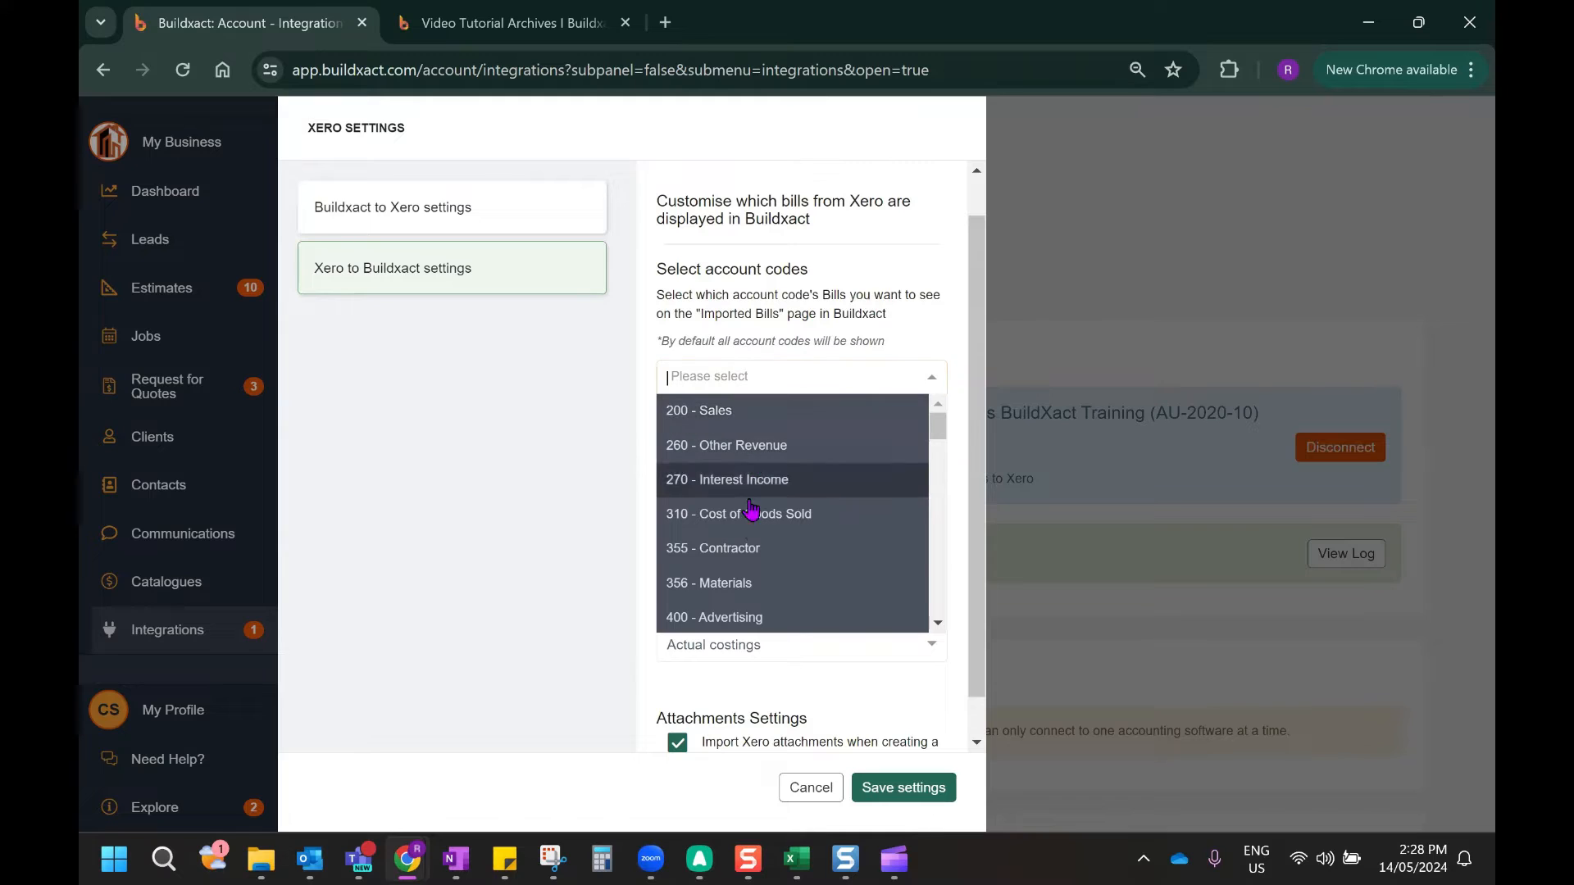
mouse_move(733, 590)
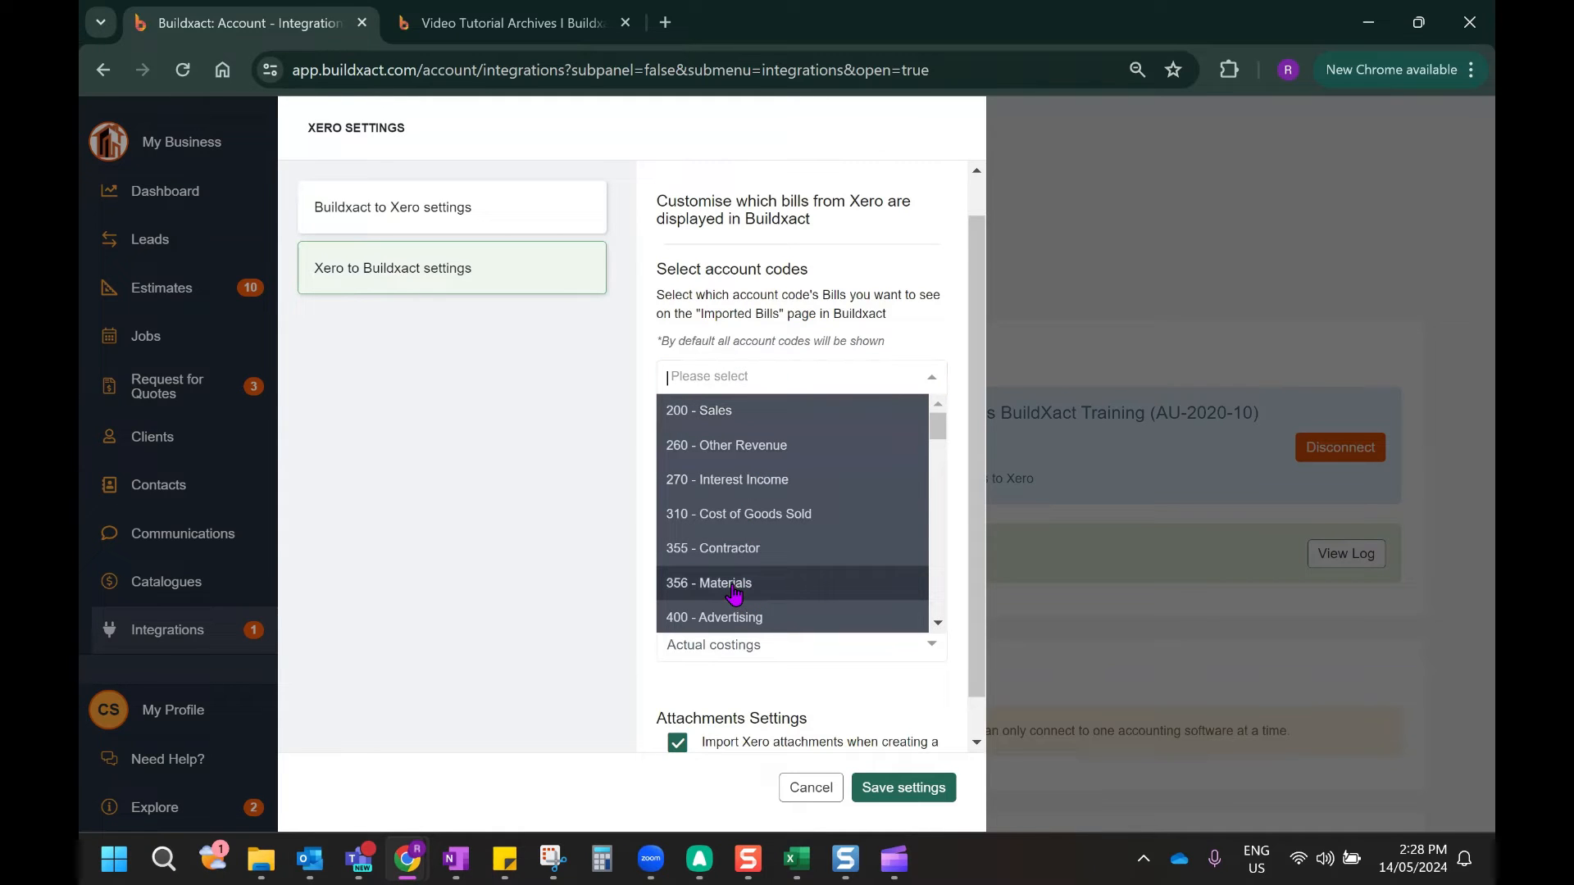
left_click(707, 583)
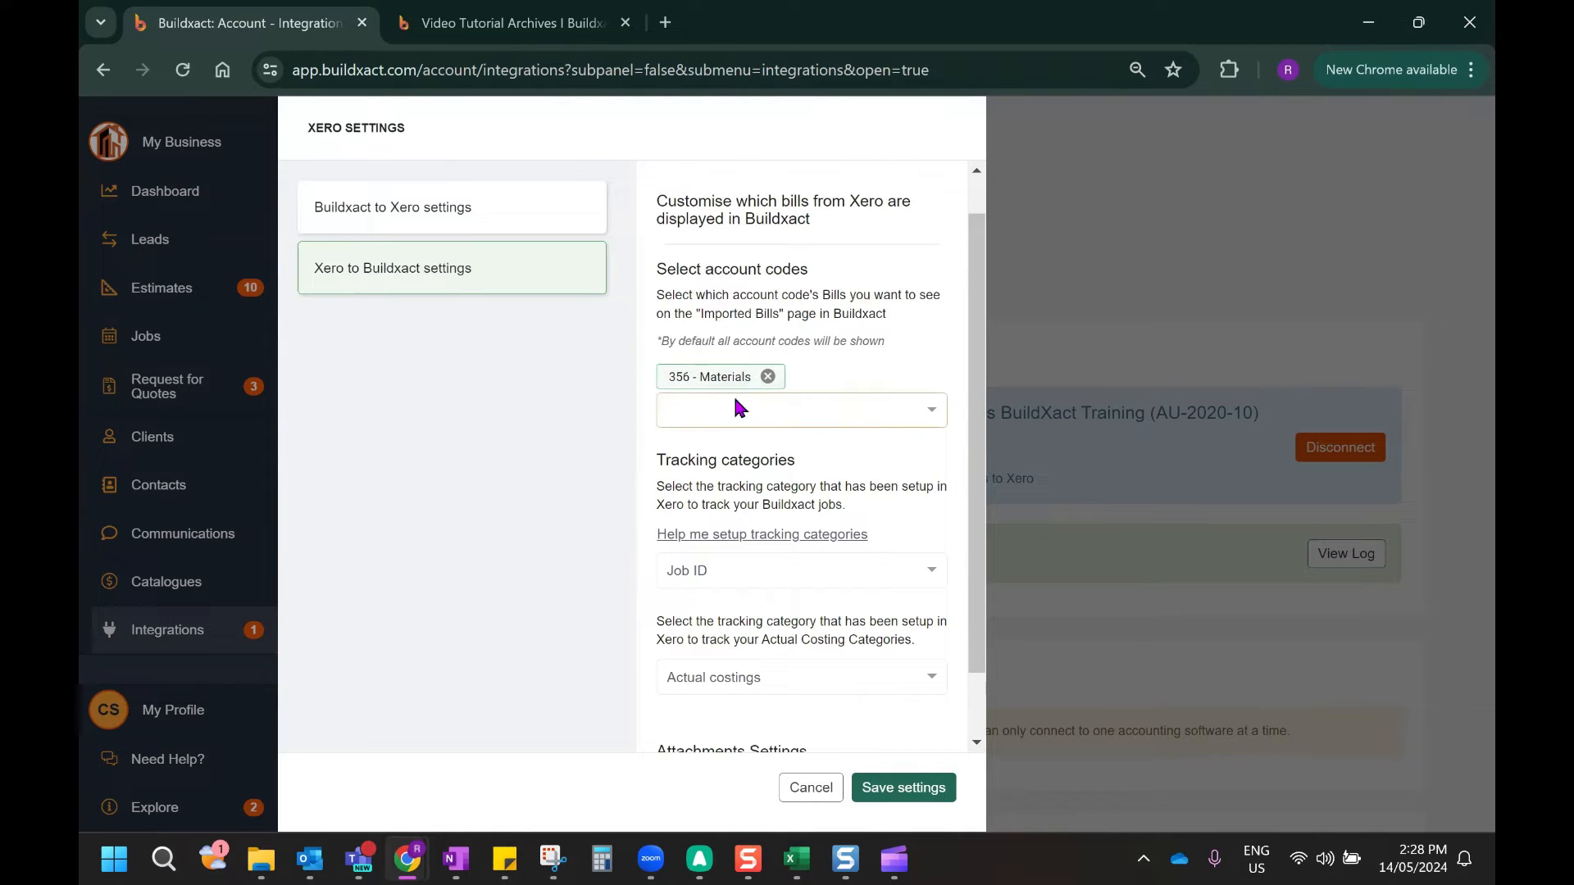
scroll("down", 3)
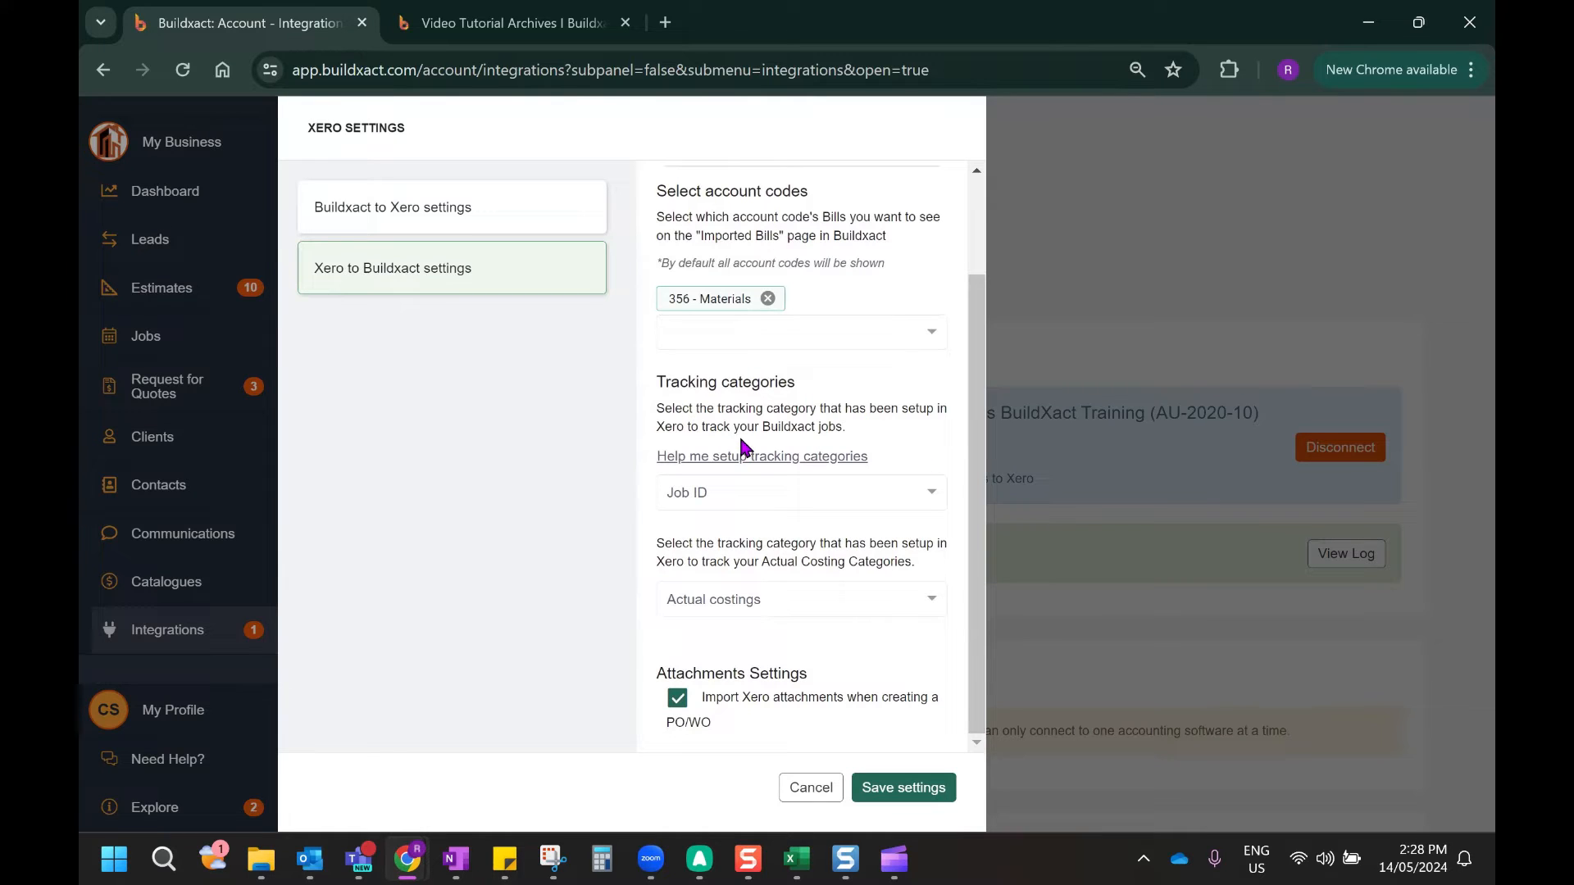
mouse_move(741, 422)
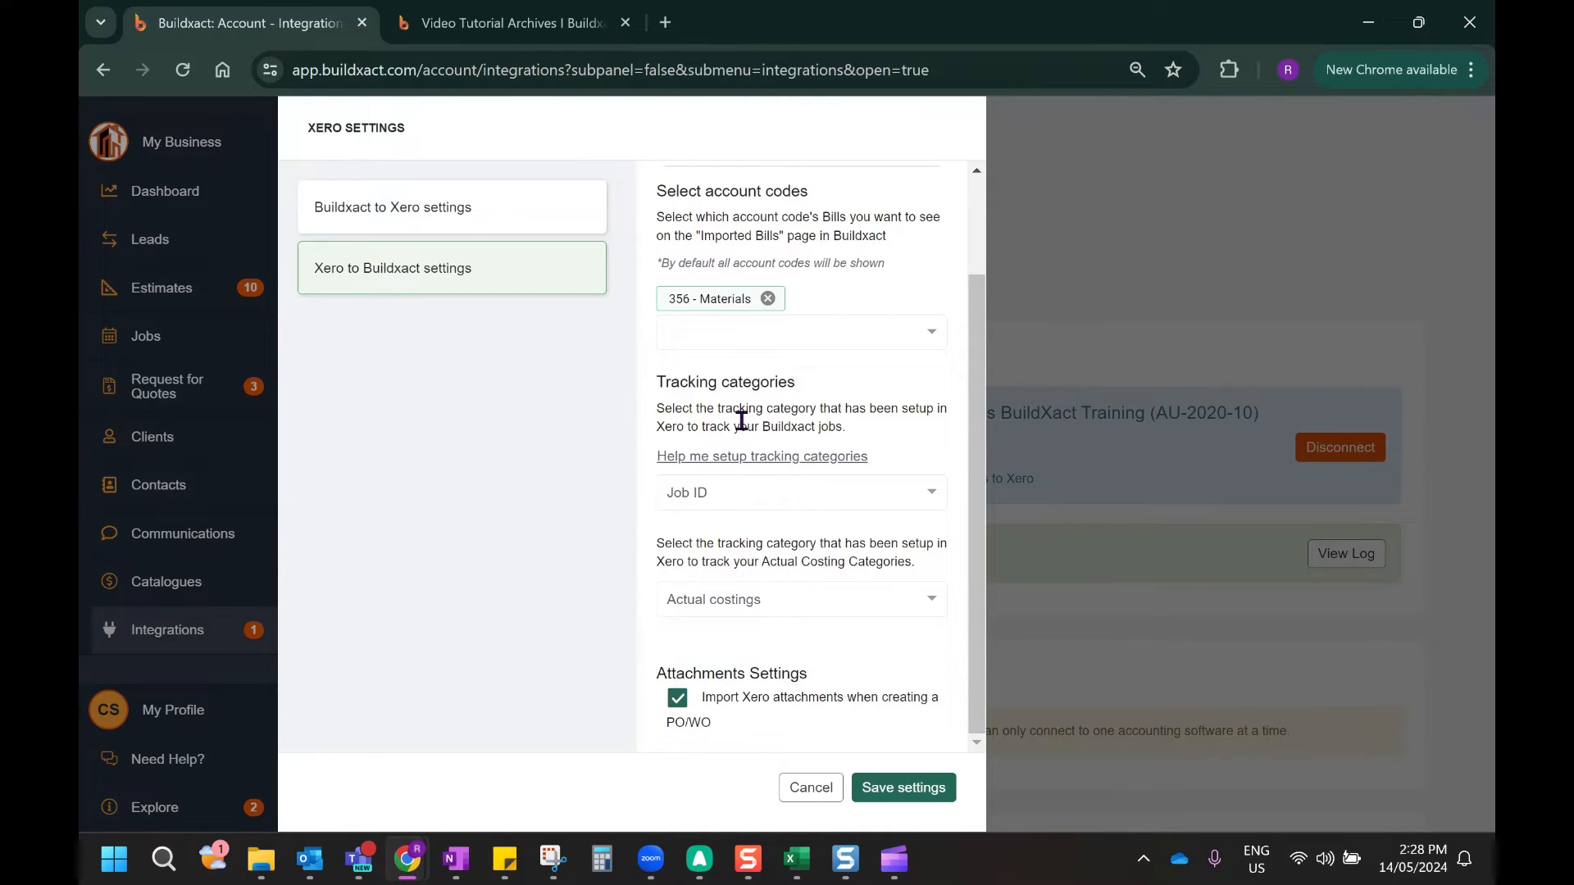
mouse_move(675, 452)
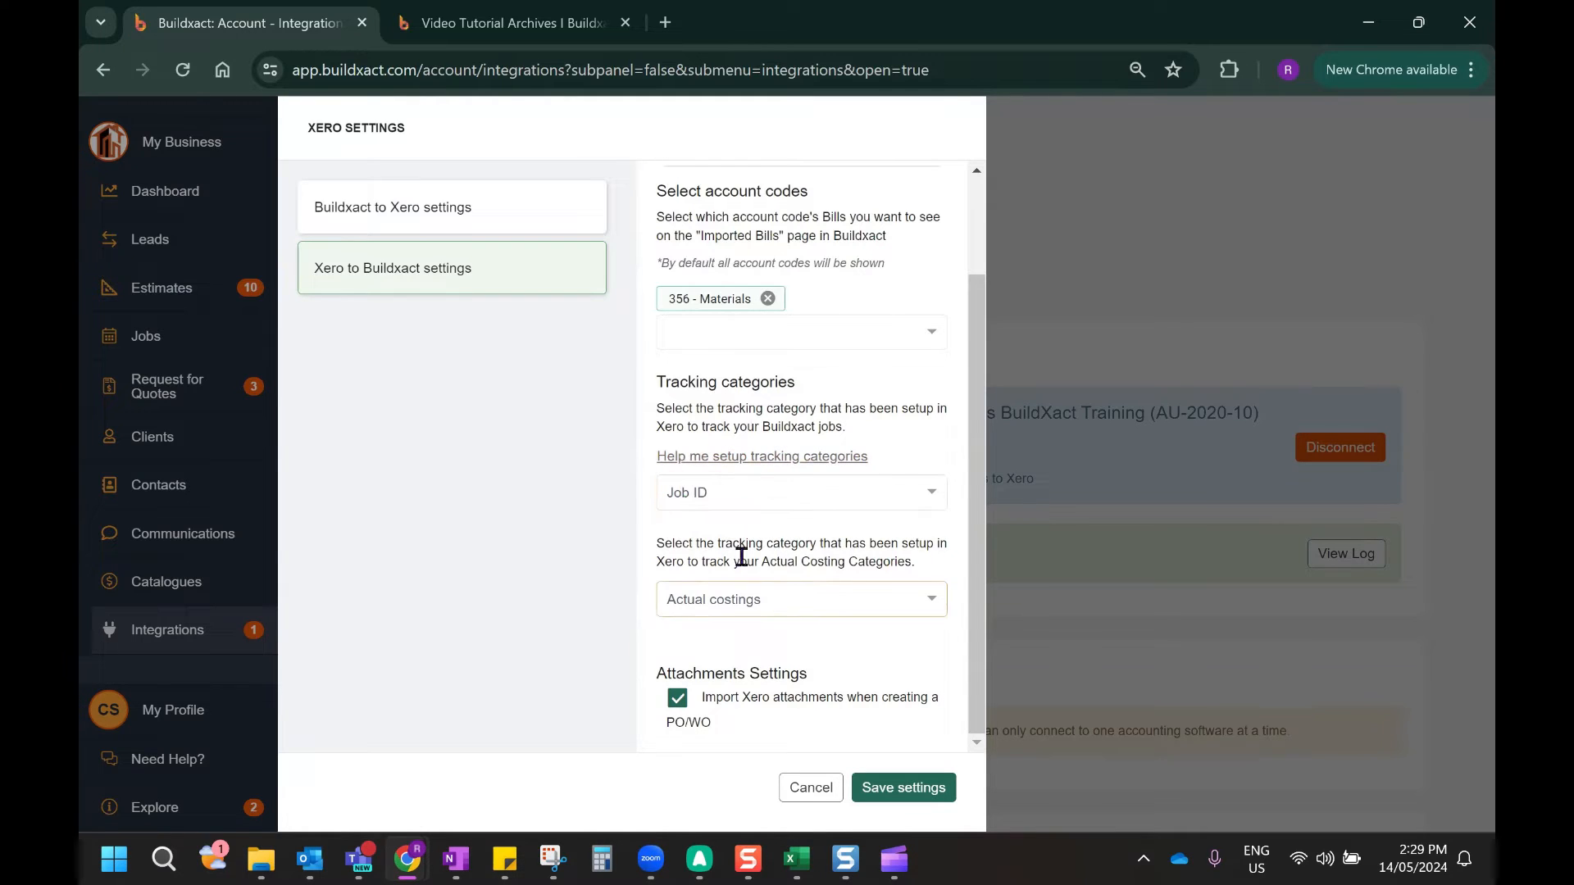
mouse_move(774, 609)
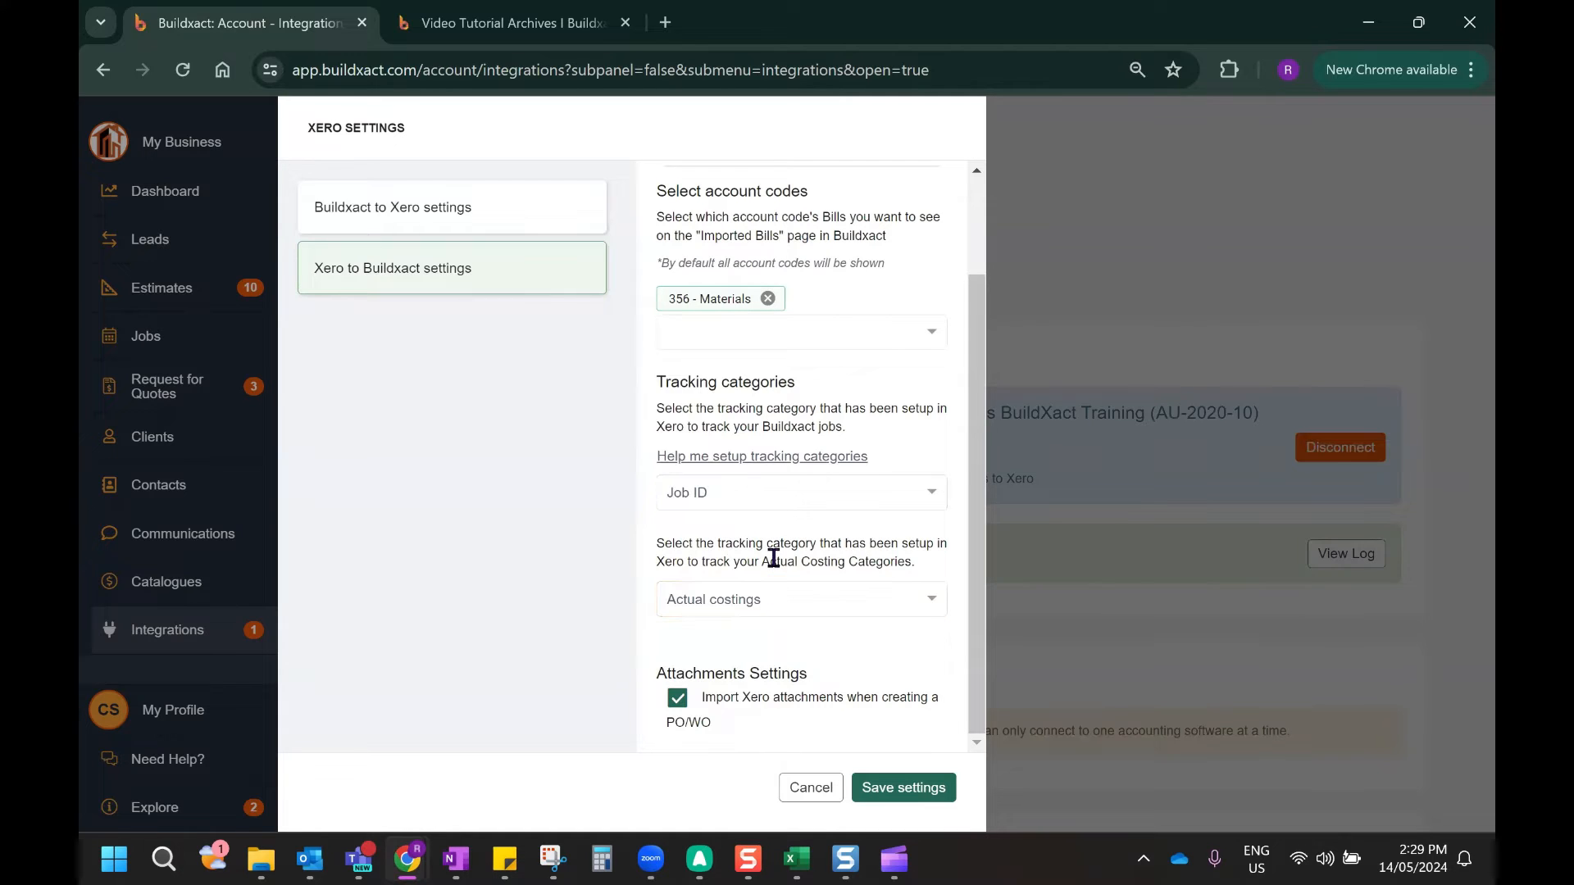
mouse_move(725, 671)
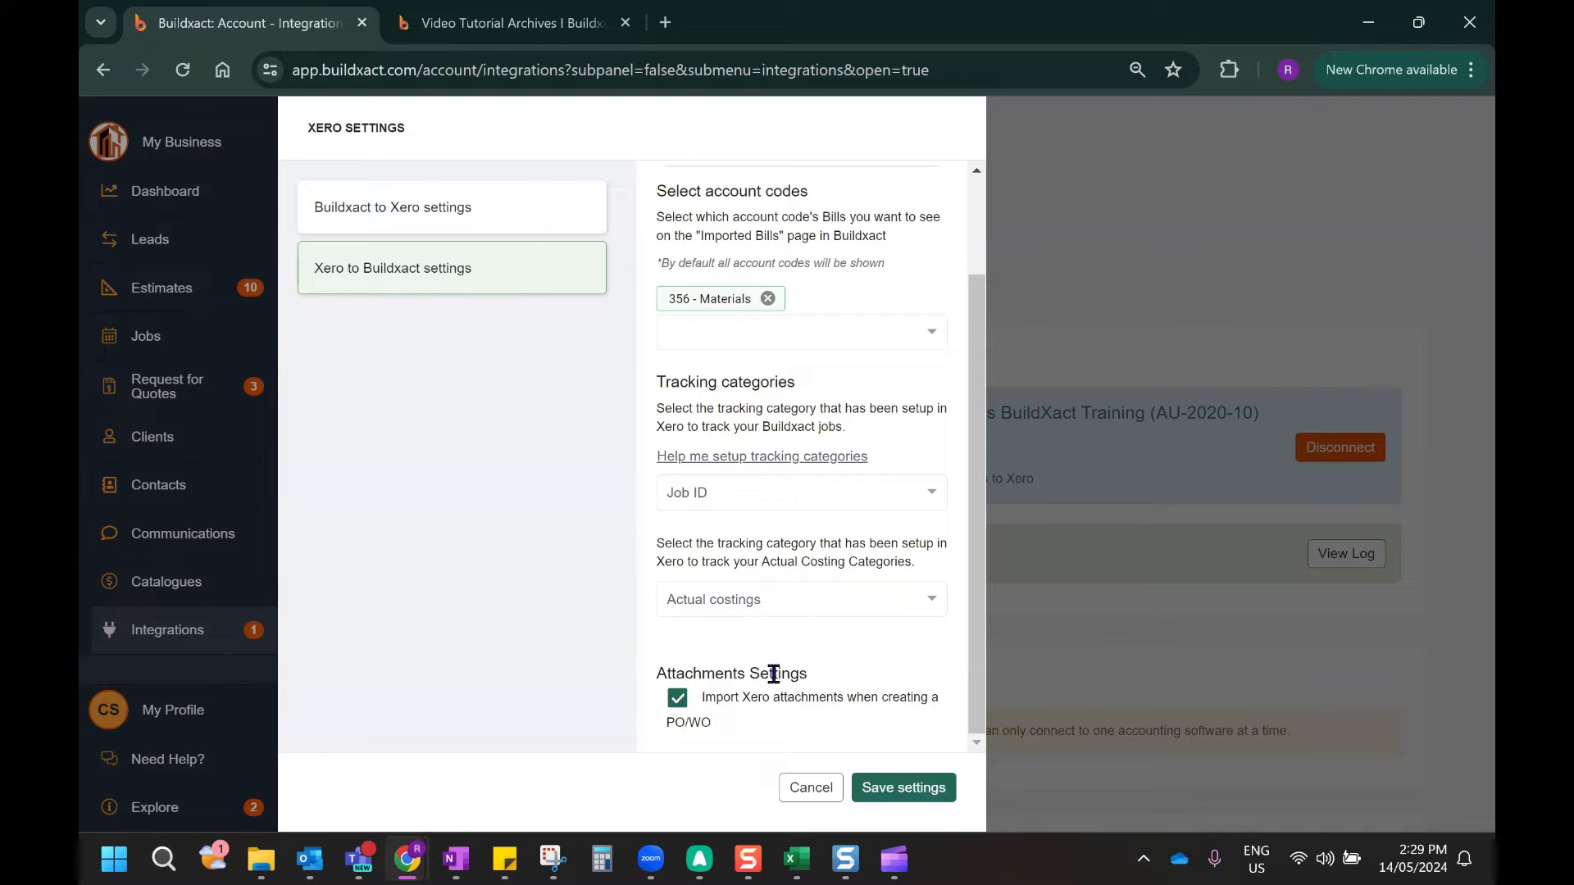
mouse_move(818, 681)
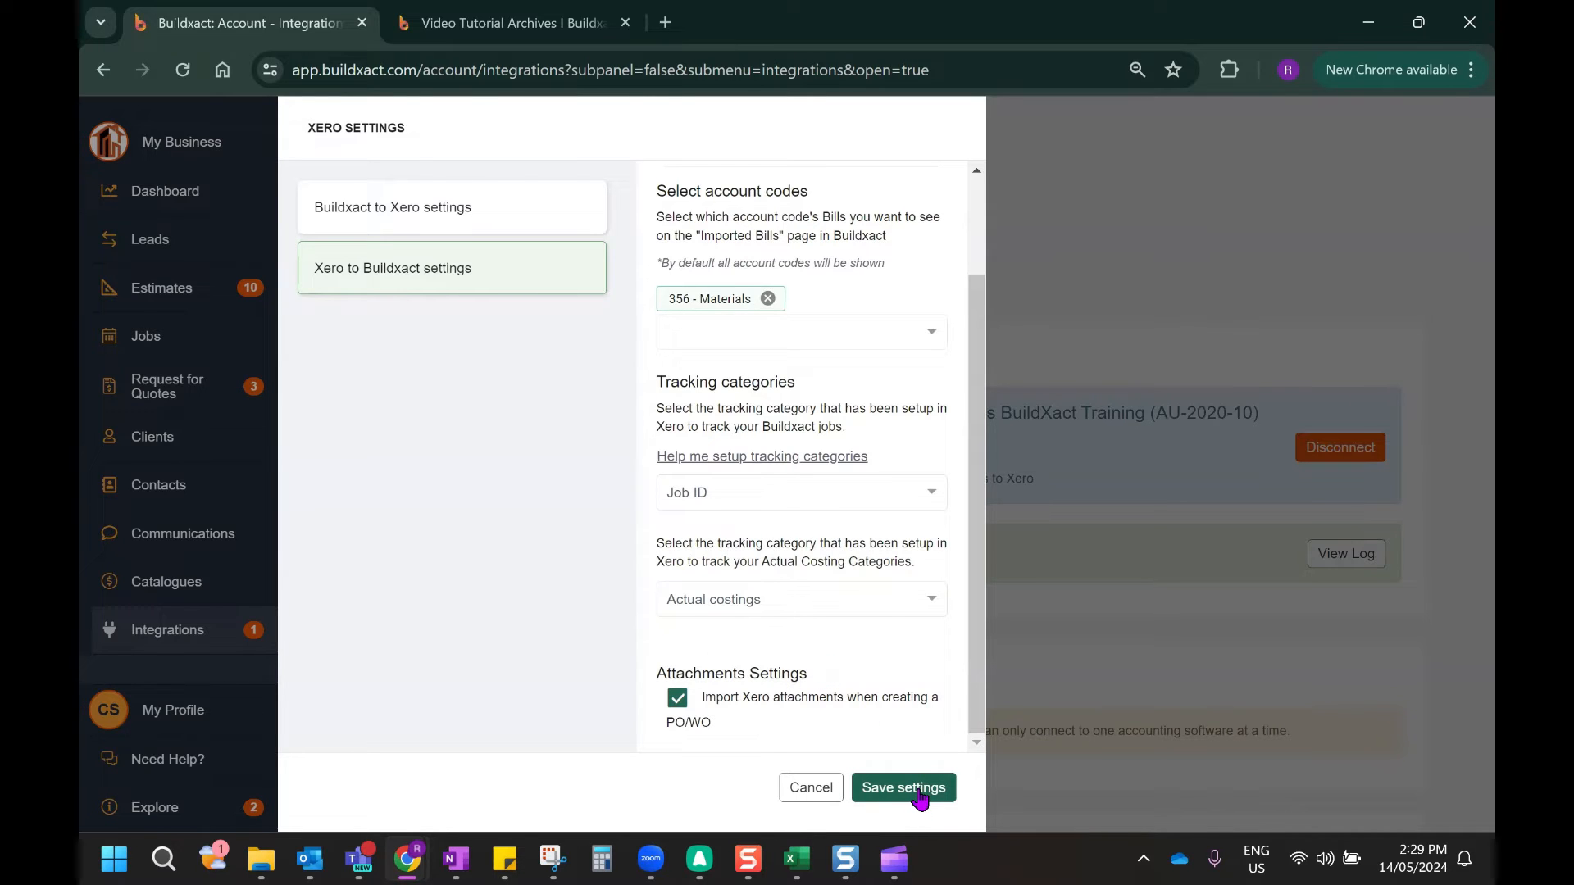
left_click(902, 788)
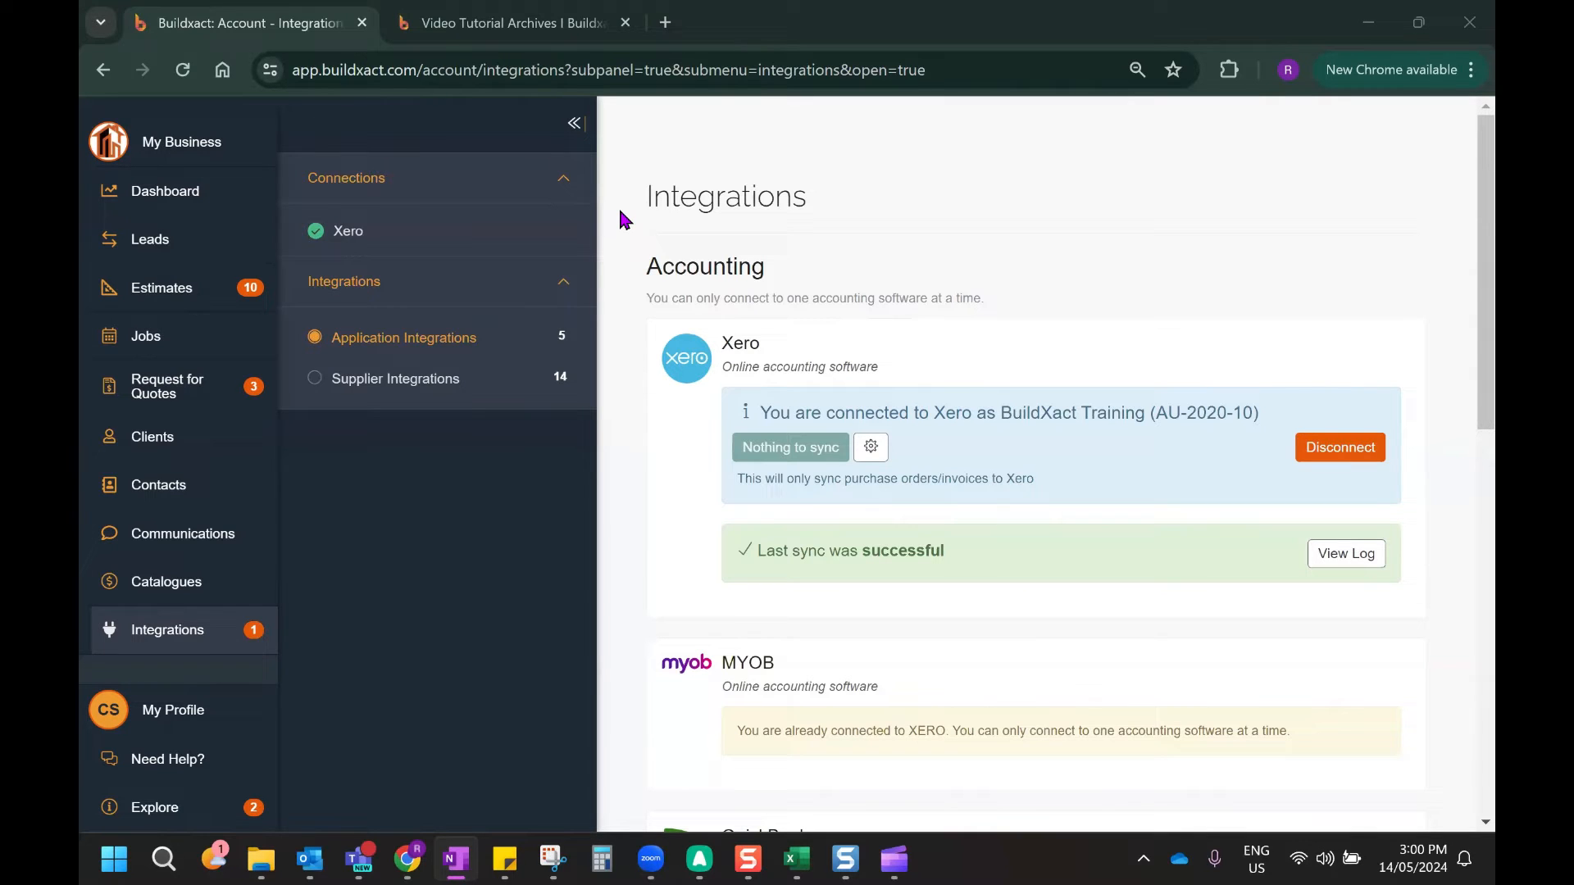
Open the Imported Bills page listing the Johnny Smith and Bob Jane bills
left_click(146, 337)
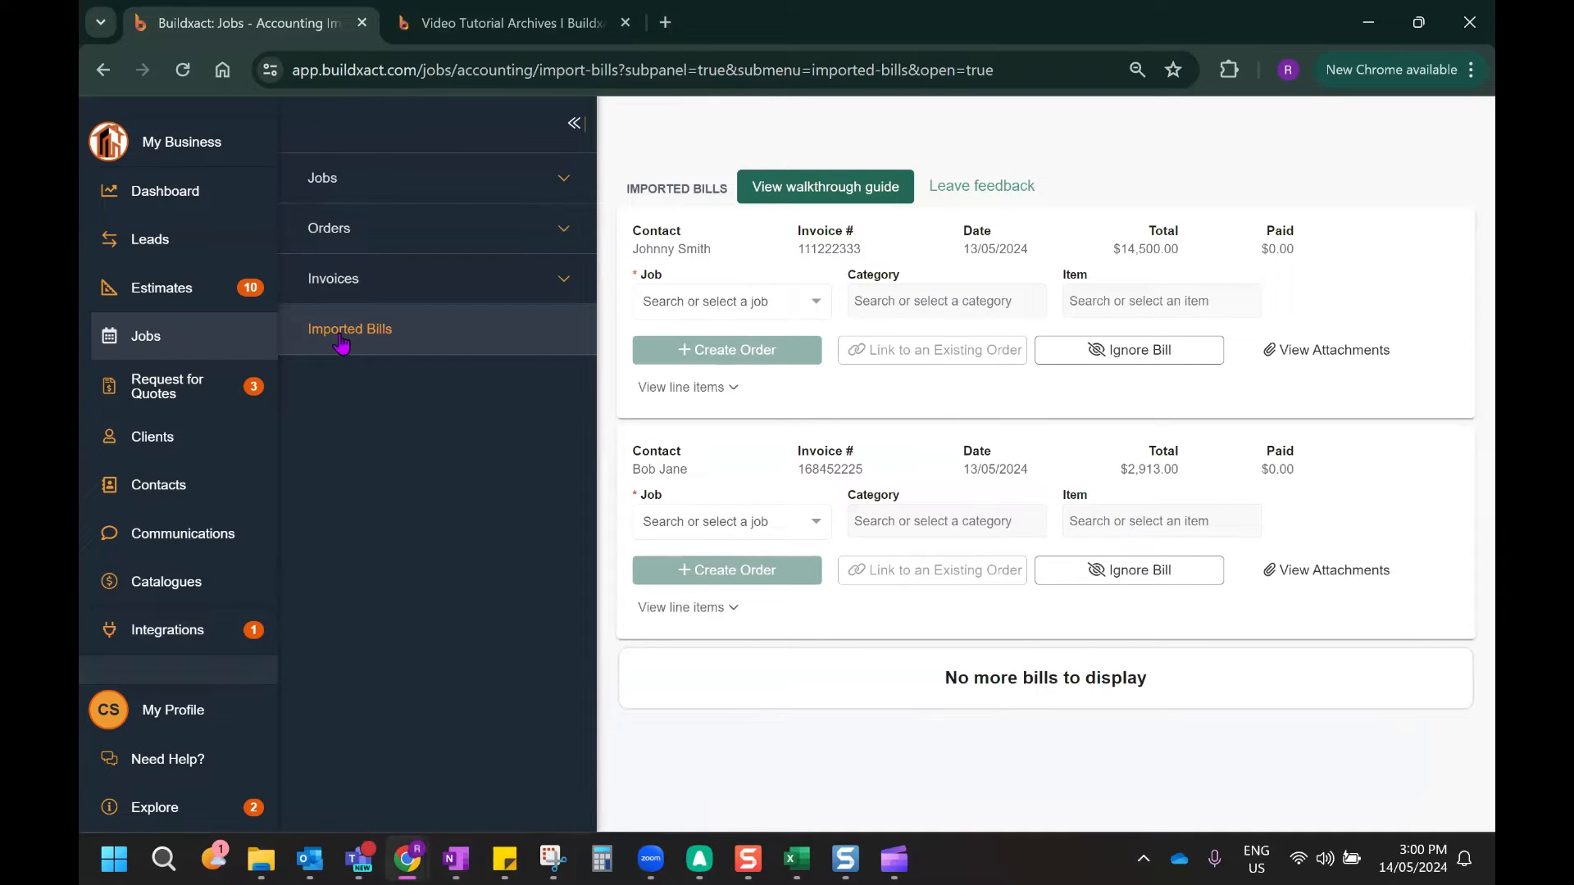
mouse_move(386, 344)
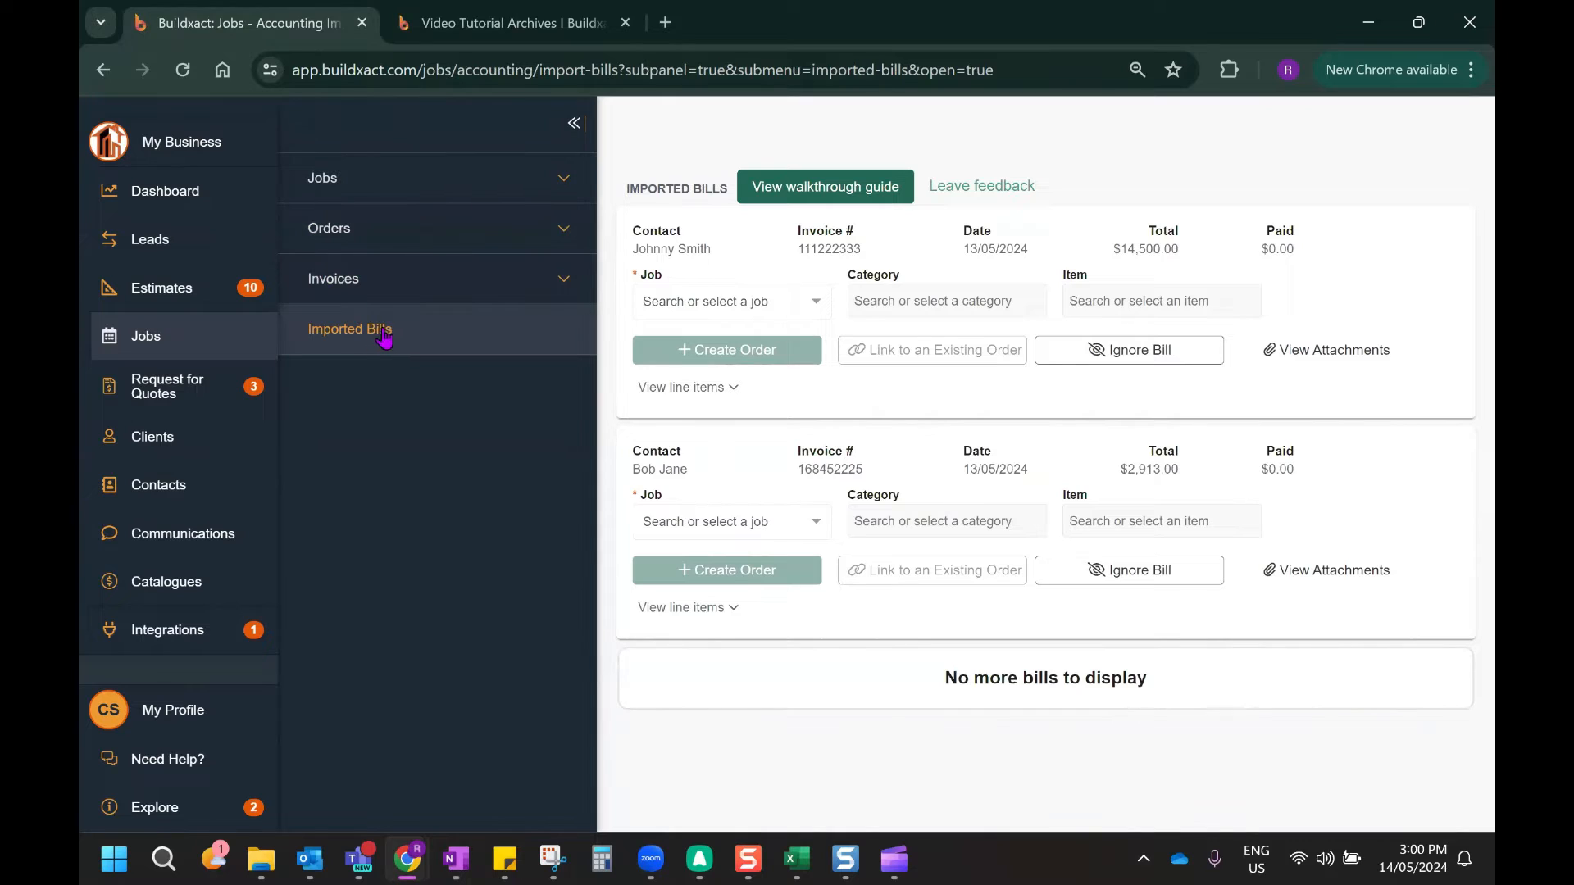
mouse_move(1090, 395)
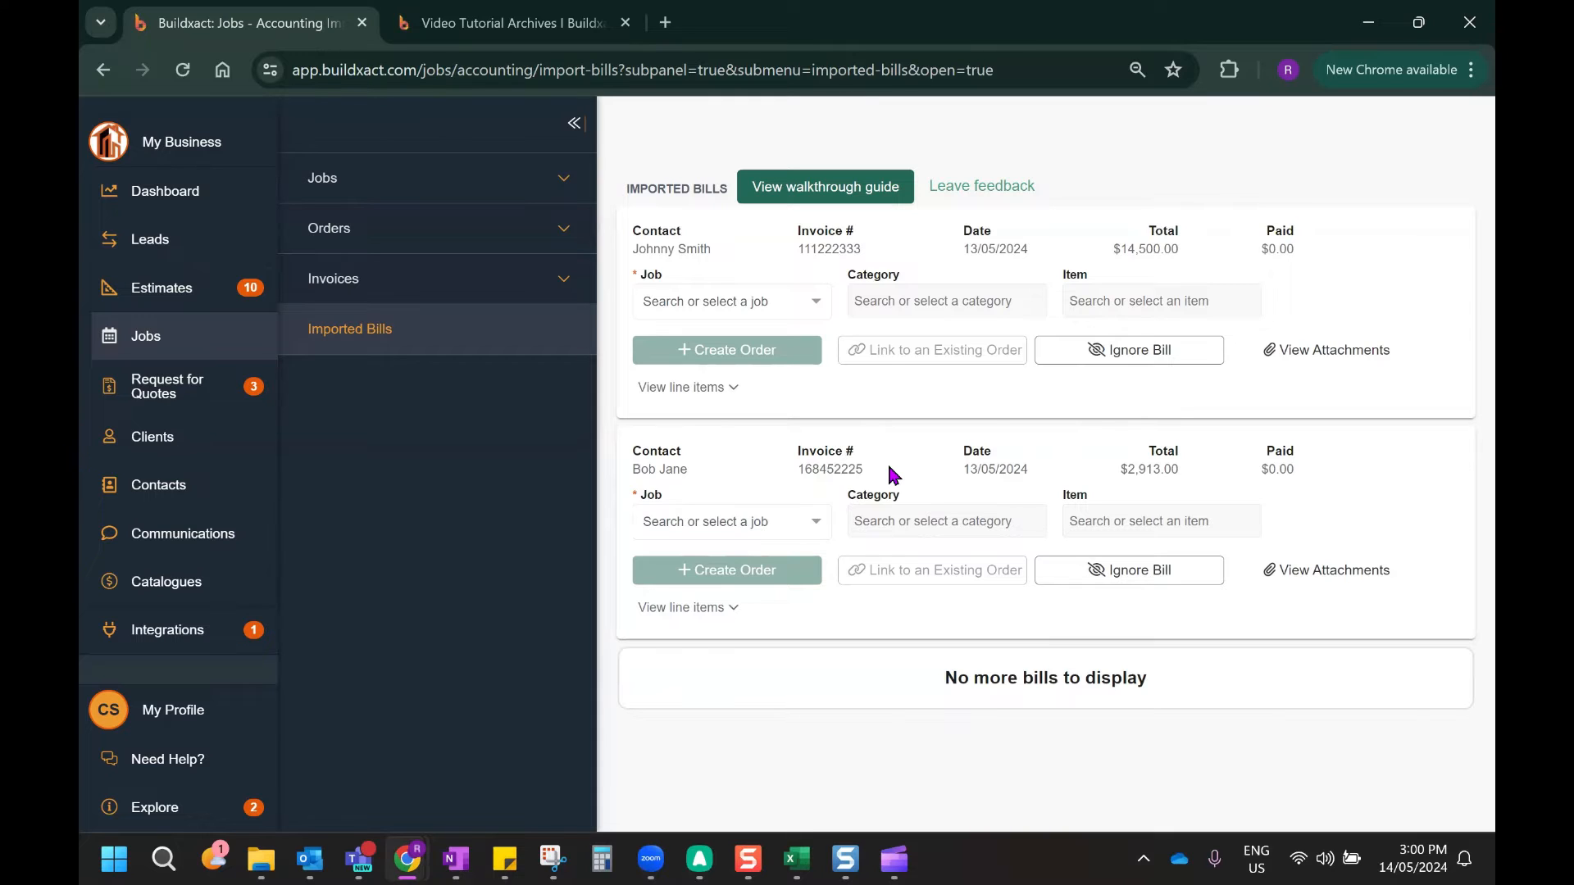
mouse_move(702, 272)
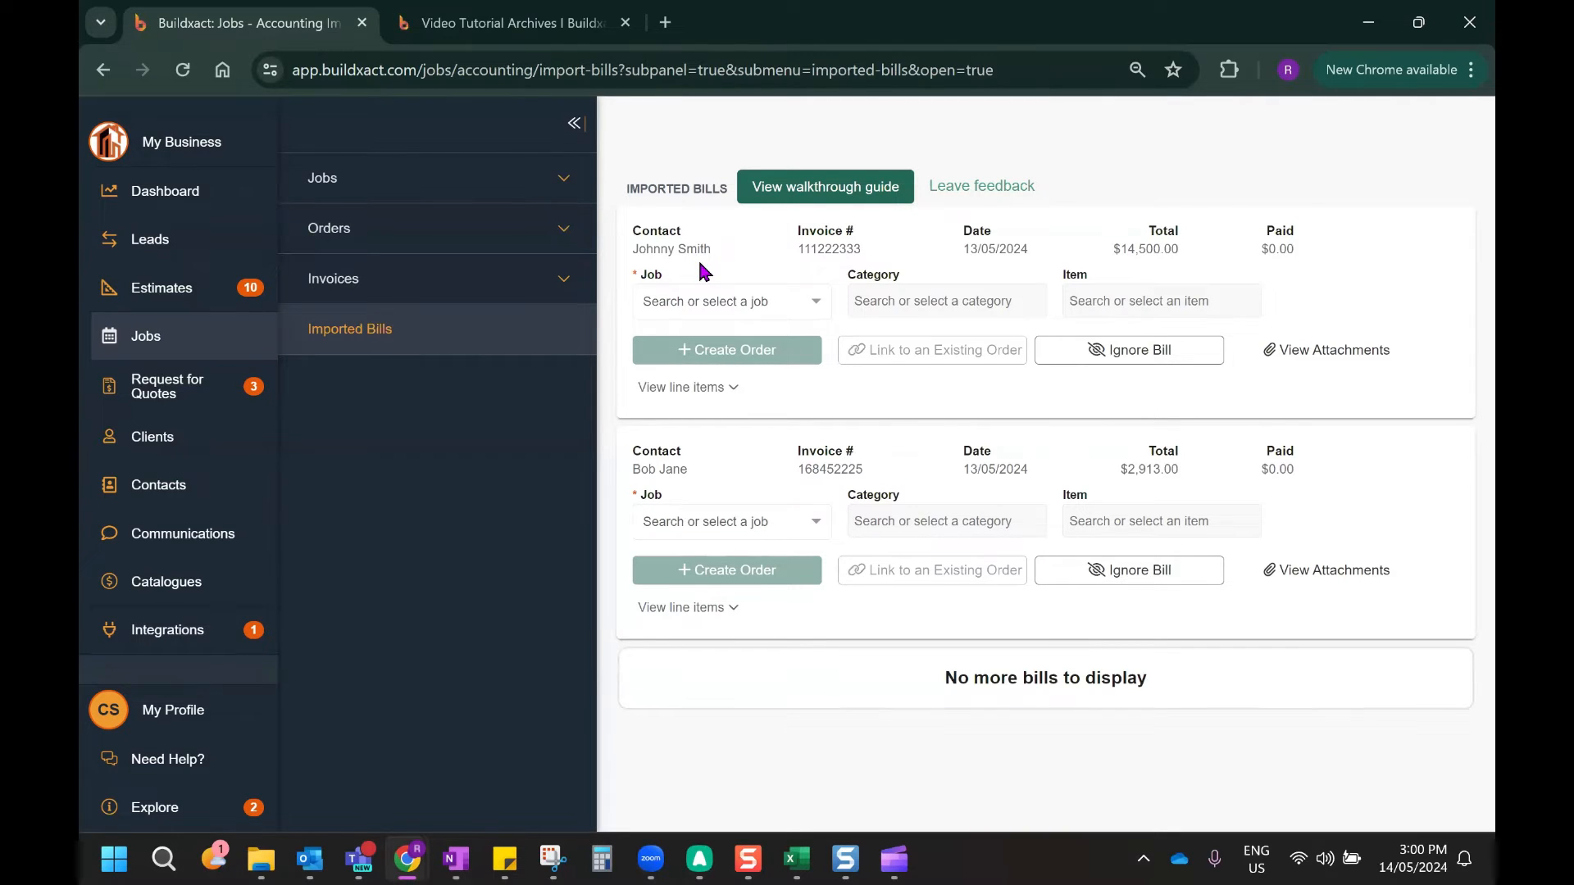
mouse_move(1217, 258)
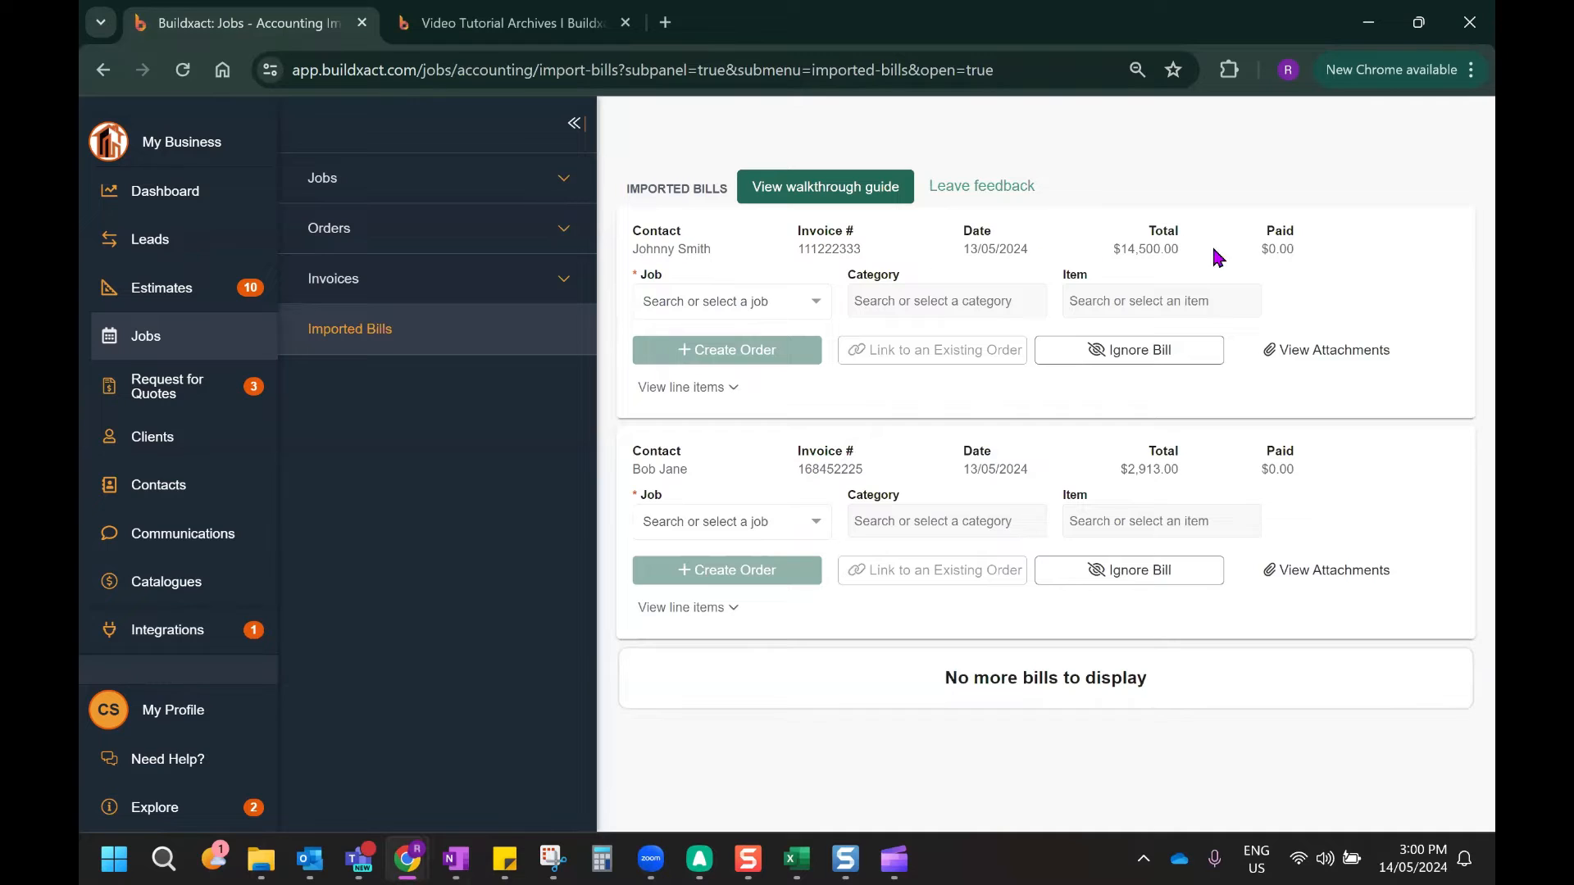
mouse_move(702, 268)
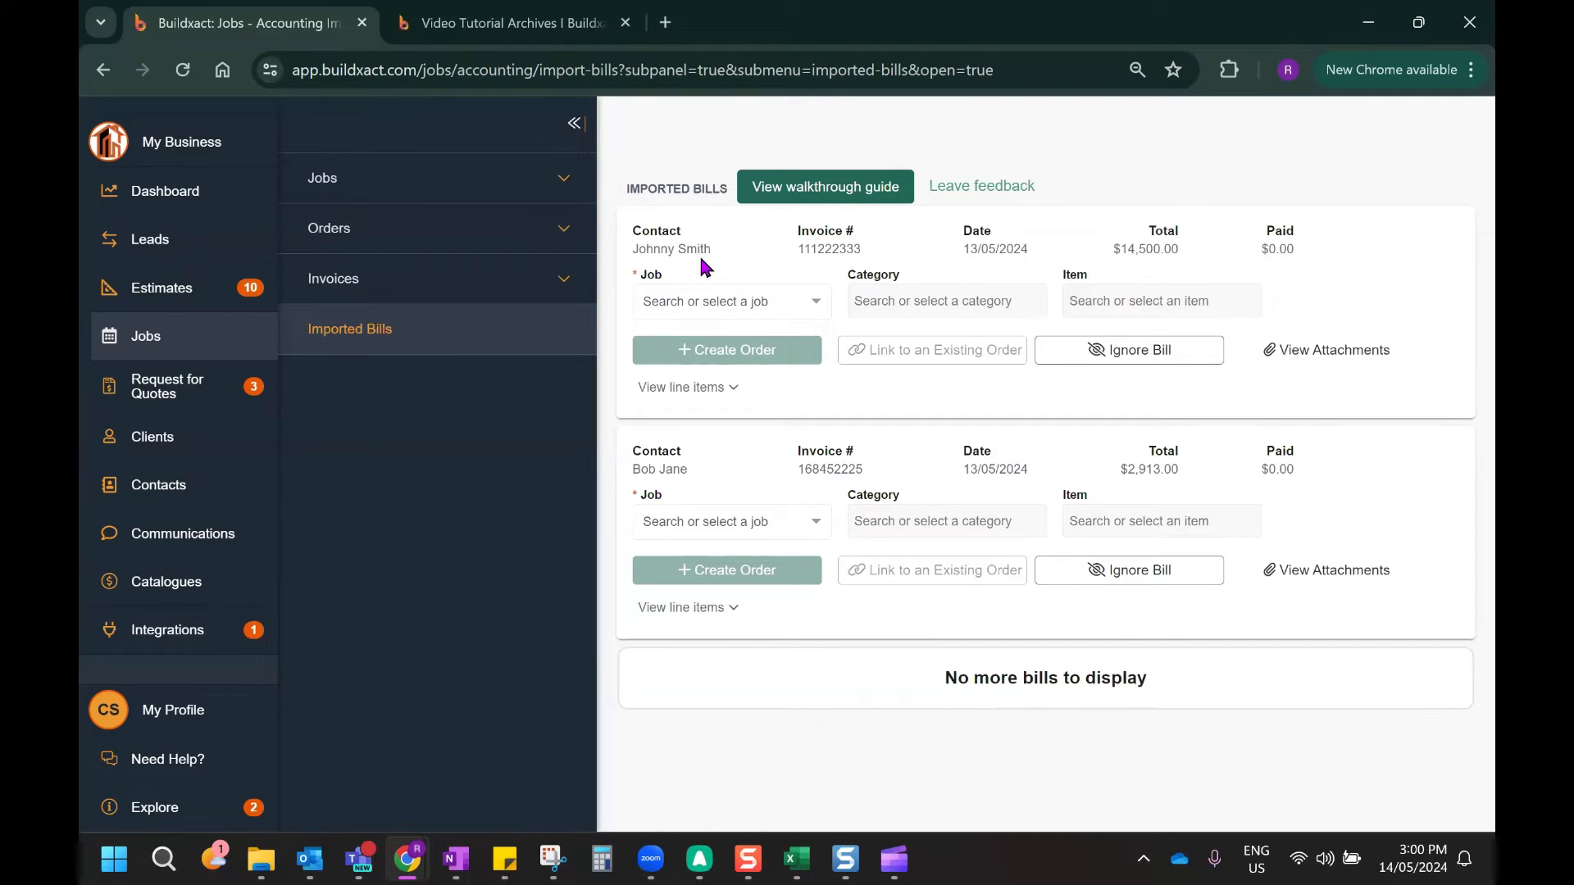
mouse_move(873, 256)
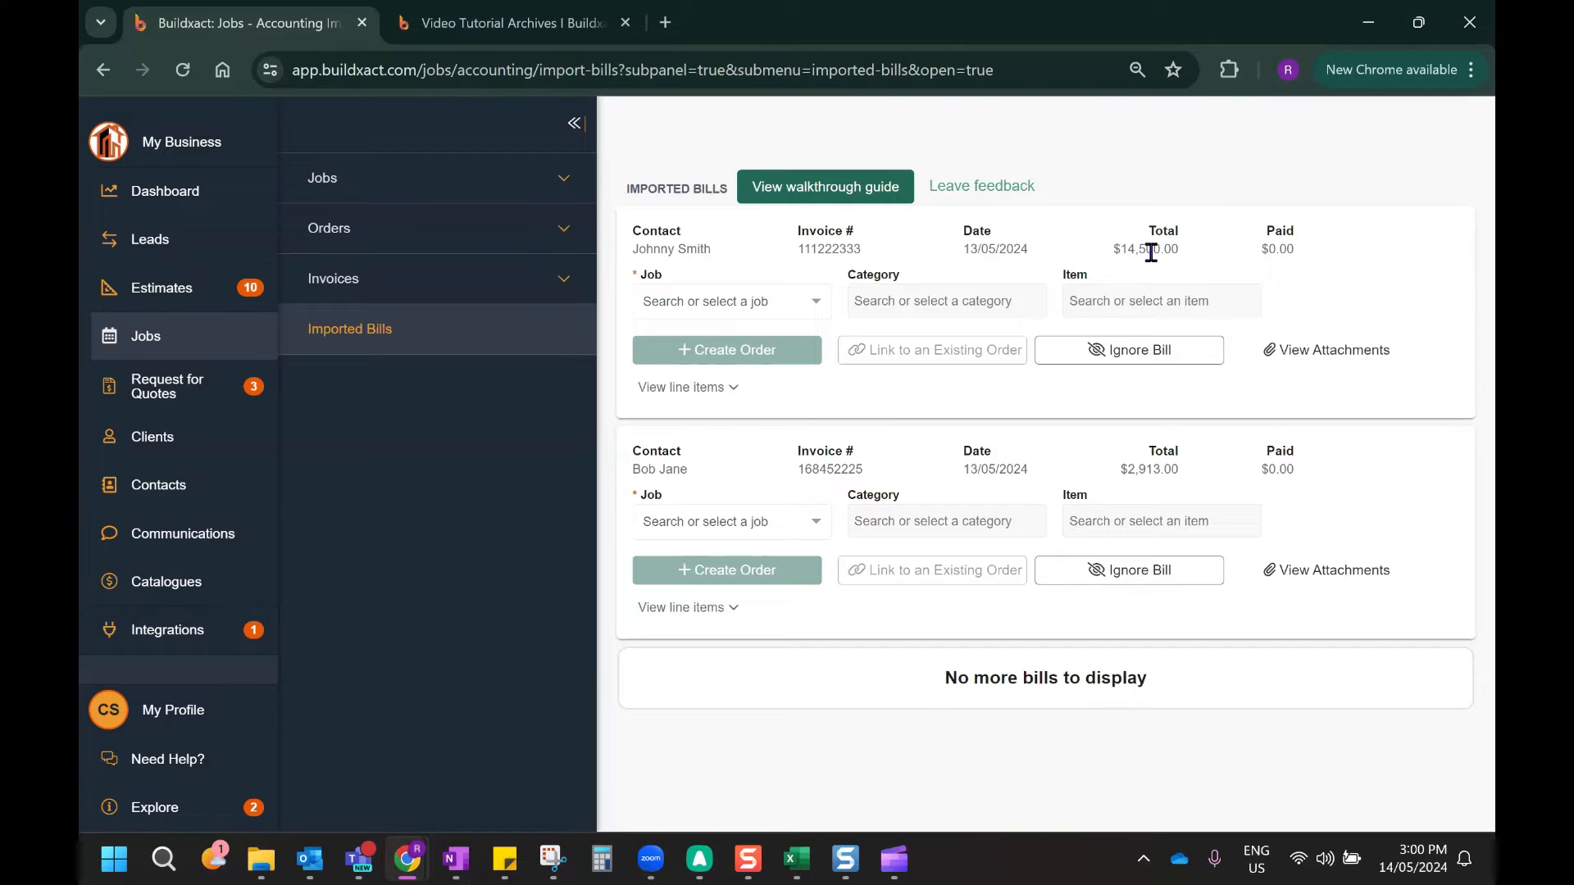
mouse_move(1350, 228)
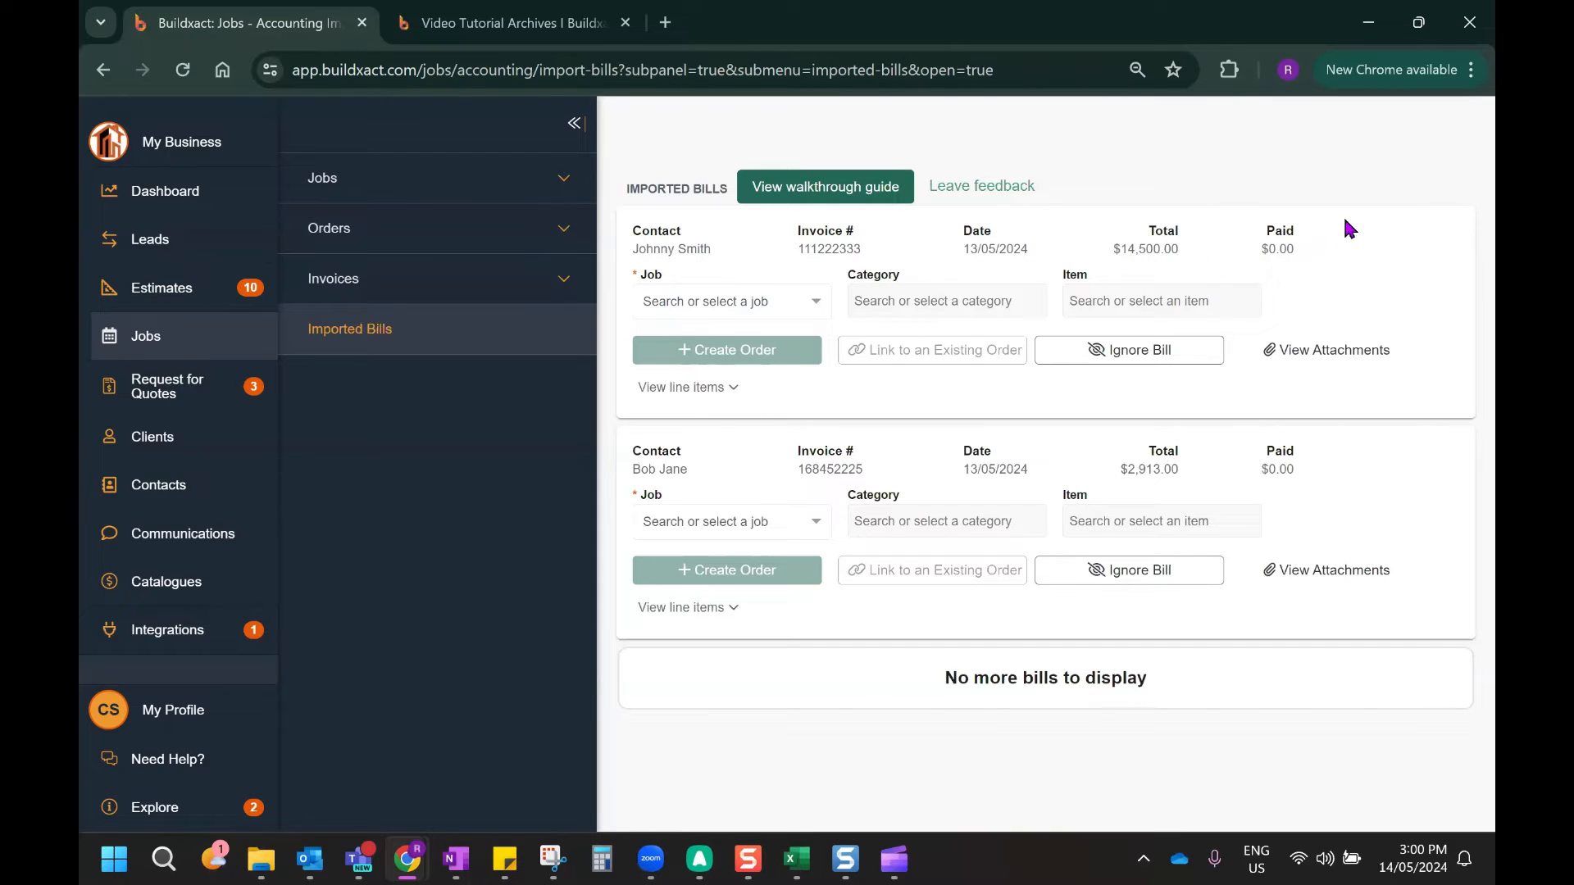
mouse_move(1329, 263)
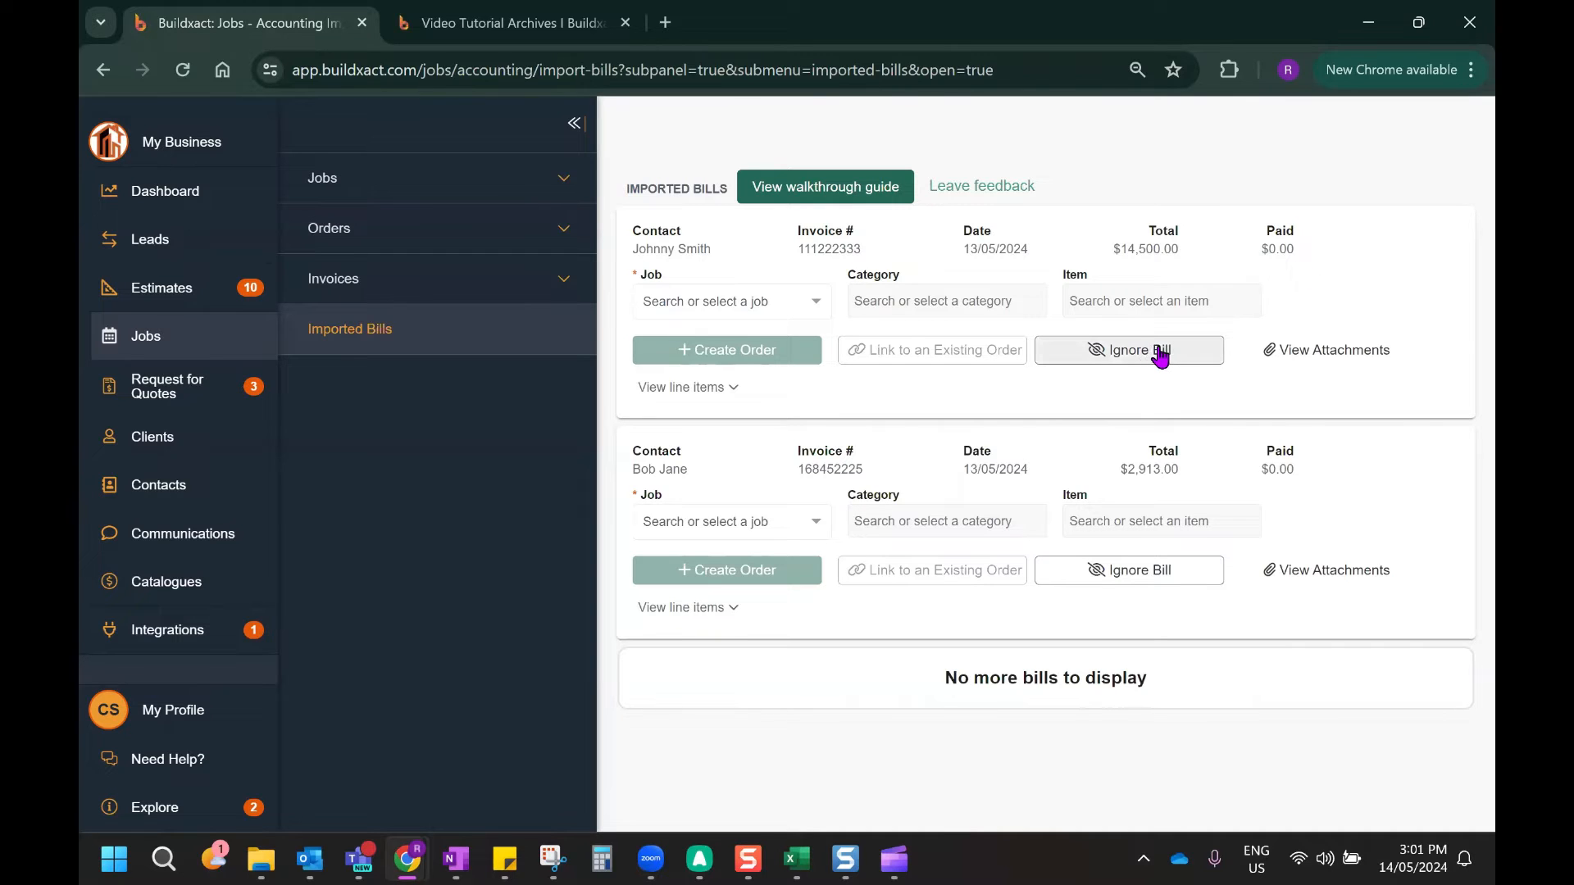
mouse_move(1144, 357)
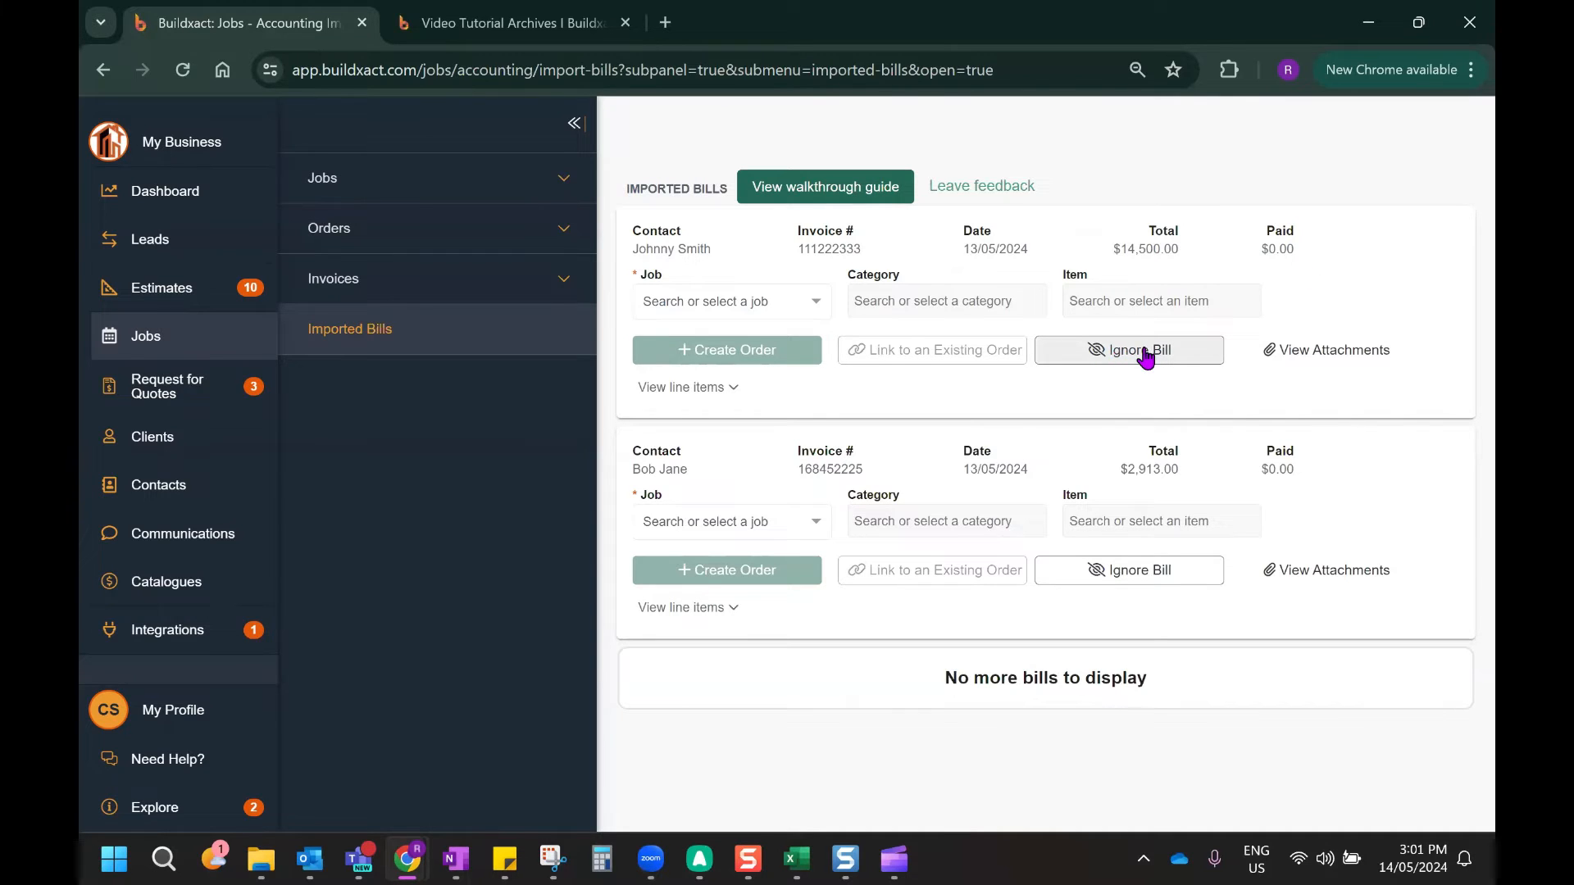
mouse_move(788, 317)
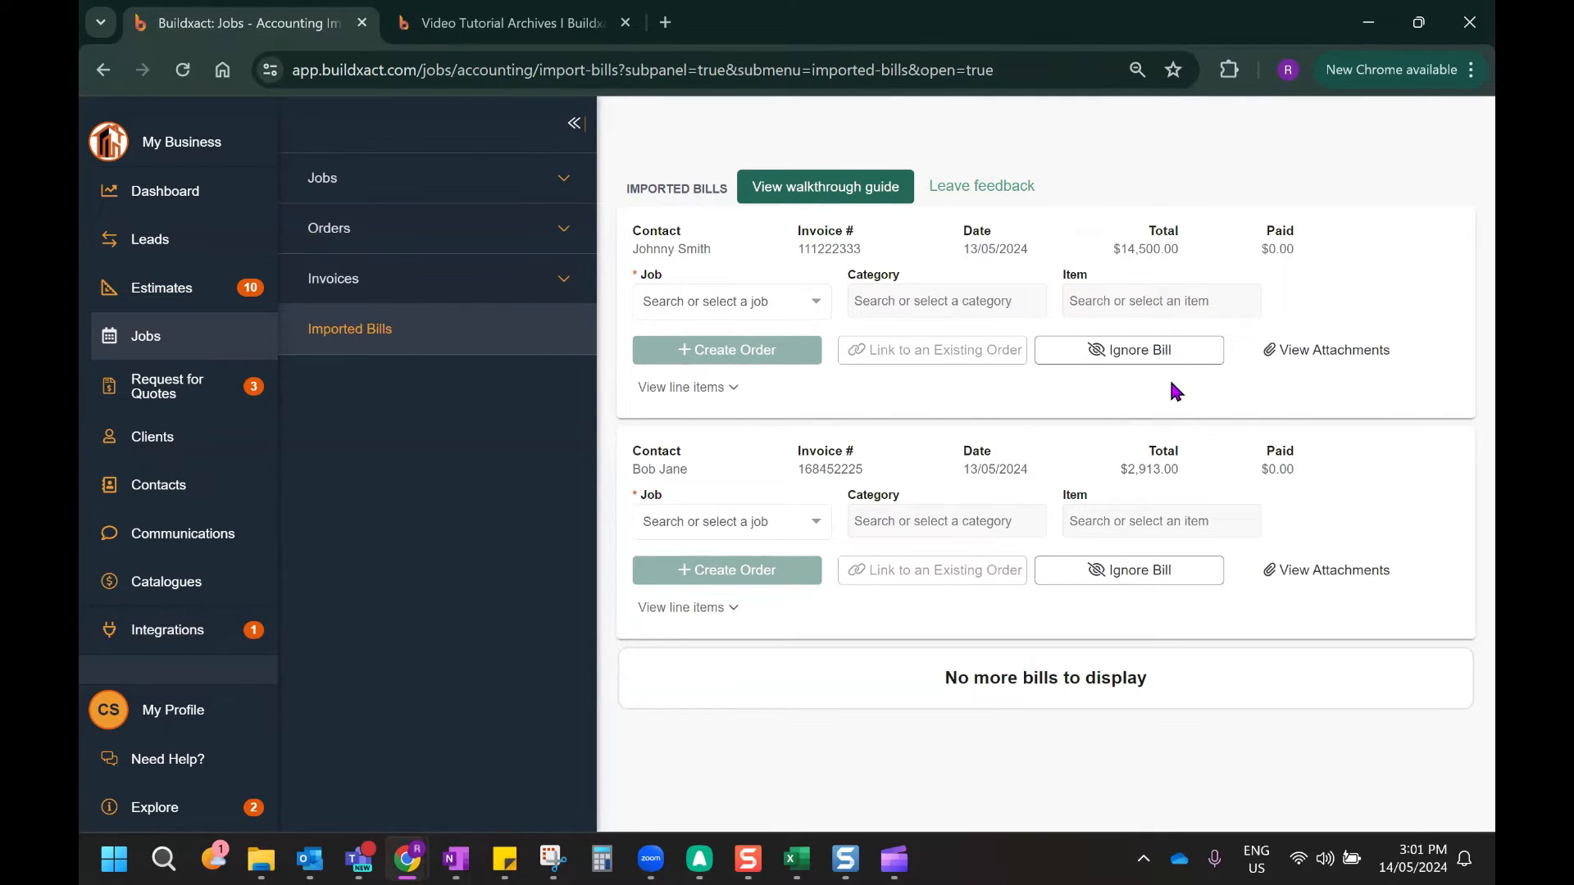
mouse_move(908, 343)
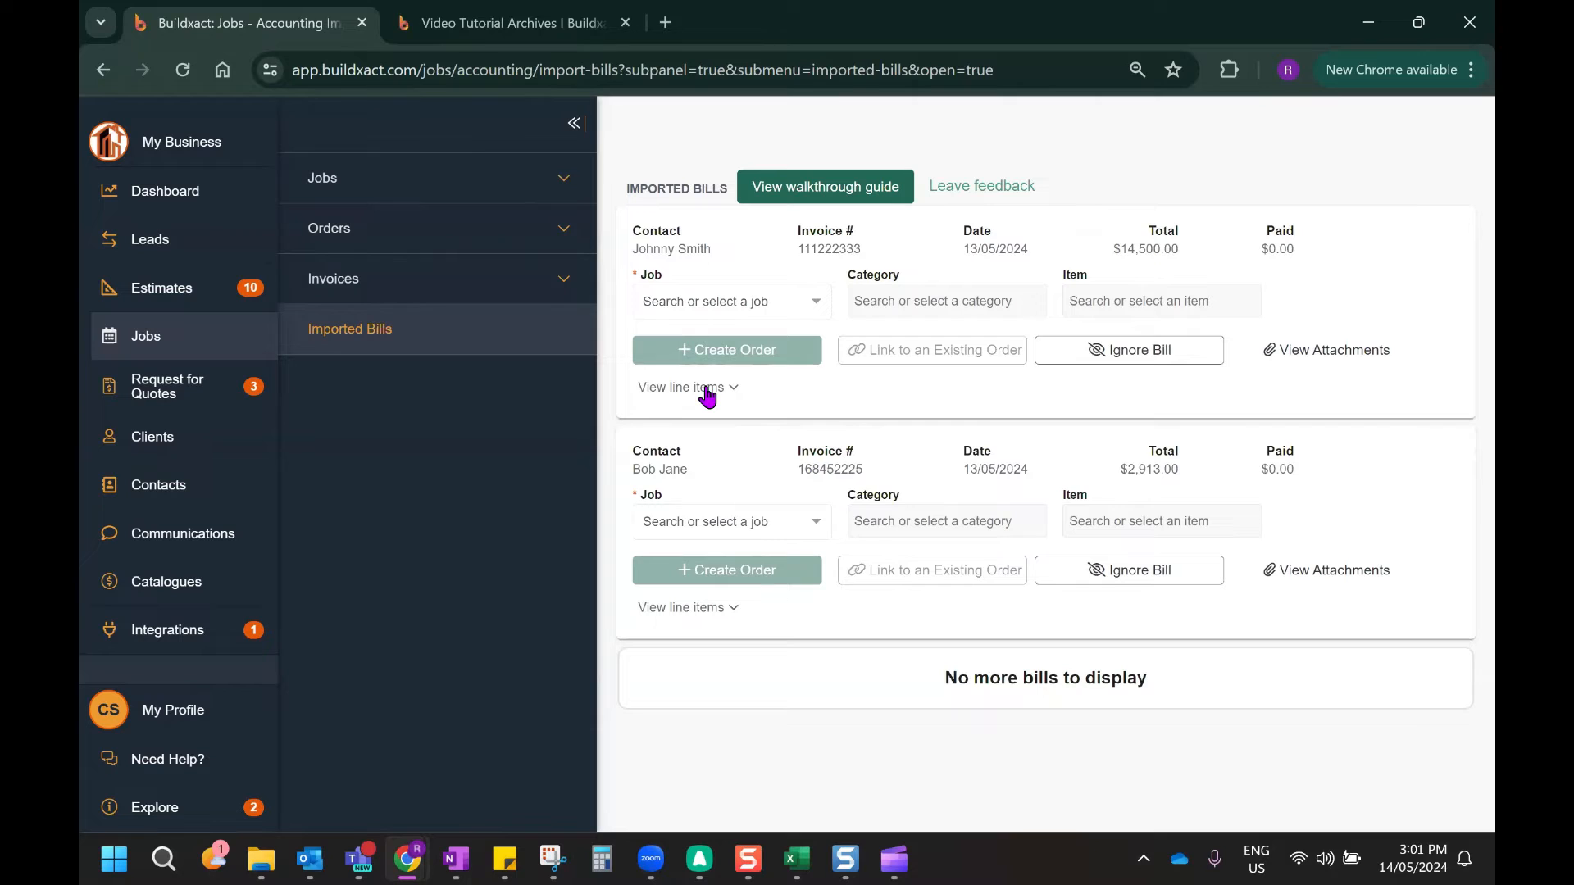
Expand the Johnny Smith bill to show its Frame Harware line, $14,500.00
left_click(688, 386)
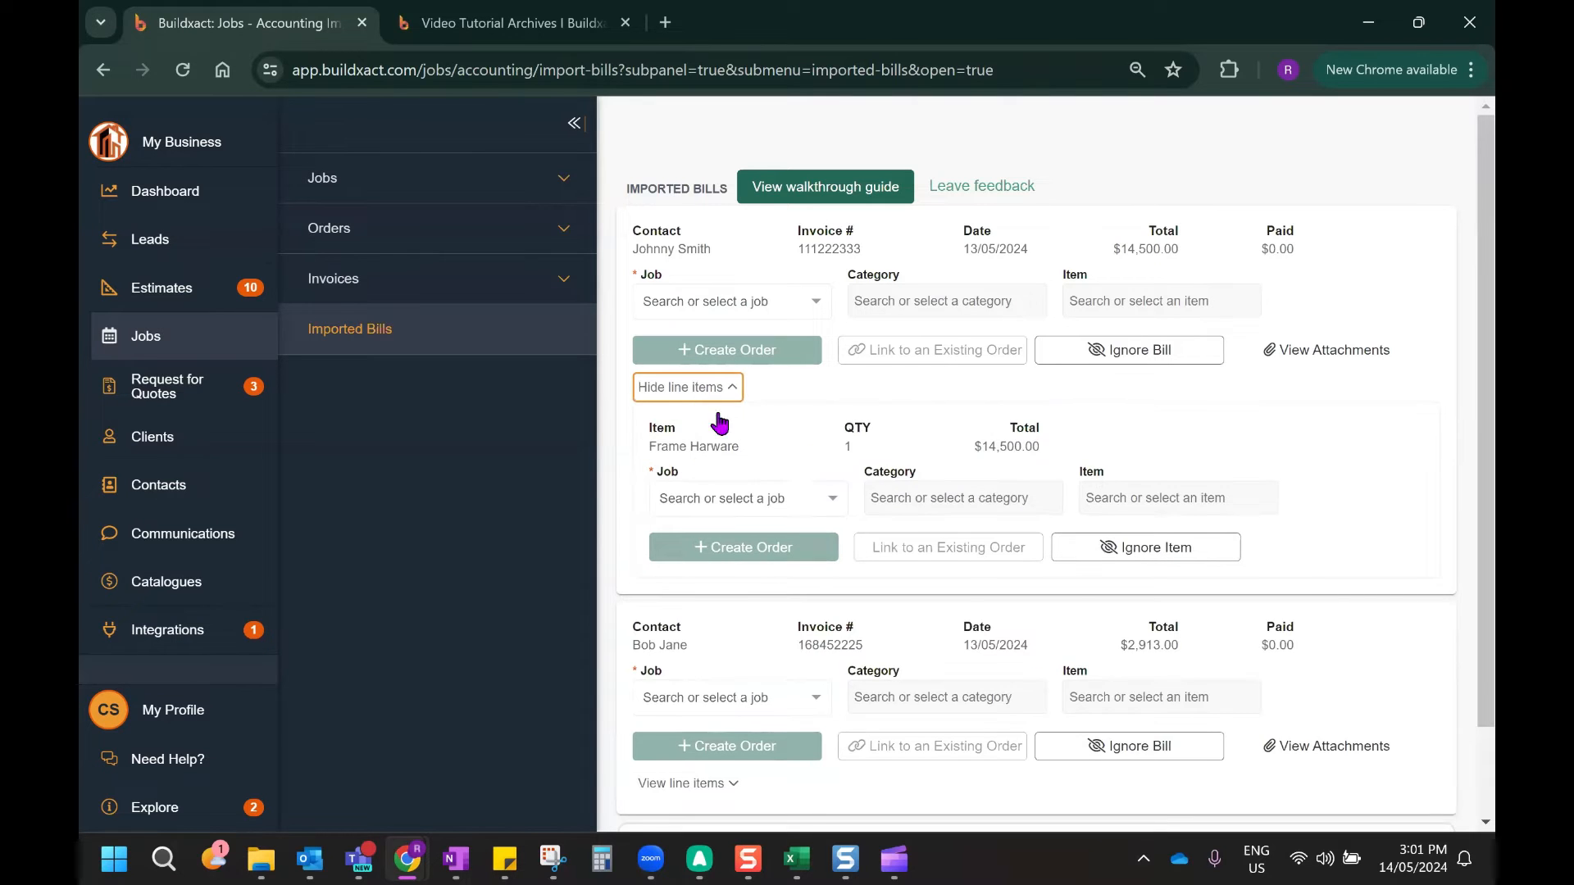
mouse_move(707, 470)
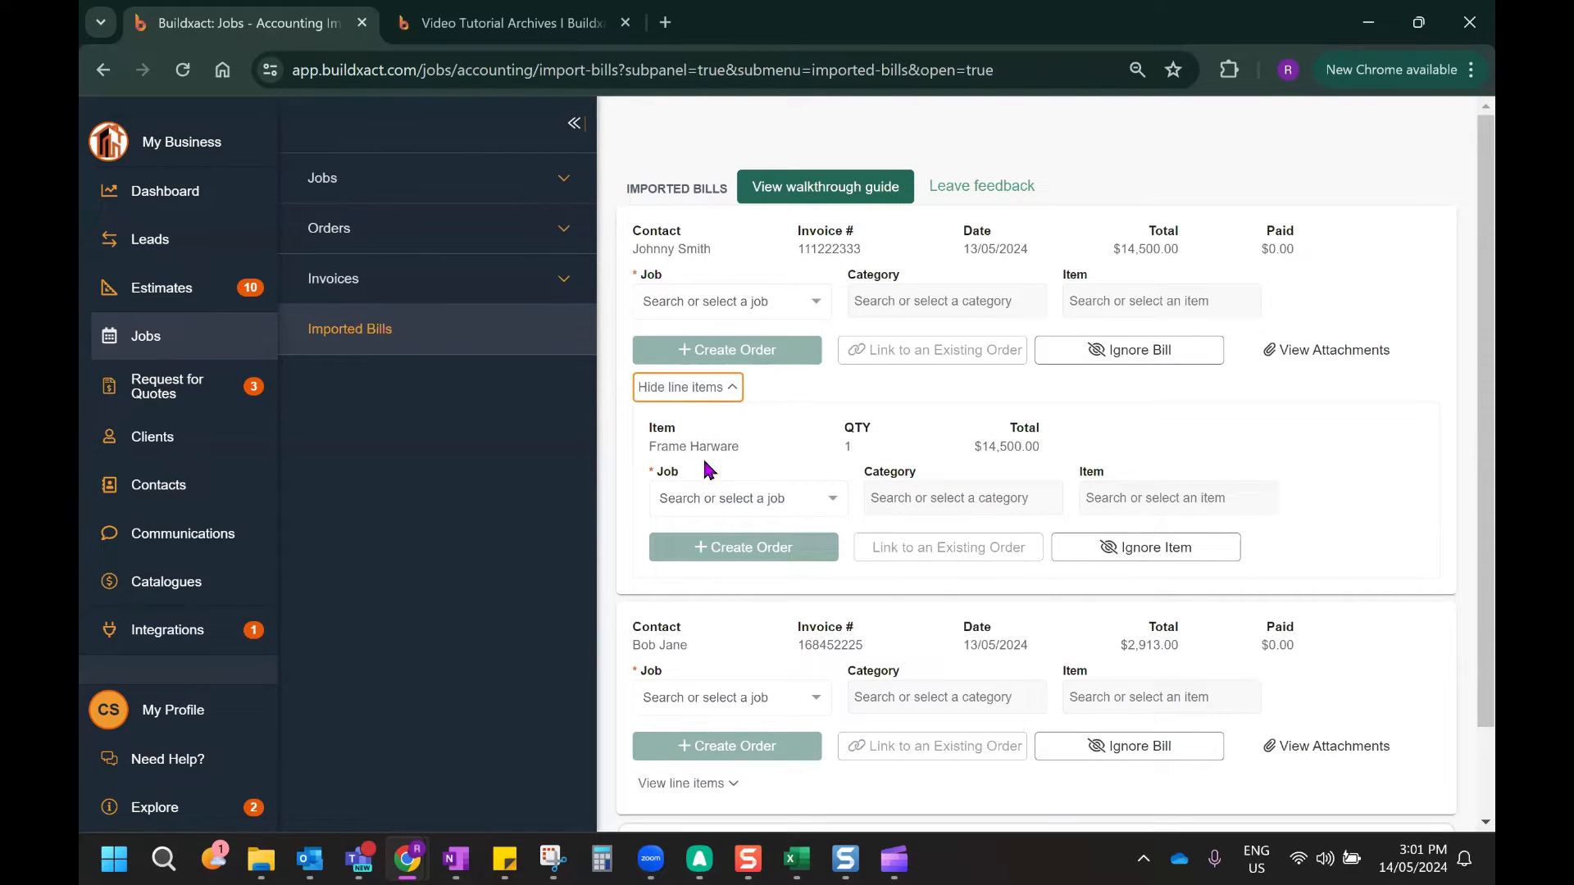
mouse_move(682, 446)
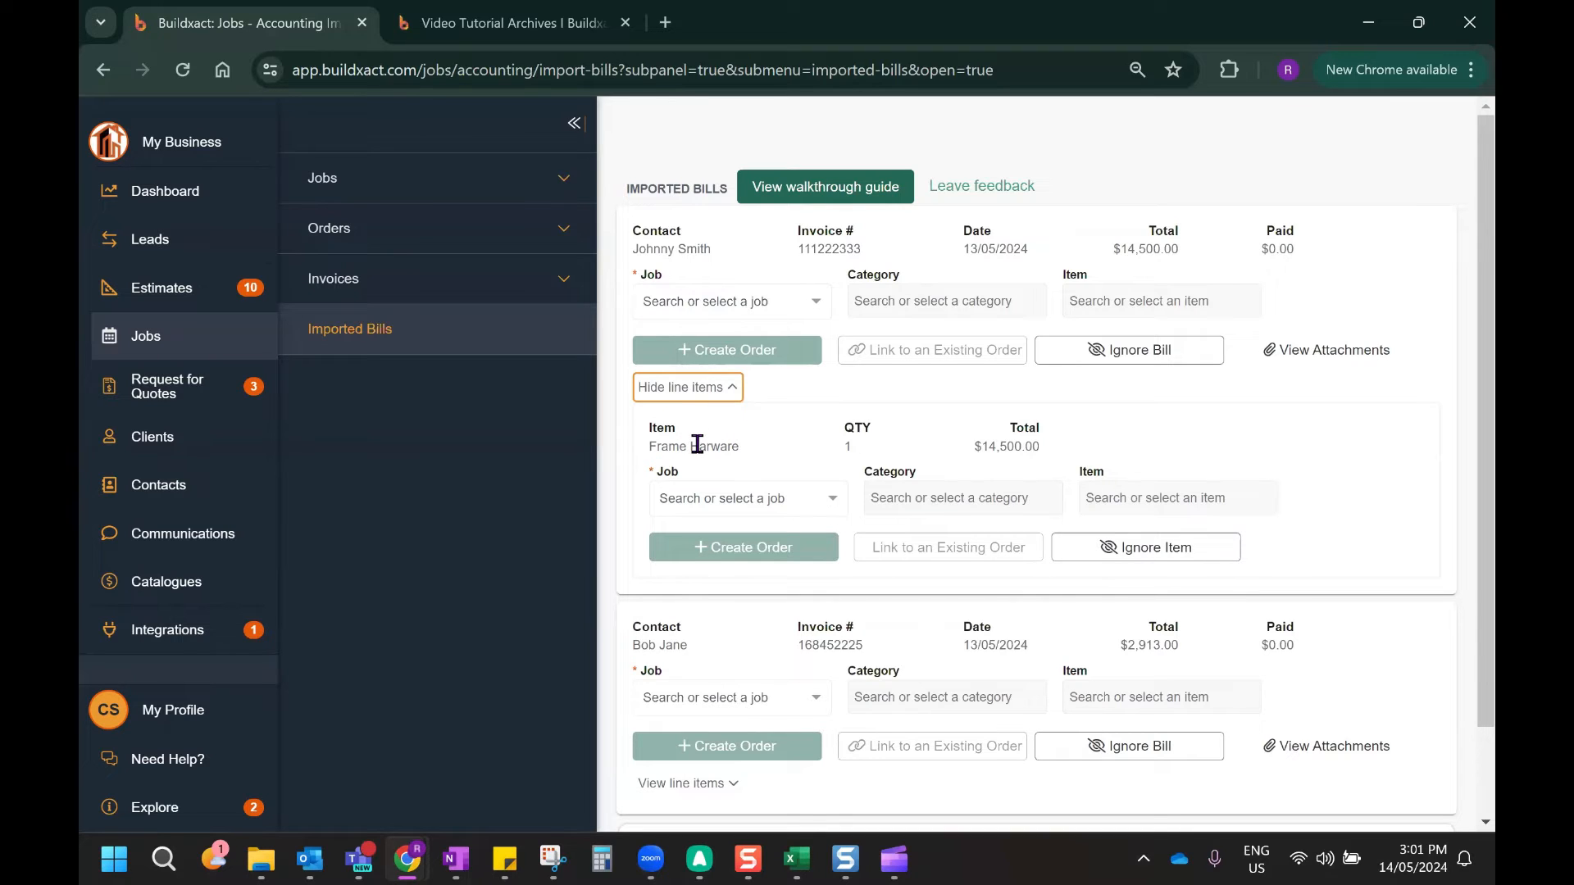
mouse_move(1327, 350)
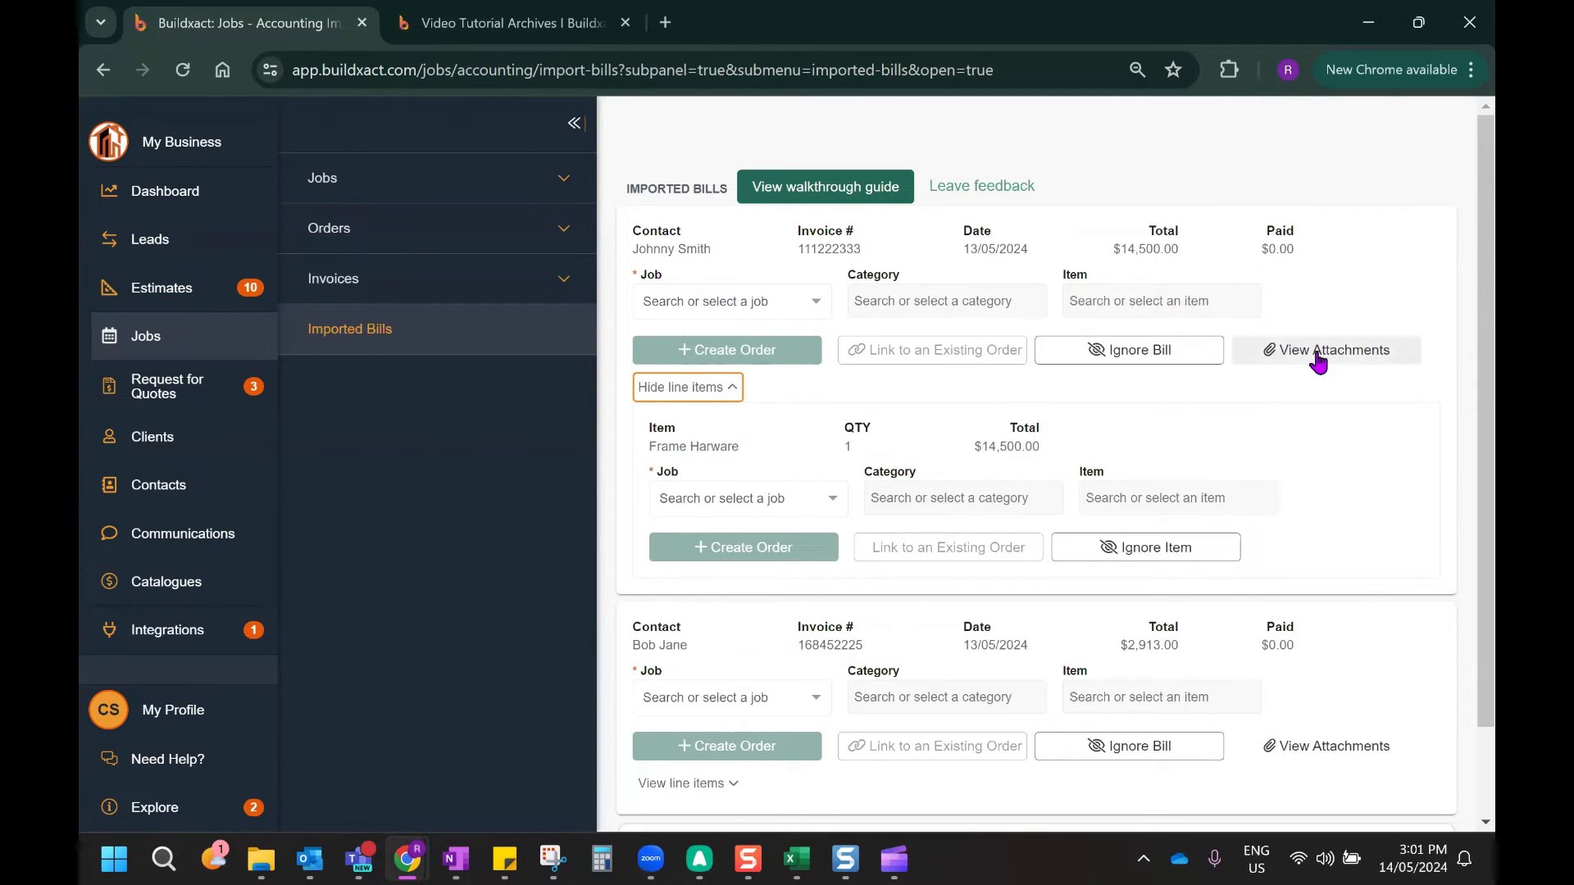
Open the Johnny Smith bill's attachment, Penco-Prime-Timber-Parker-51.jpeg
left_click(1332, 350)
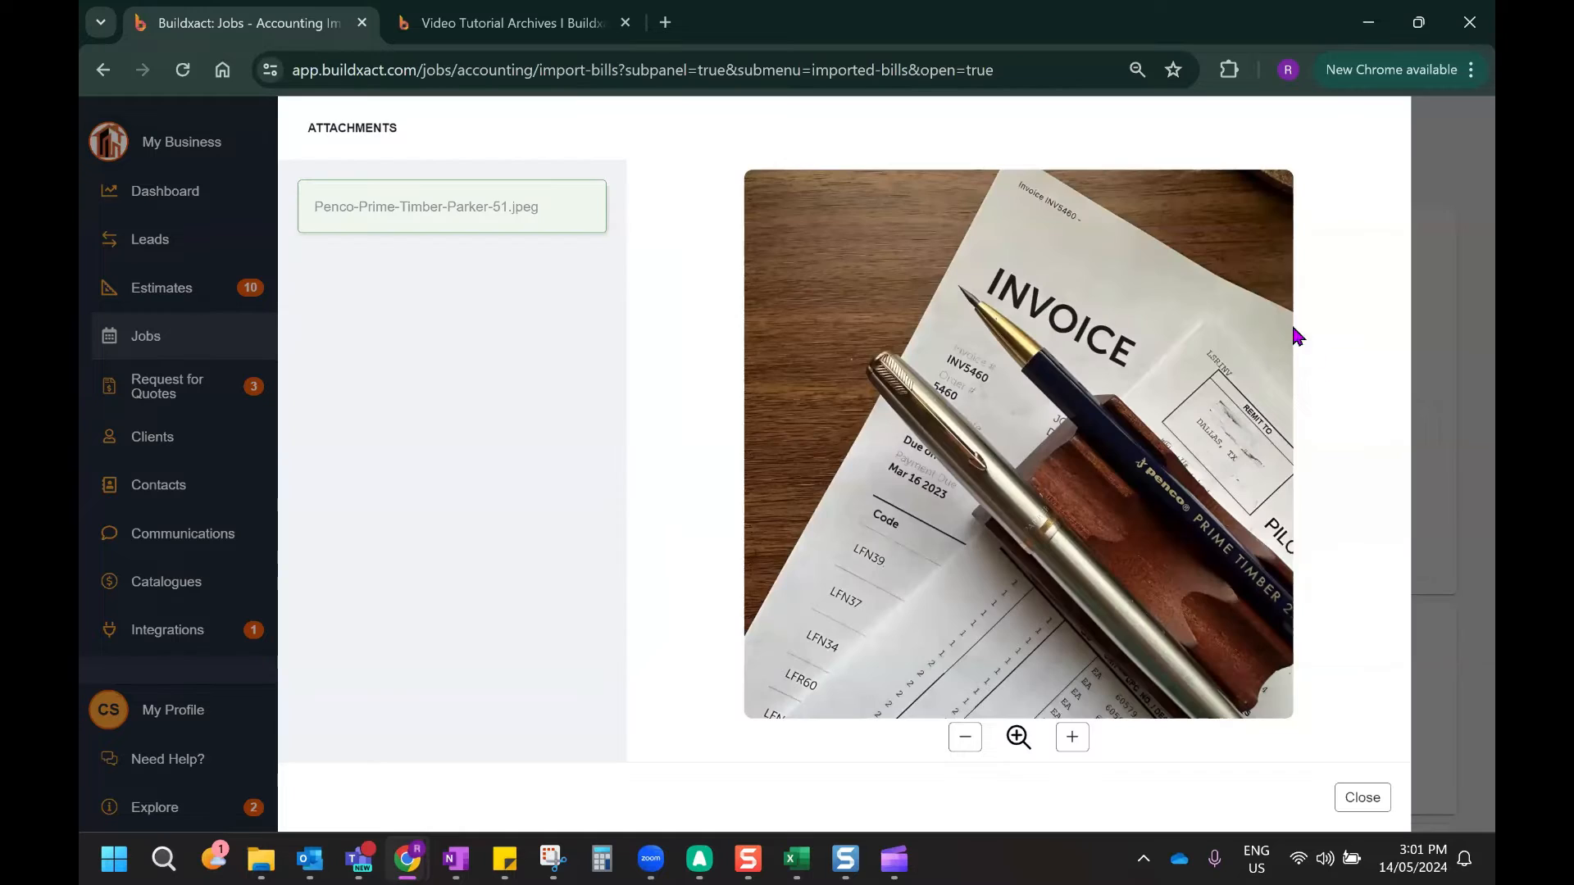
mouse_move(1308, 505)
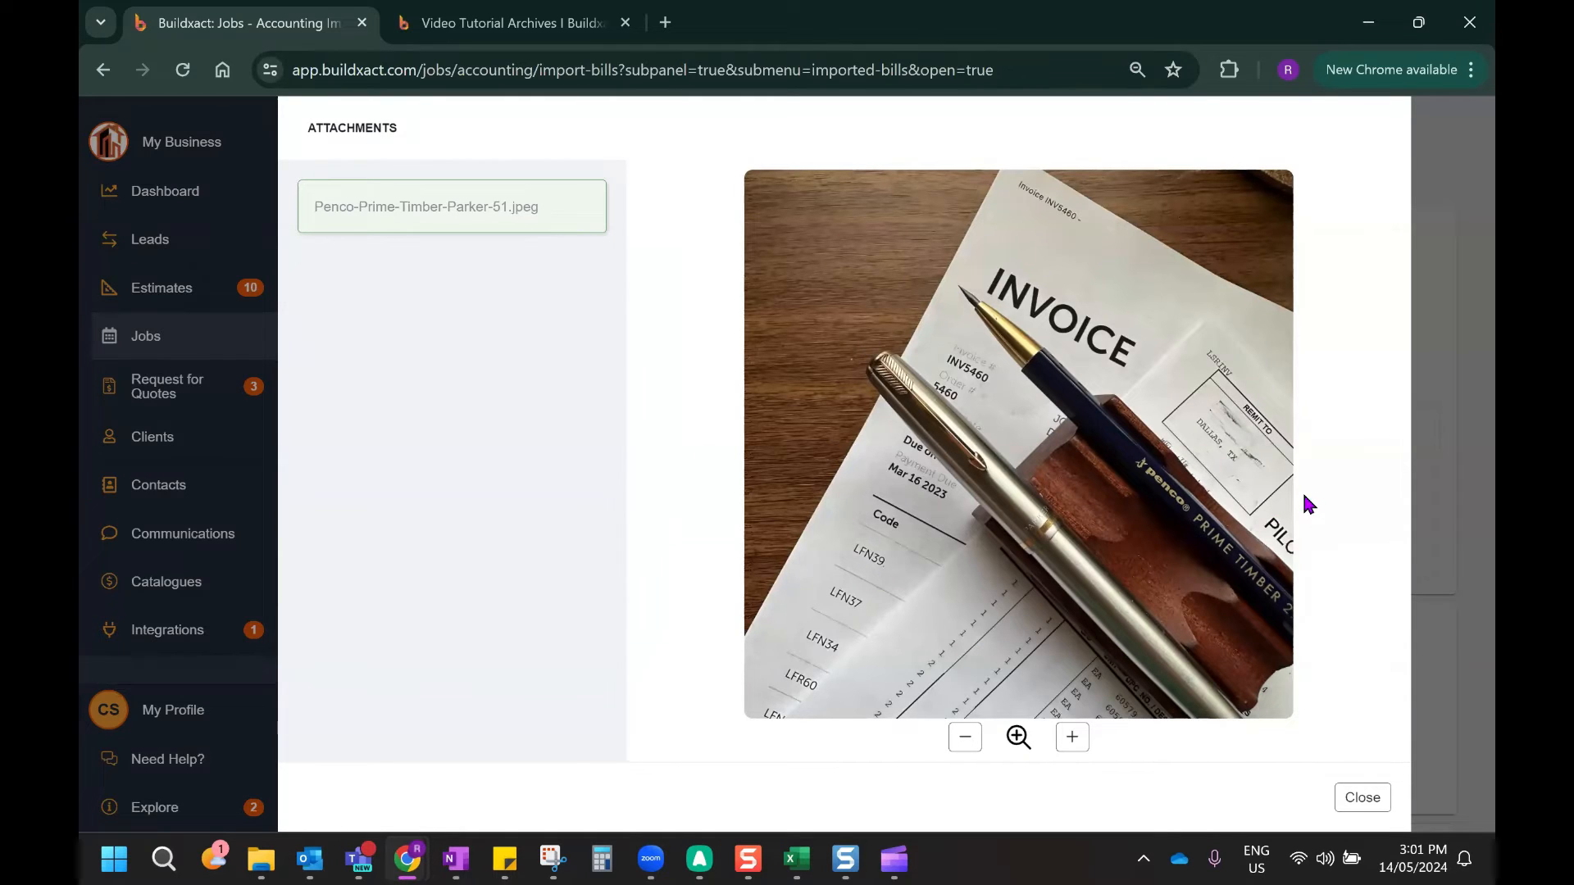
mouse_move(1225, 437)
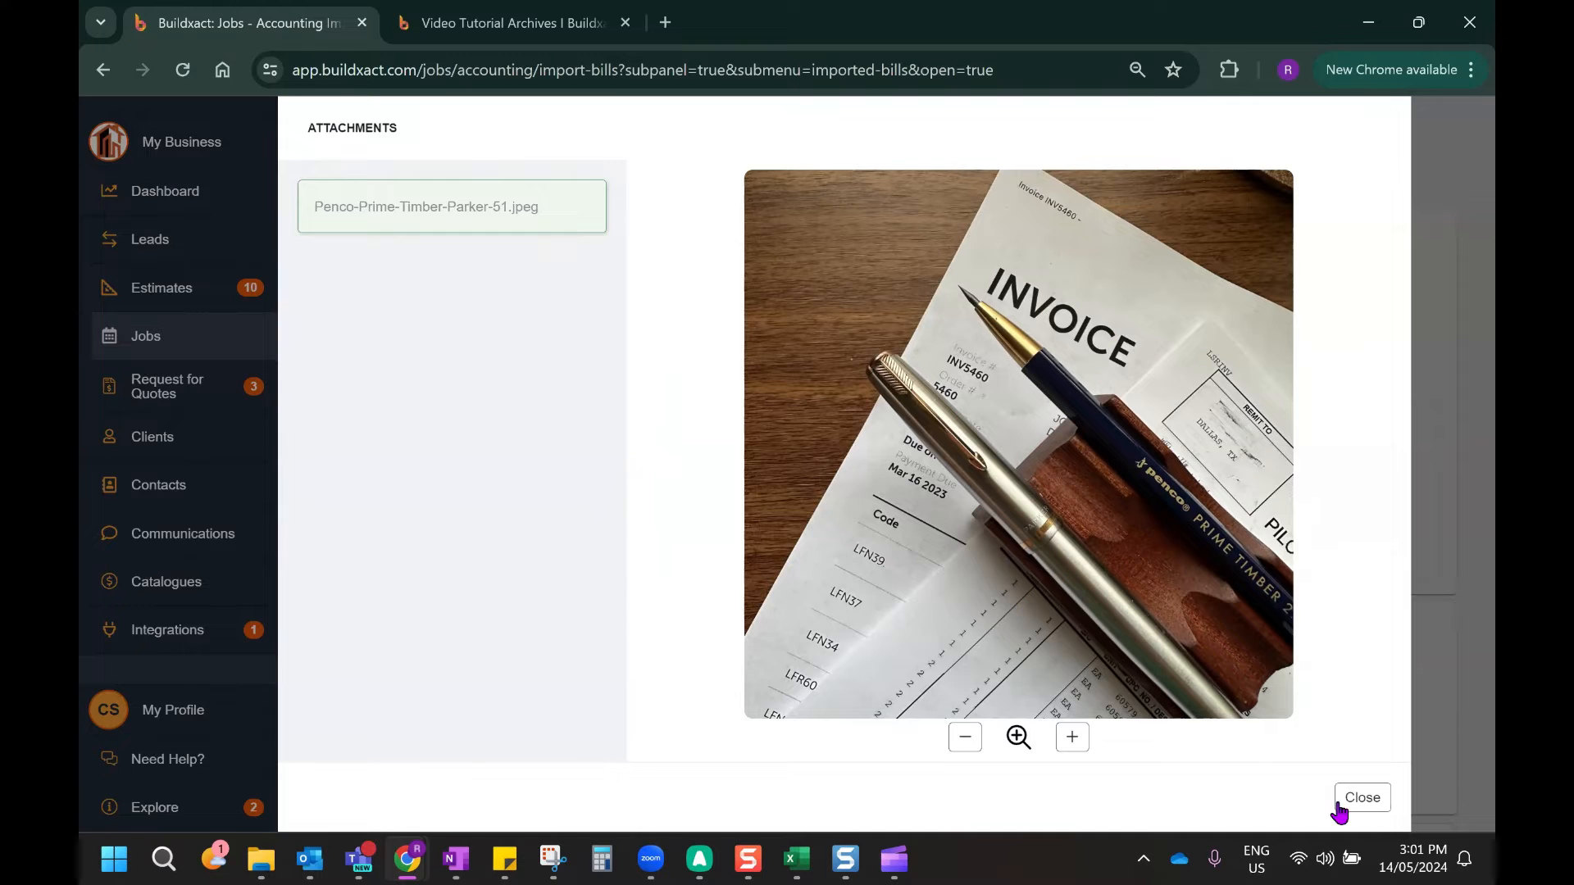
left_click(1362, 796)
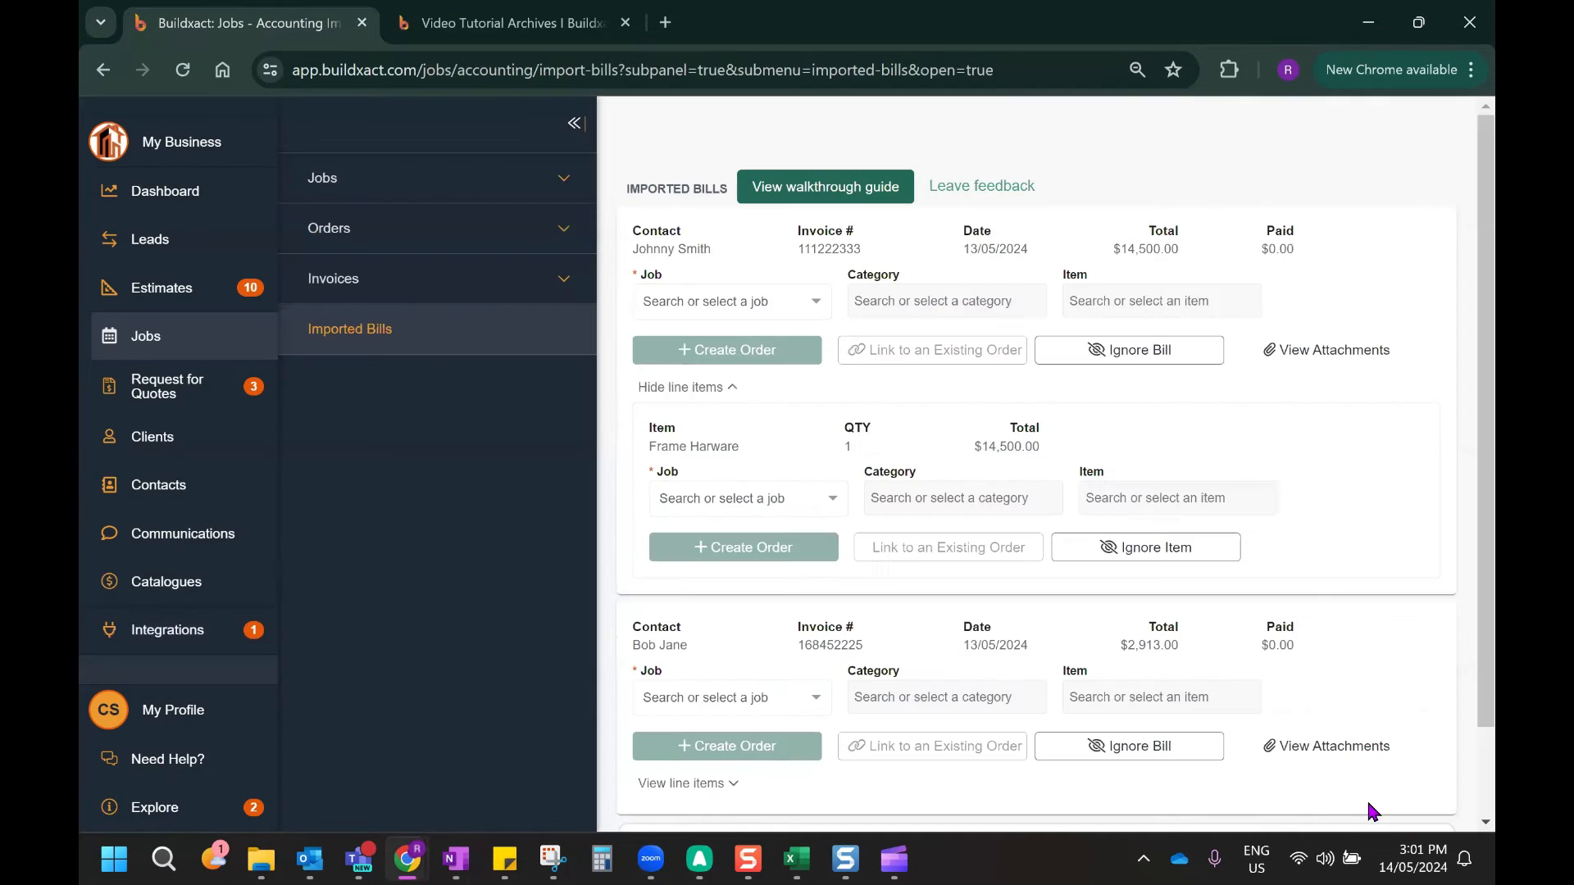
mouse_move(858, 442)
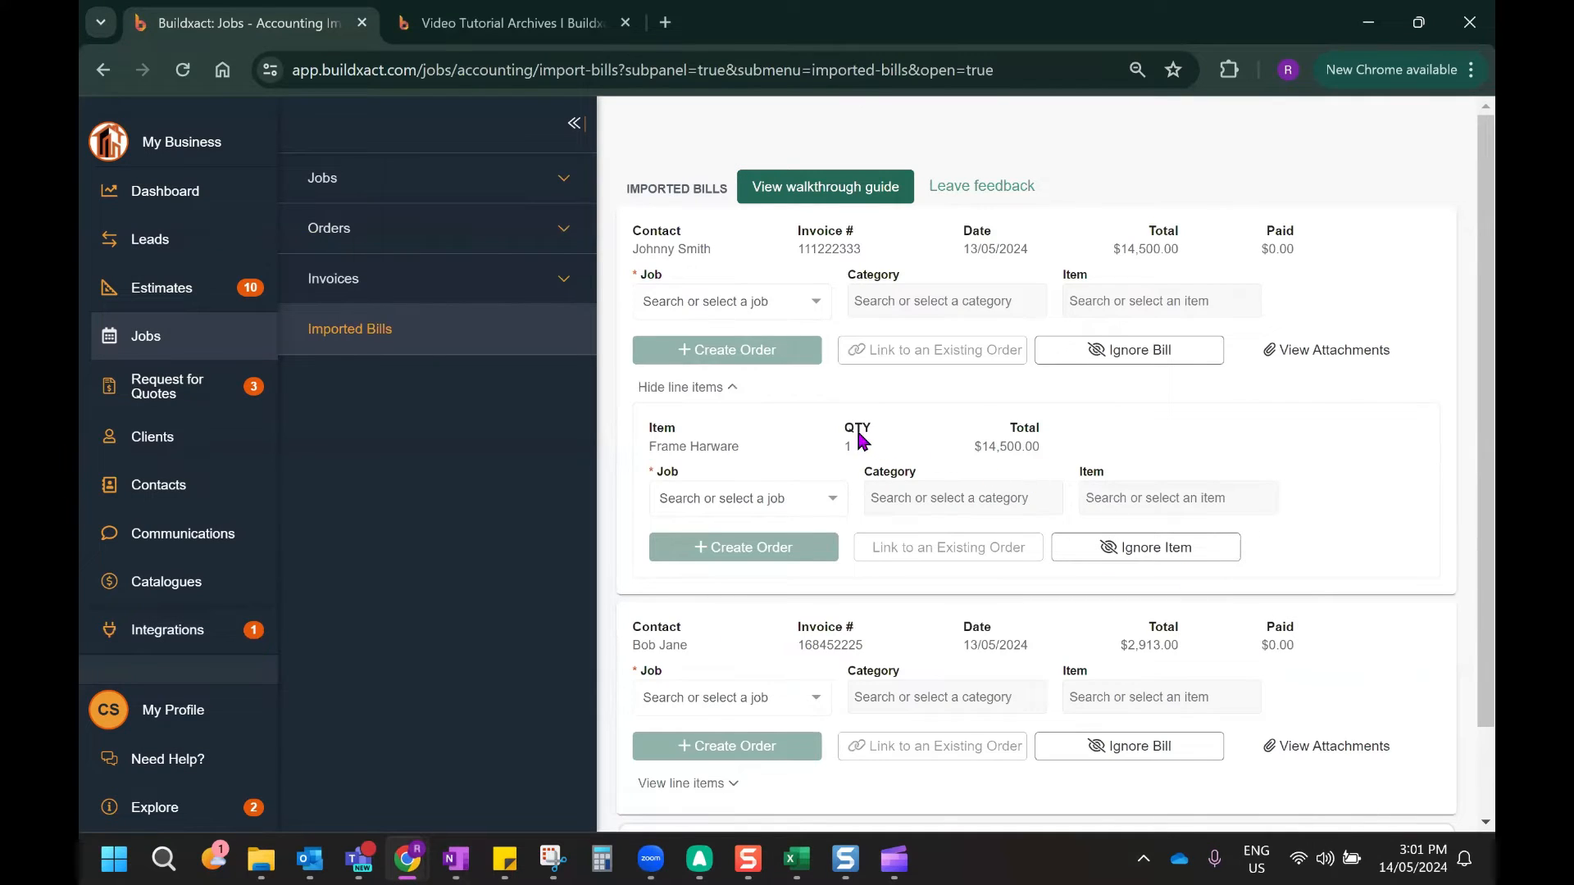
mouse_move(793, 337)
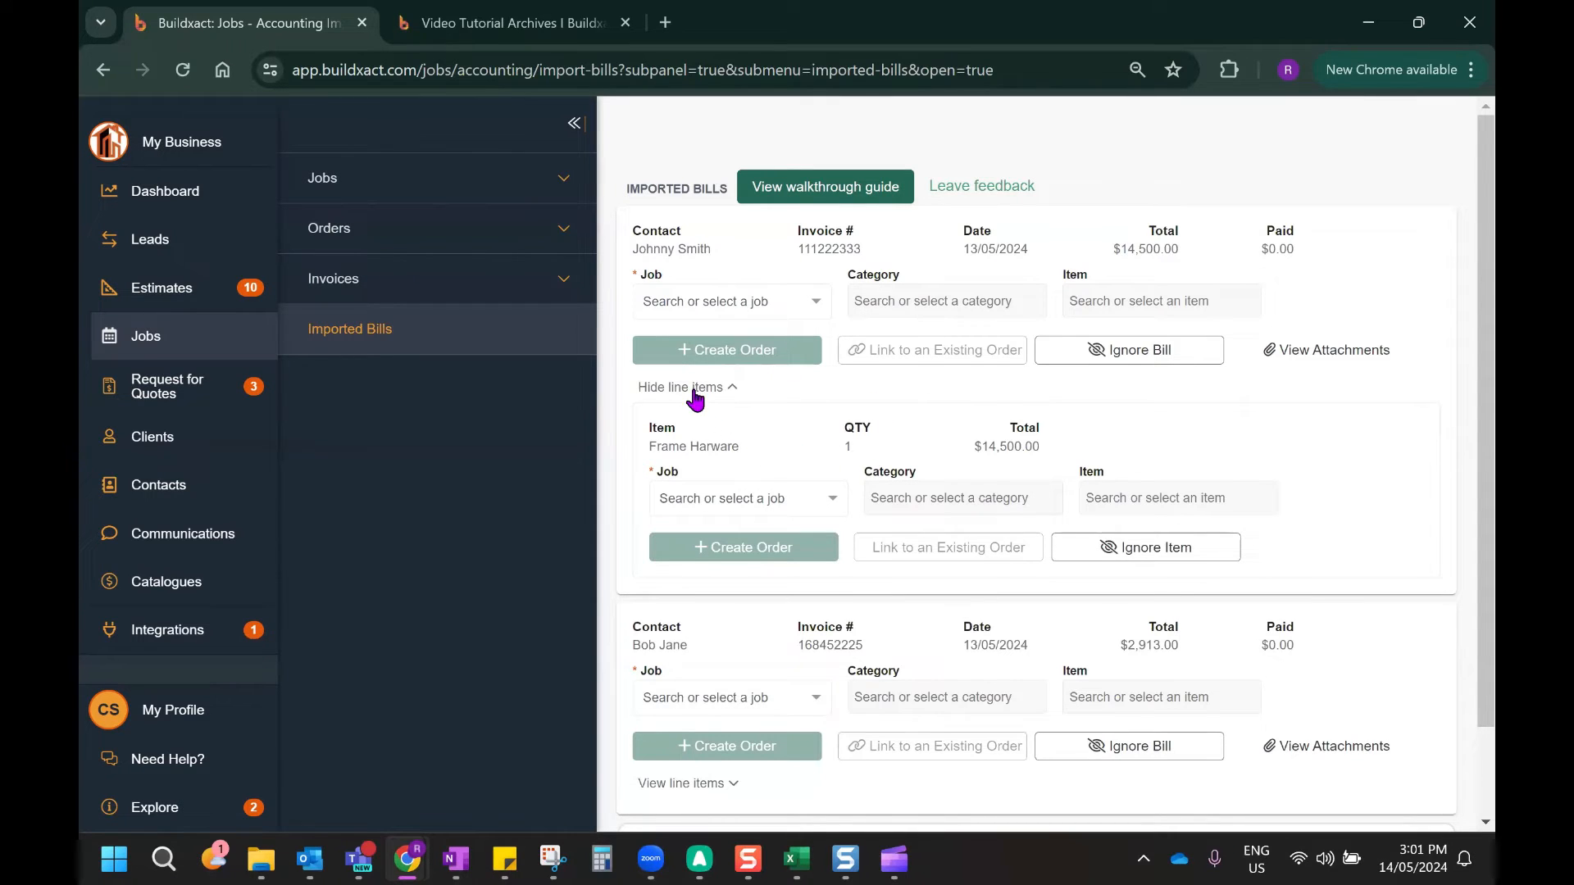
left_click(681, 386)
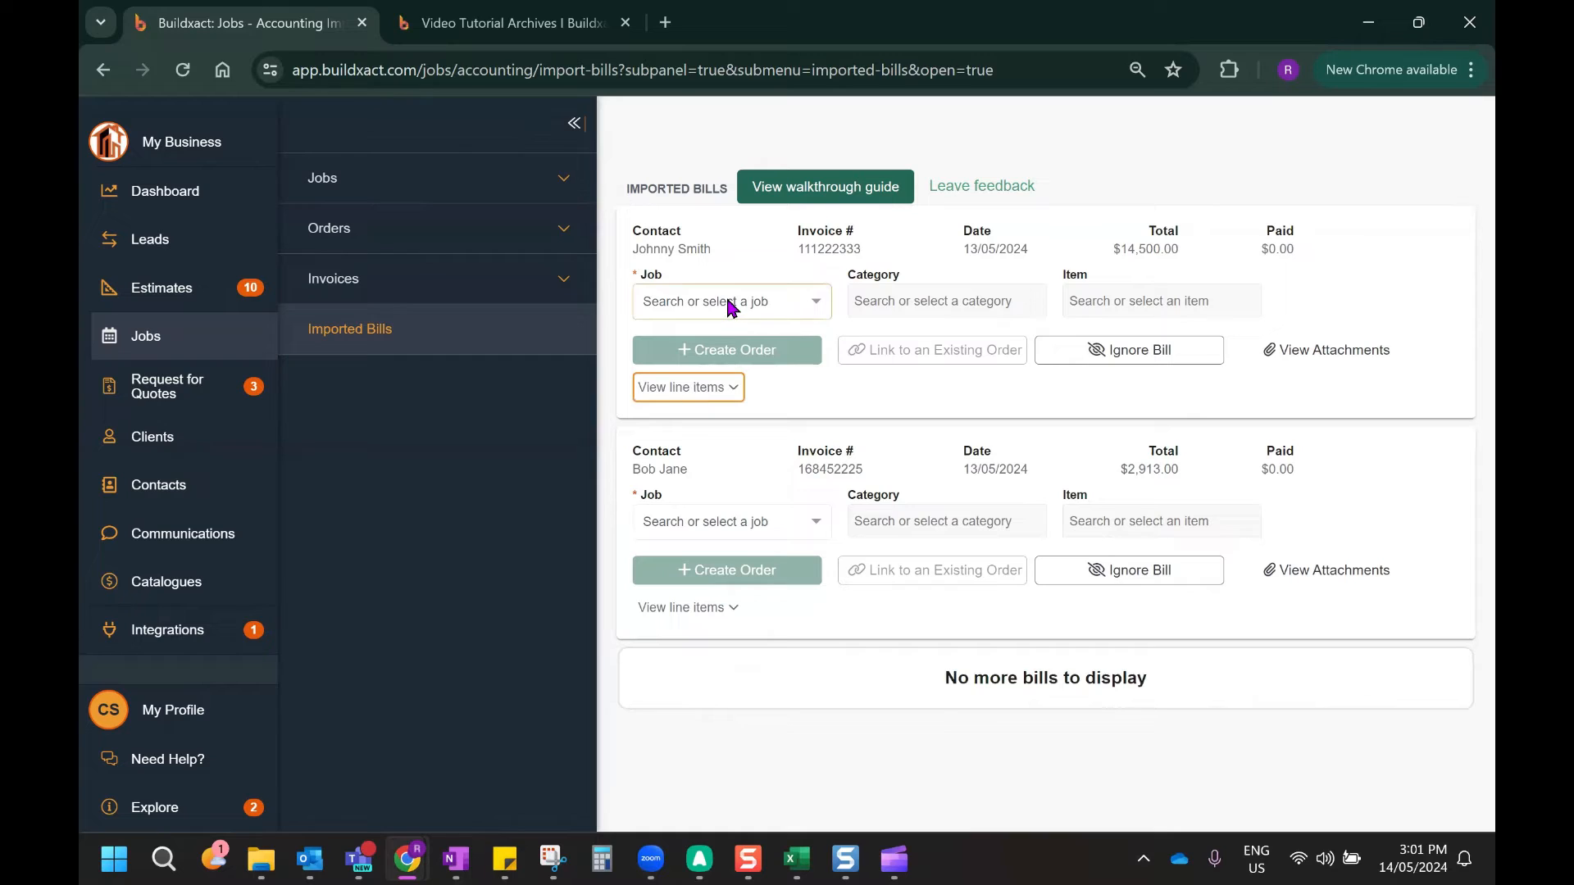
mouse_move(743, 269)
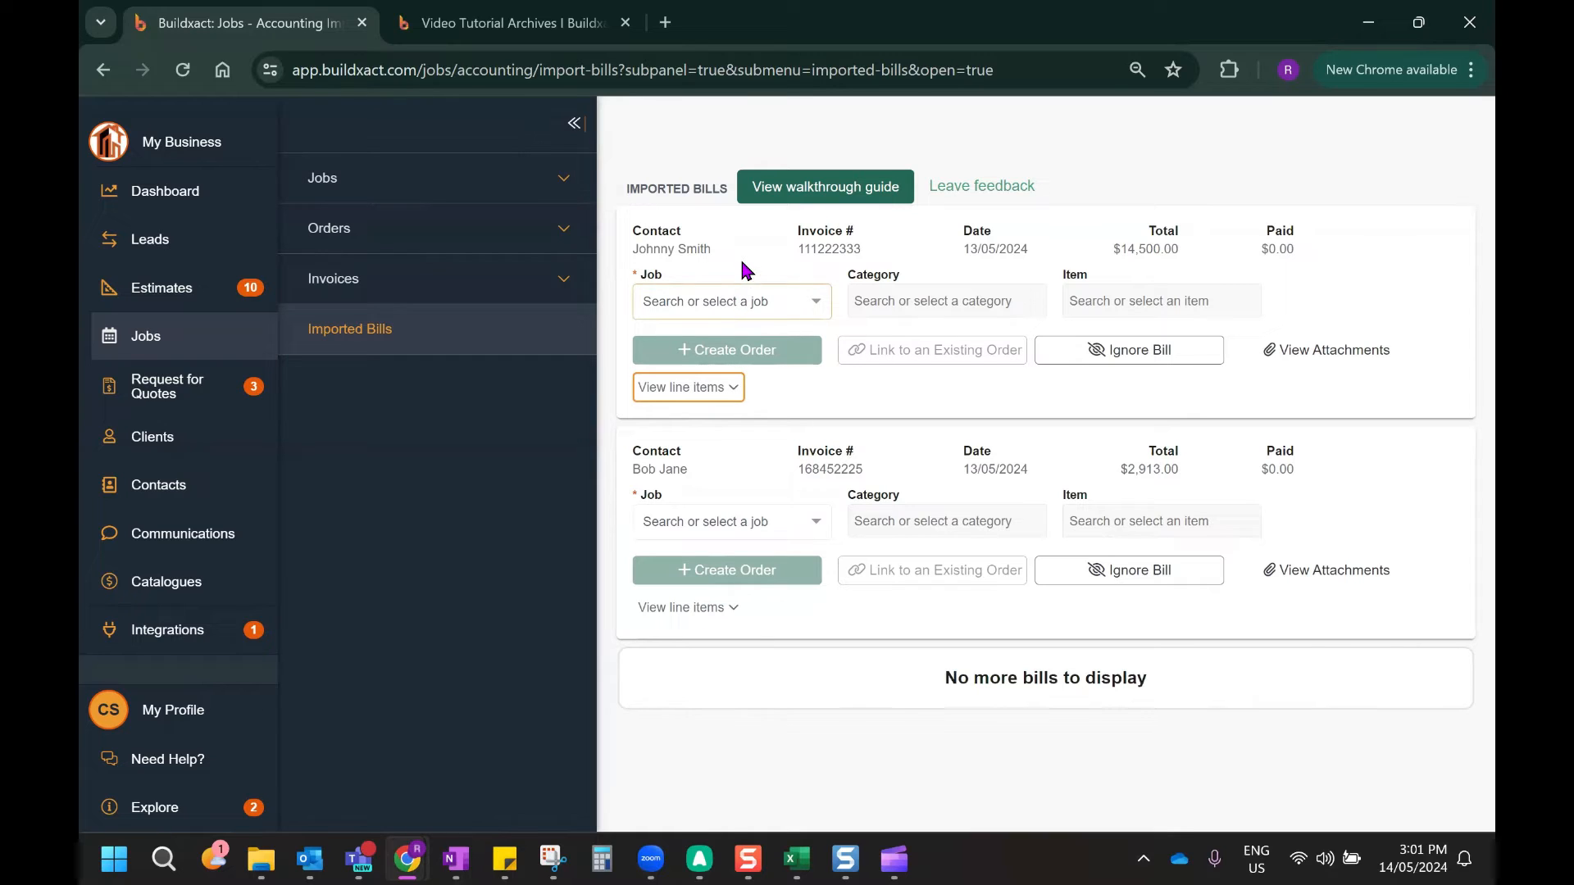
left_click(730, 300)
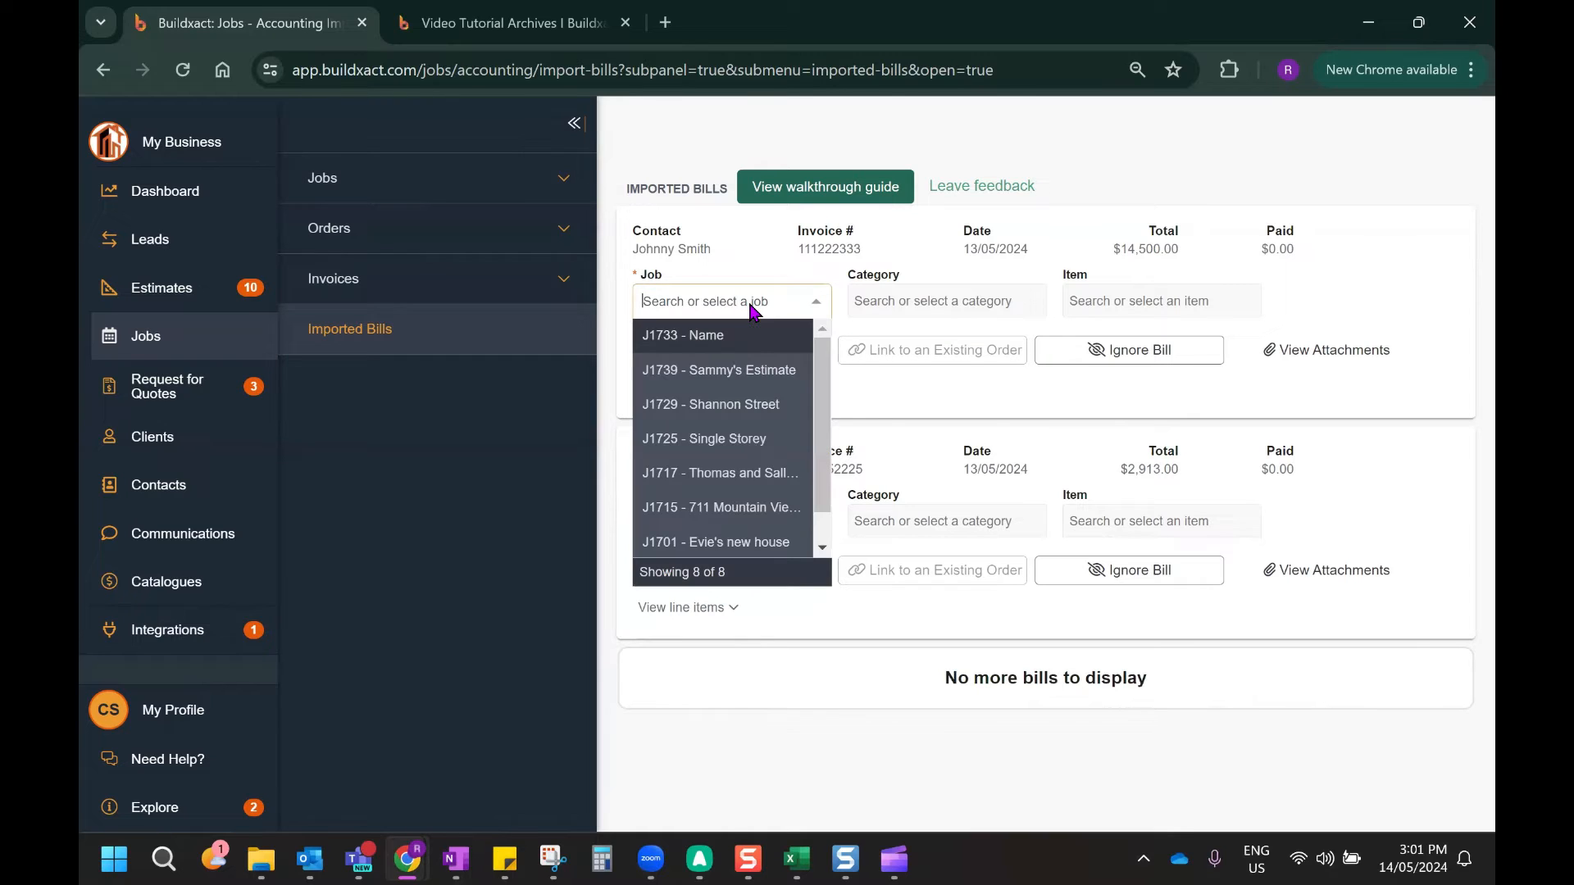
left_click(719, 370)
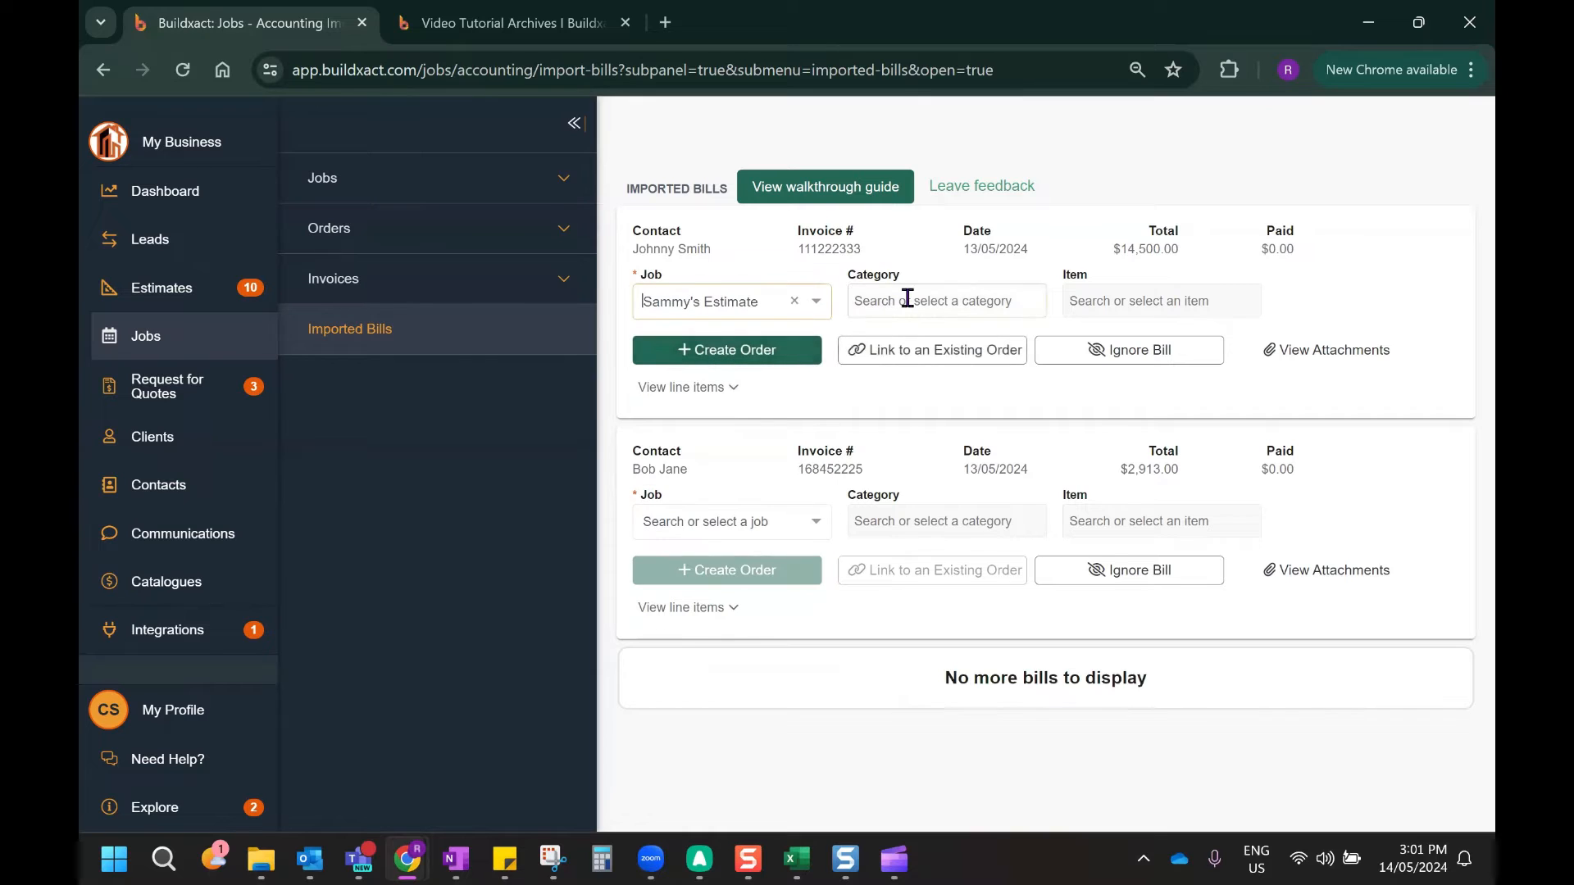
left_click(944, 300)
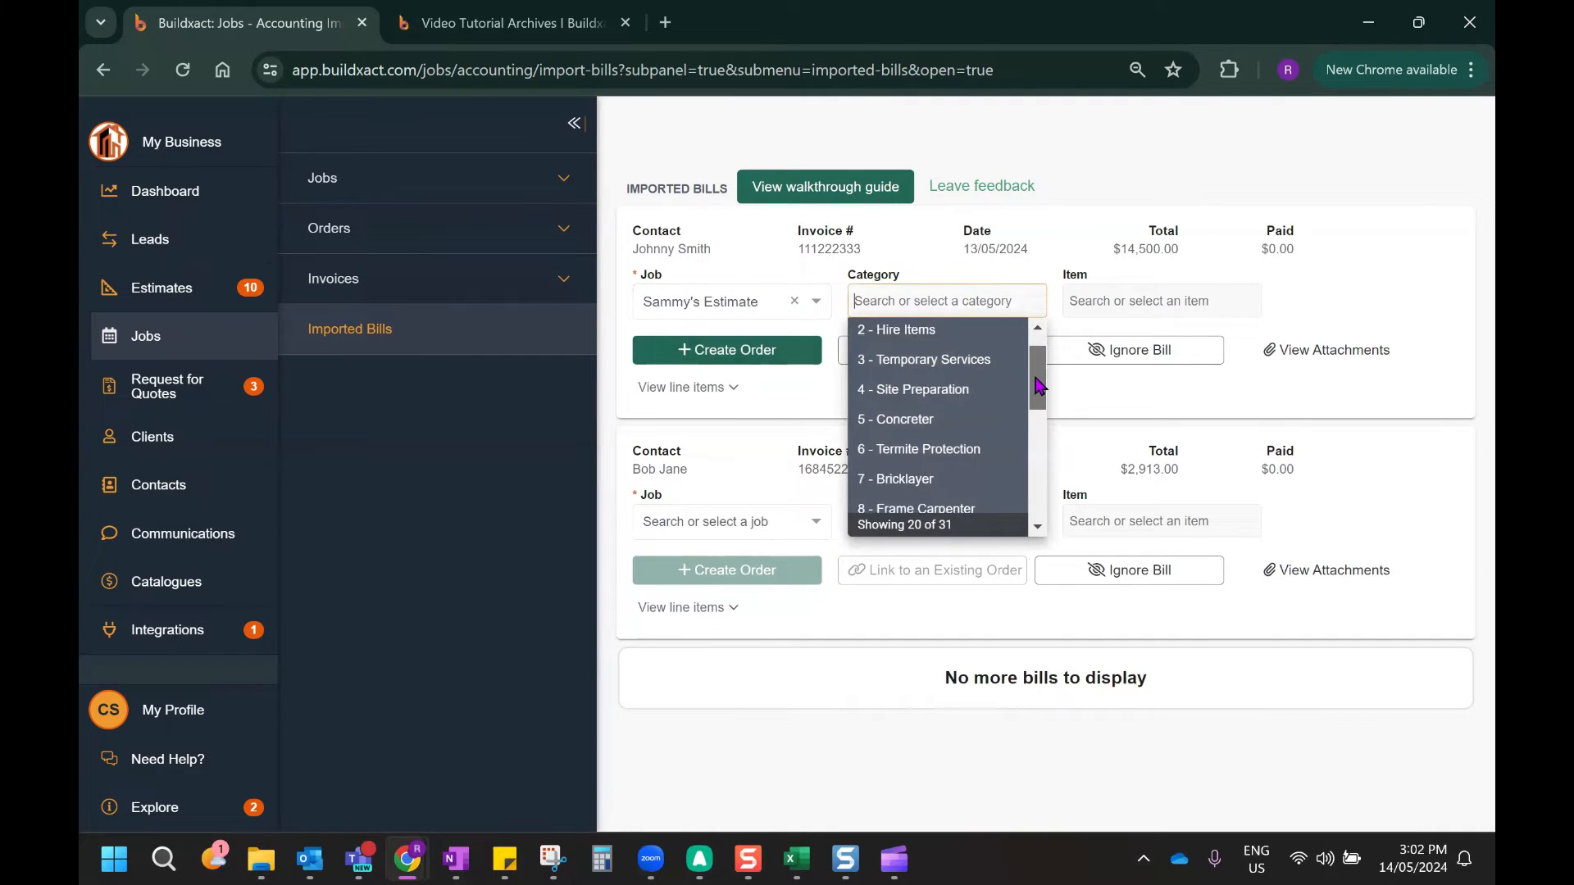
left_click(915, 509)
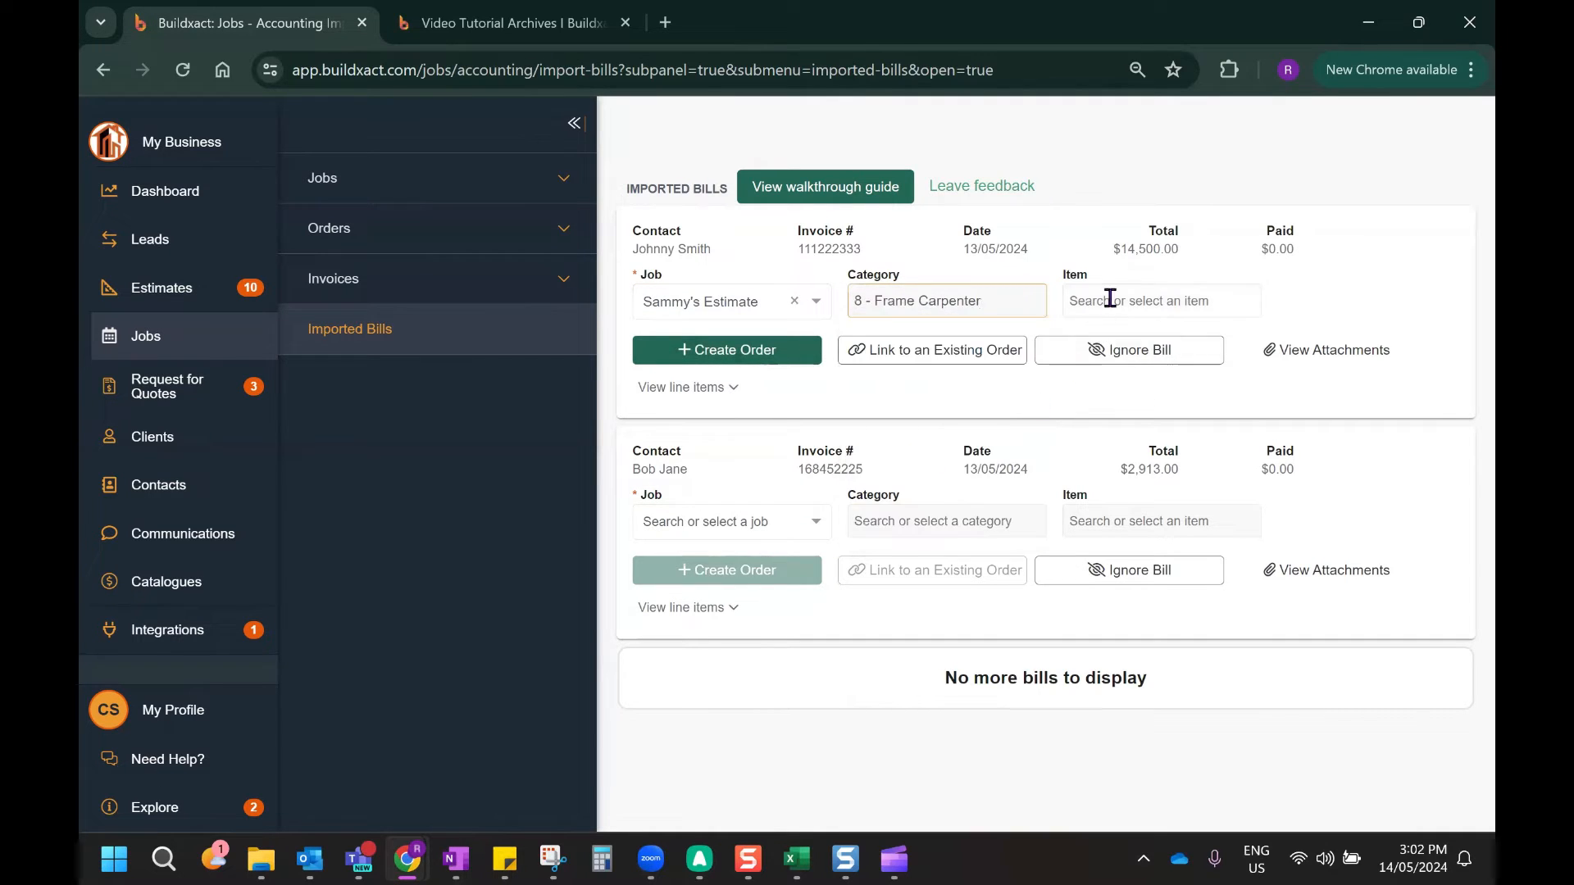
left_click(1159, 300)
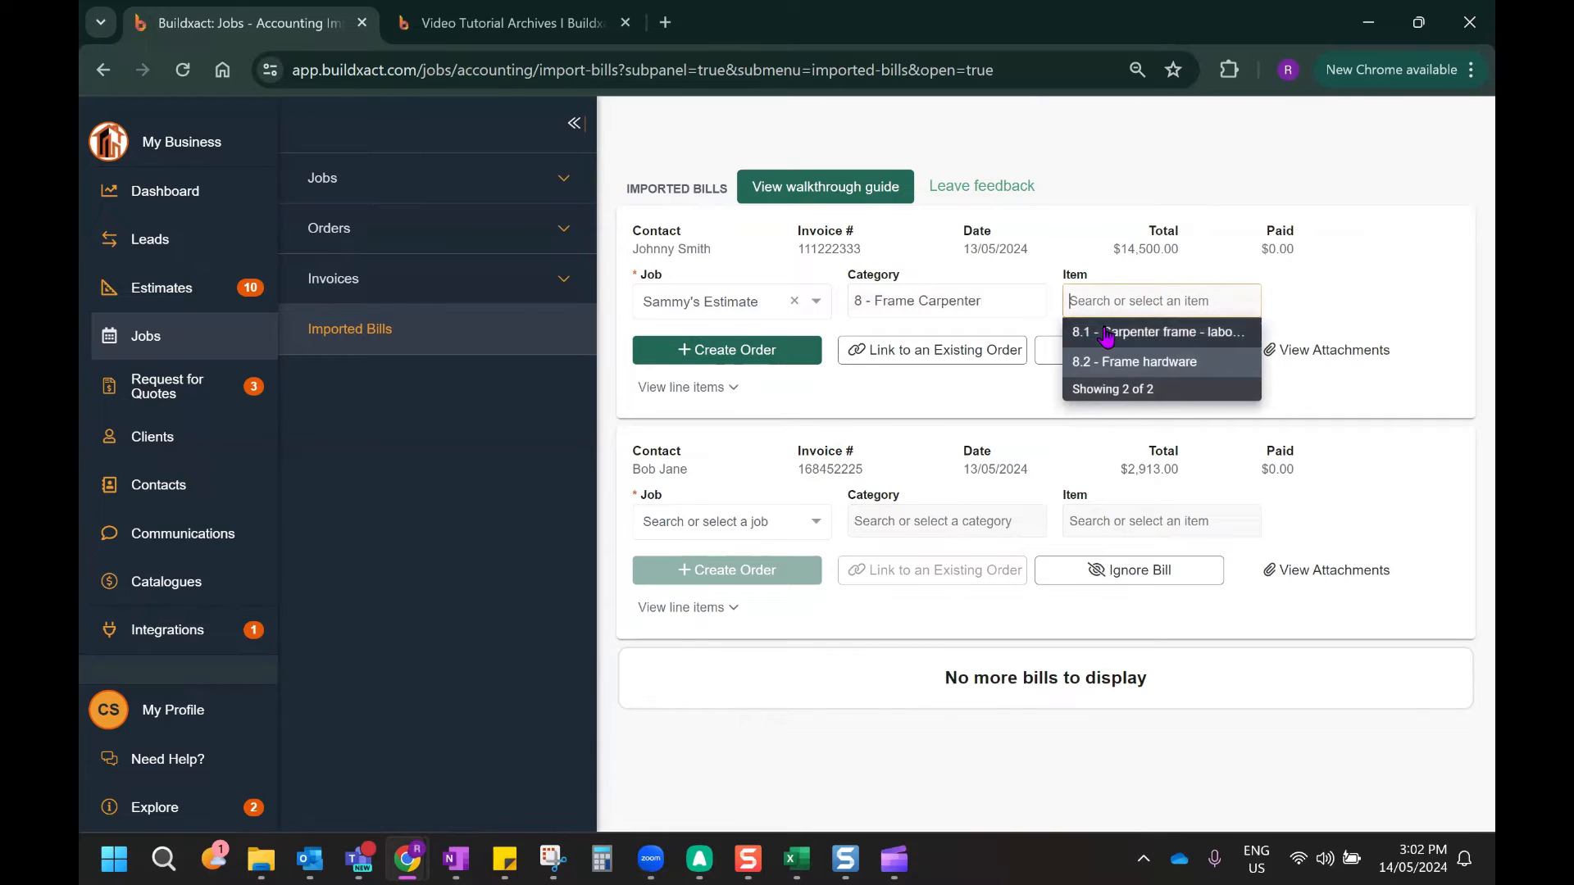
mouse_move(1134, 362)
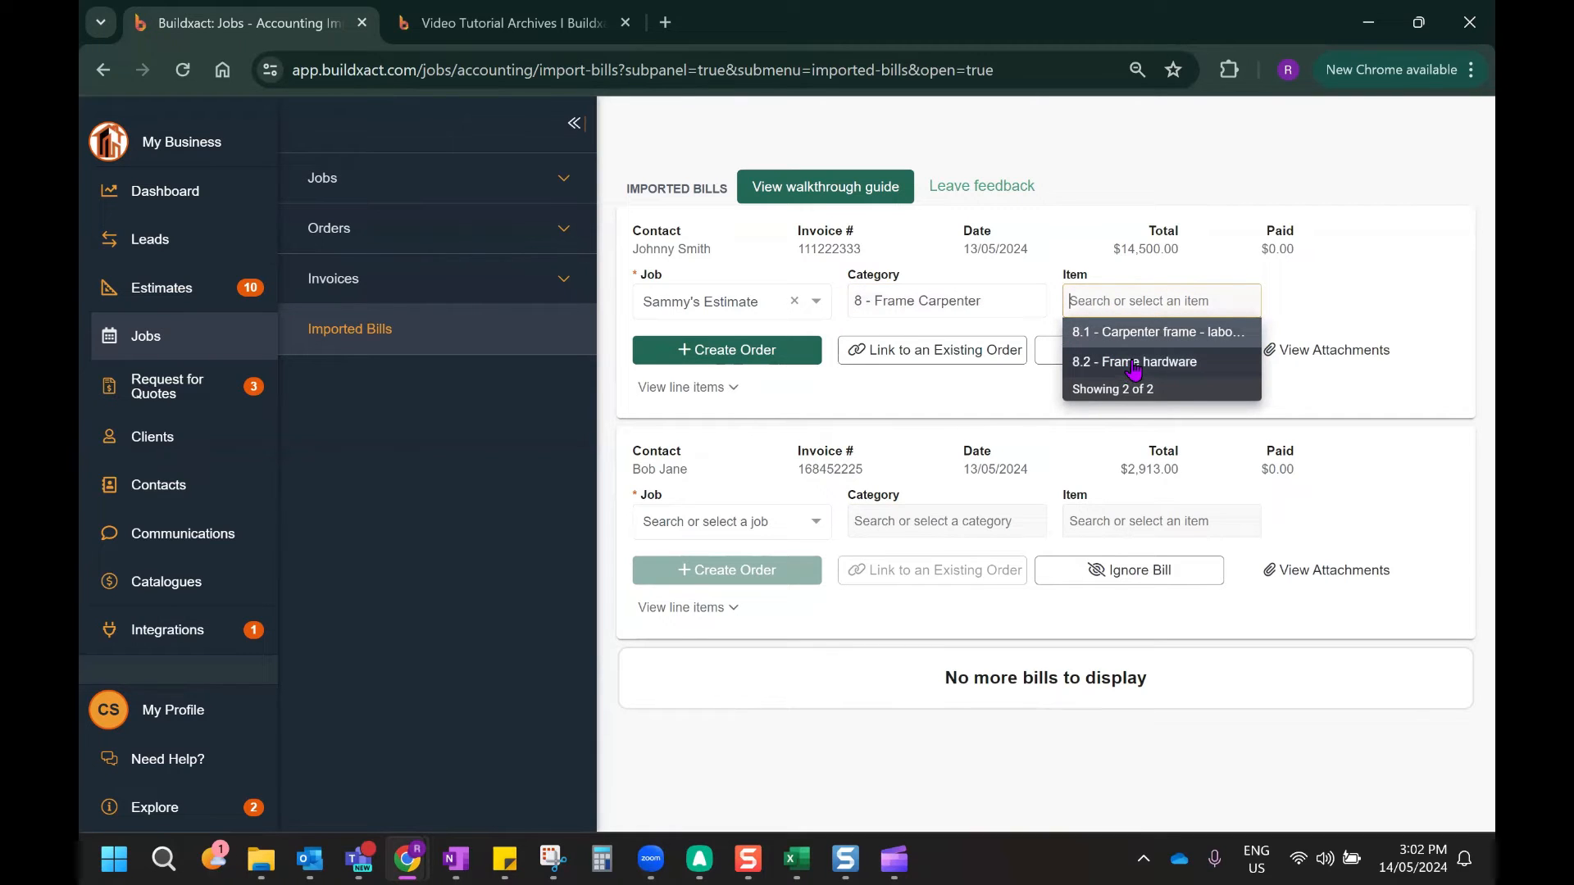
left_click(1133, 361)
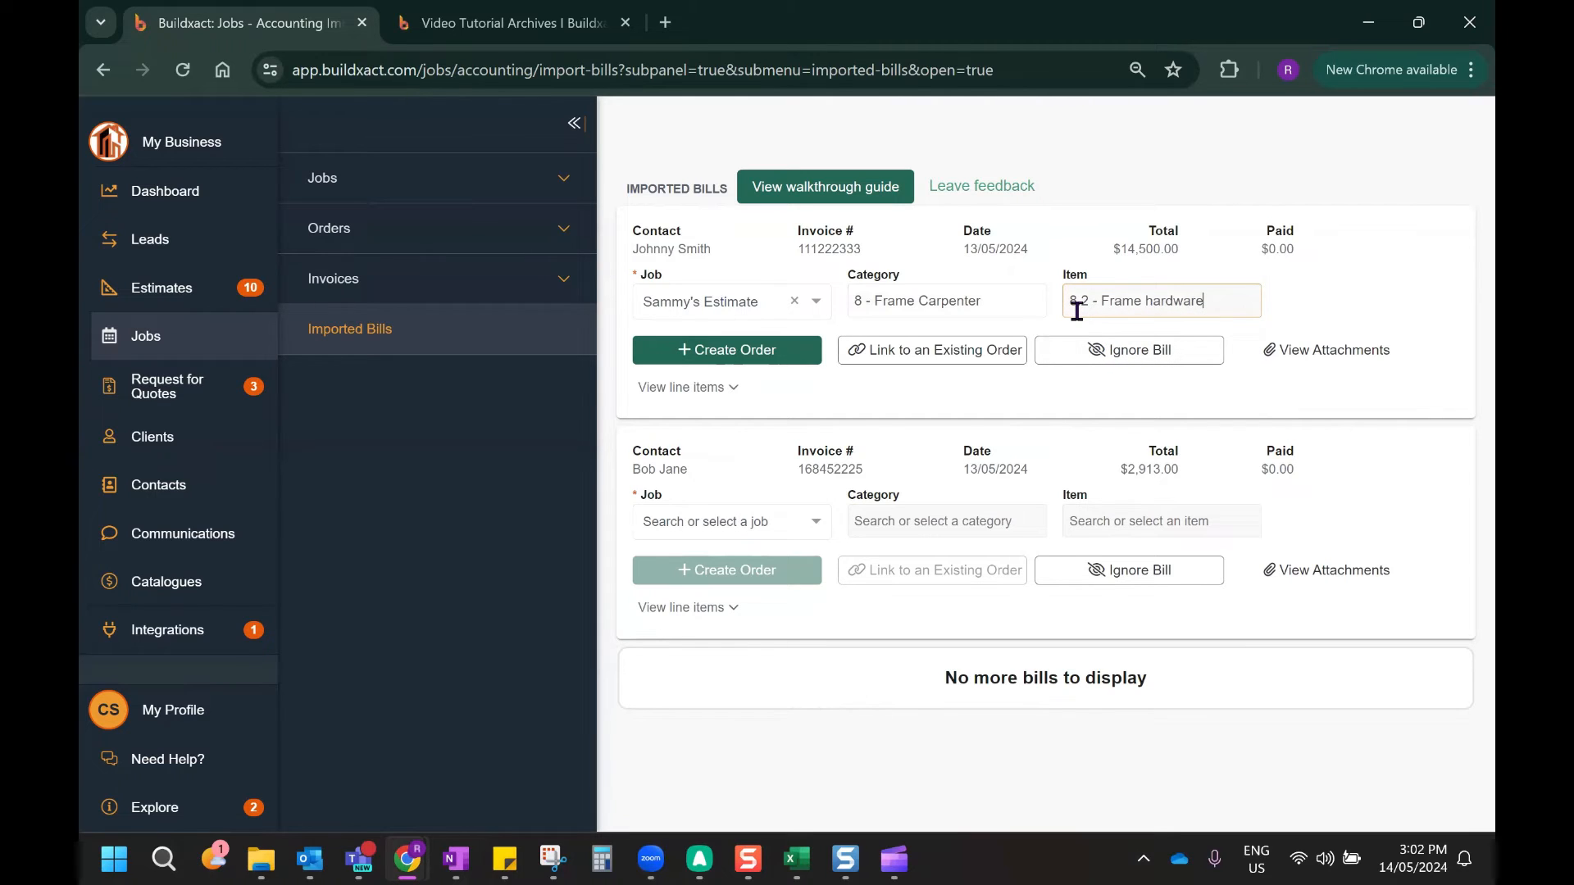
mouse_move(854, 313)
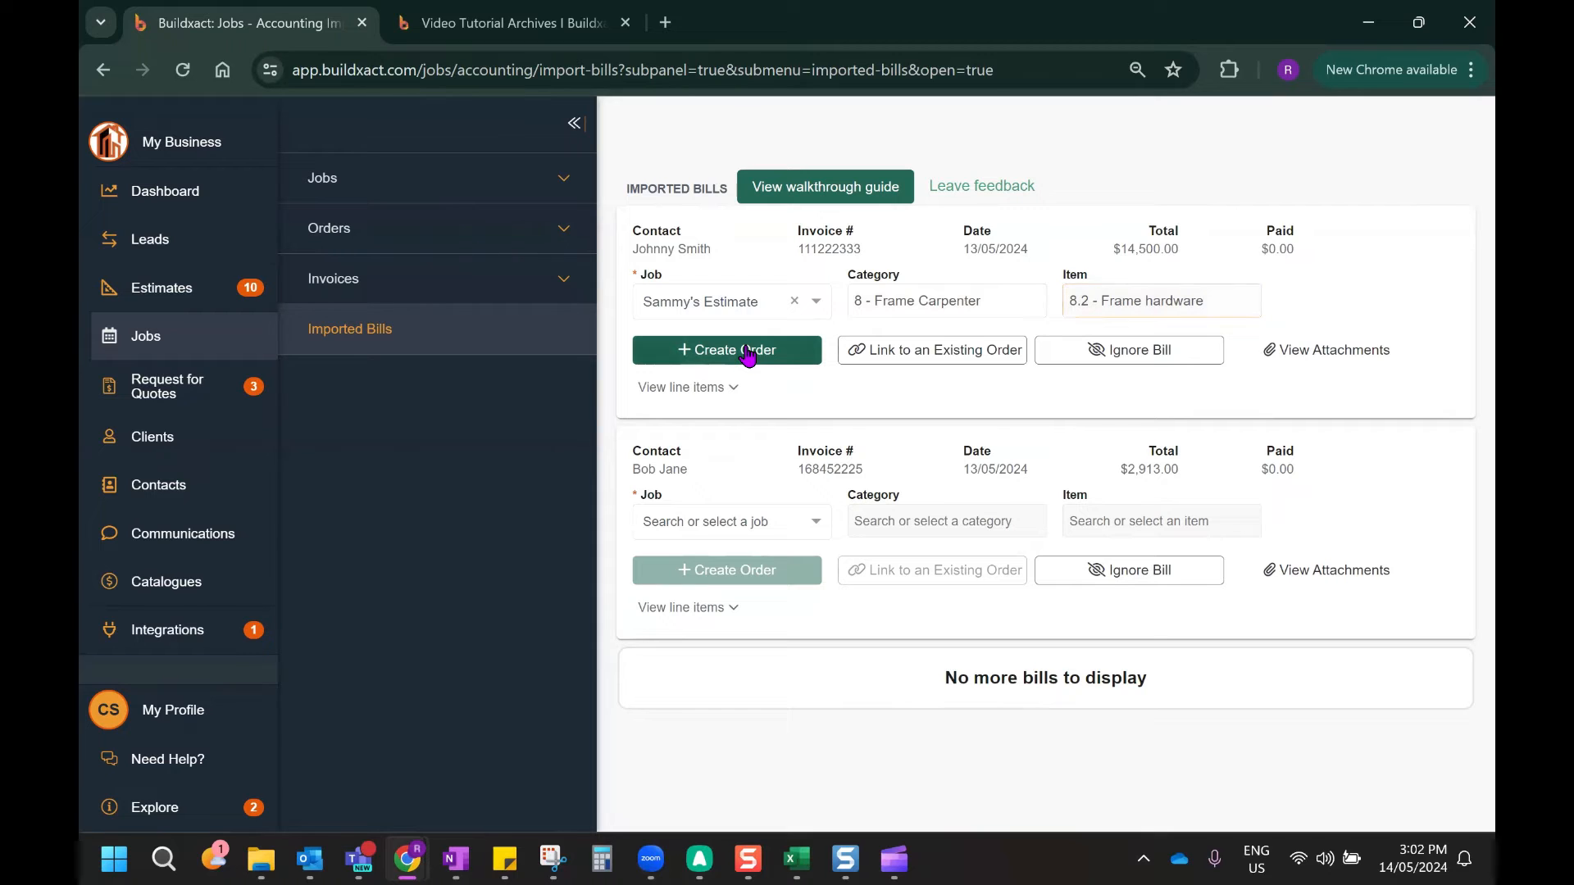
Create a purchase order described 'Frame Hardware' with Johnny Smith as contact
left_click(725, 349)
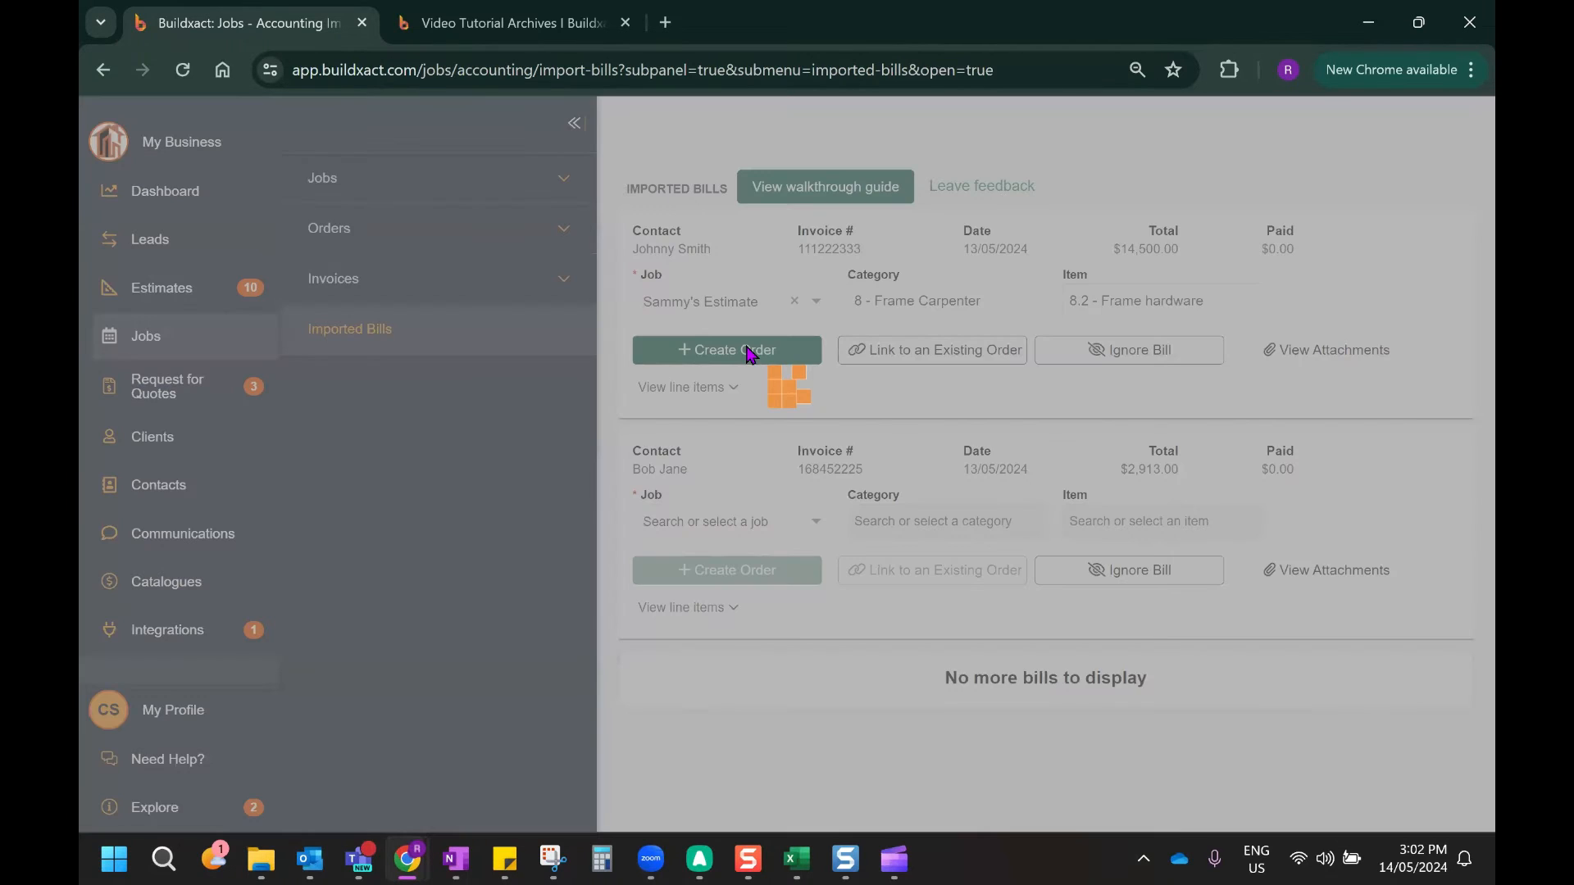
left_click(725, 349)
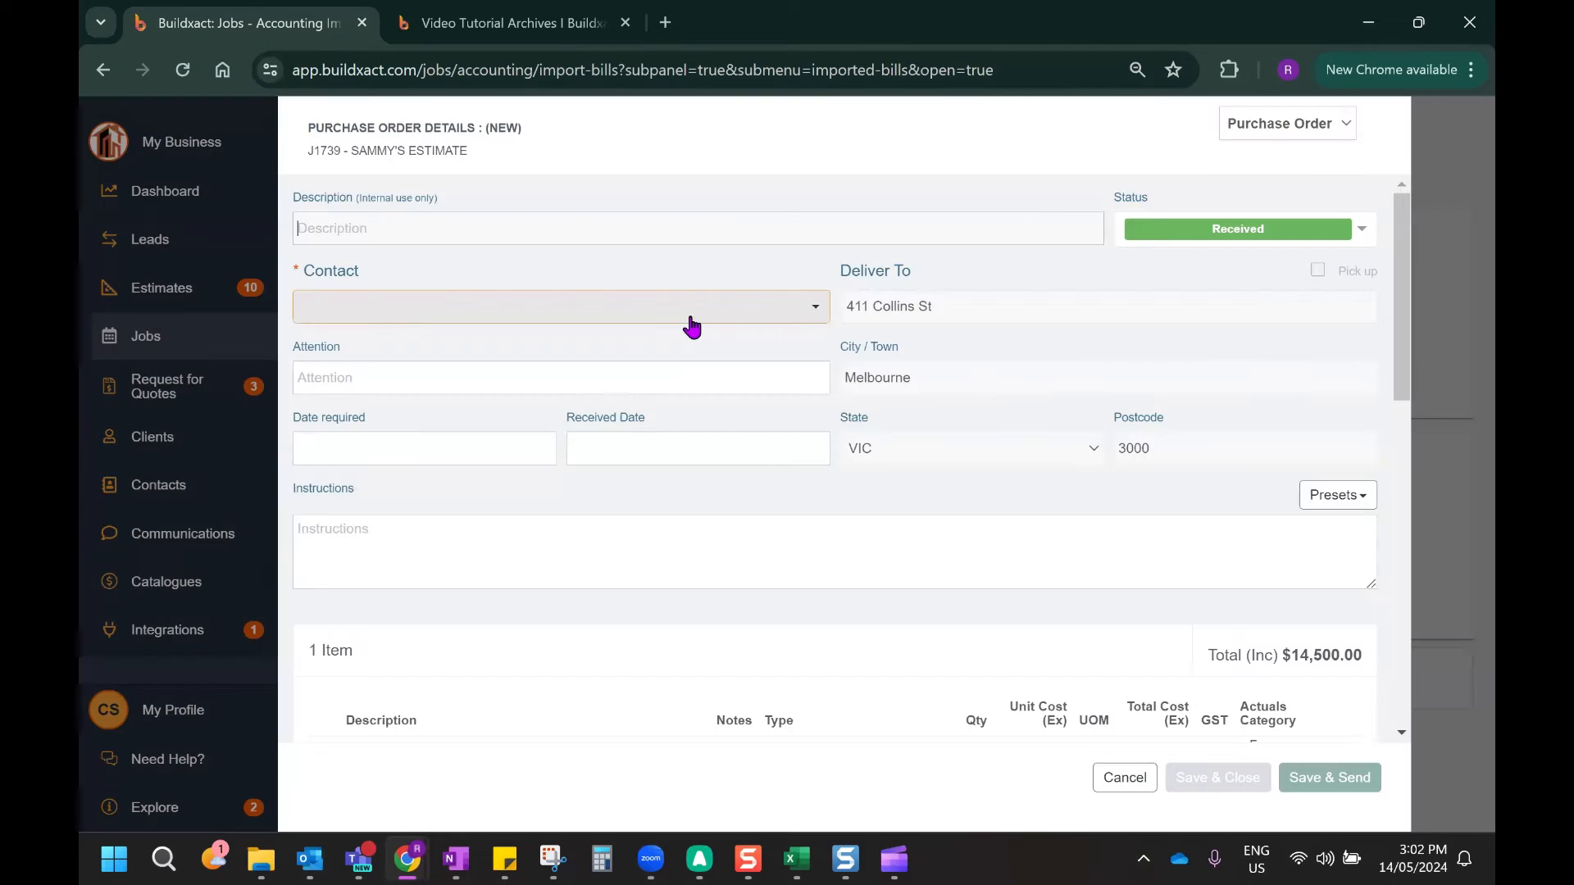
mouse_move(672, 330)
type("Frame ar")
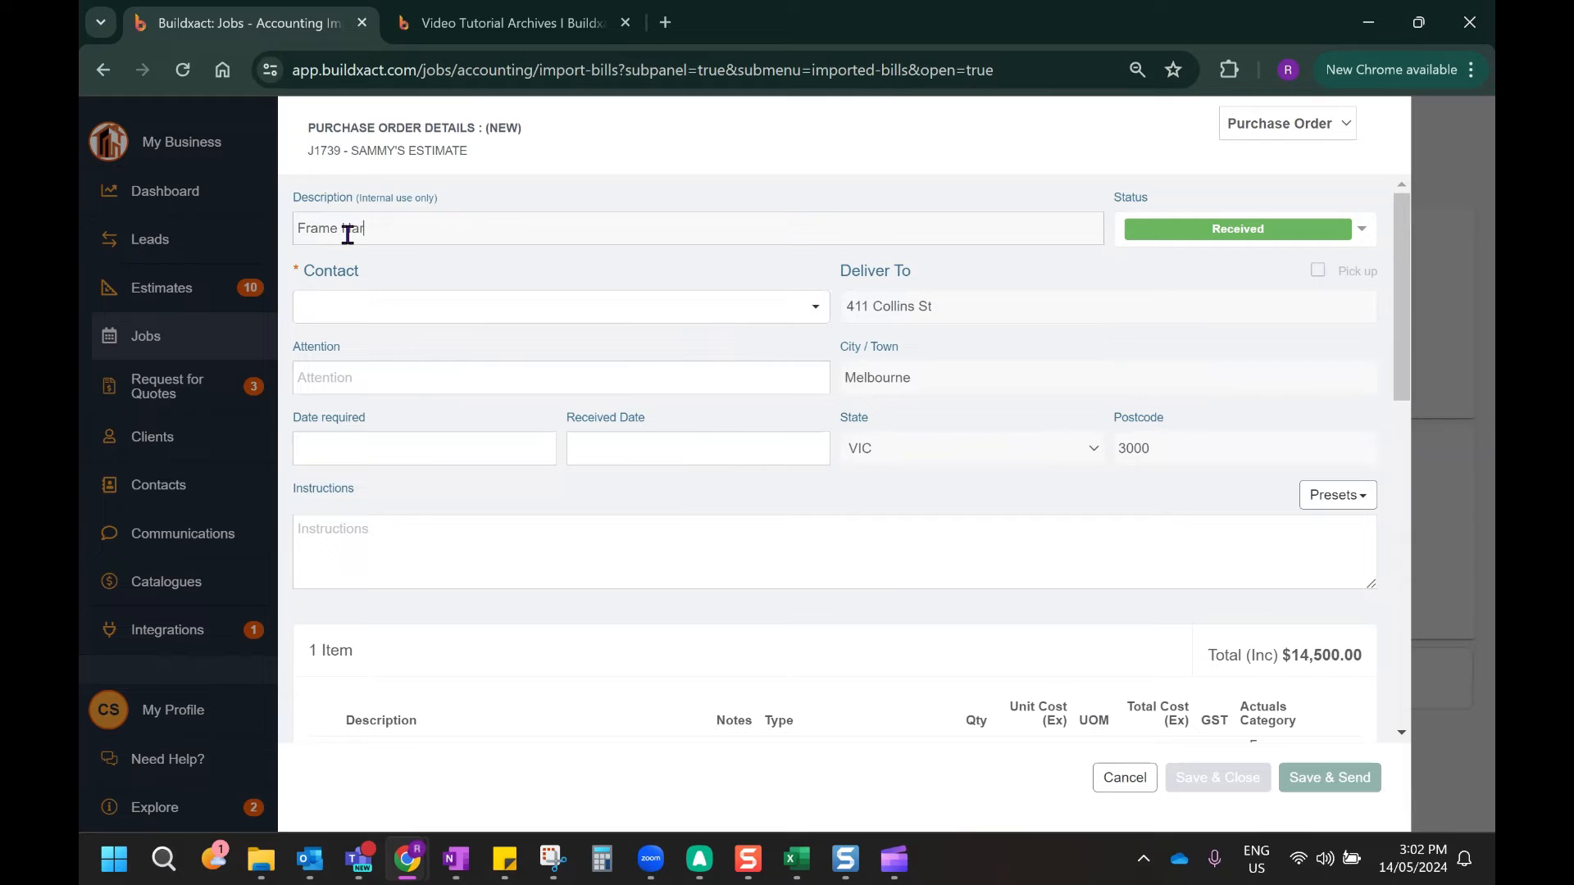
left_click(559, 306)
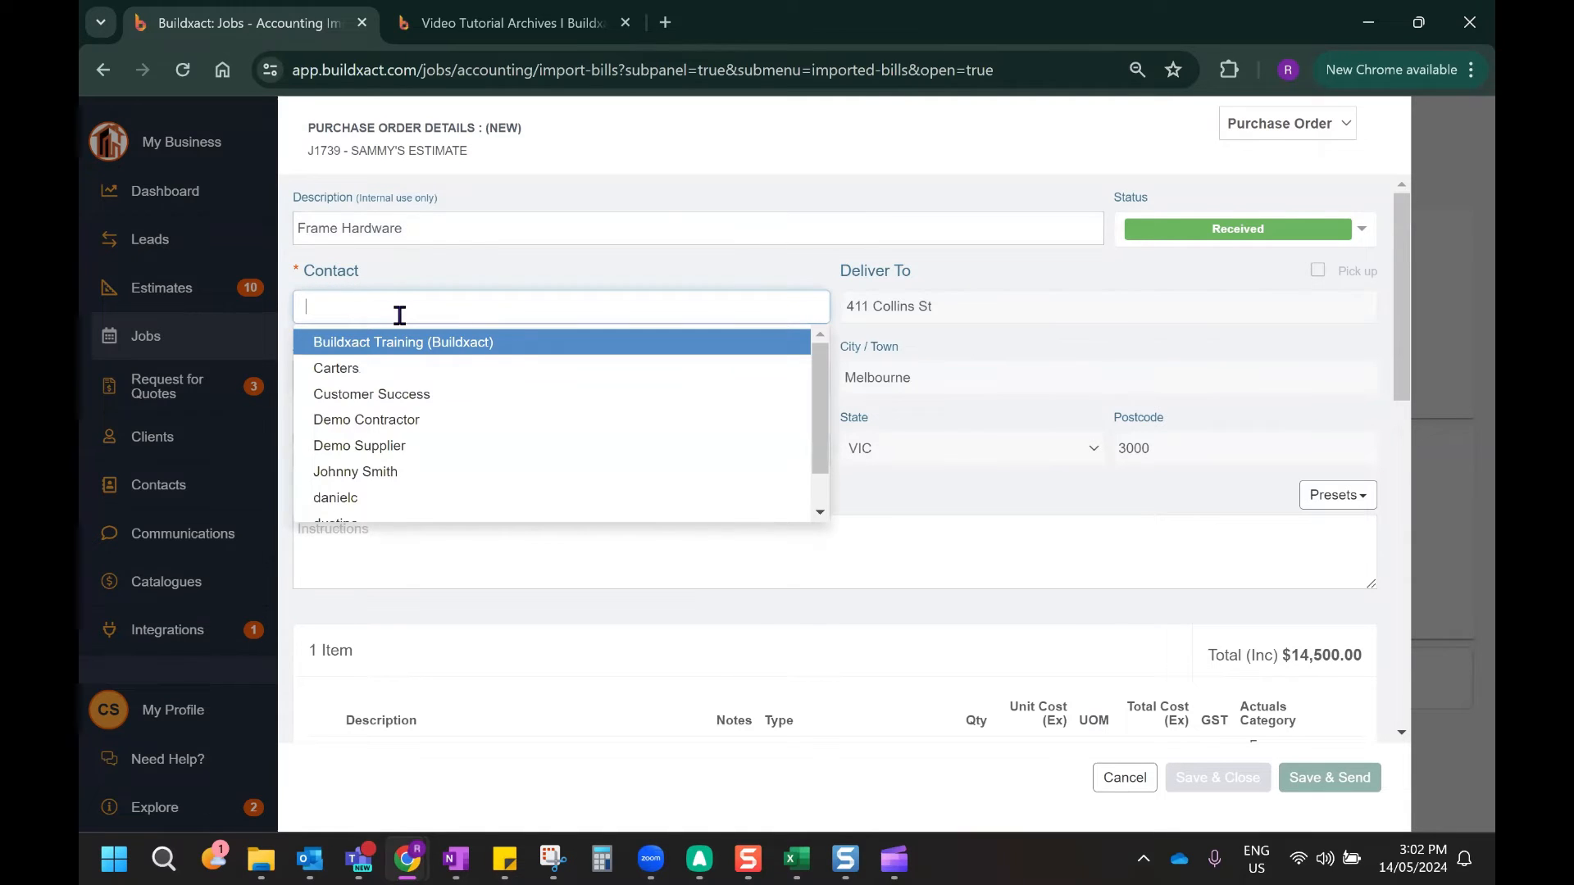
left_click(354, 471)
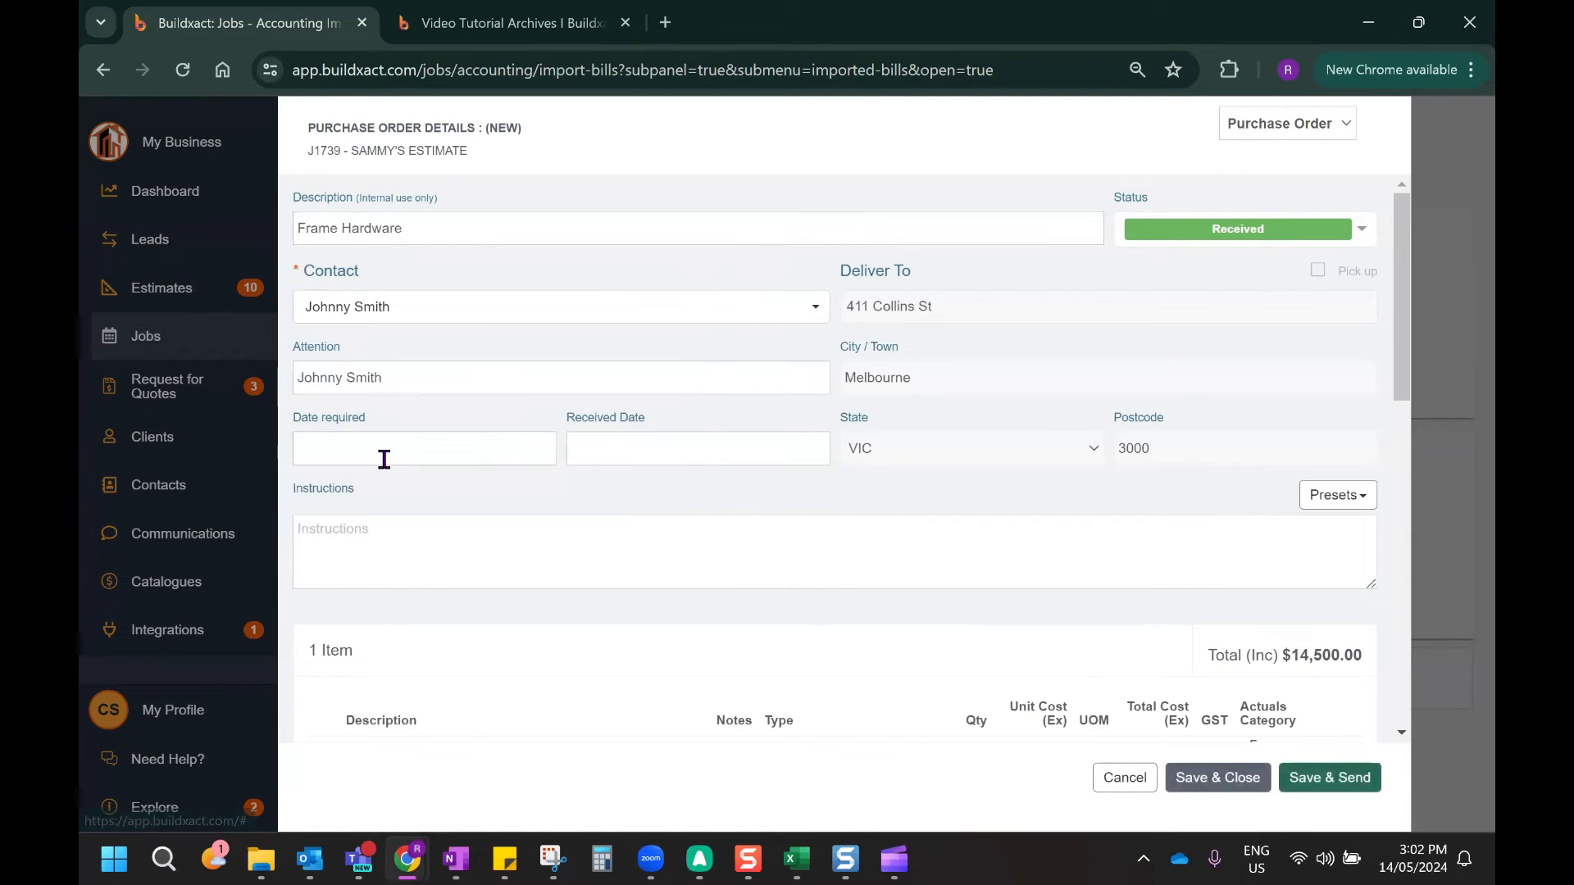
mouse_move(1298, 678)
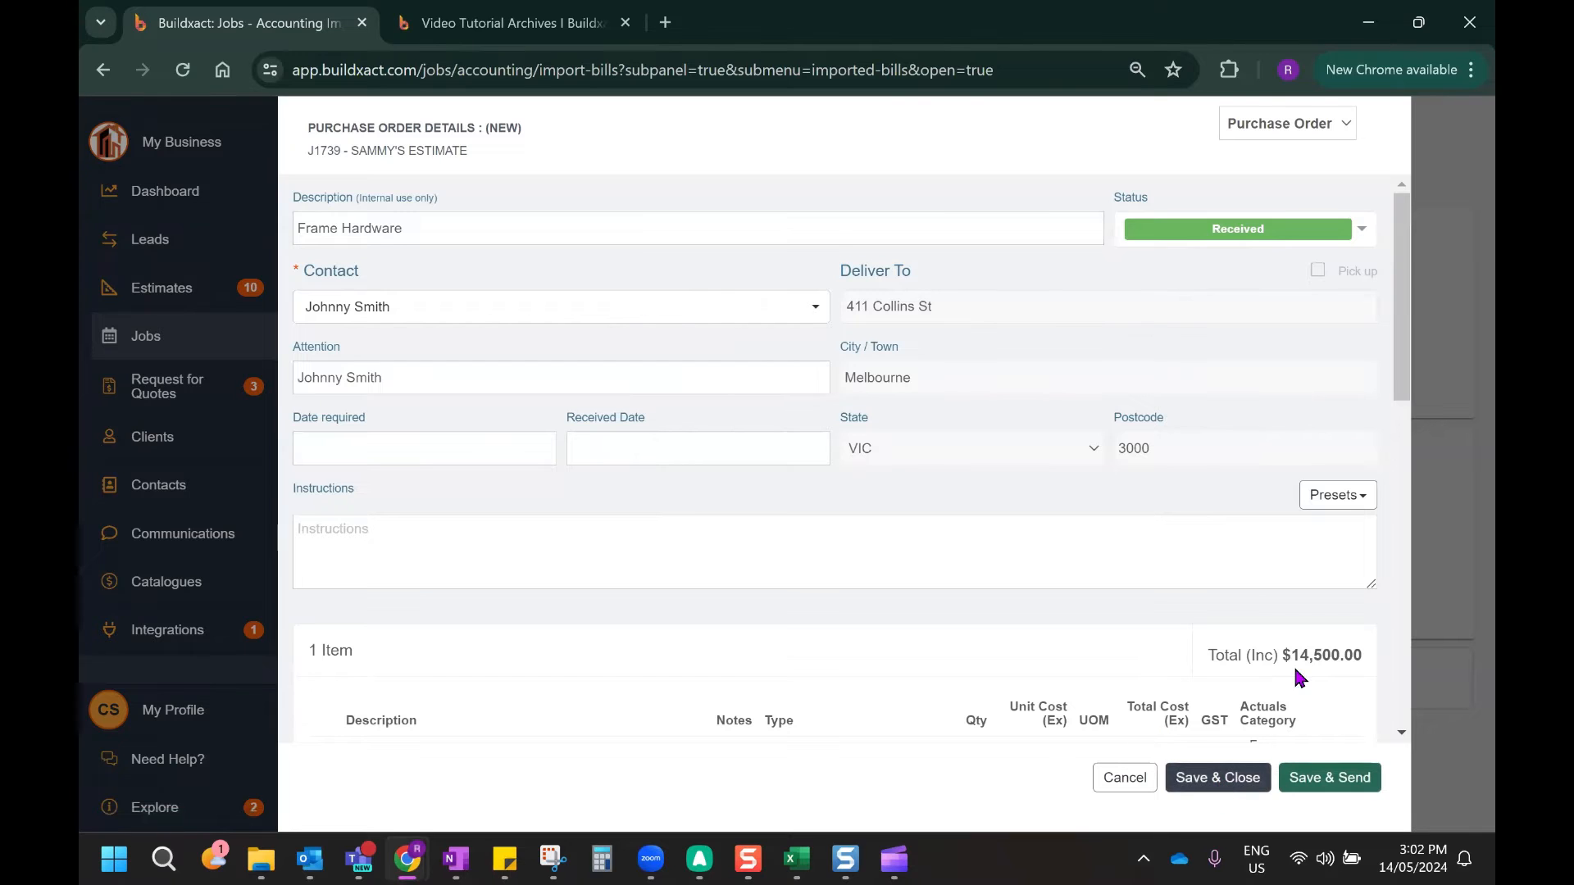
Review the Invoices/Receipts section and save and close the Frame Hardware order
scroll("down", 3)
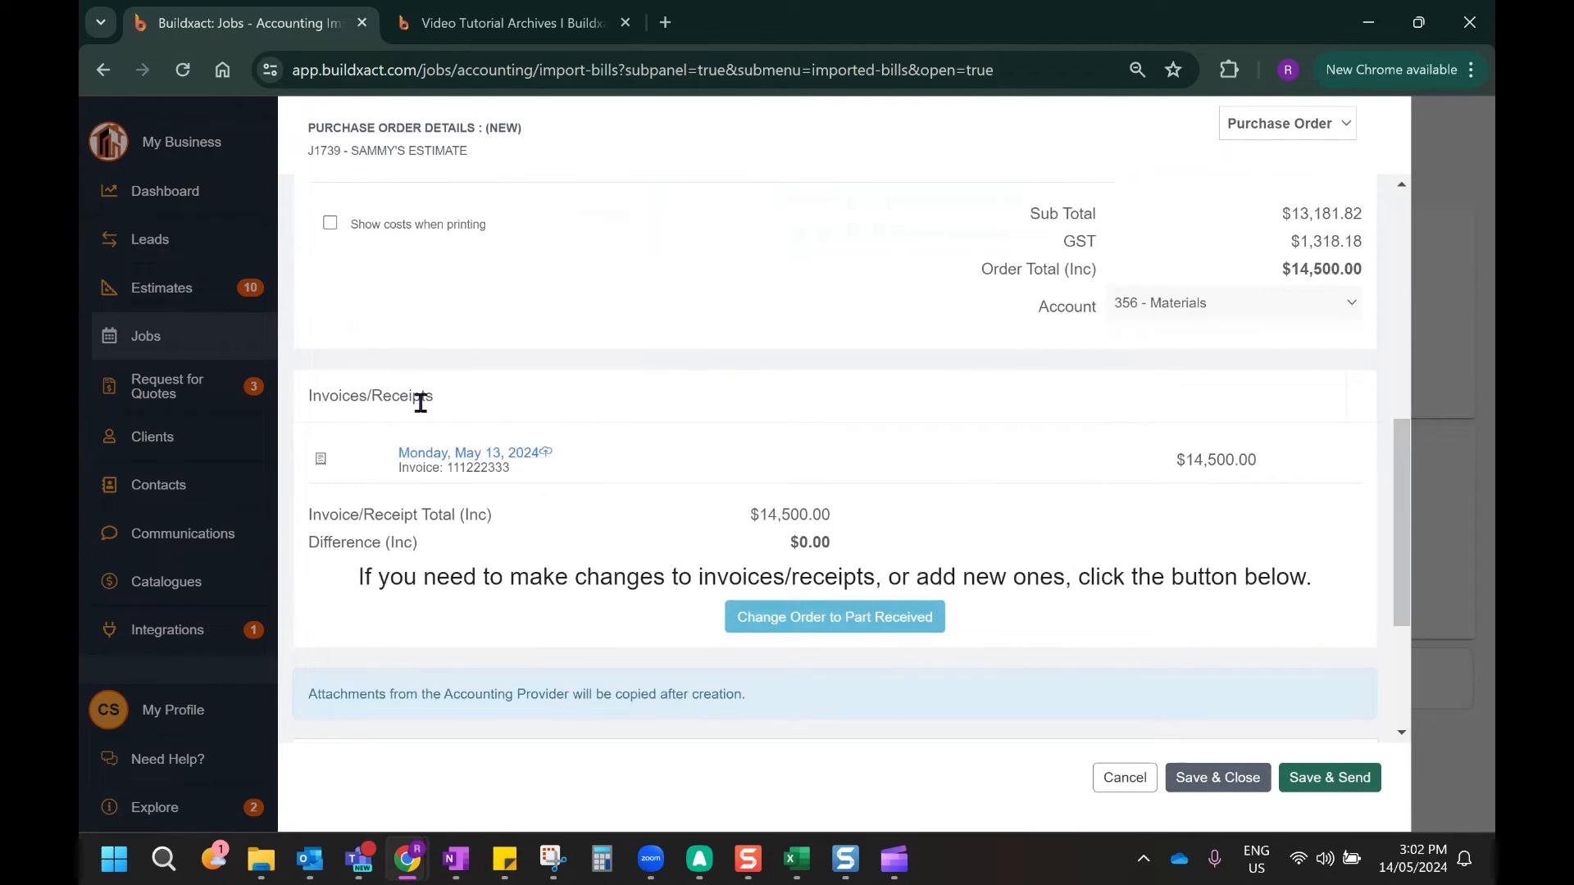
mouse_move(1010, 603)
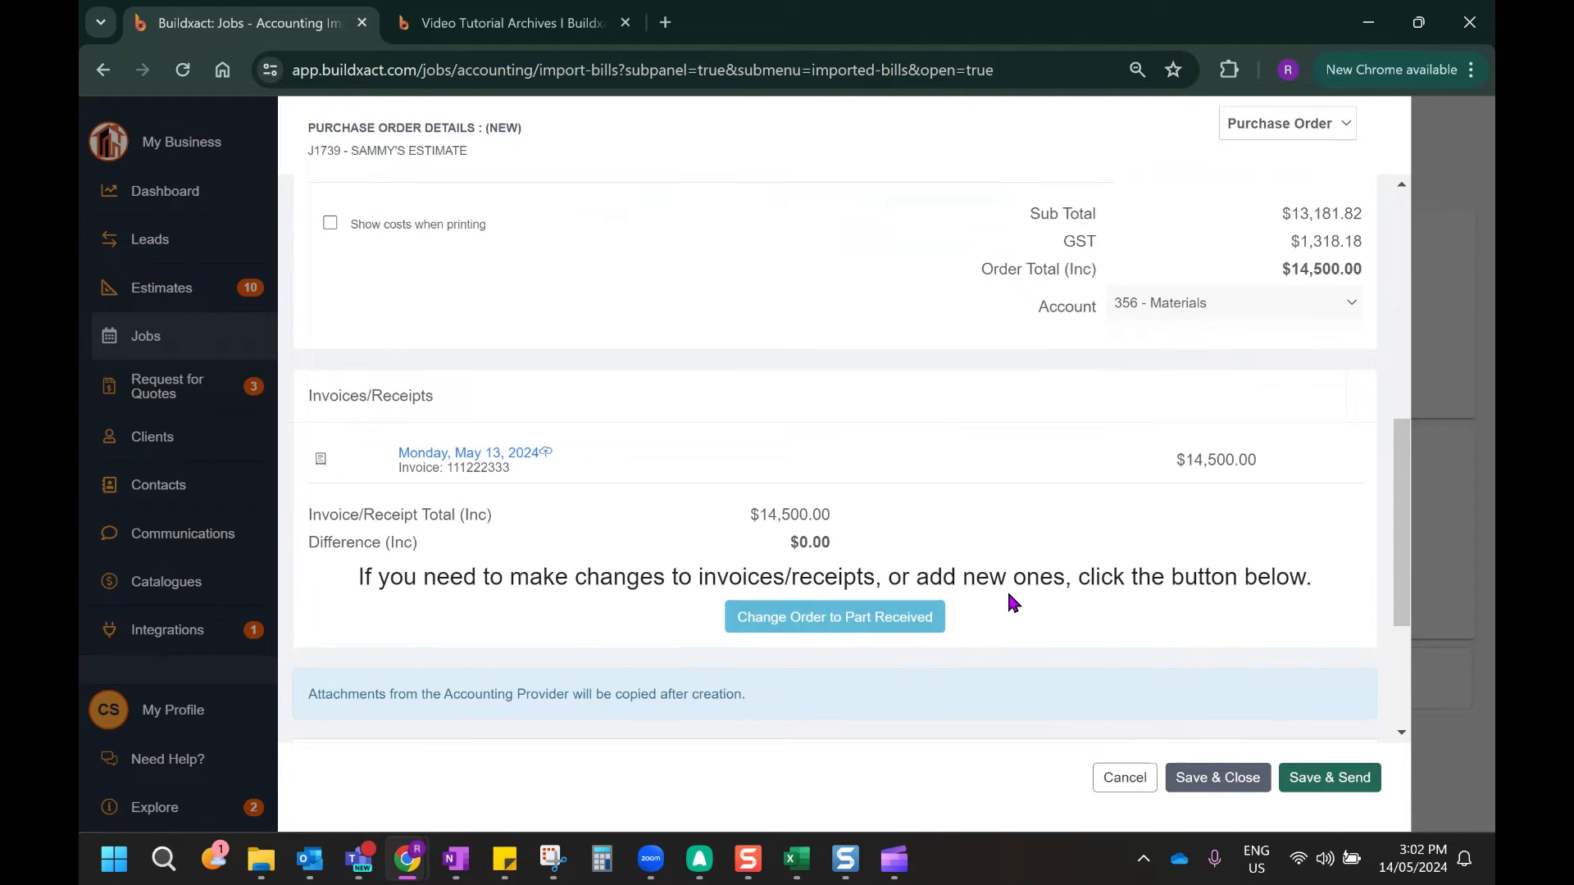
mouse_move(1217, 777)
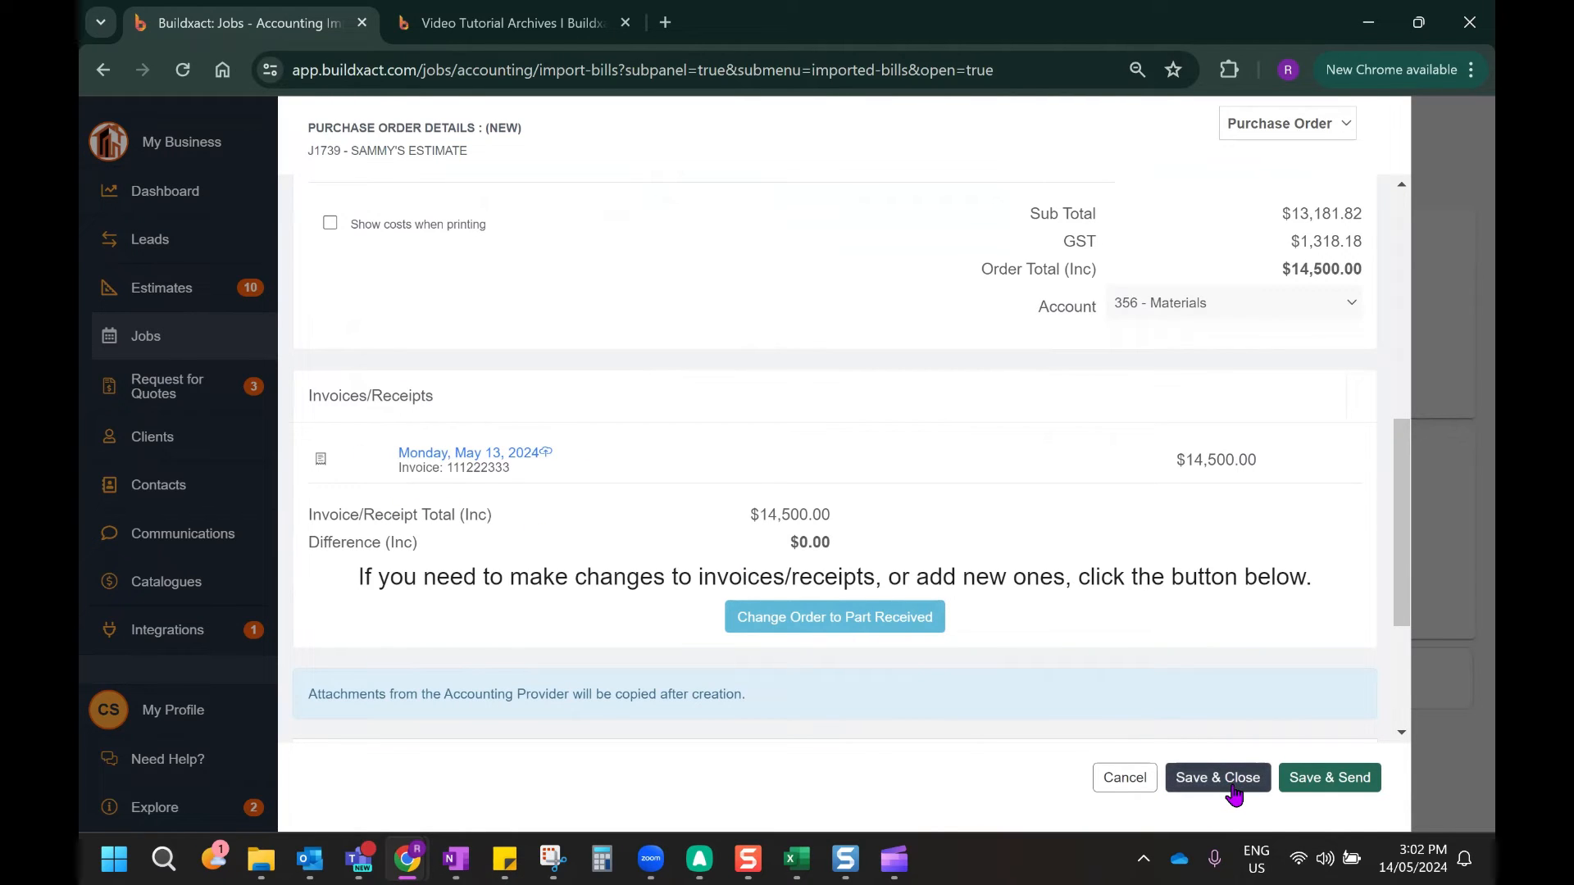
left_click(1217, 777)
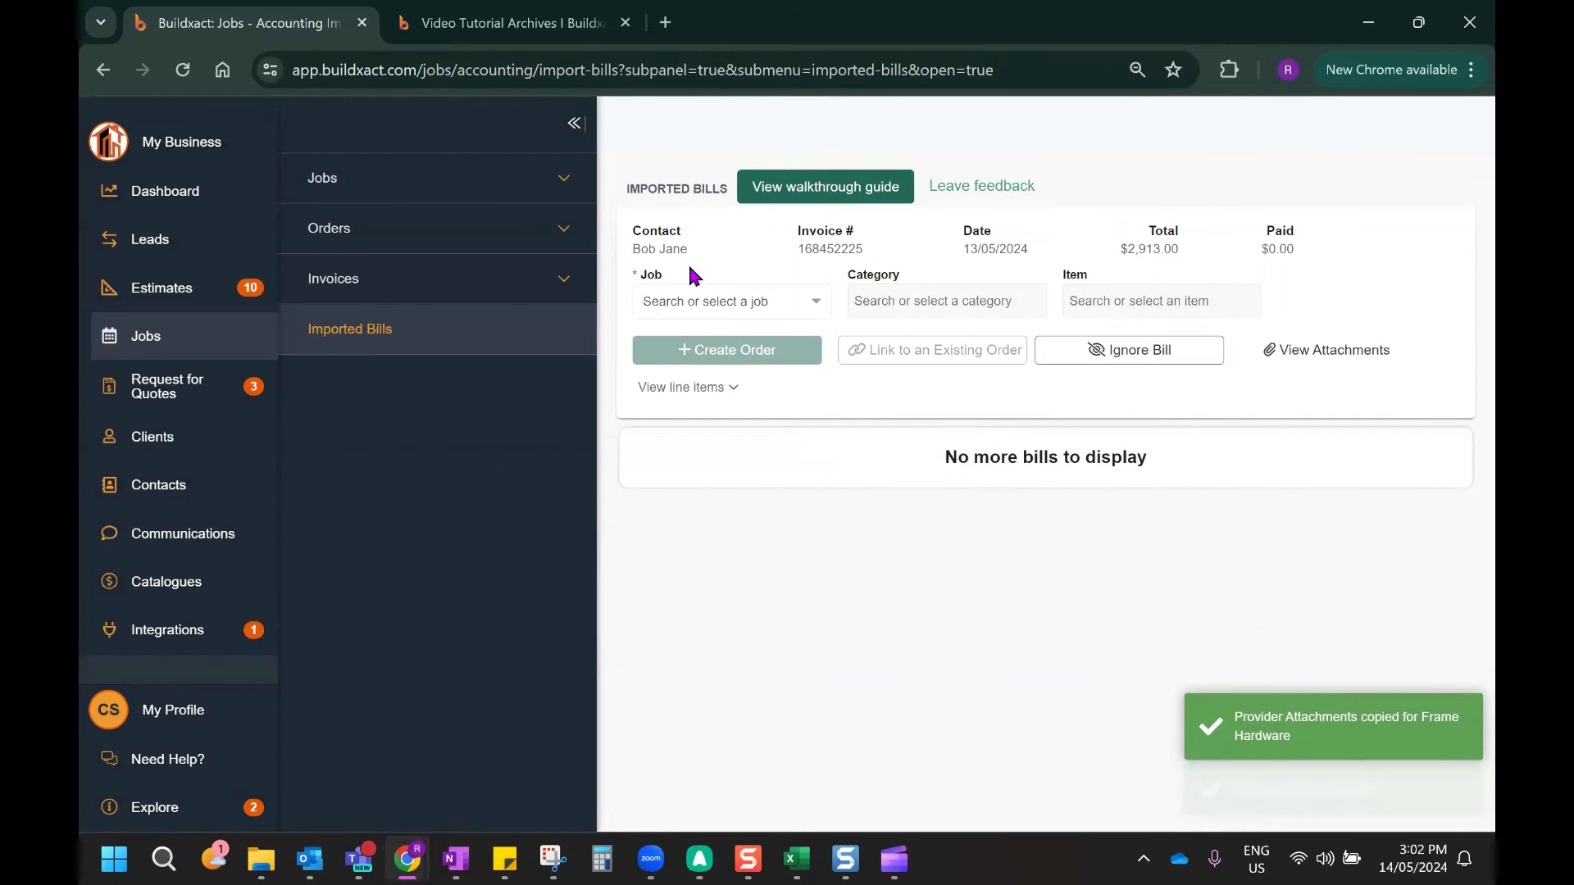
mouse_move(954, 287)
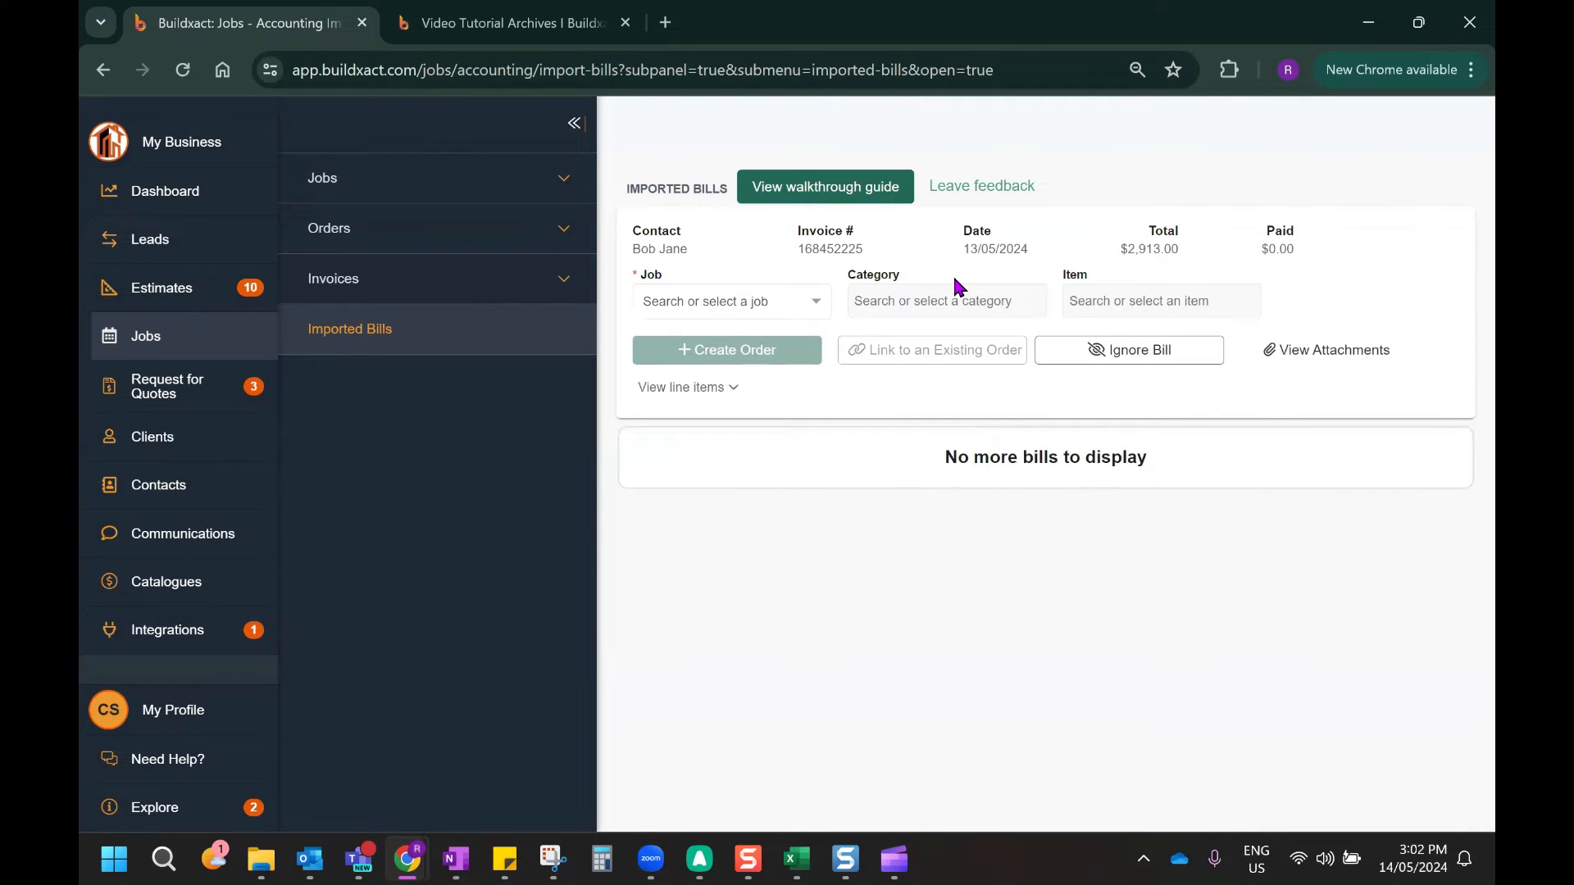
mouse_move(582, 486)
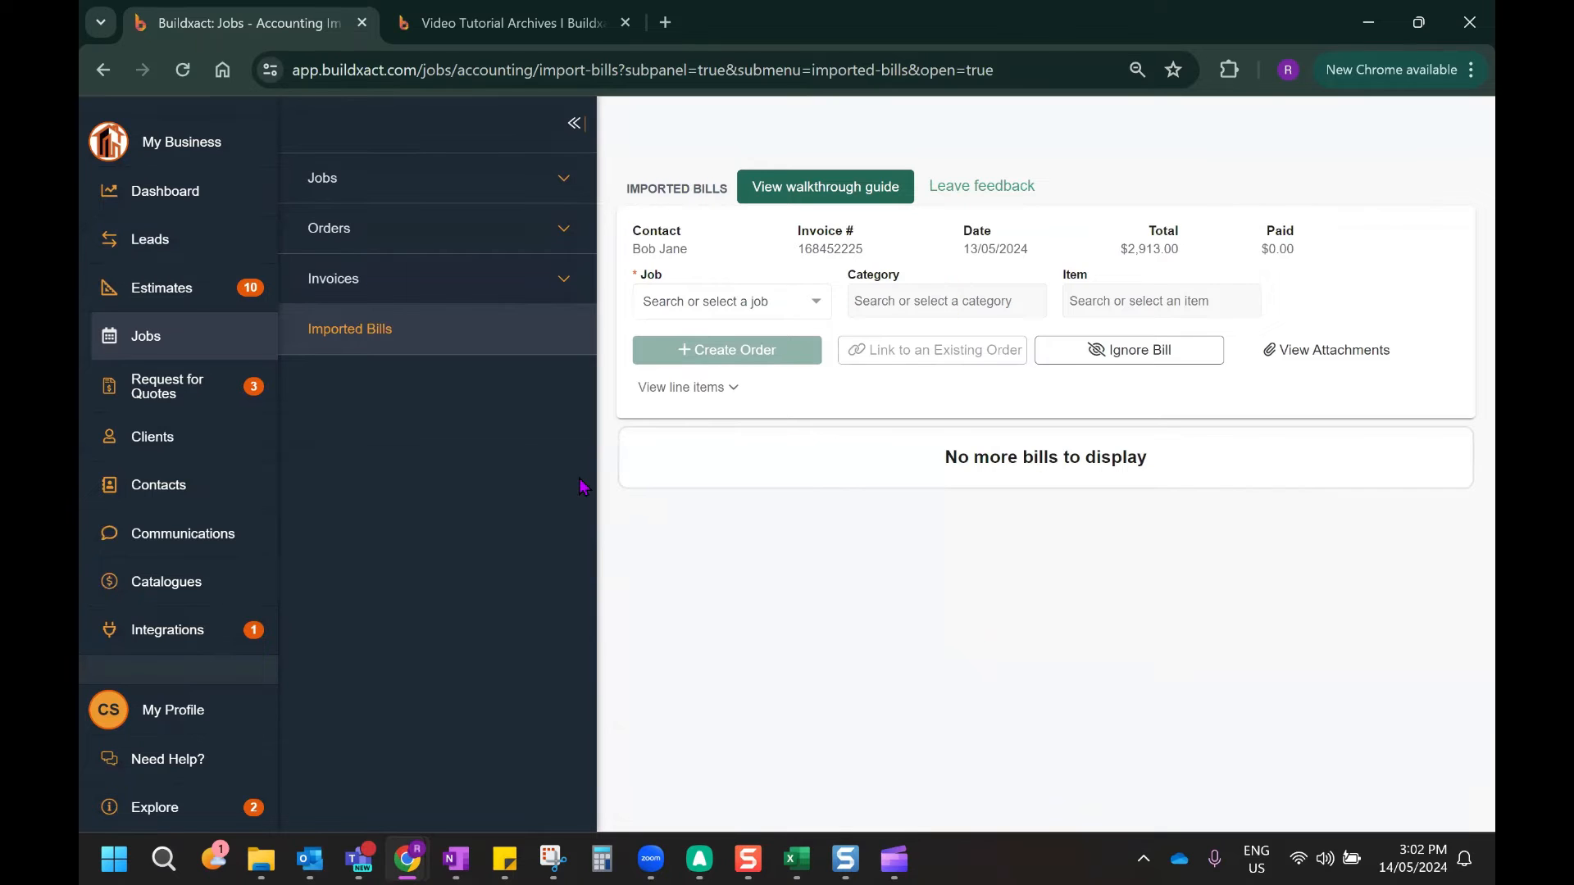
mouse_move(395, 188)
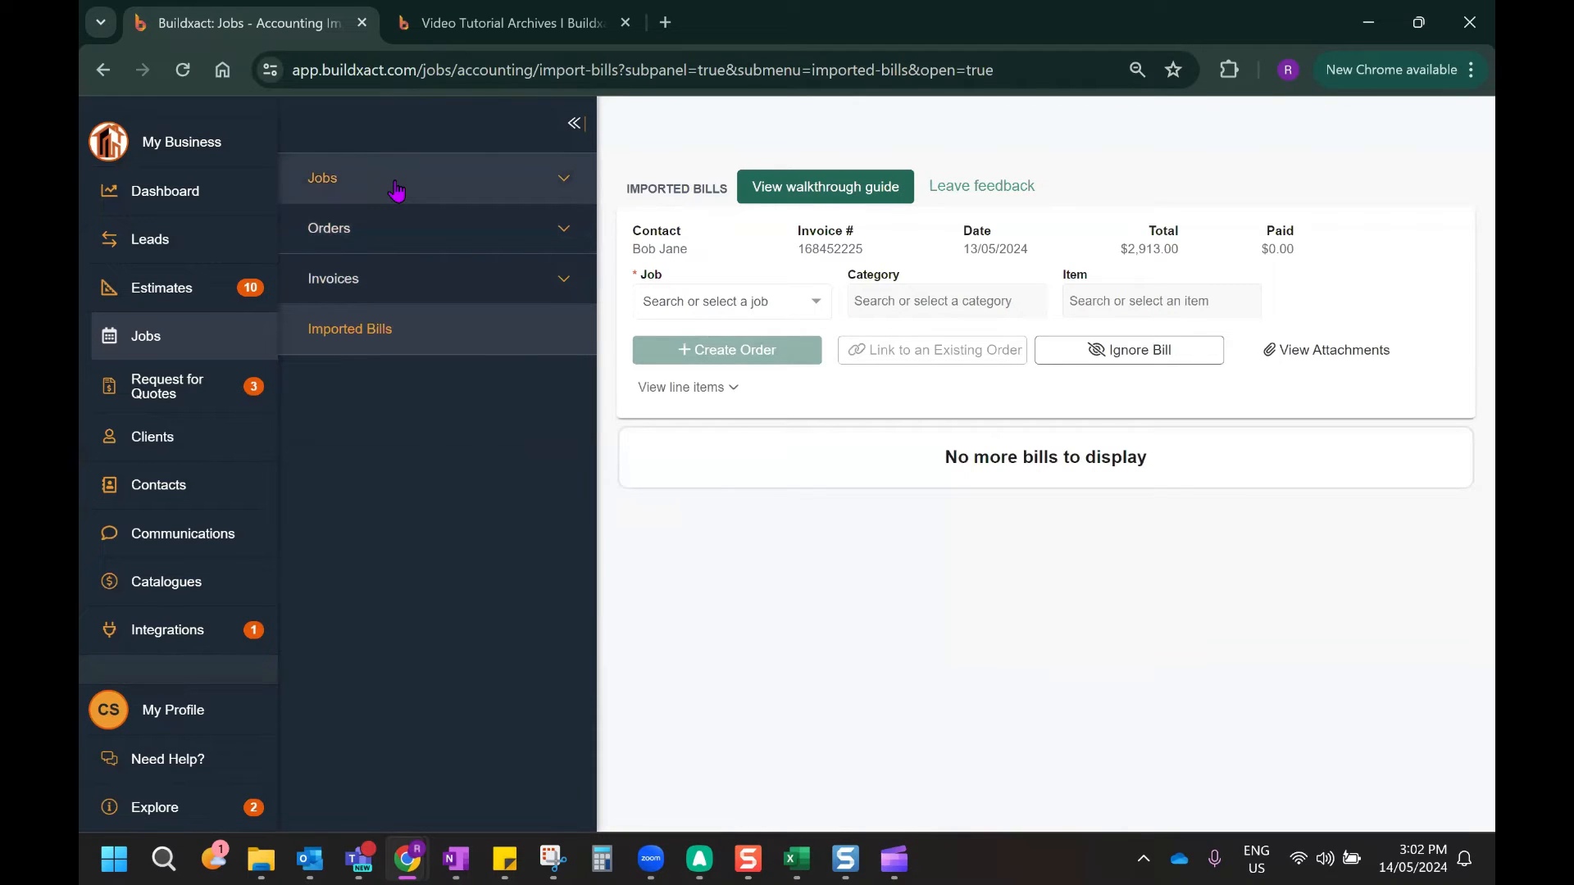
Open Sammy's Estimate and expand Frame Carpenter to show item 8.2's received order 589
left_click(321, 178)
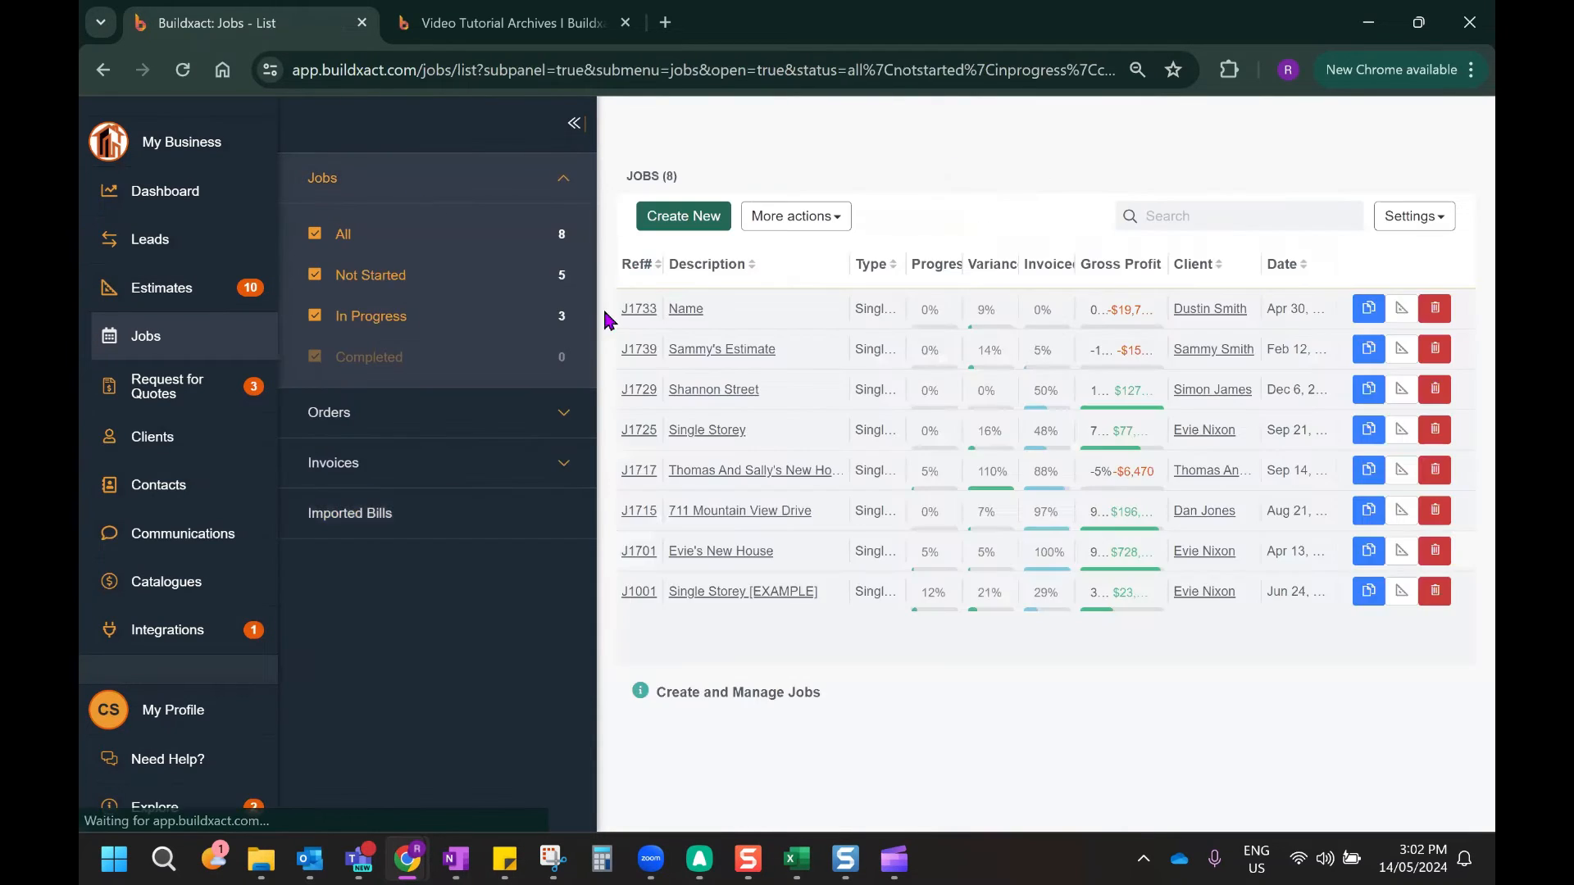
left_click(720, 349)
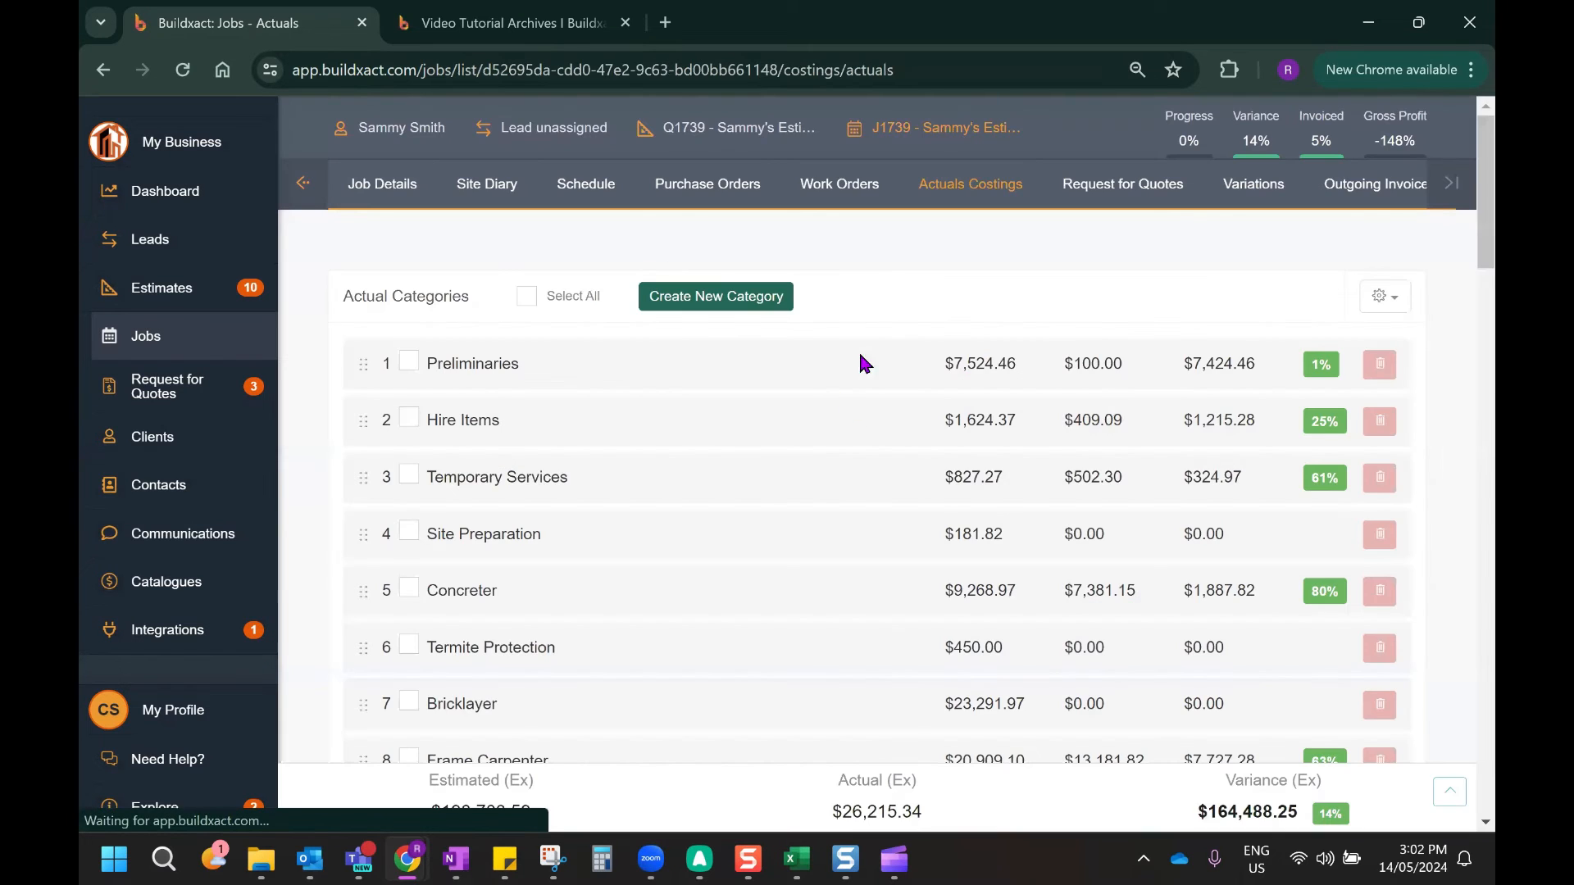
left_click(499, 241)
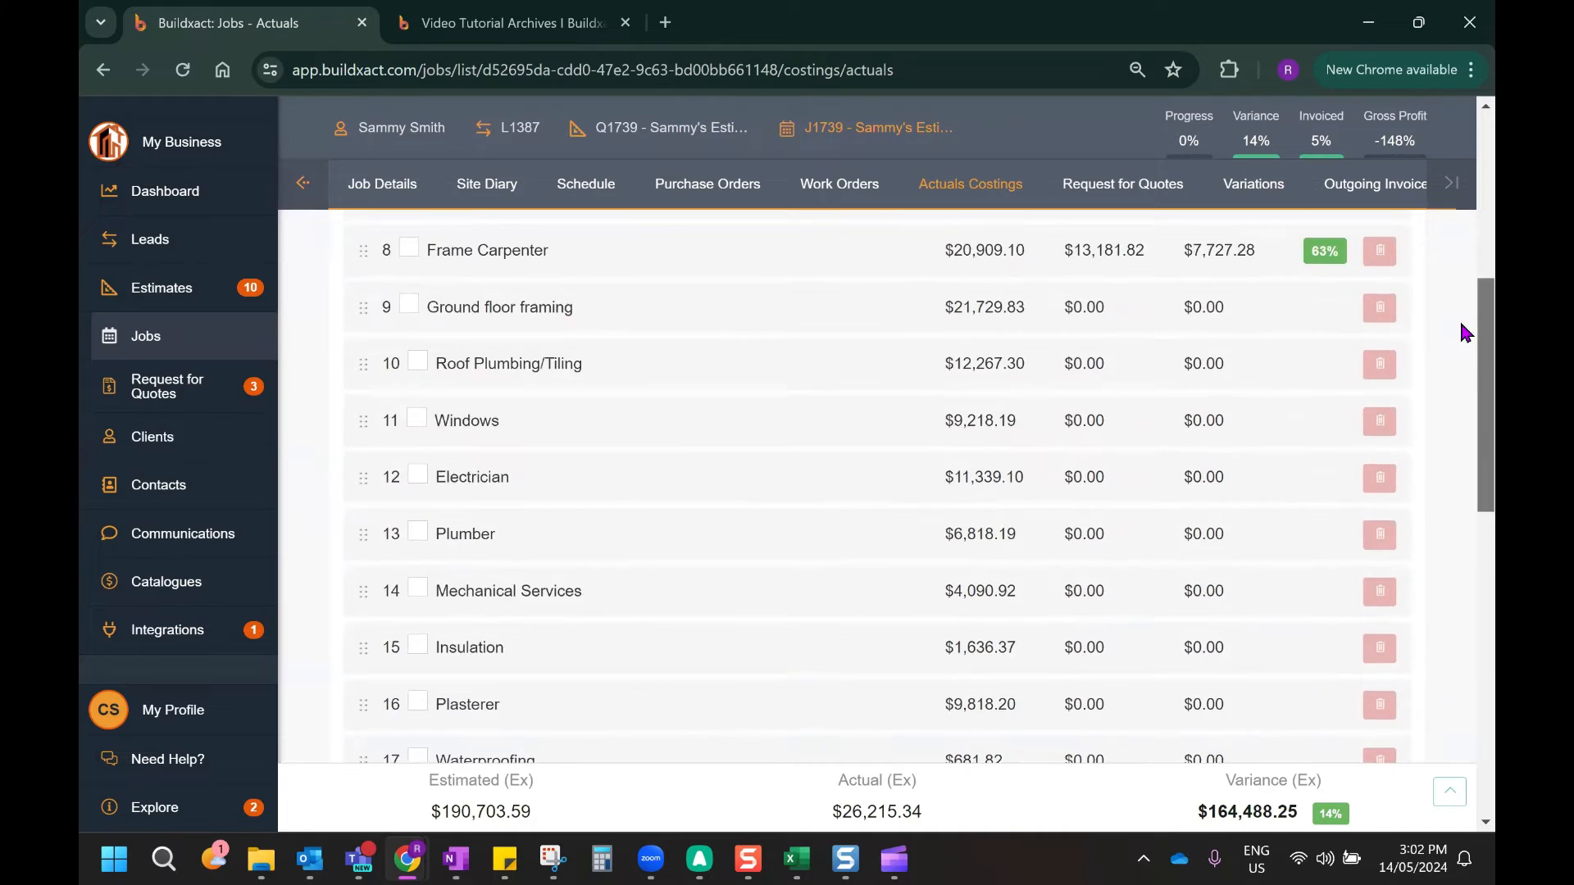
left_click(487, 250)
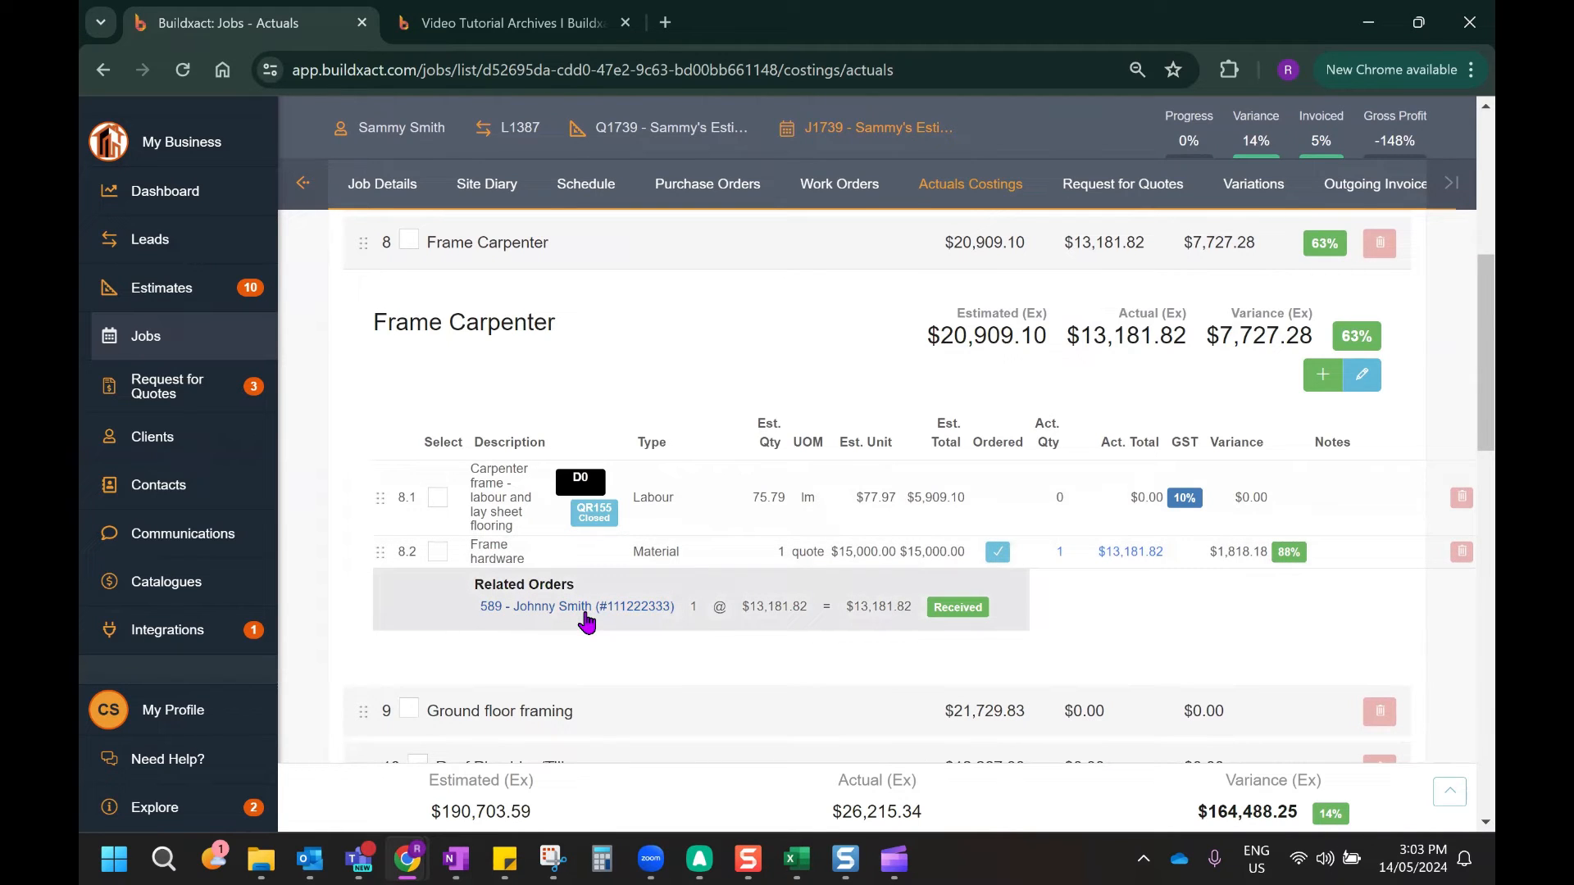
Open order 589 and view its $14,500.00 invoice 111222333 receipt and Xero attachment
left_click(577, 607)
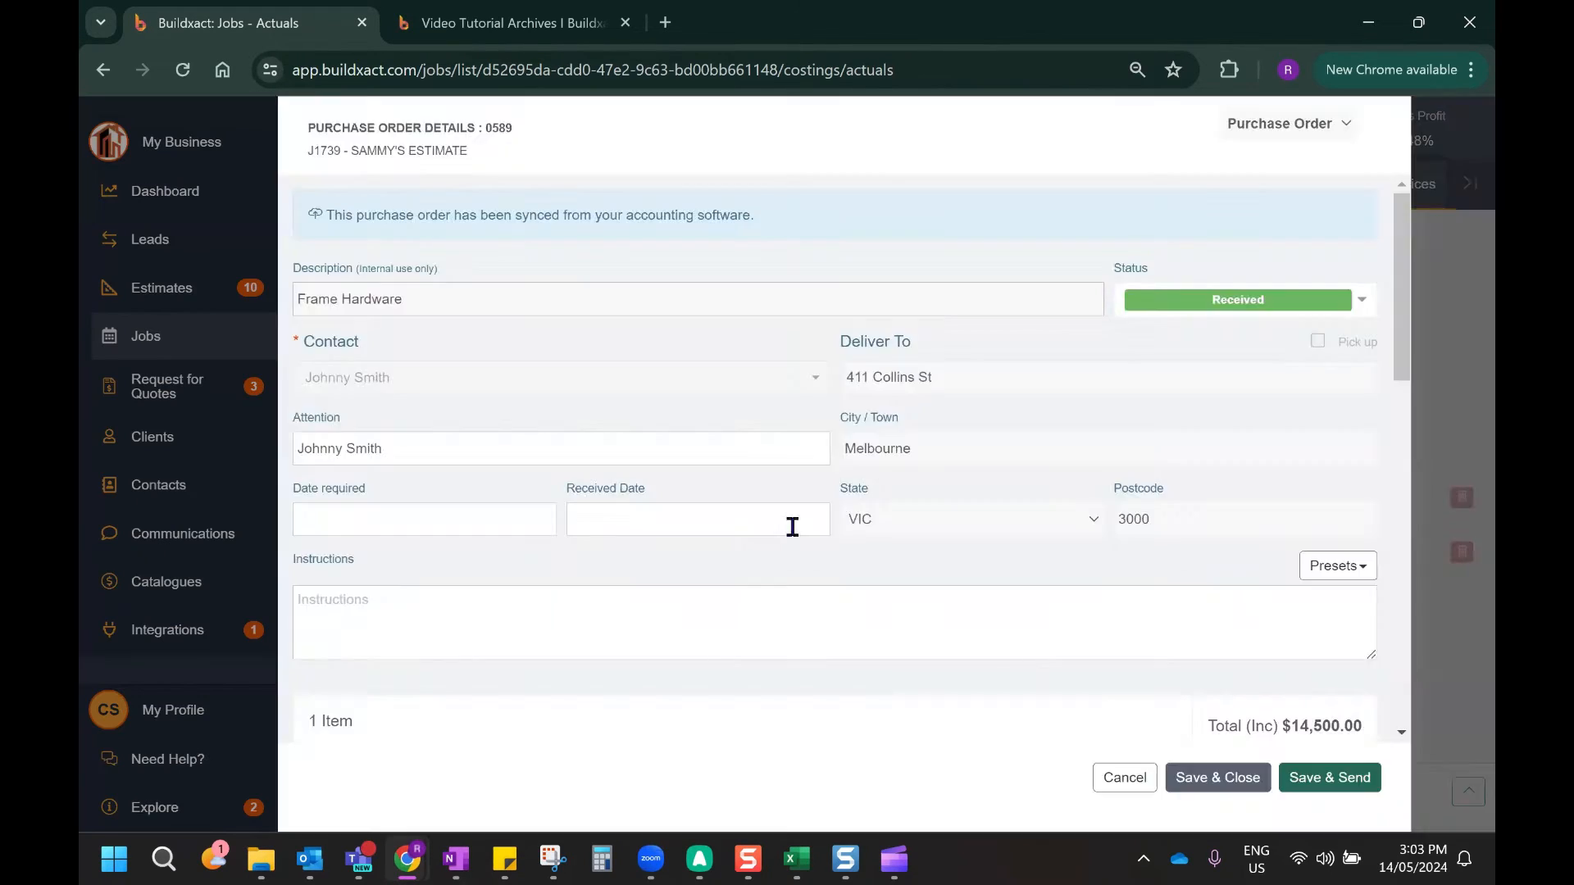
scroll("down", 3)
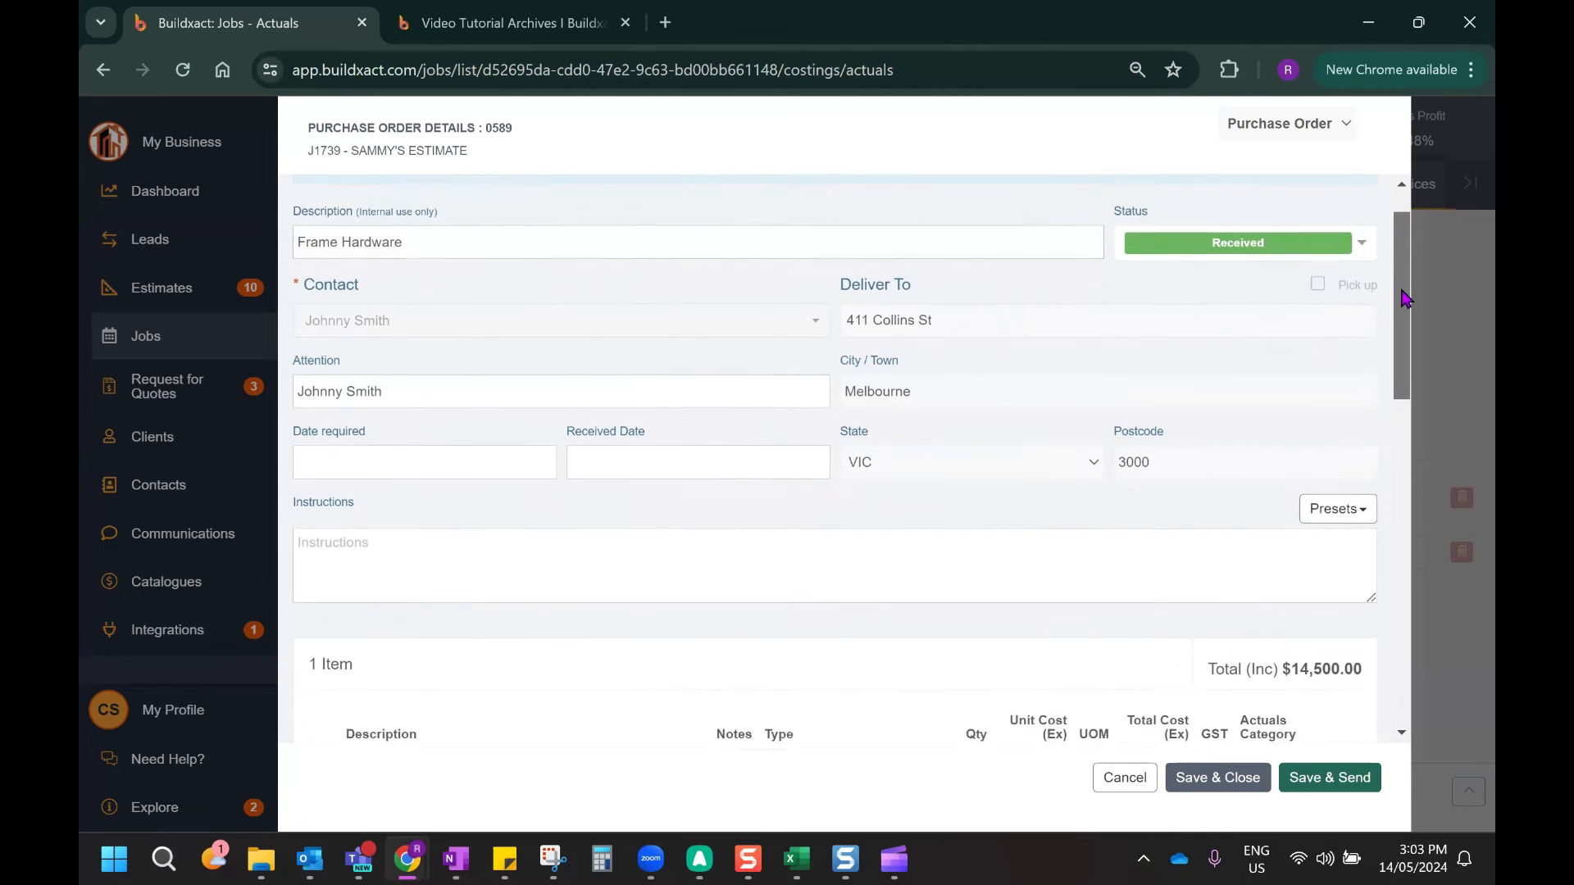
scroll("down", 3)
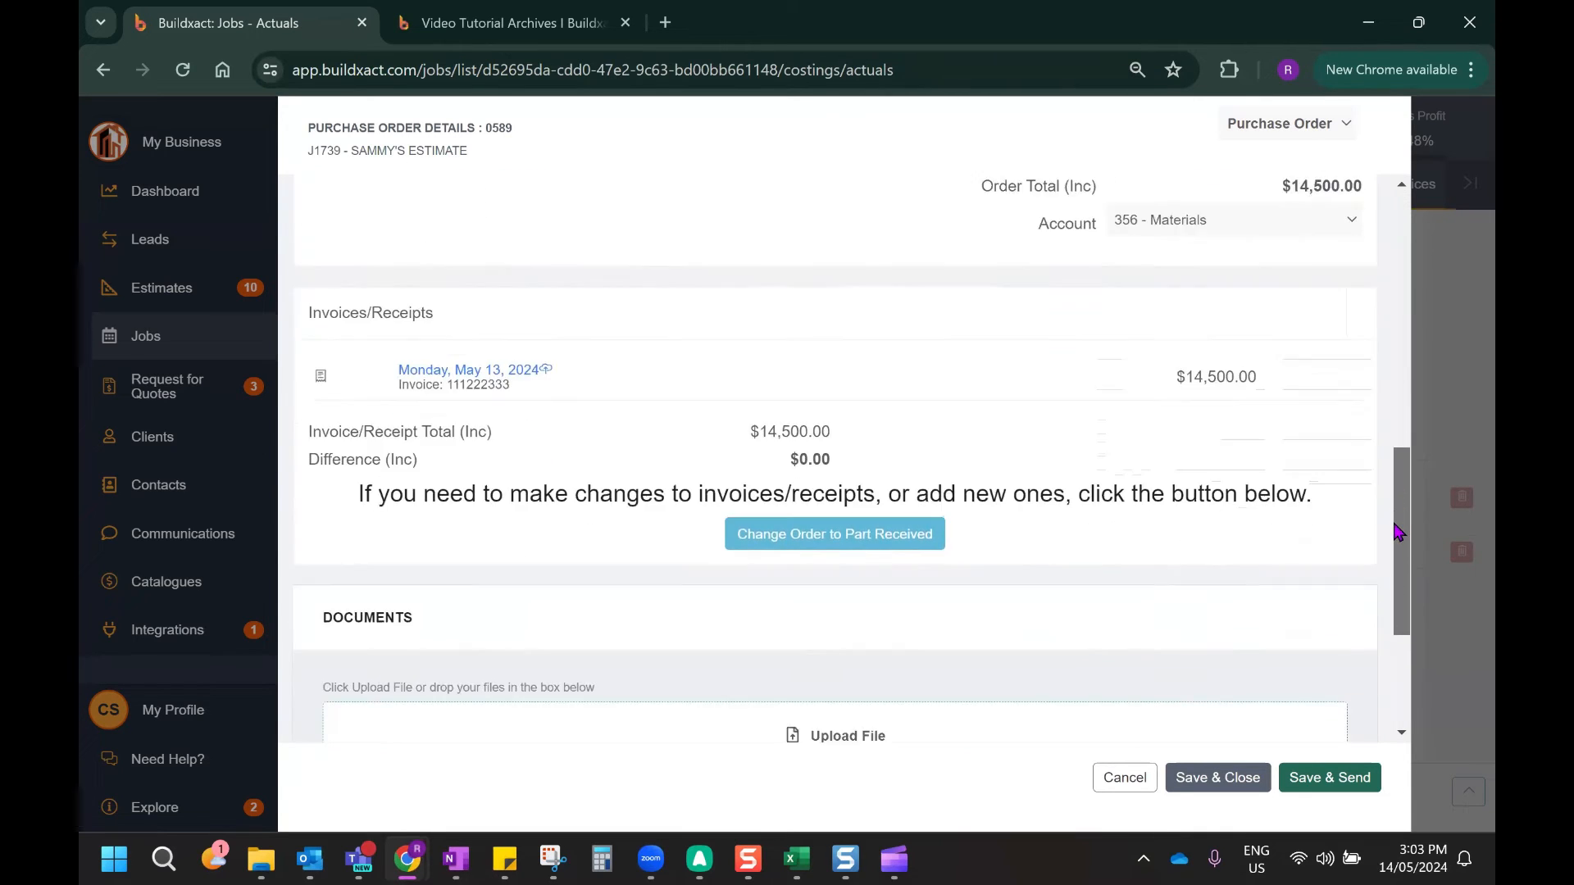
scroll("down", 3)
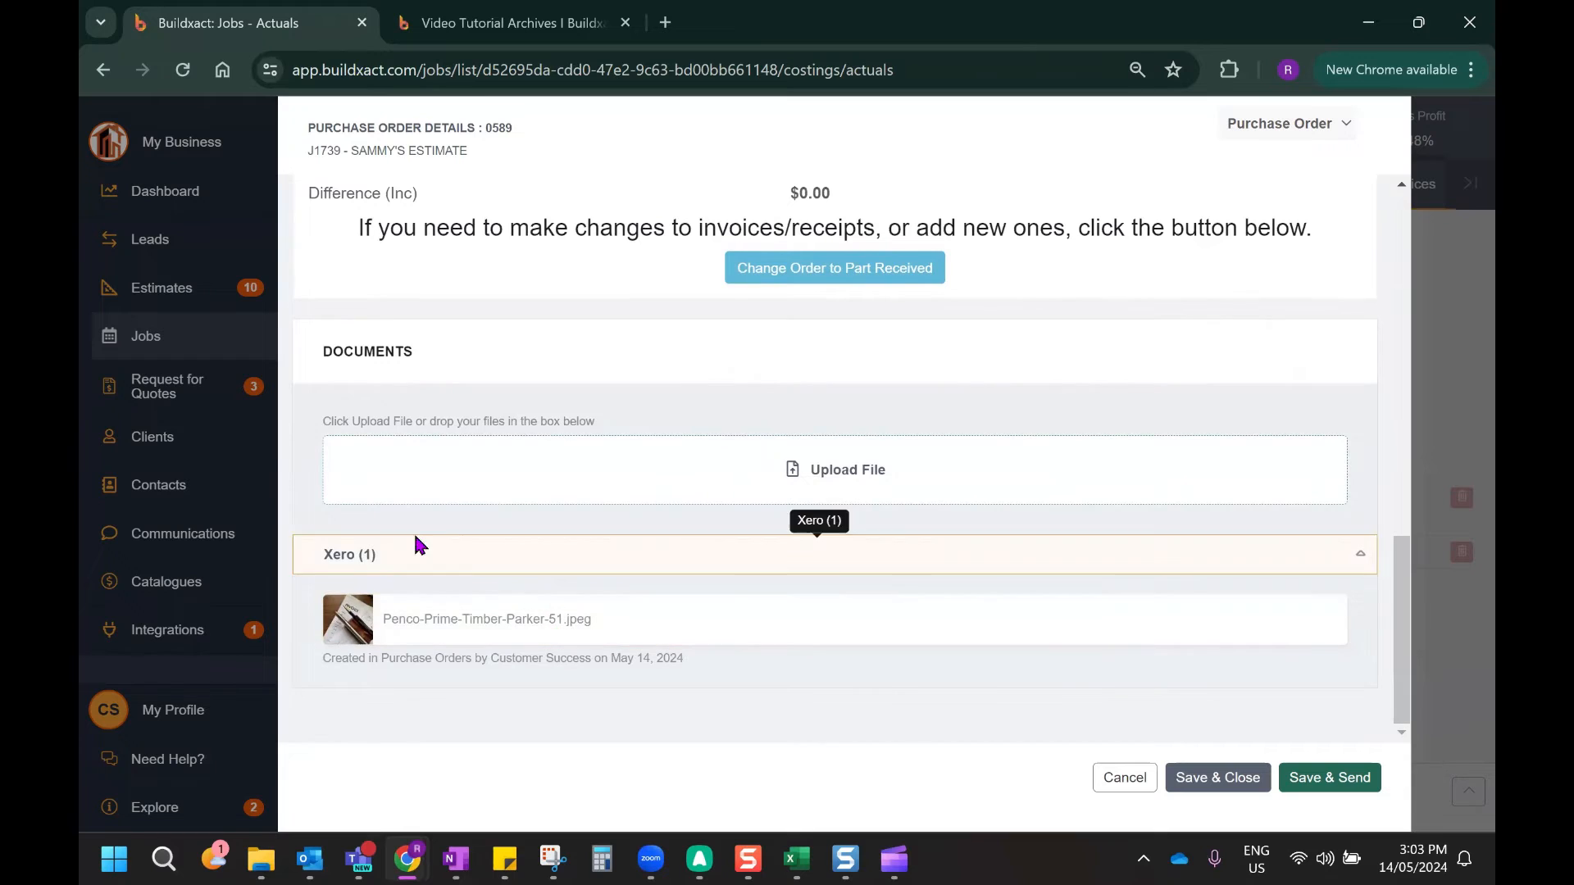
mouse_move(432, 658)
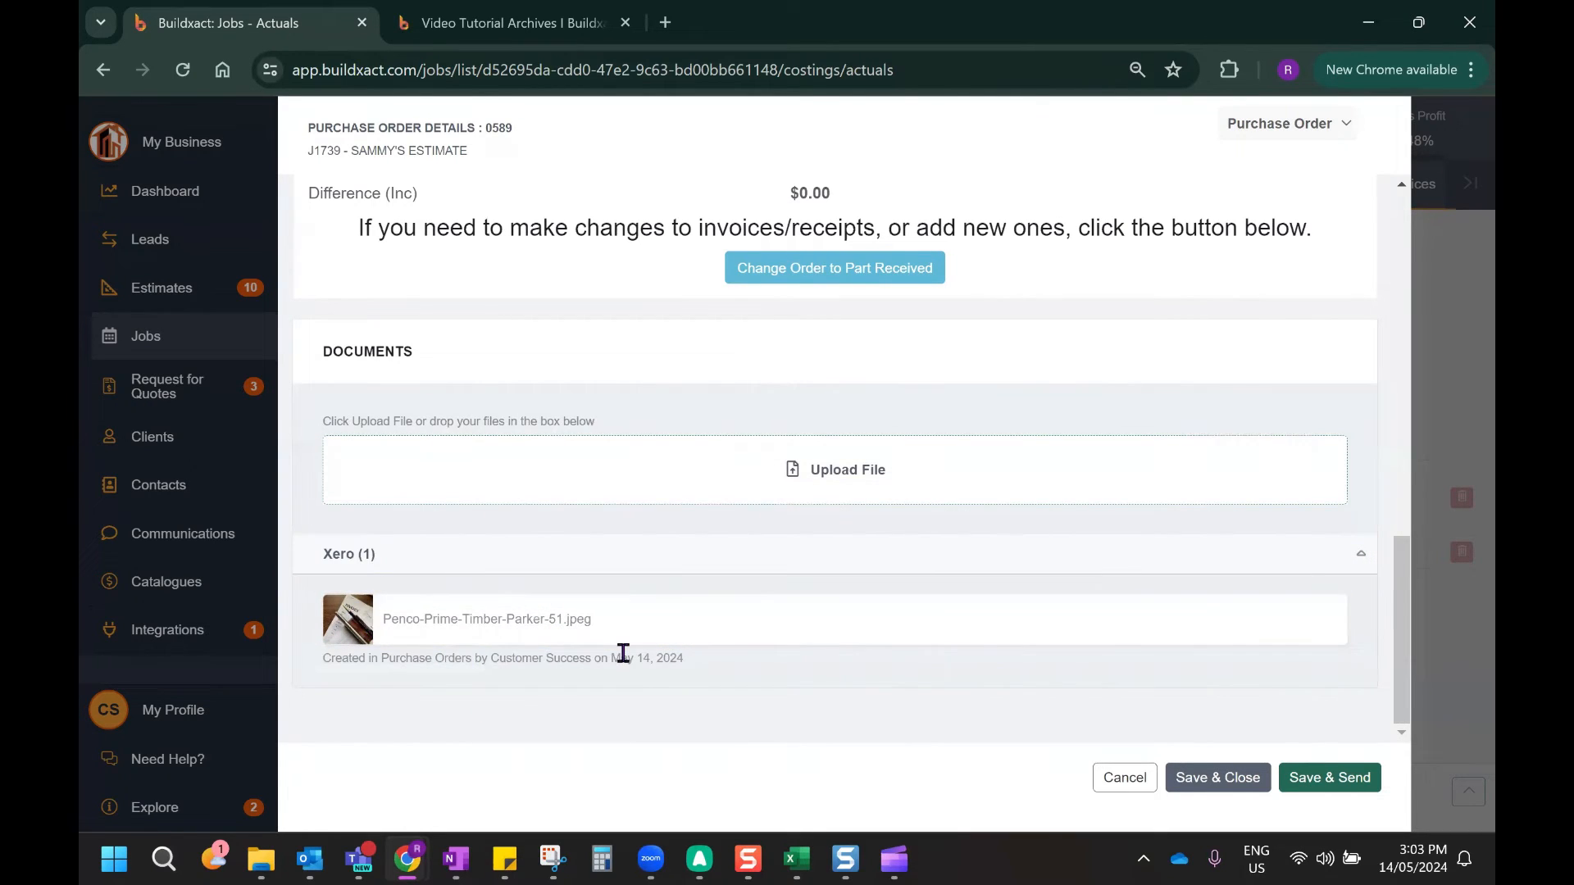
mouse_move(708, 642)
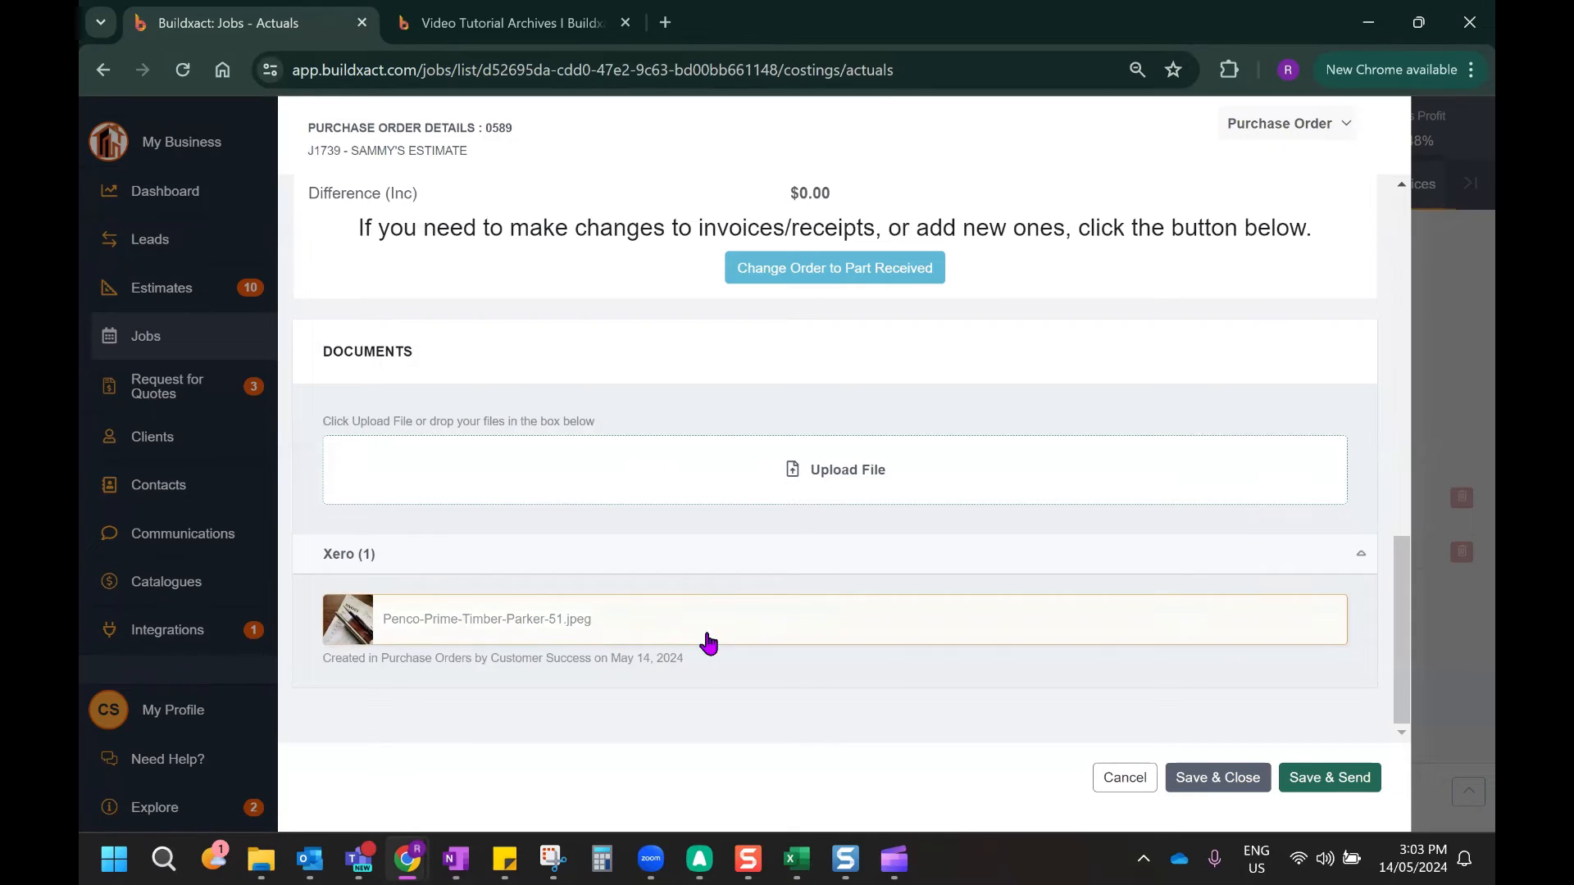
mouse_move(622, 598)
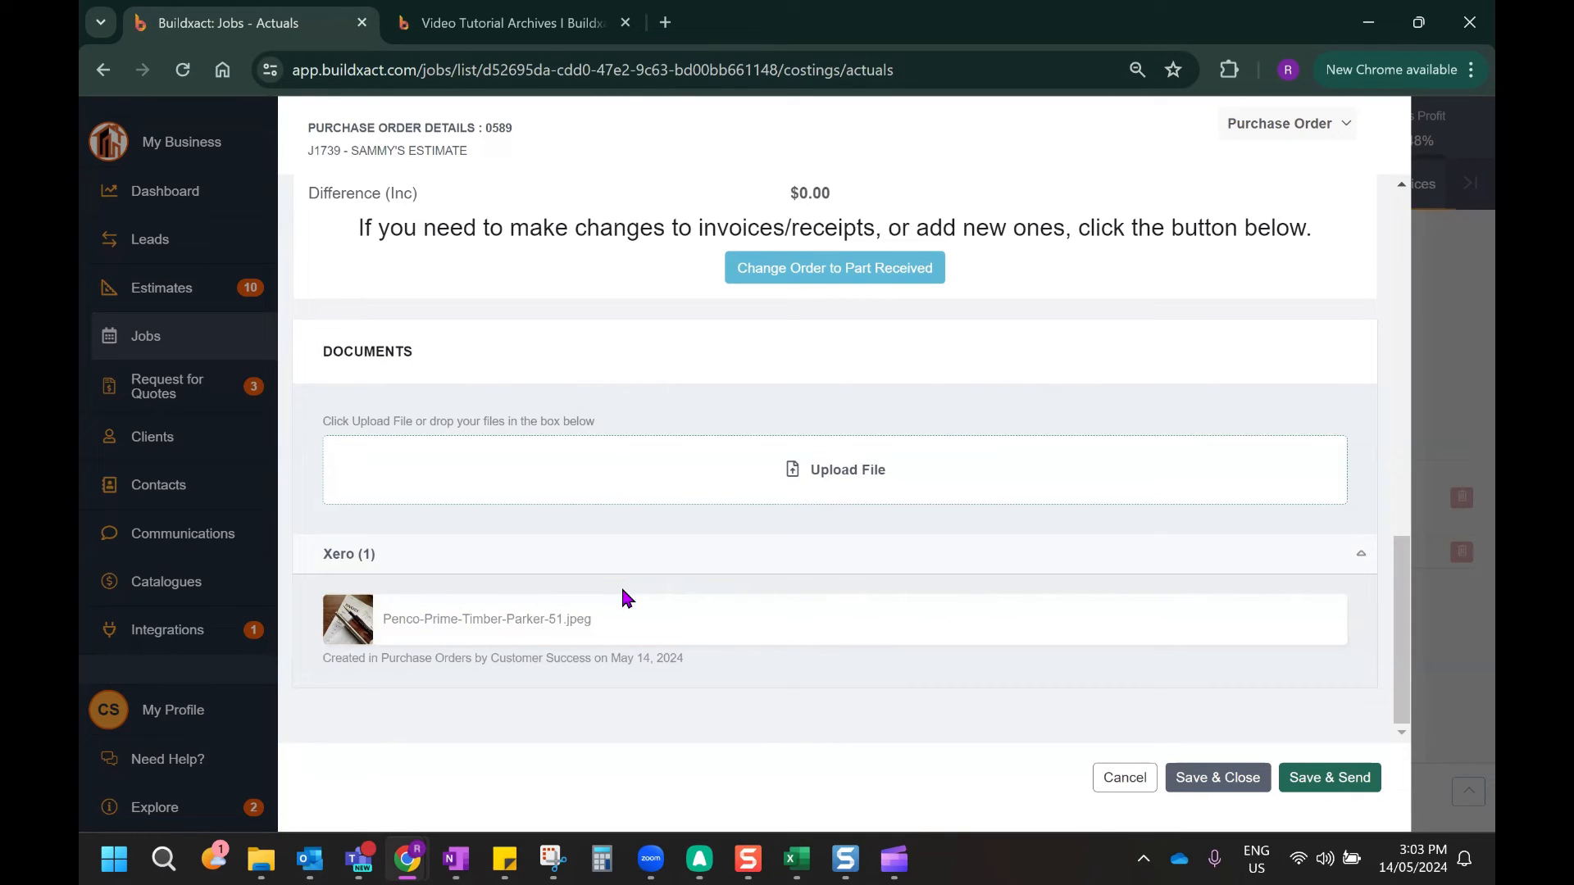
mouse_move(622, 594)
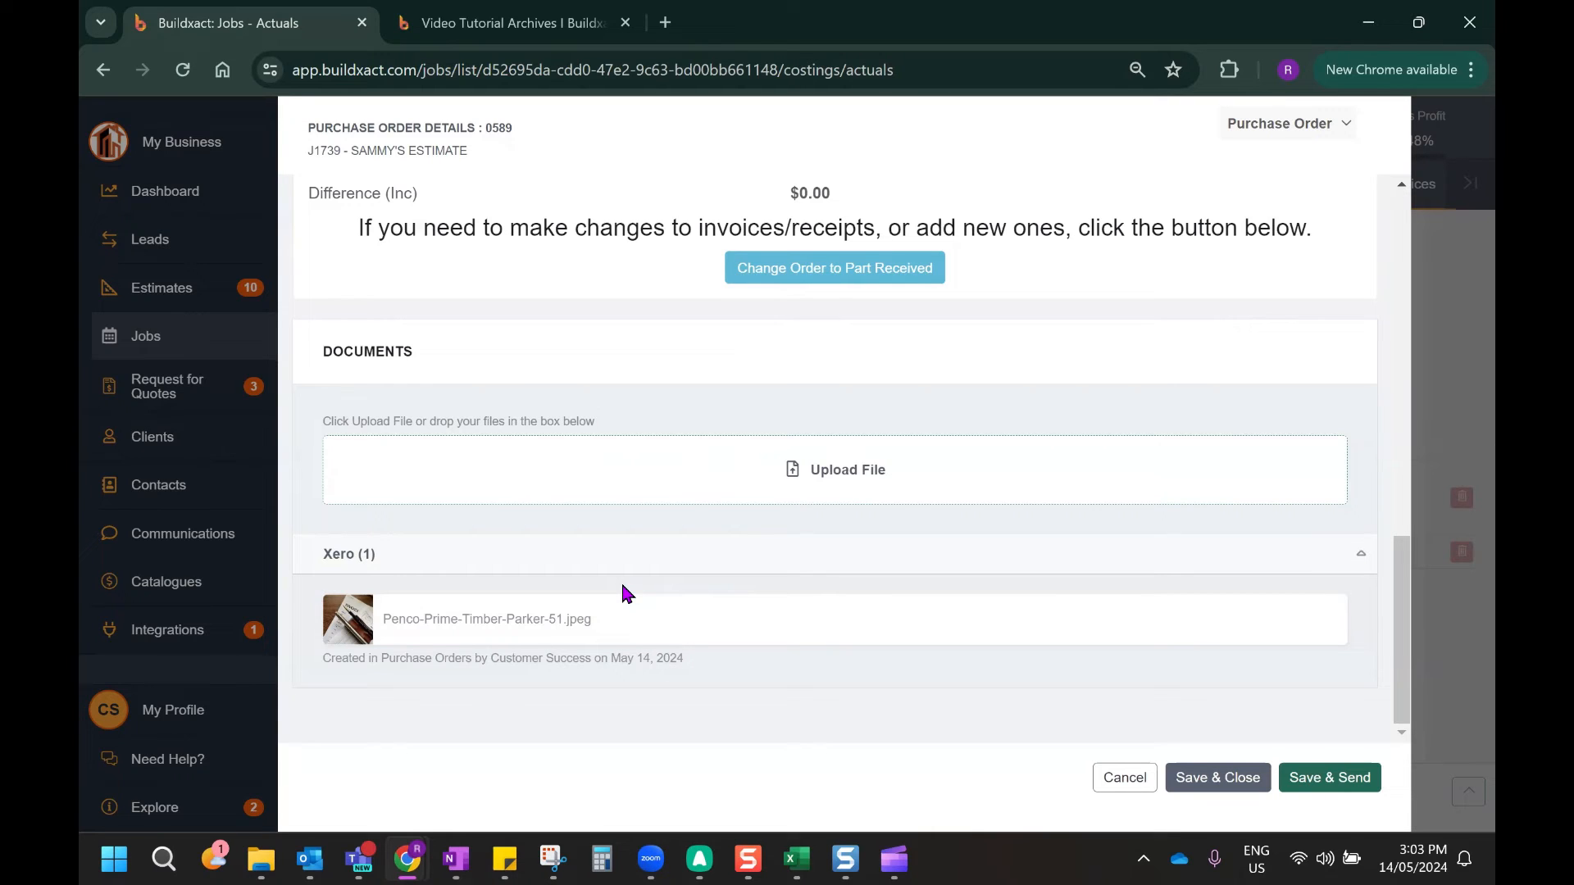
mouse_move(1124, 777)
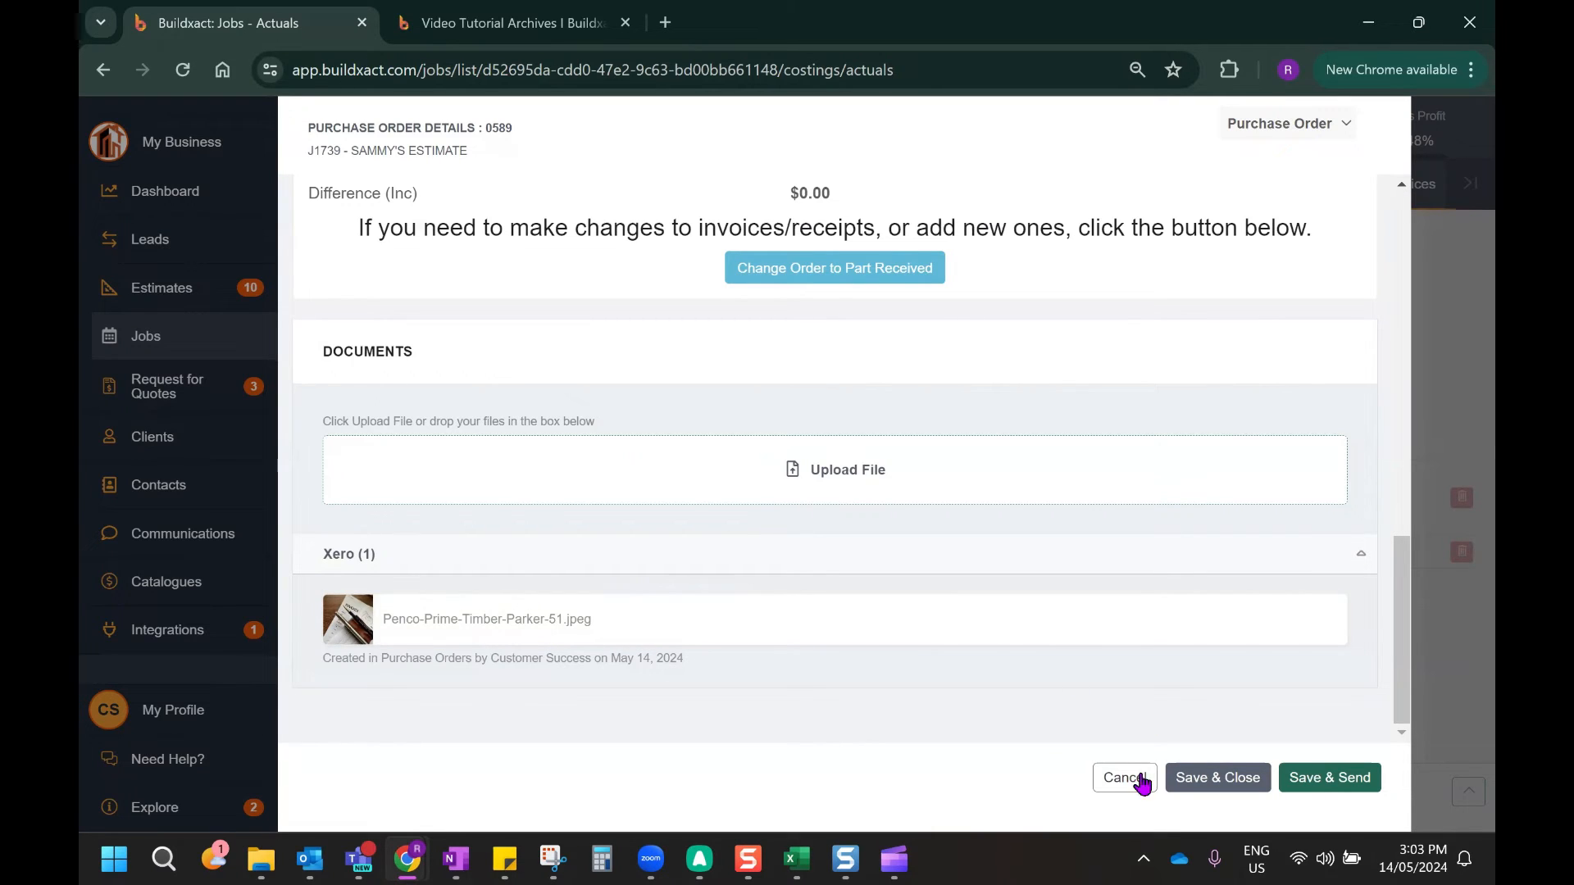
left_click(1122, 777)
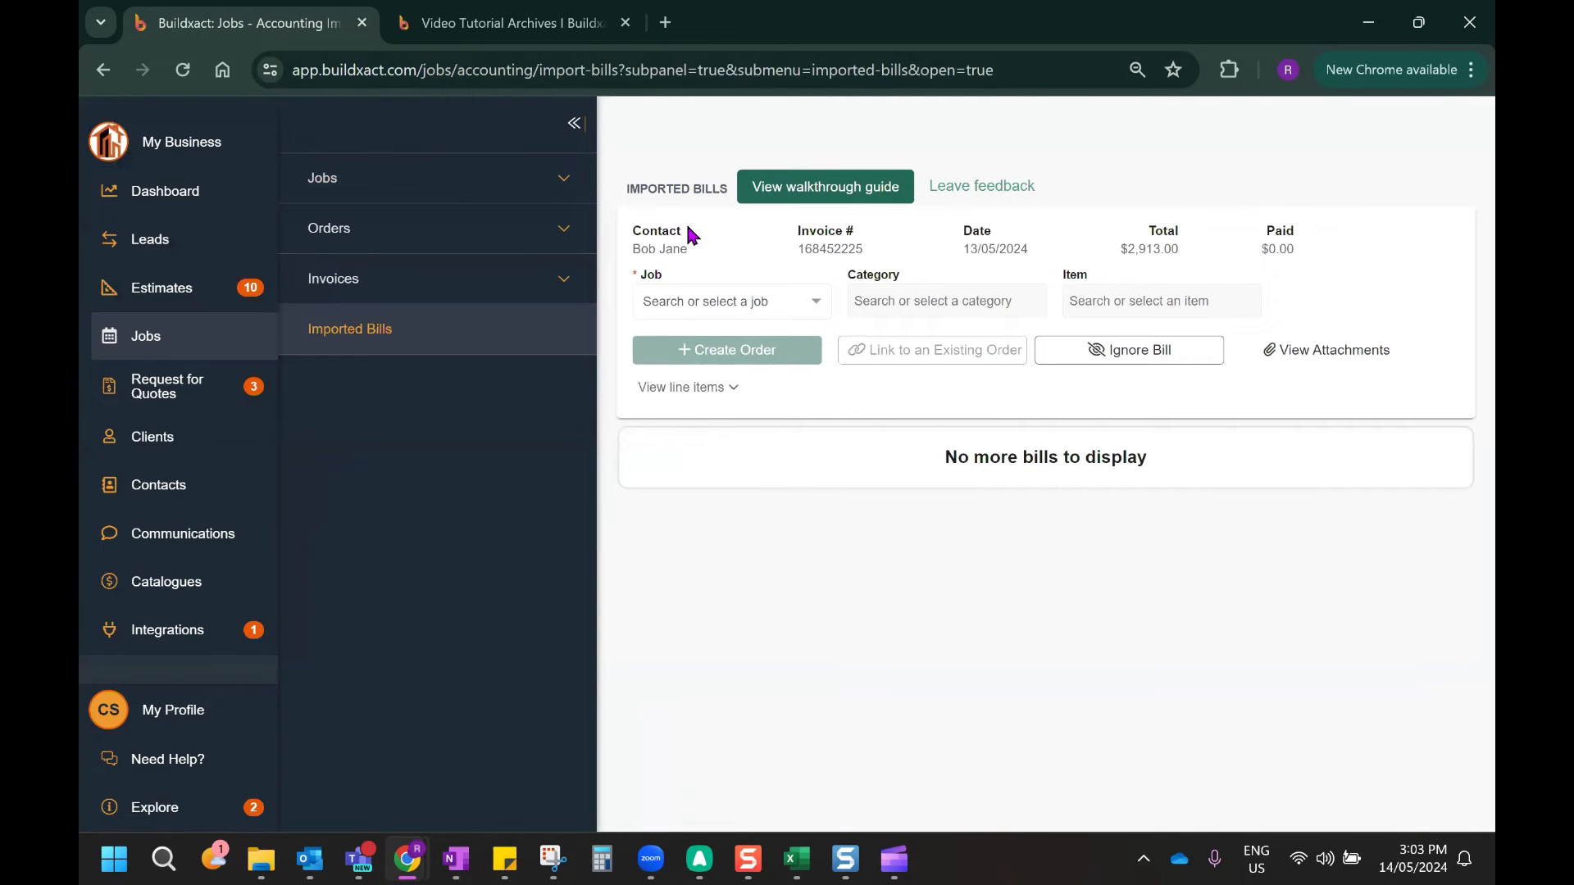
mouse_move(688, 388)
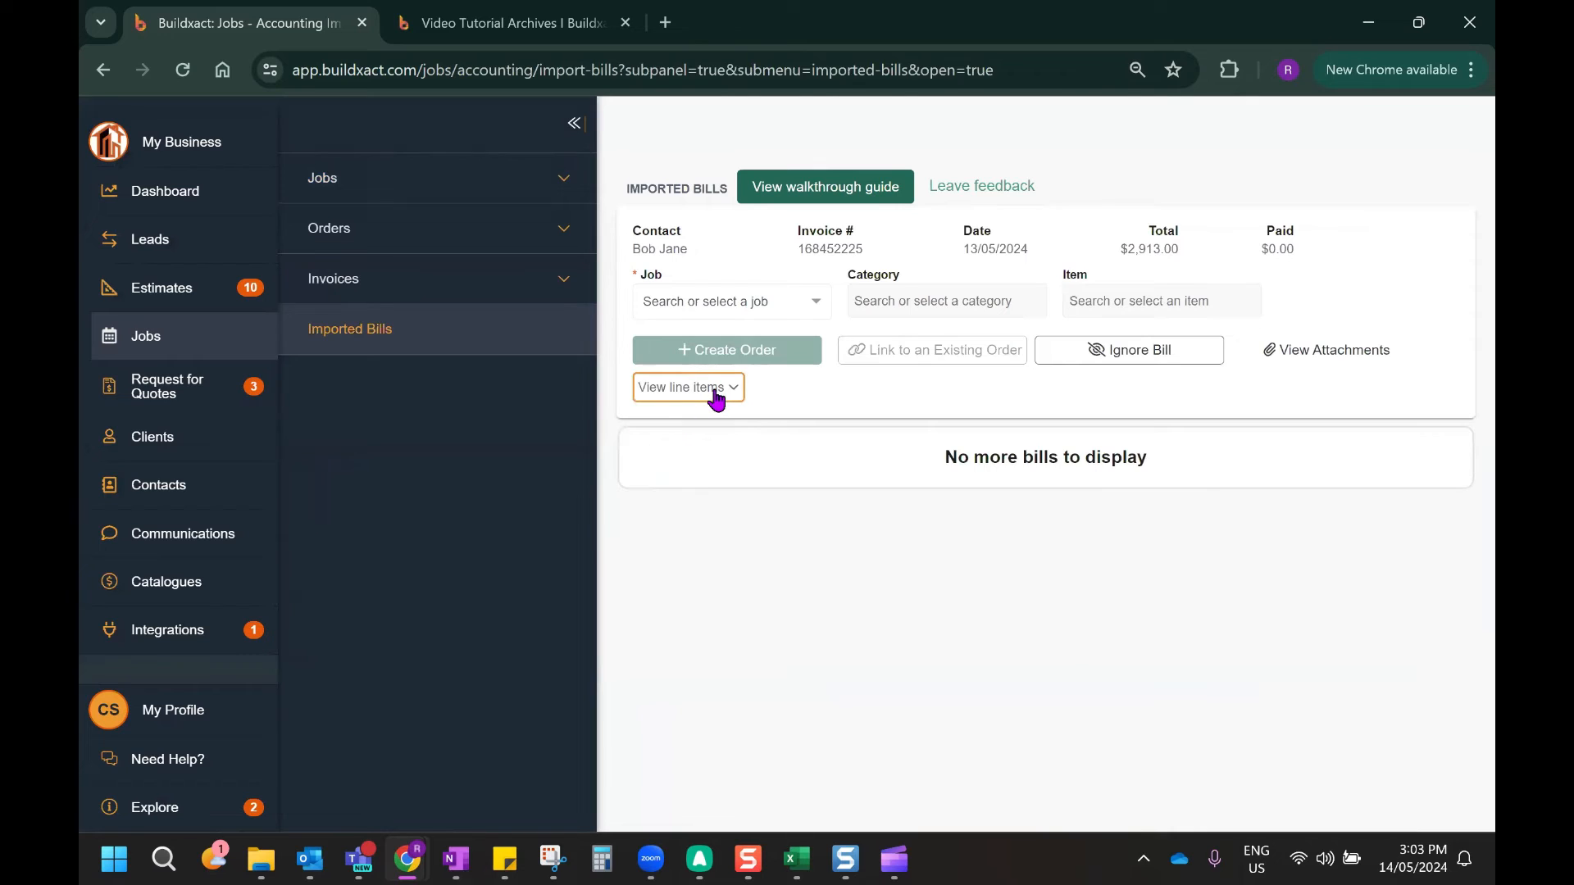
left_click(687, 386)
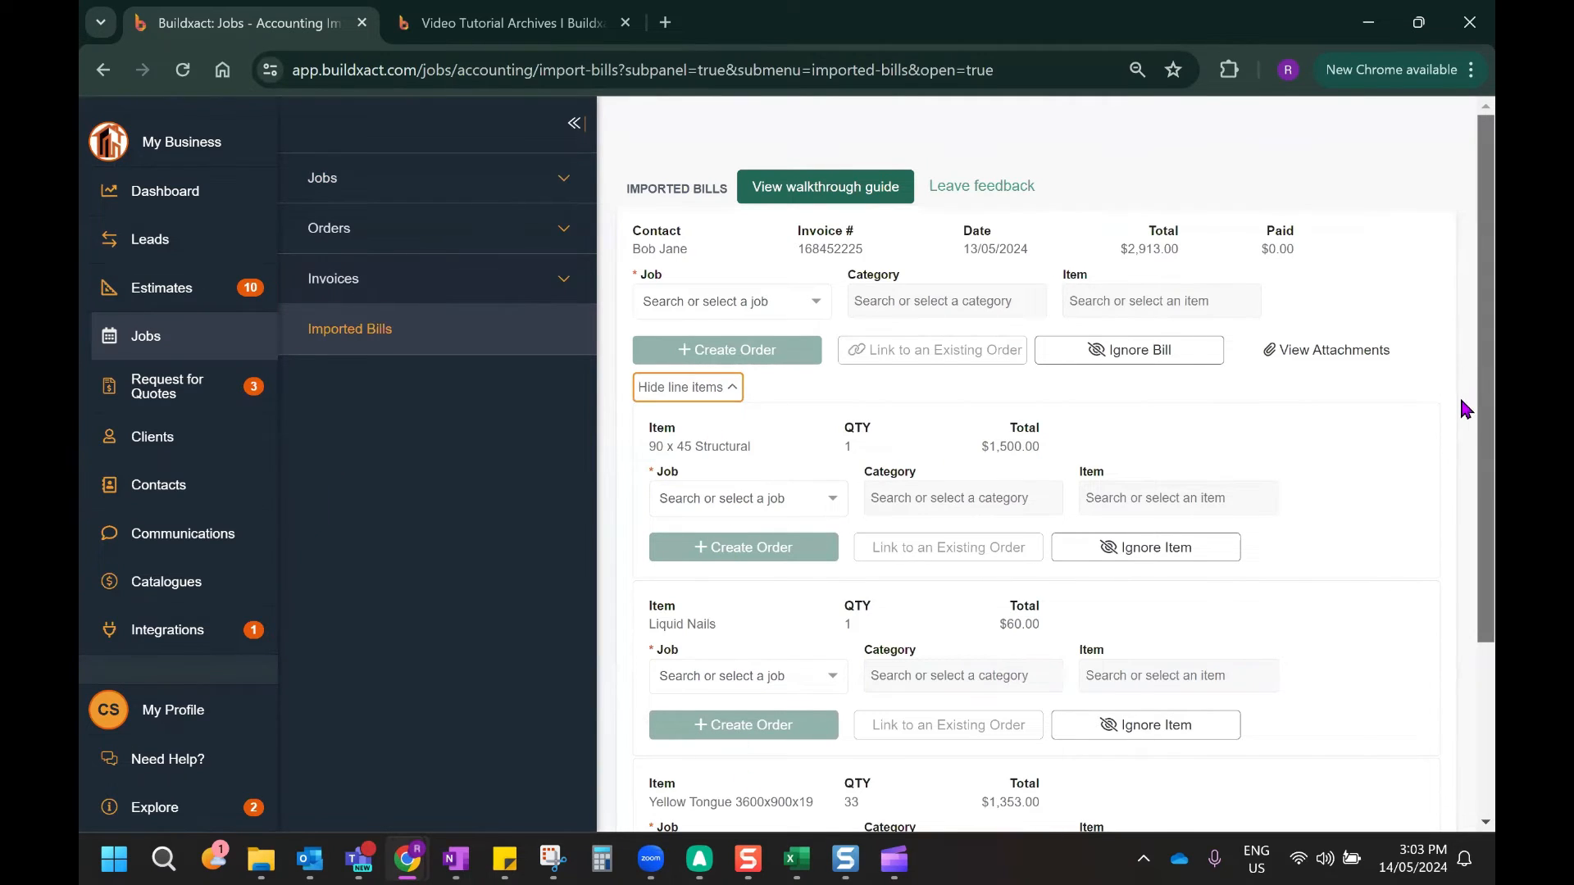
scroll("up", 3)
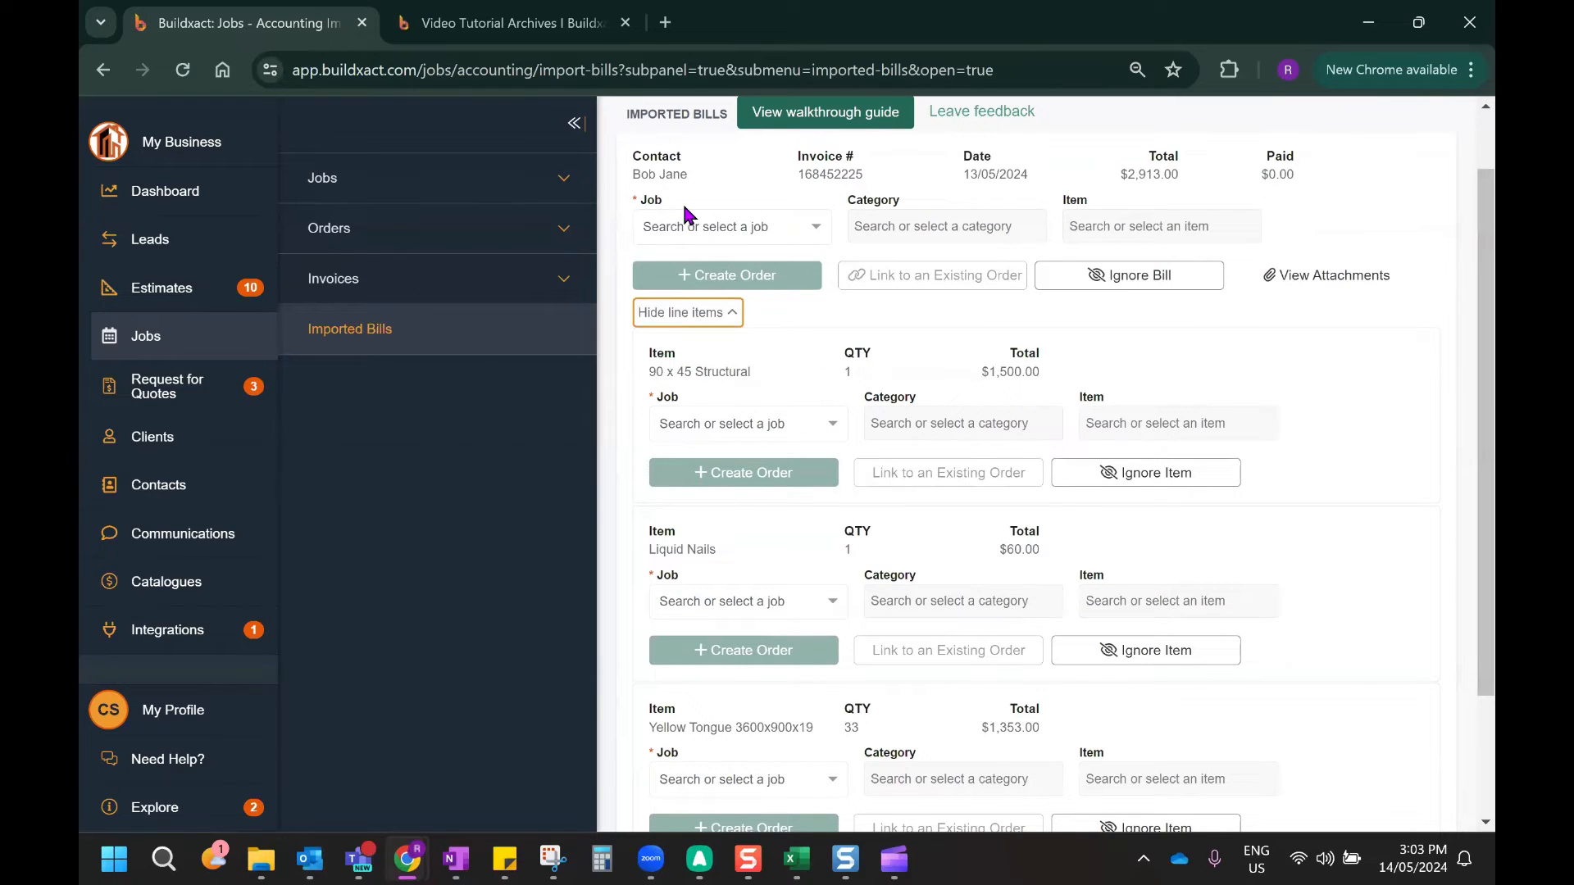
mouse_move(774, 459)
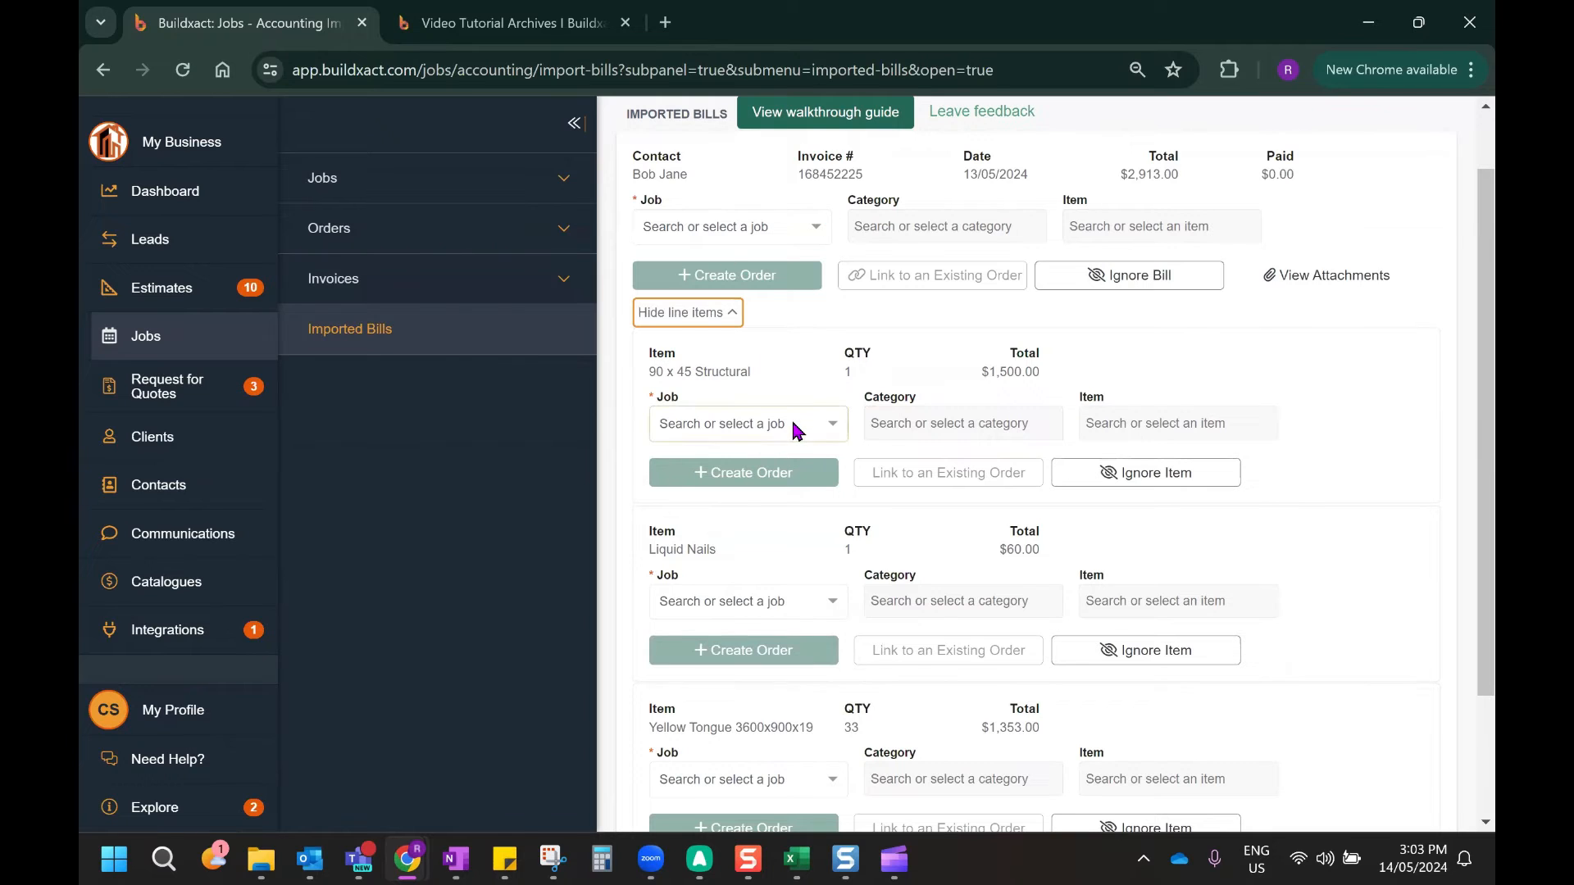
left_click(747, 423)
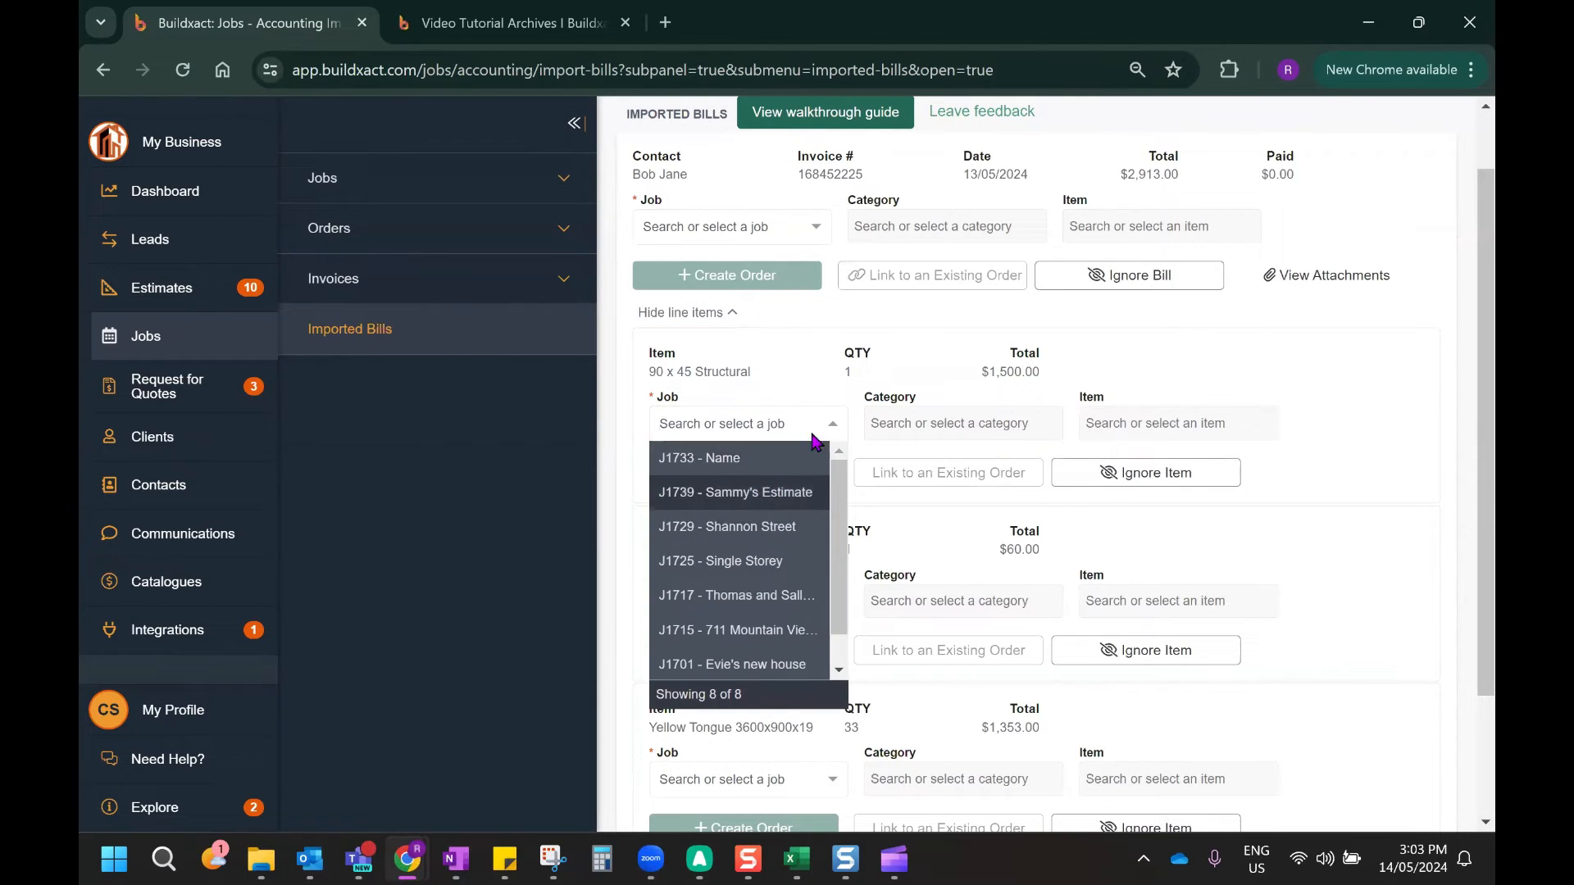
left_click(1177, 423)
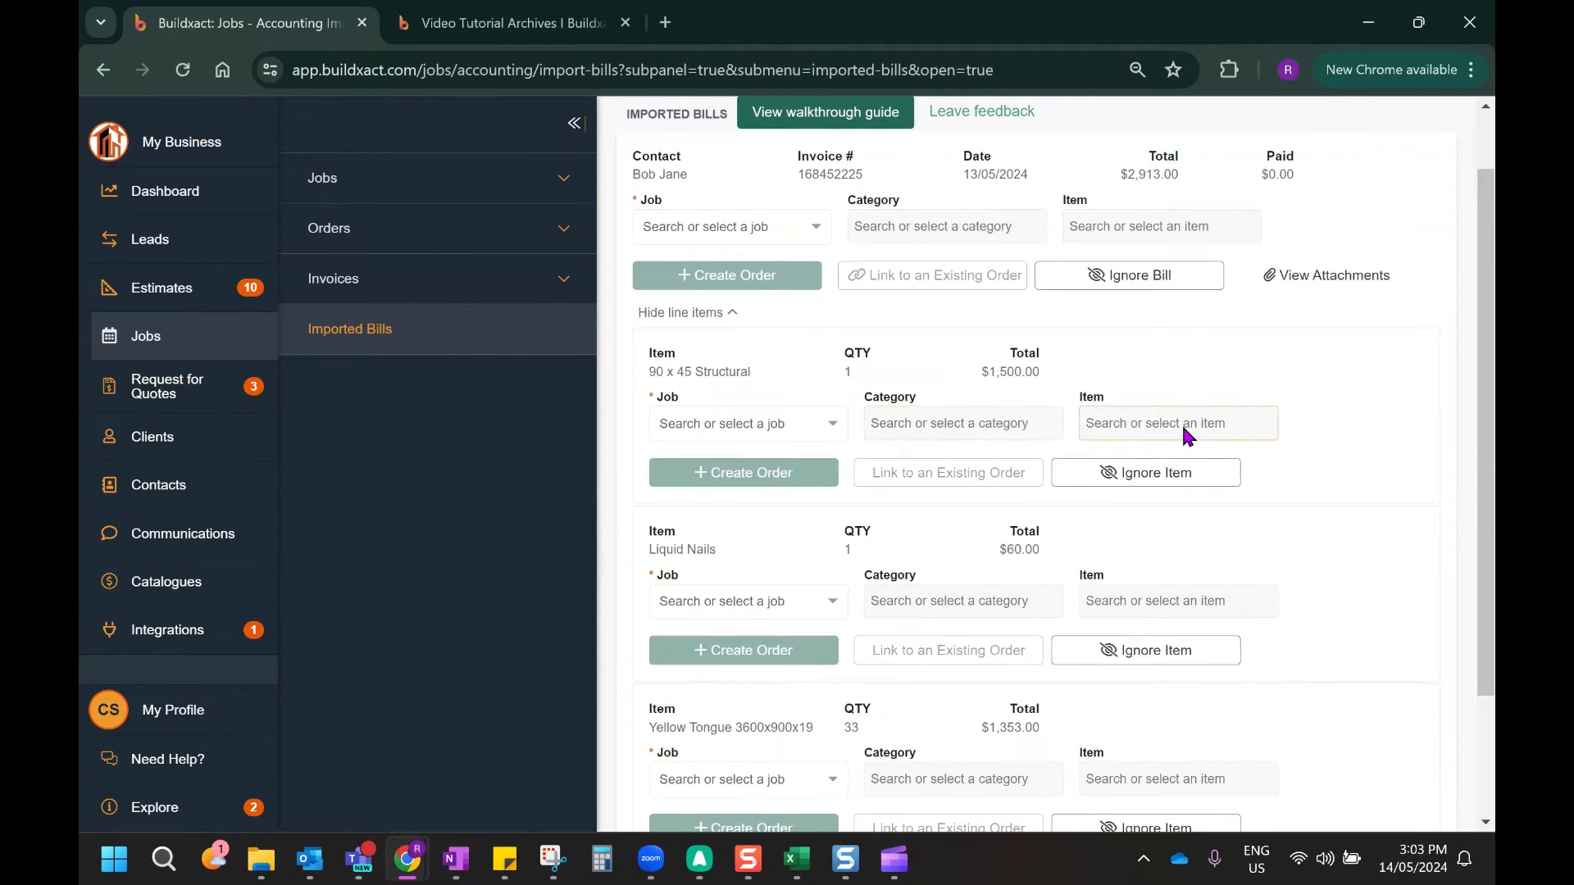
mouse_move(1220, 211)
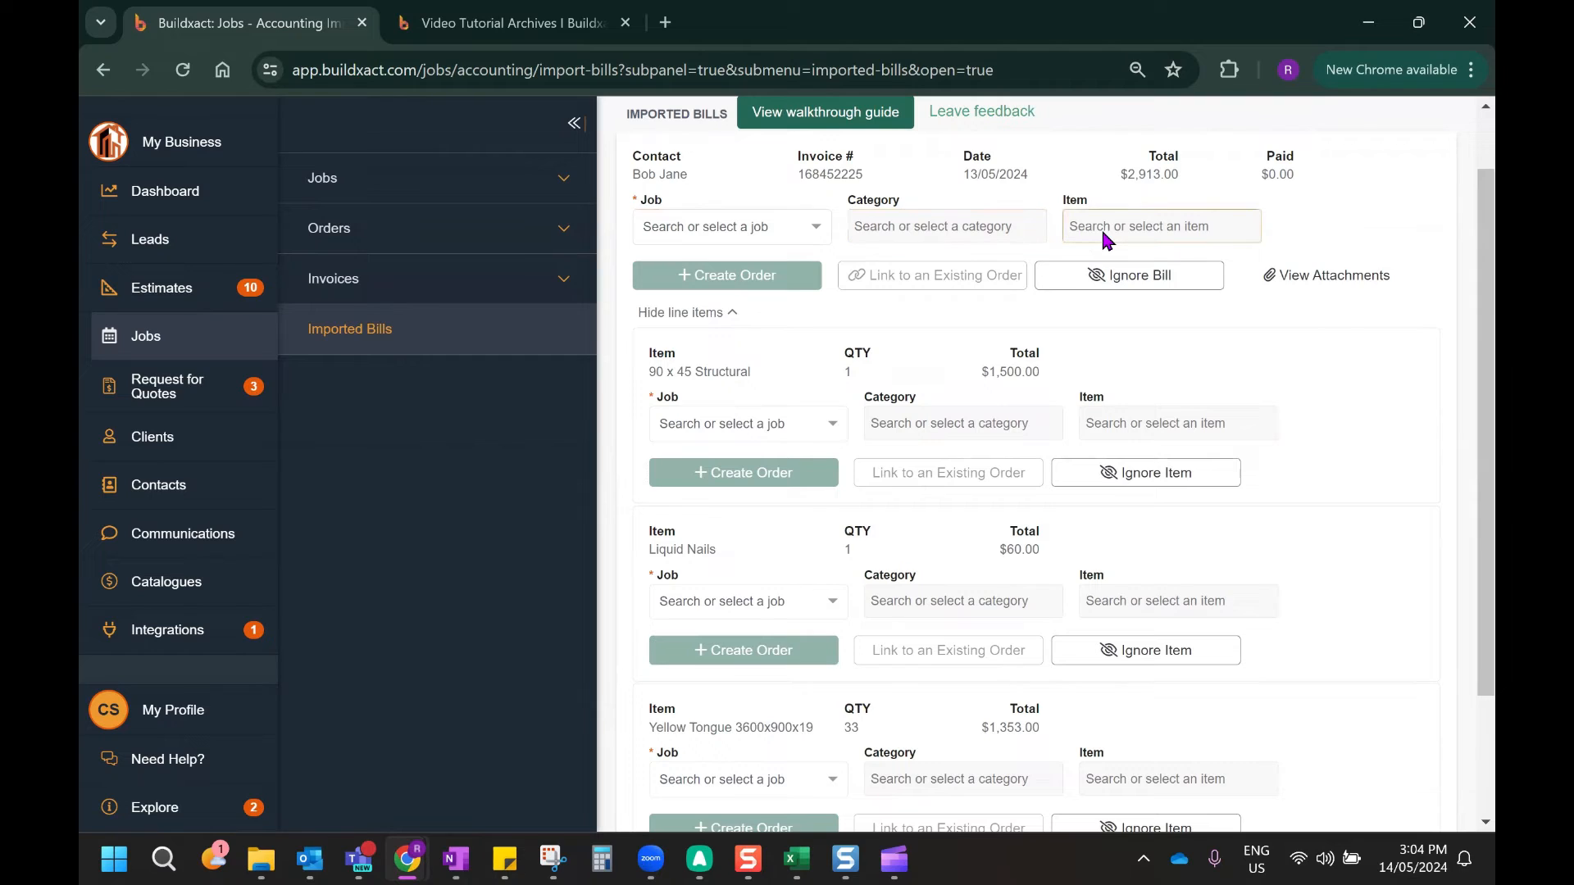
mouse_move(1279, 375)
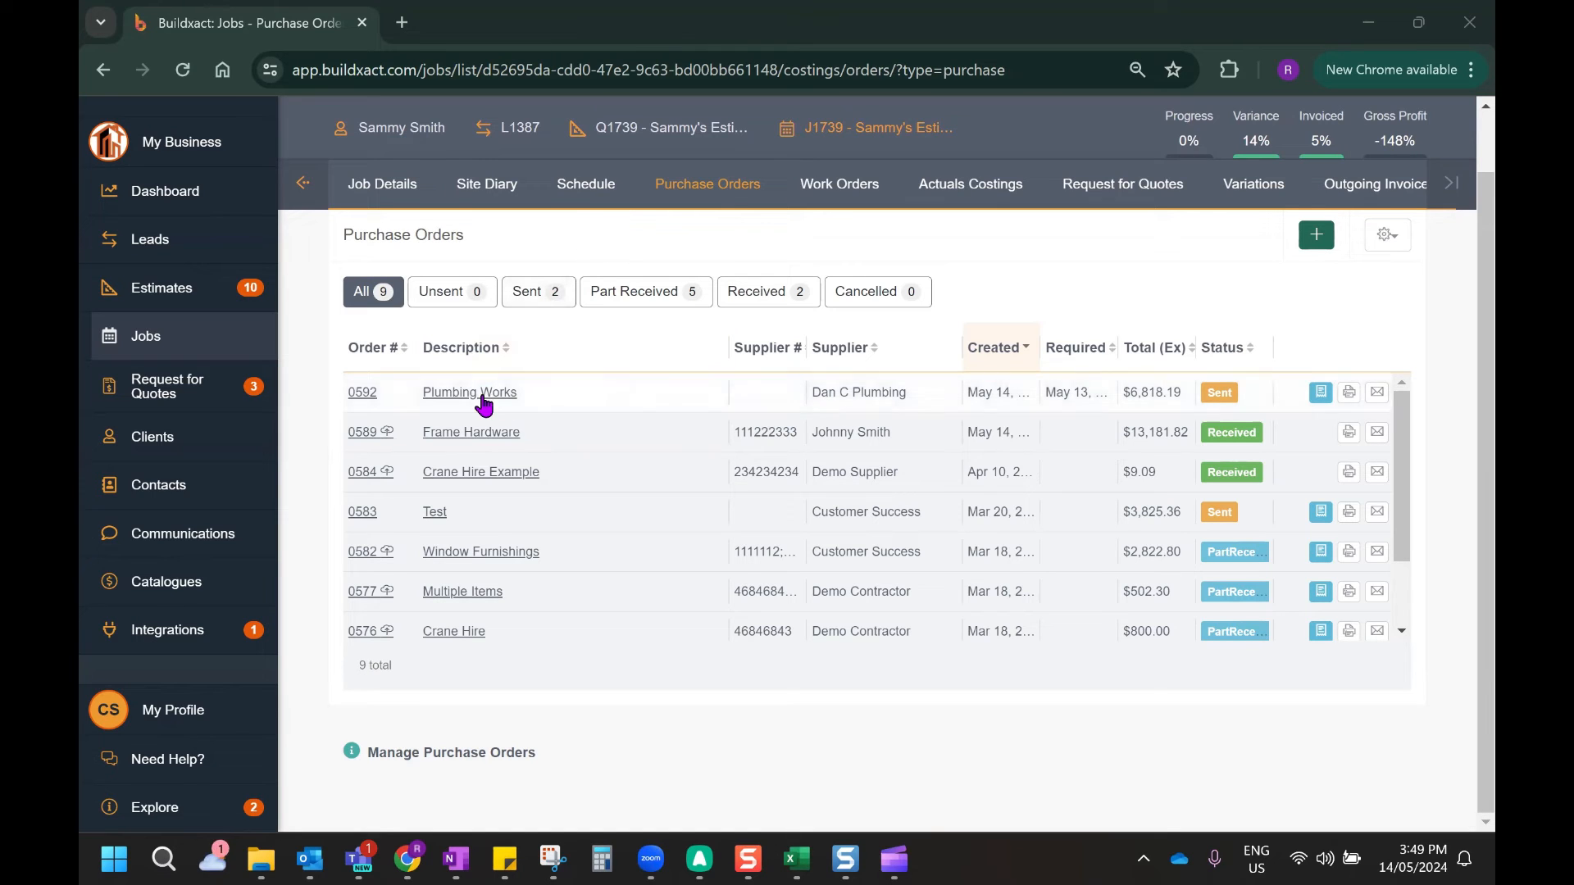
mouse_move(456, 396)
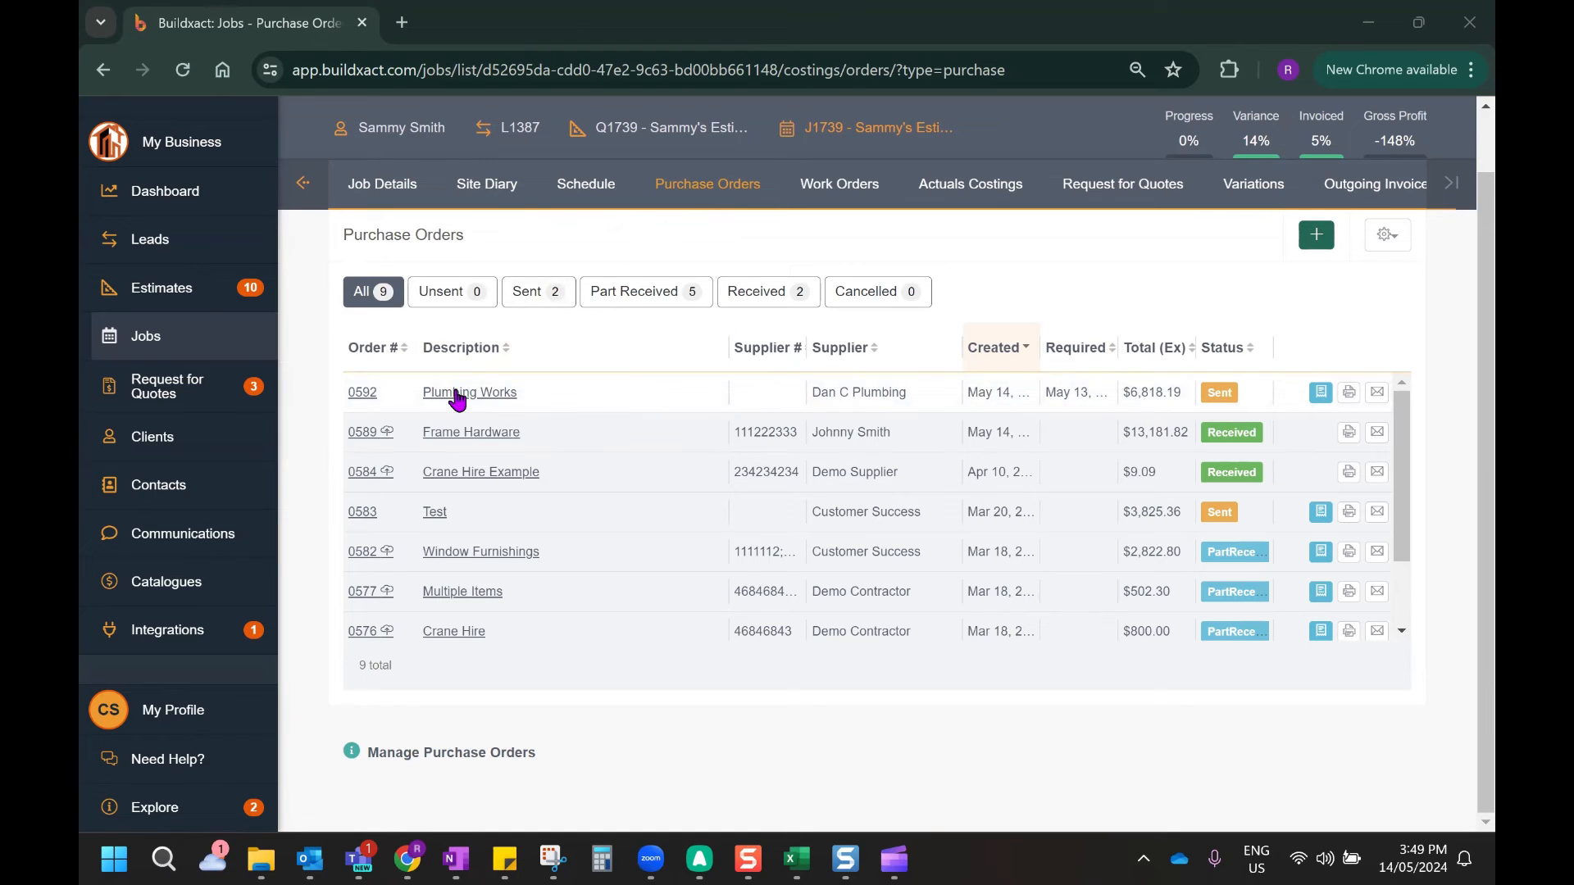
Review order 0592 Plumbing Works from Dan C Plumbing, then save and close it
left_click(469, 392)
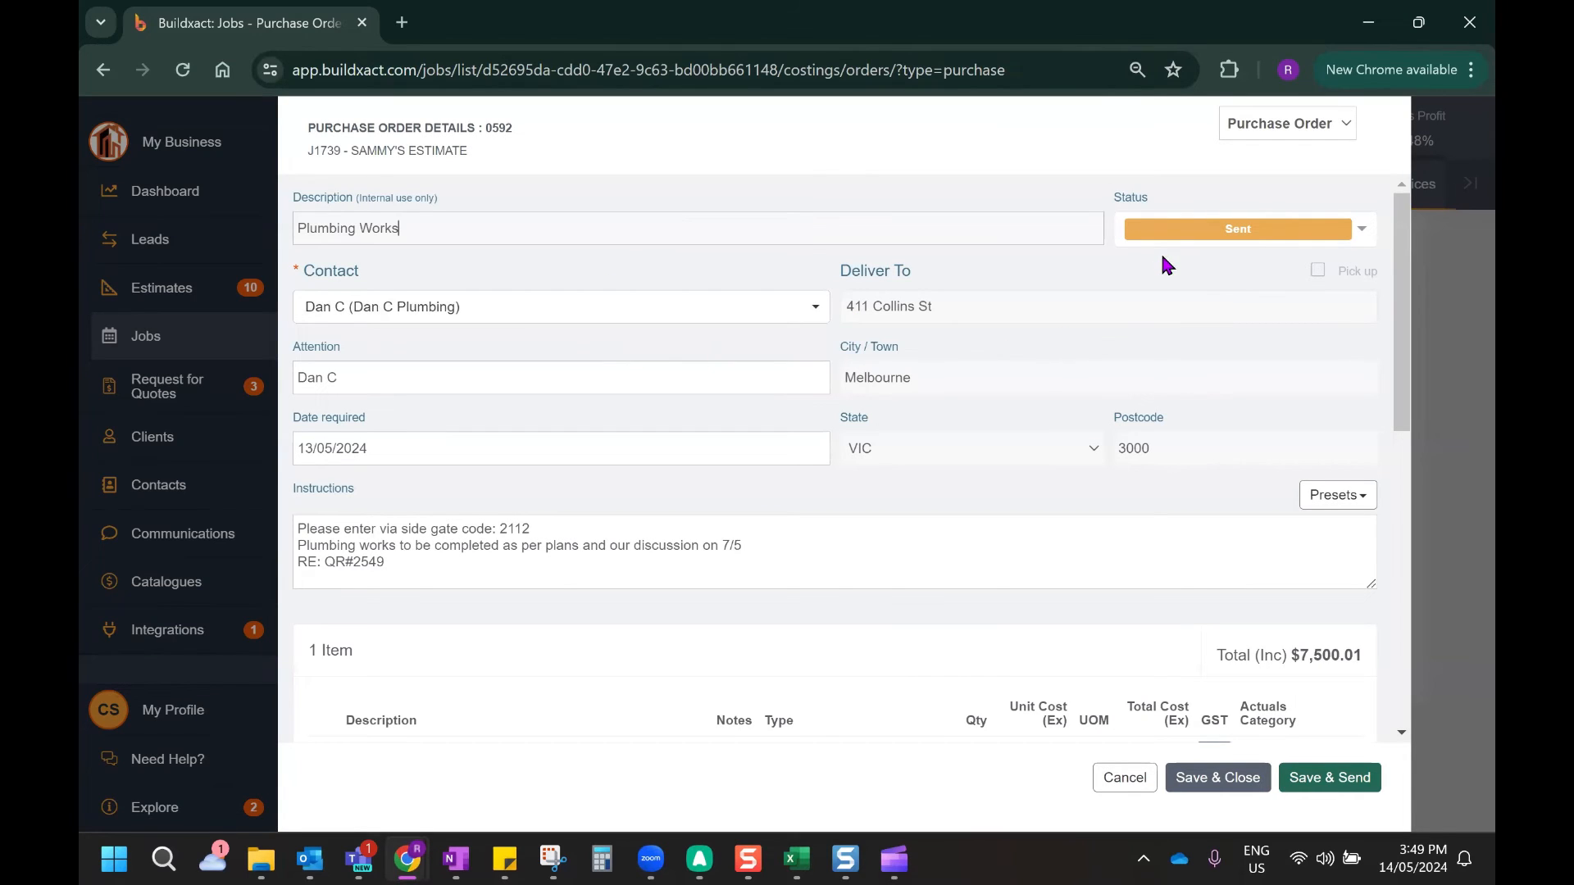
mouse_move(1229, 212)
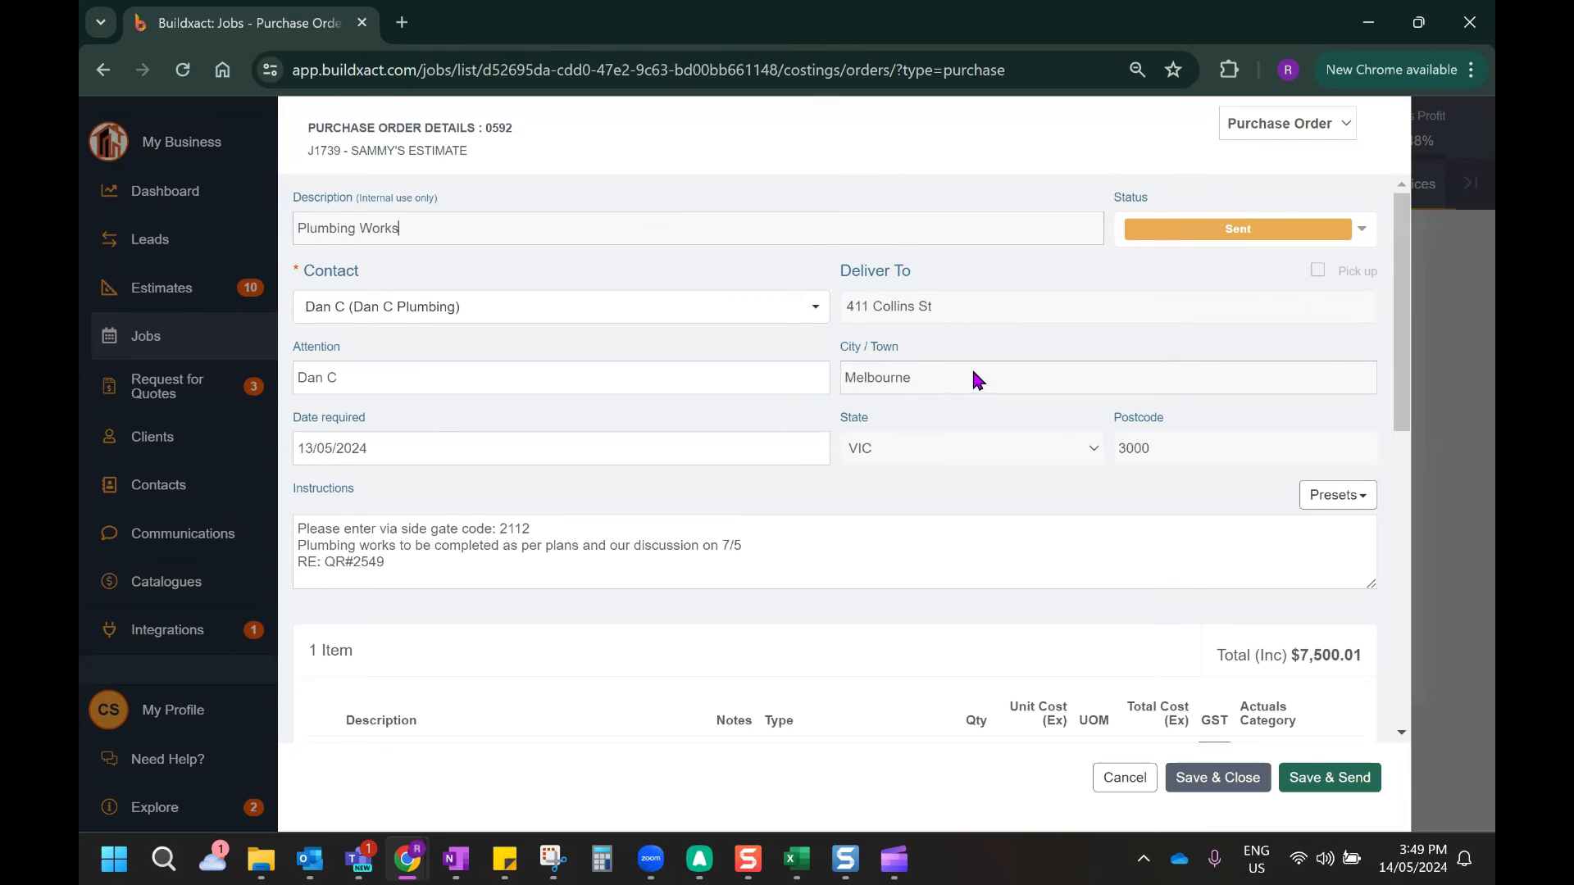
mouse_move(1275, 645)
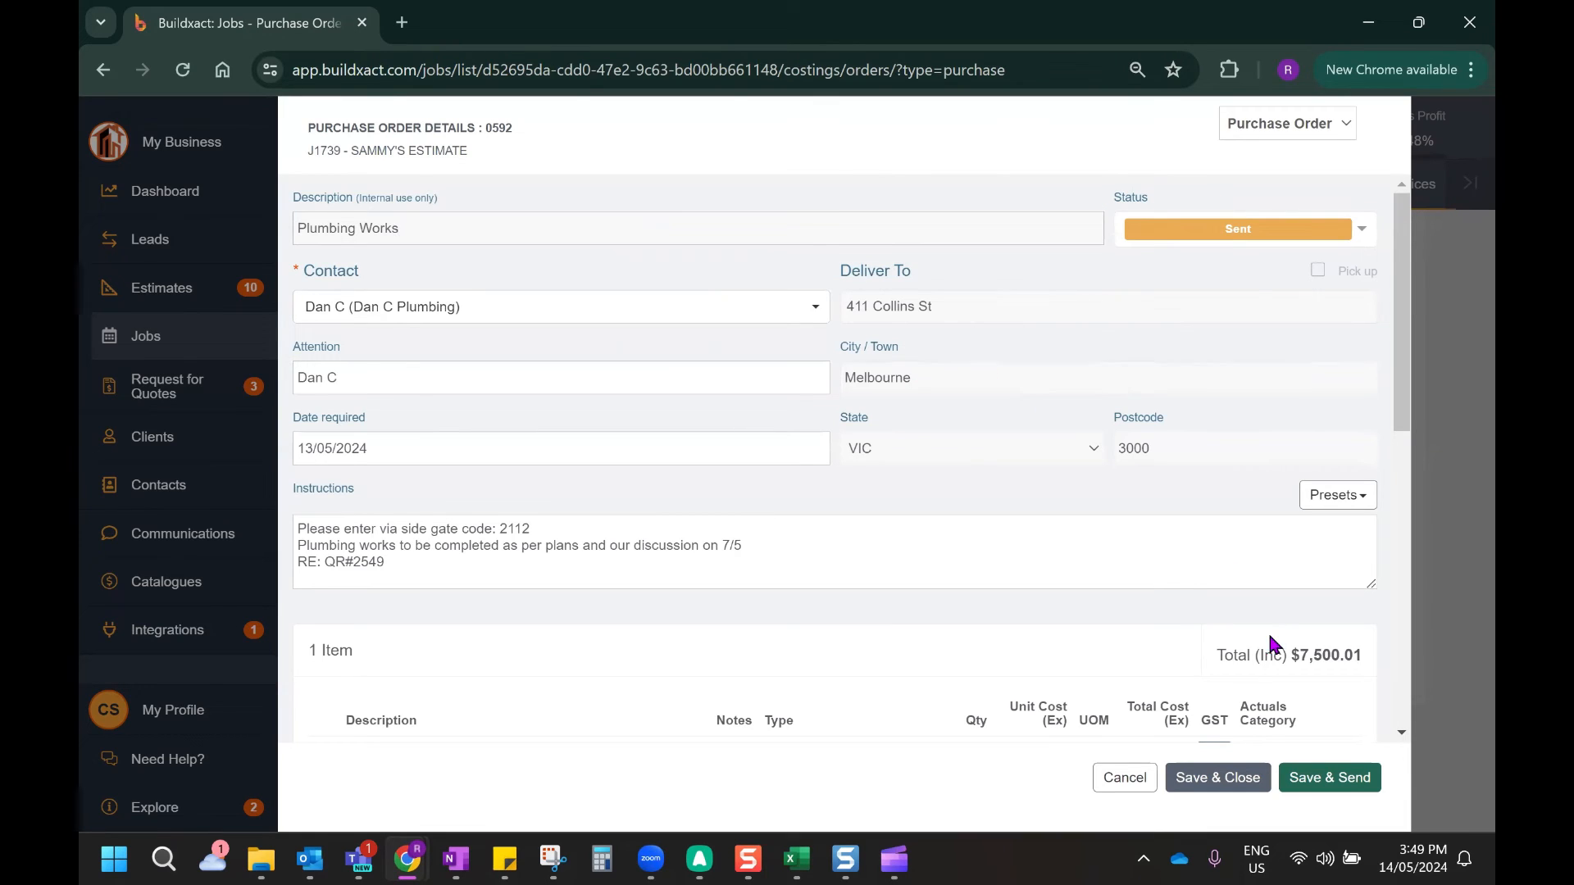
mouse_move(519, 613)
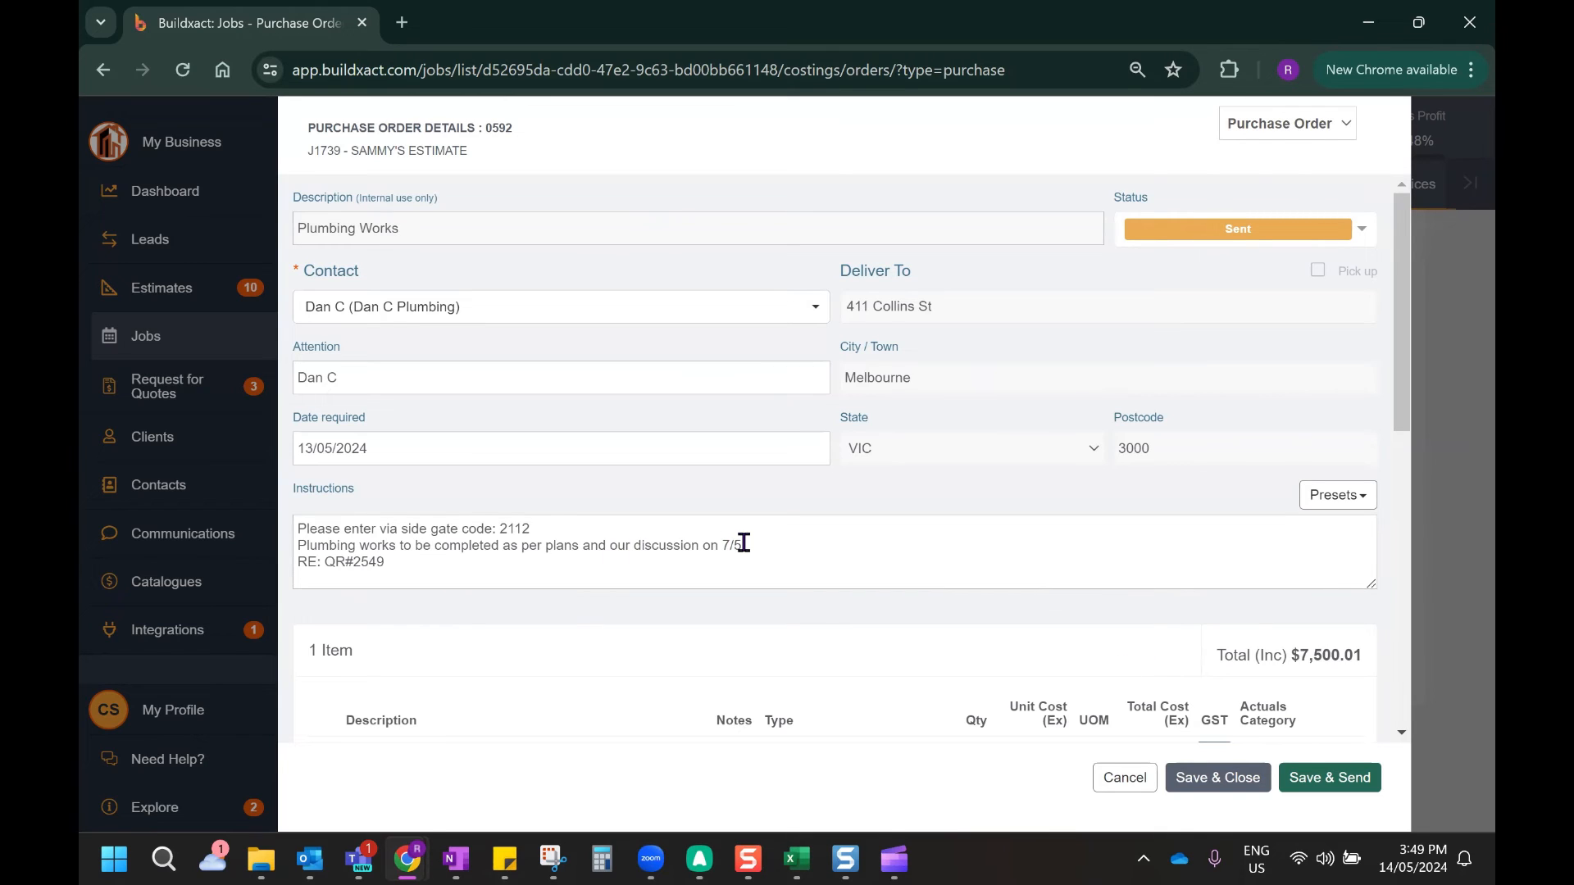
mouse_move(197, 426)
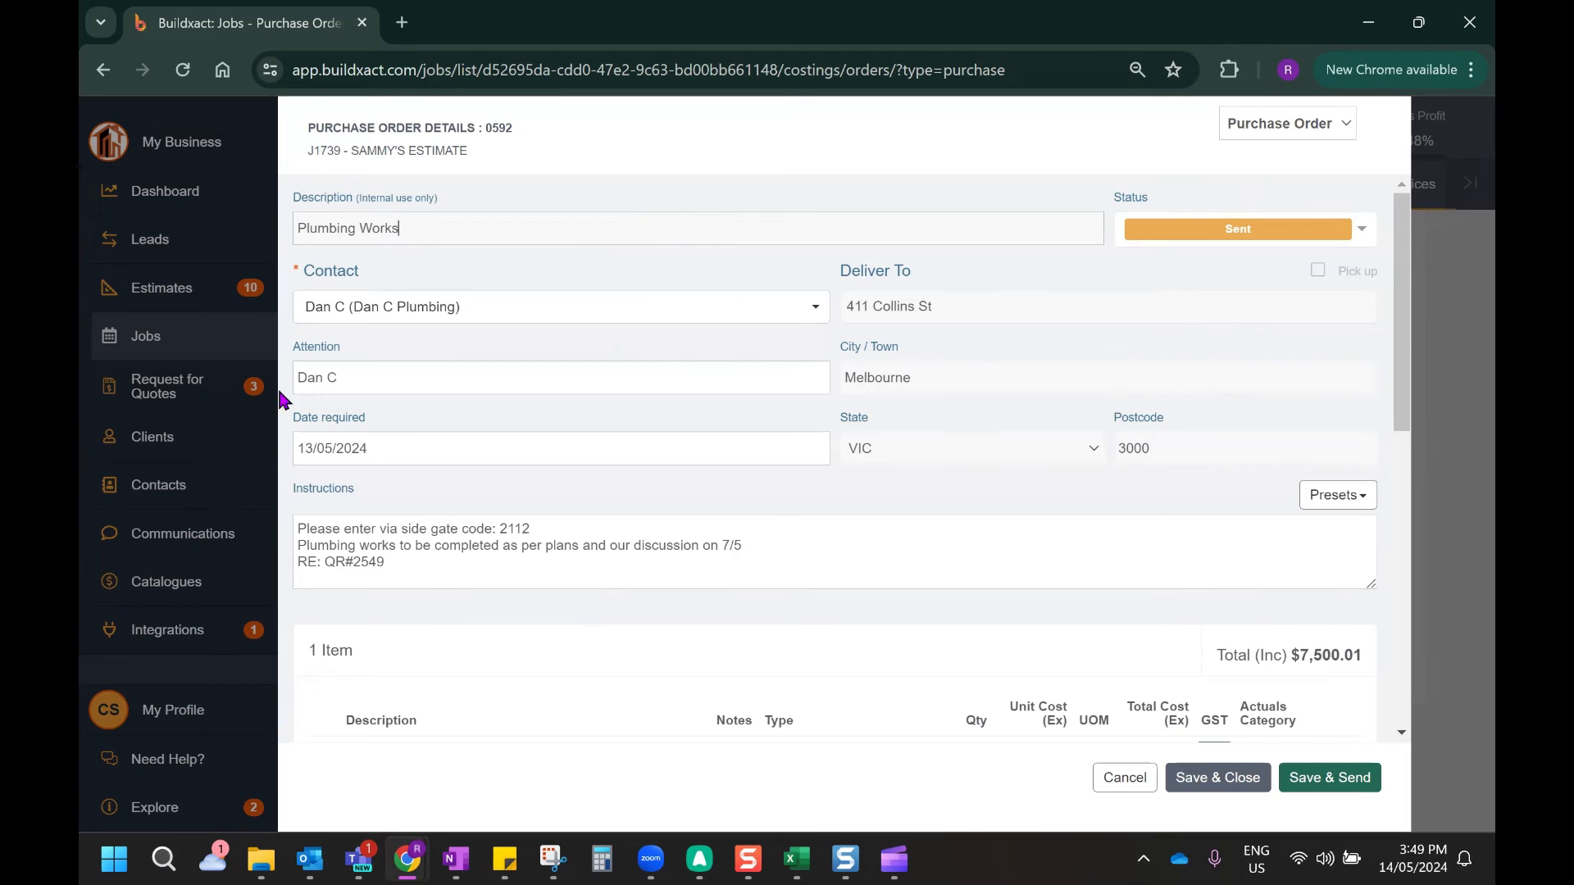
mouse_move(1217, 765)
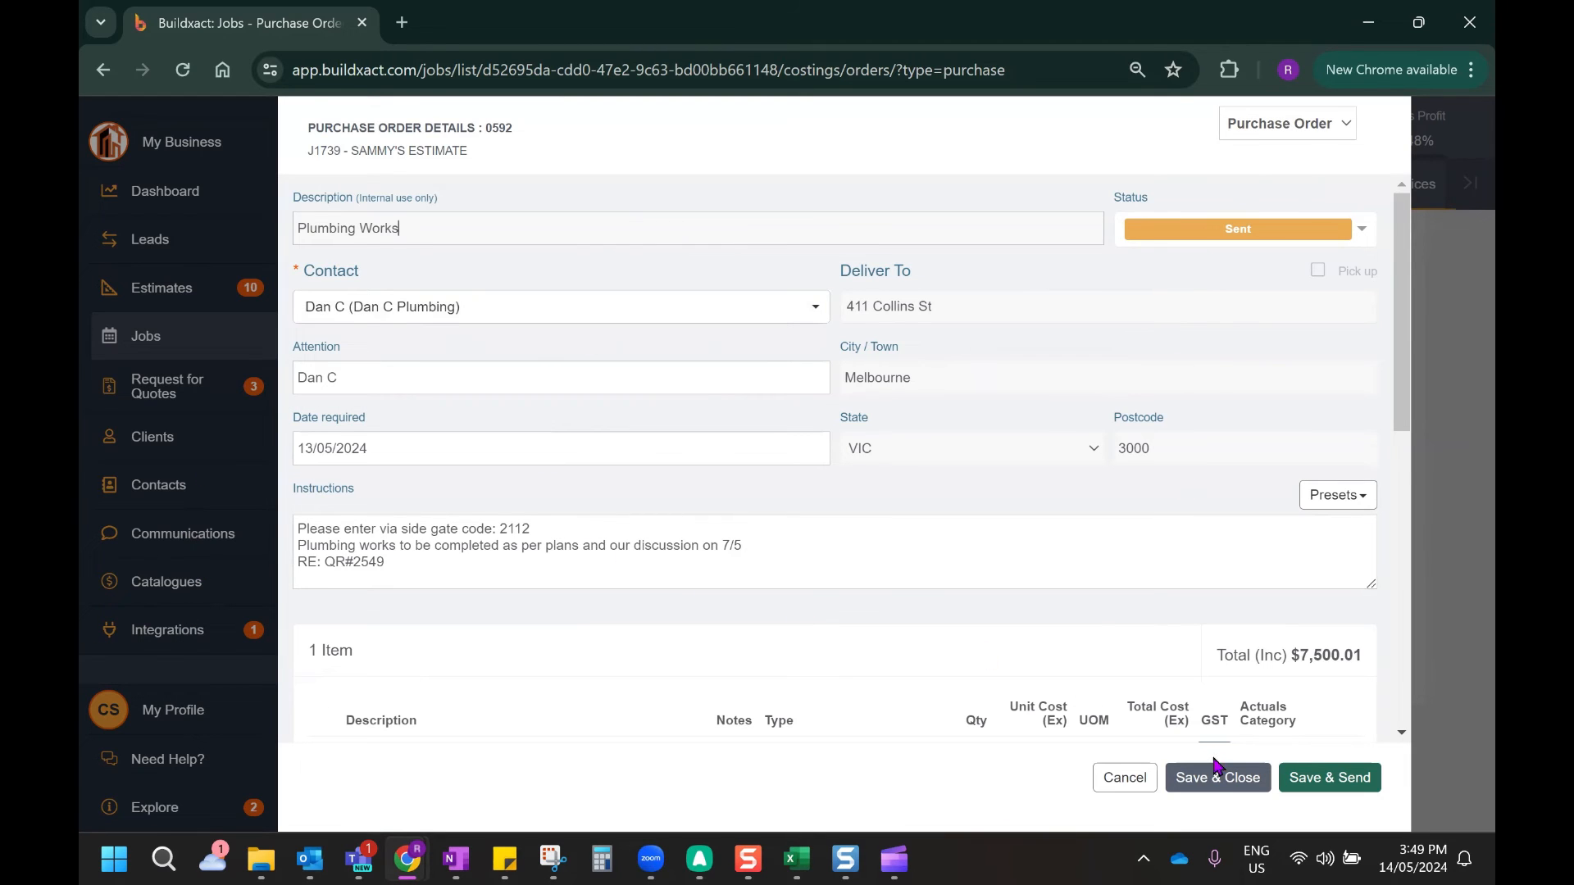
left_click(1216, 777)
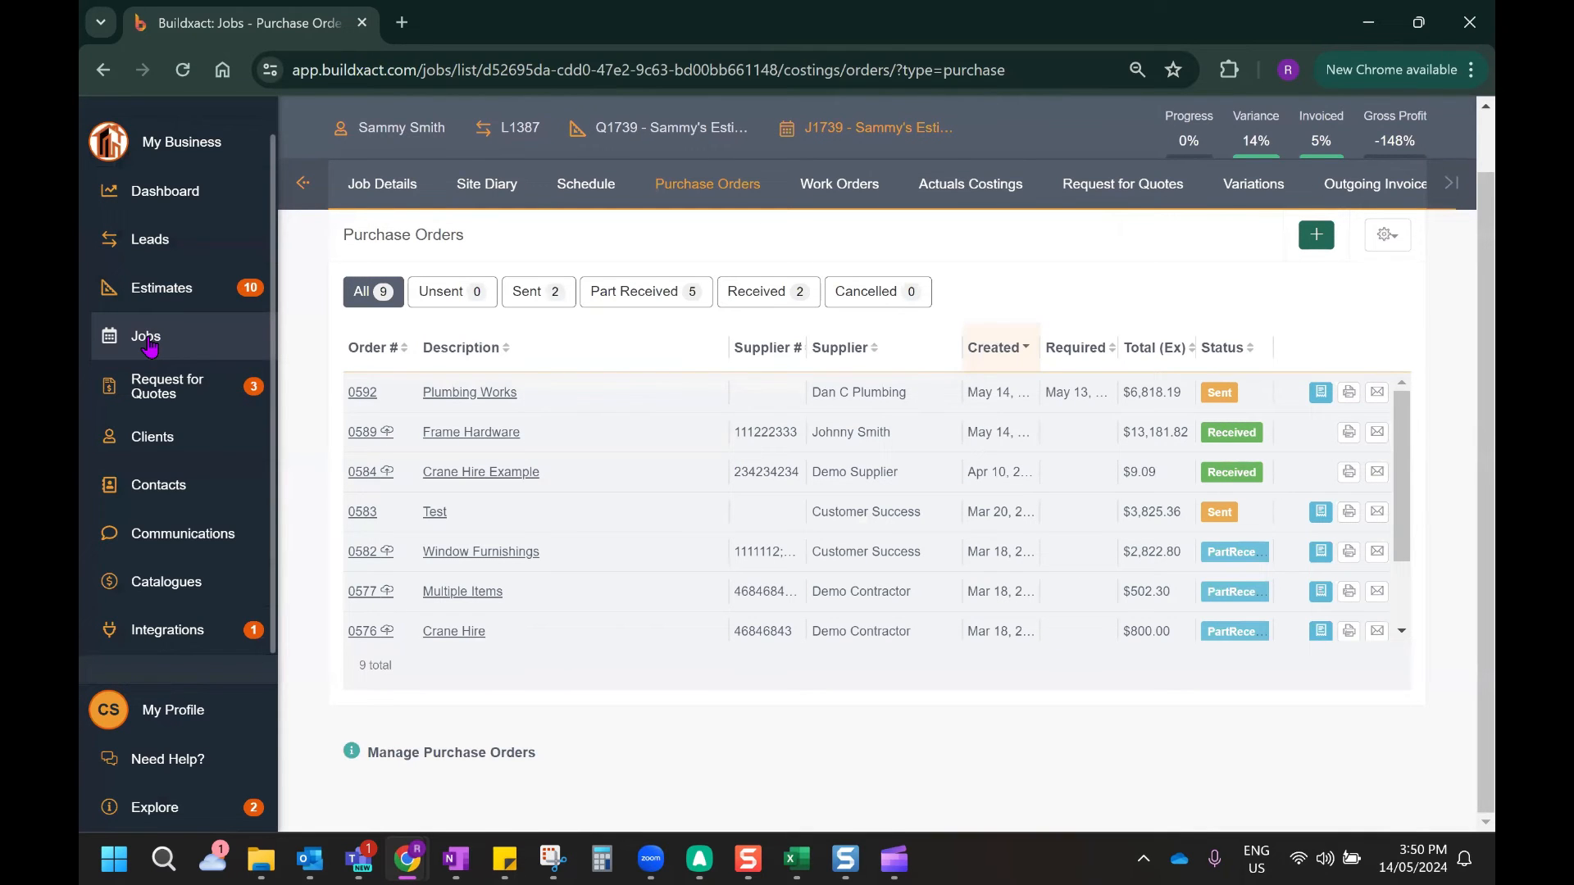
left_click(146, 336)
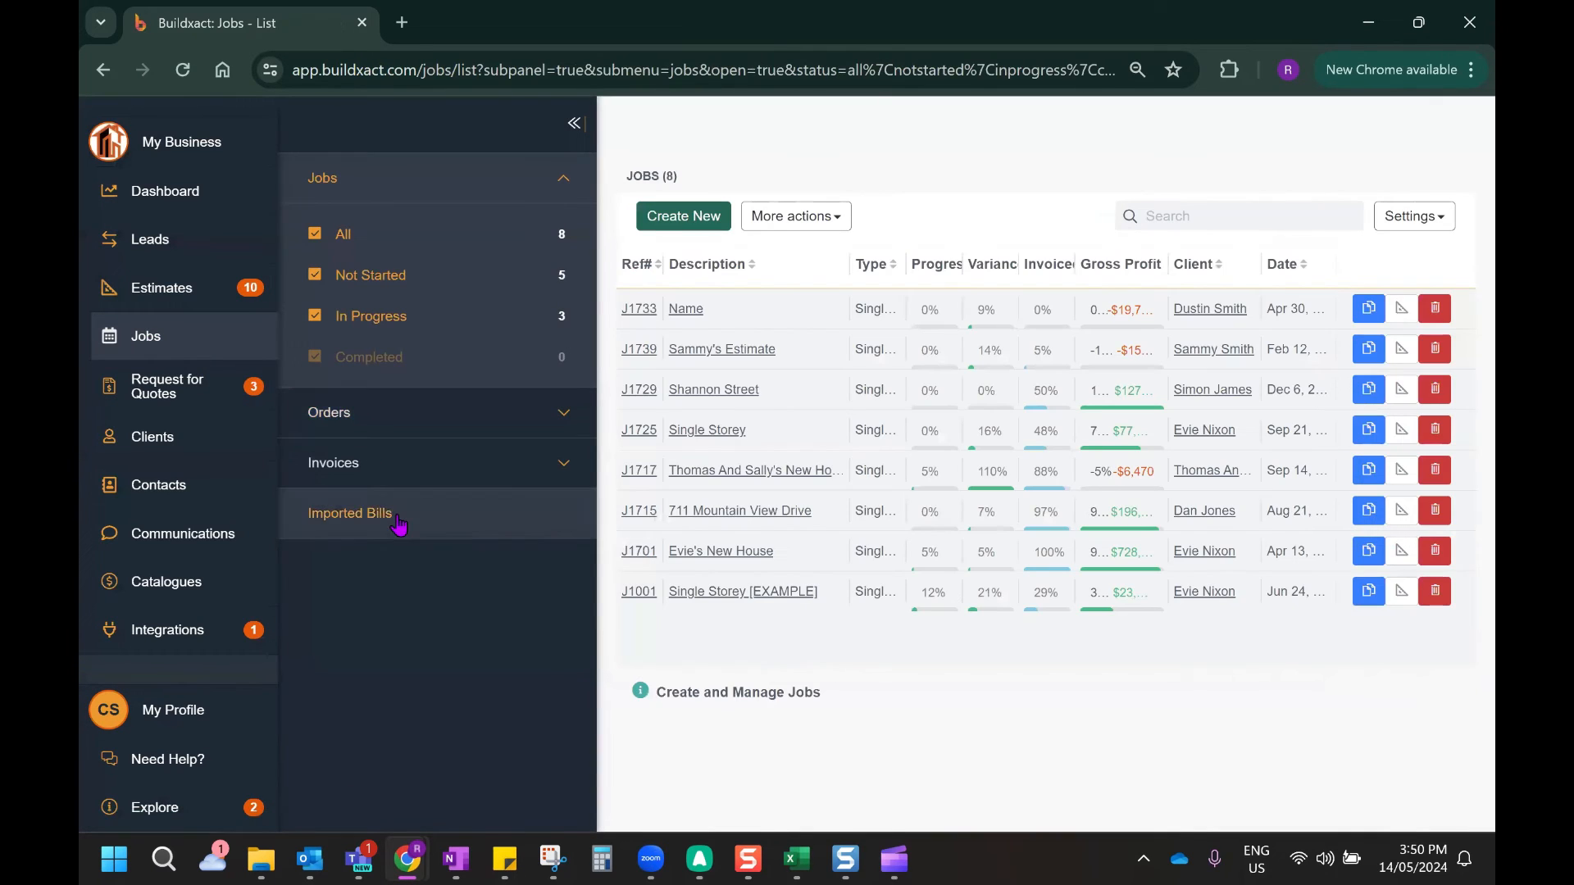
left_click(349, 513)
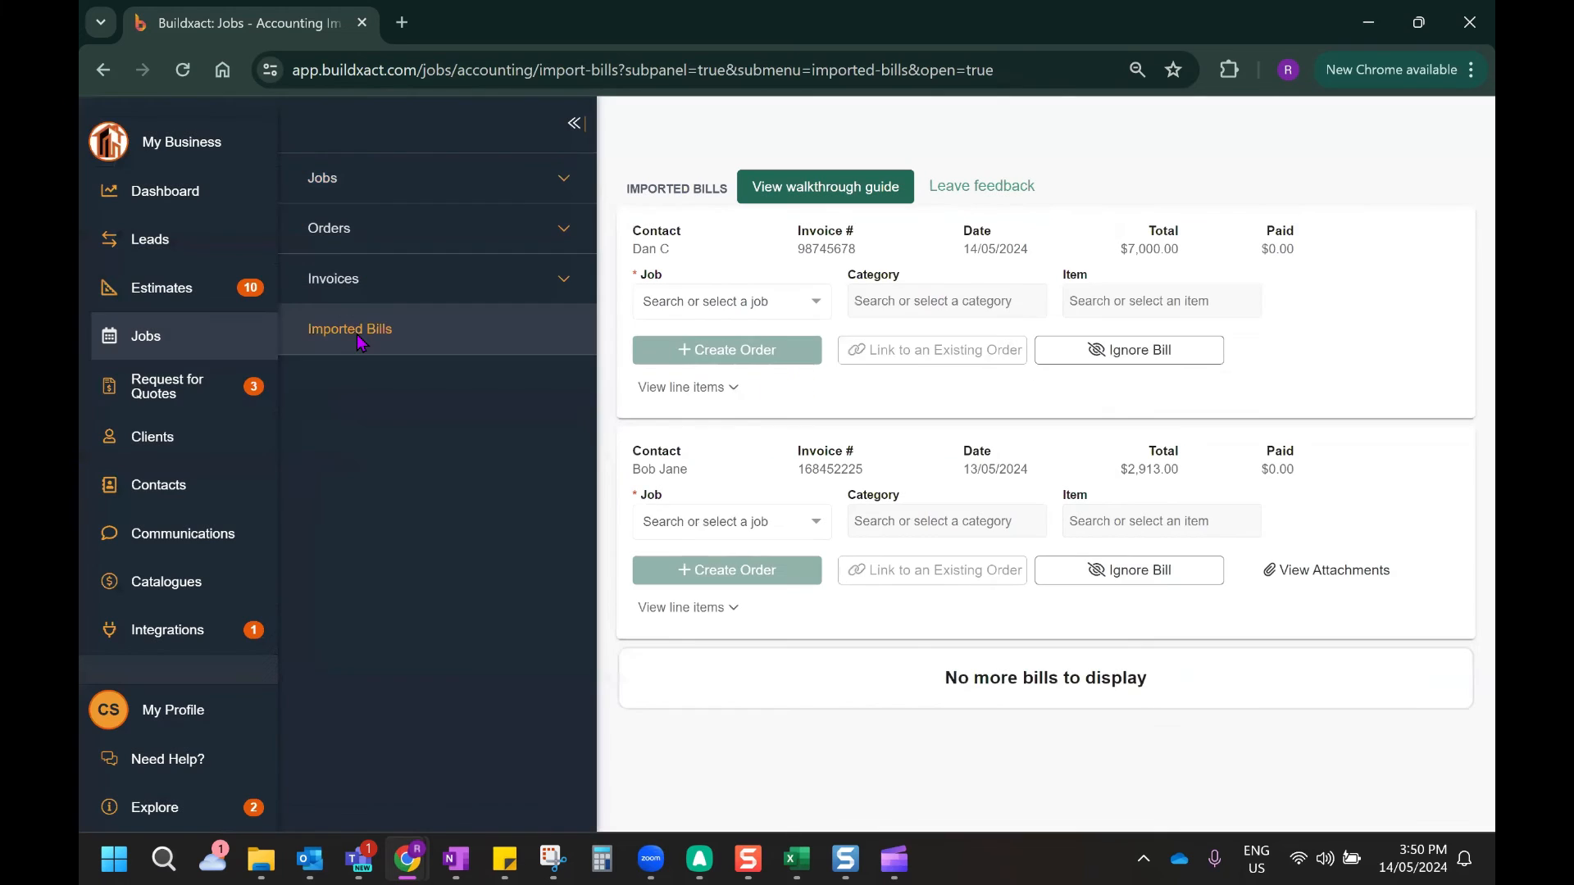
left_click(683, 386)
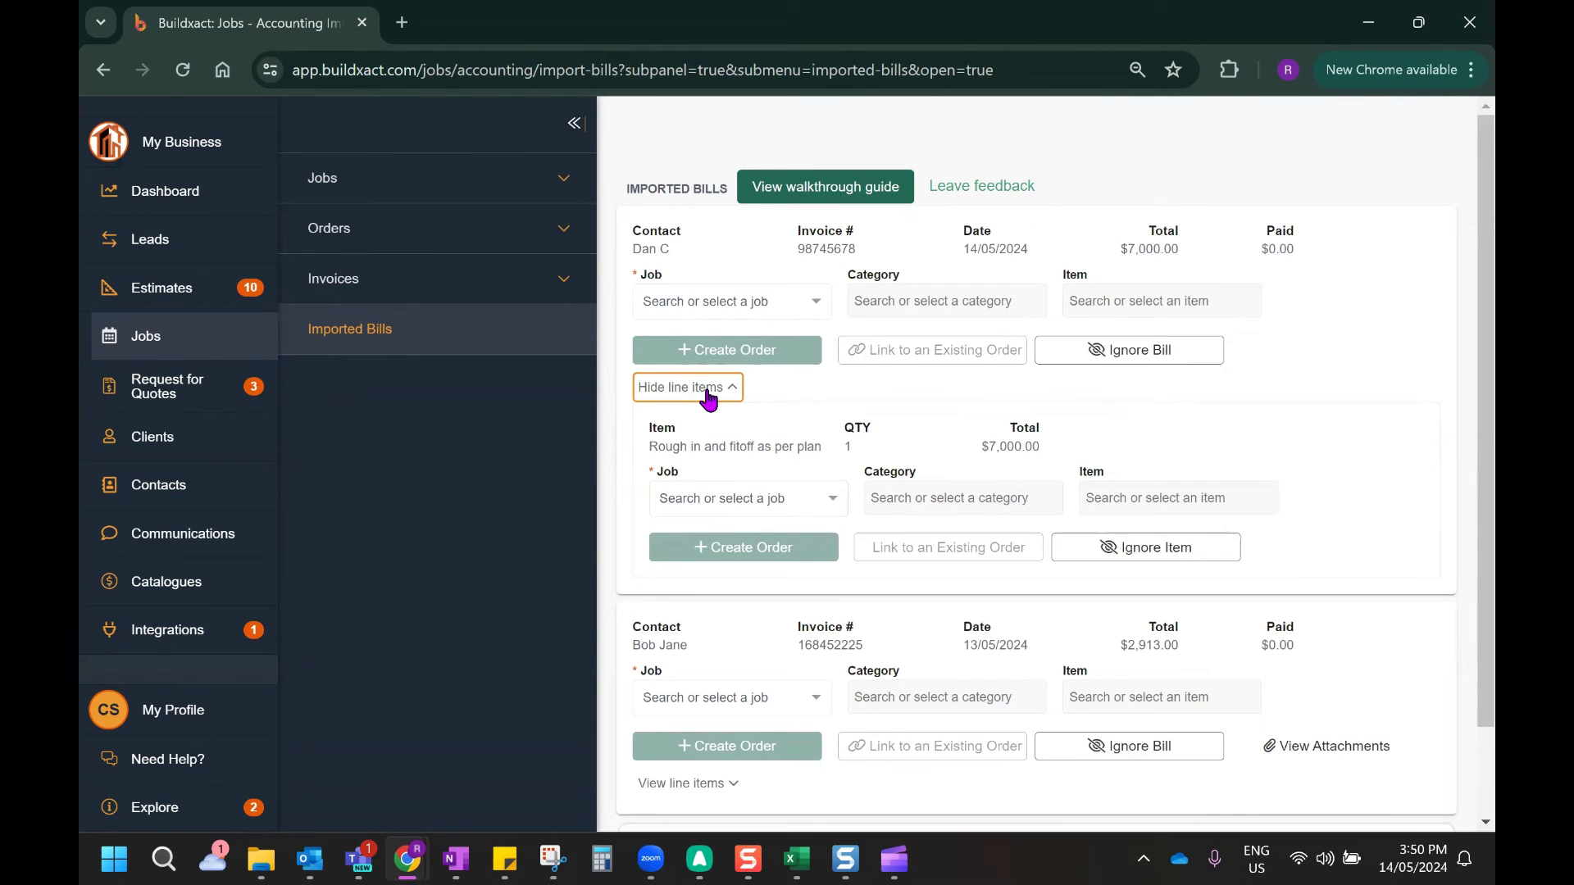
left_click(687, 386)
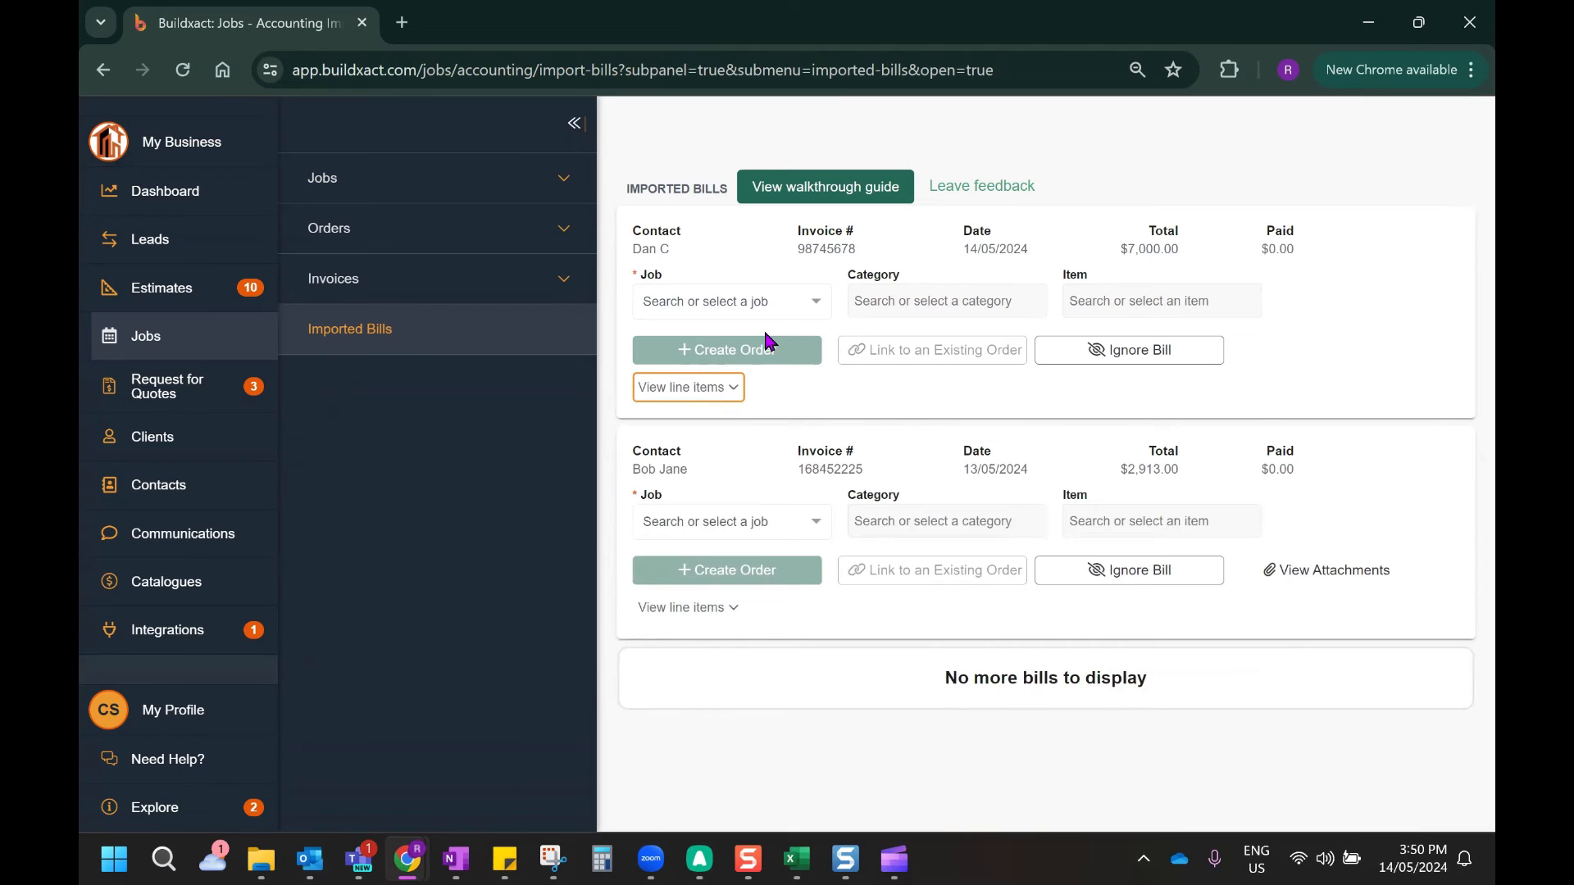
left_click(730, 301)
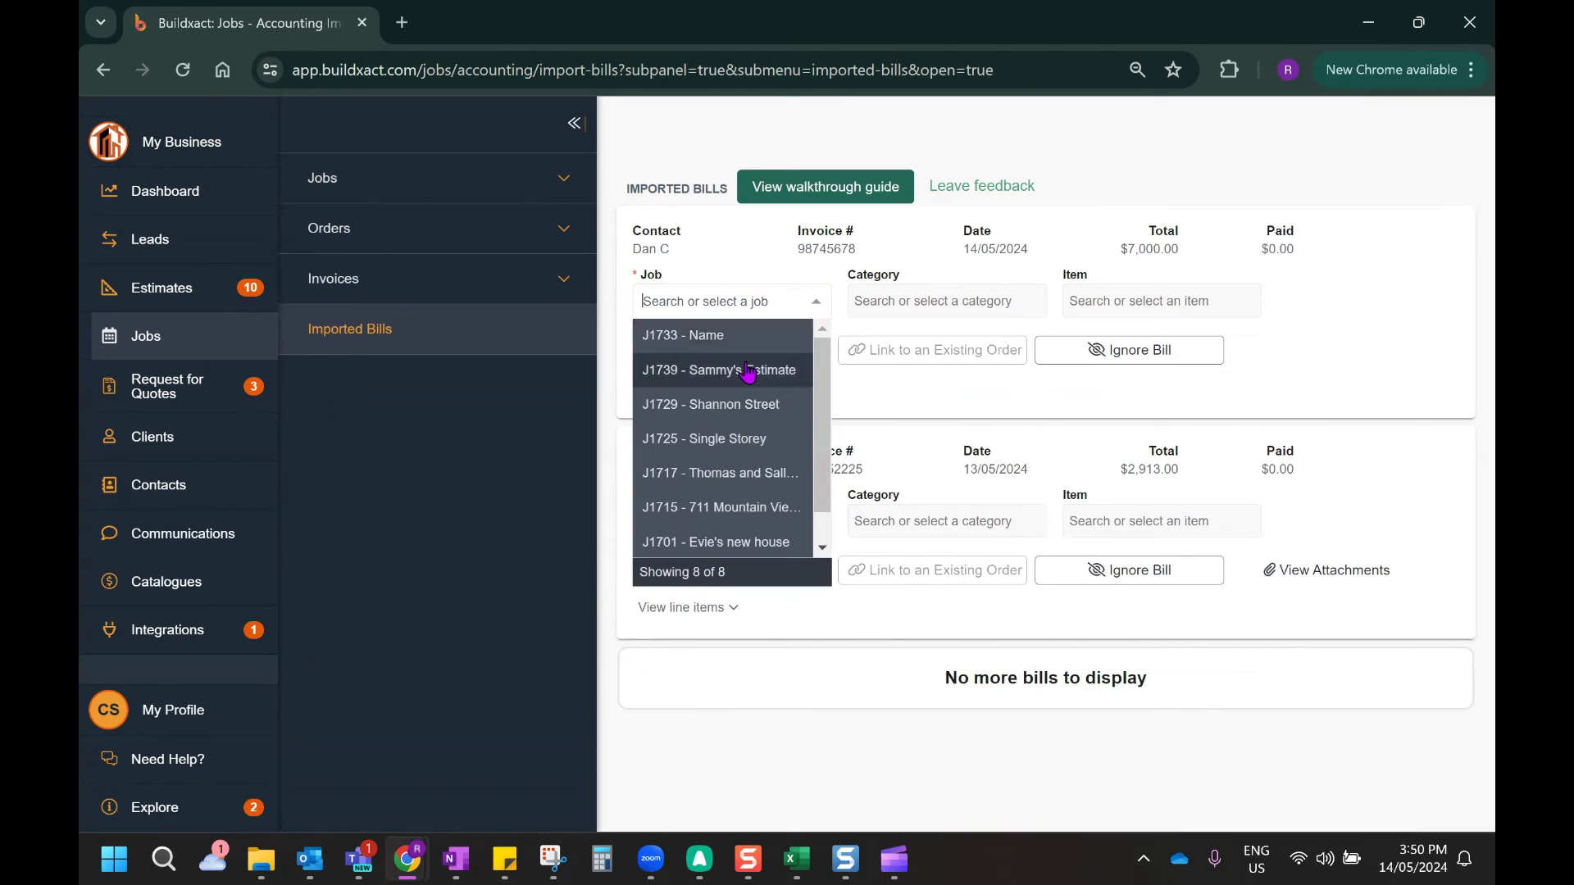
left_click(719, 370)
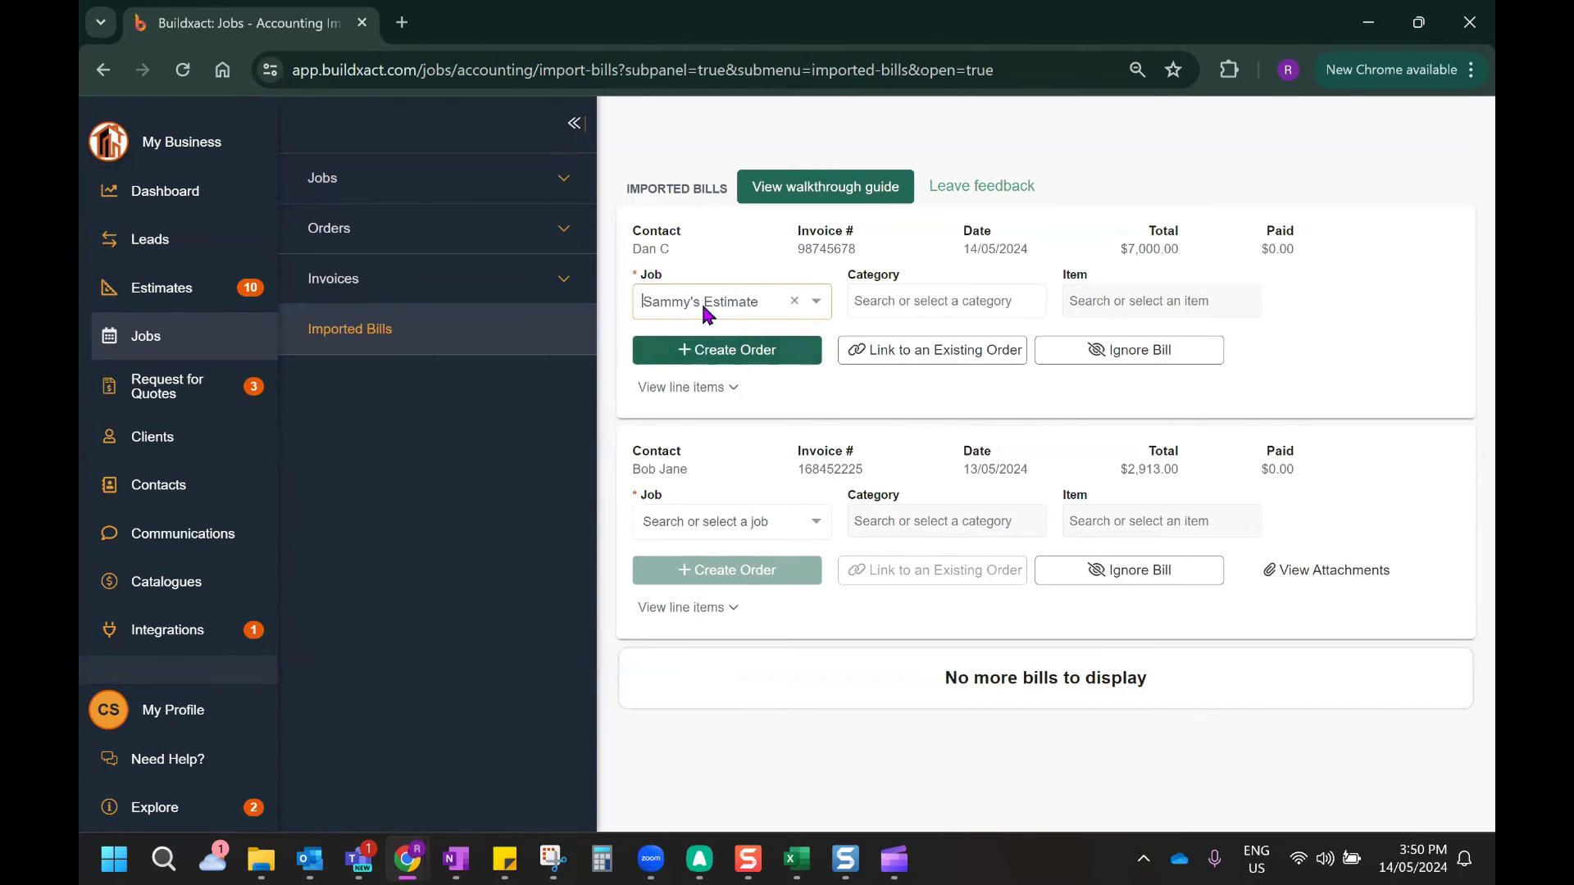
left_click(943, 300)
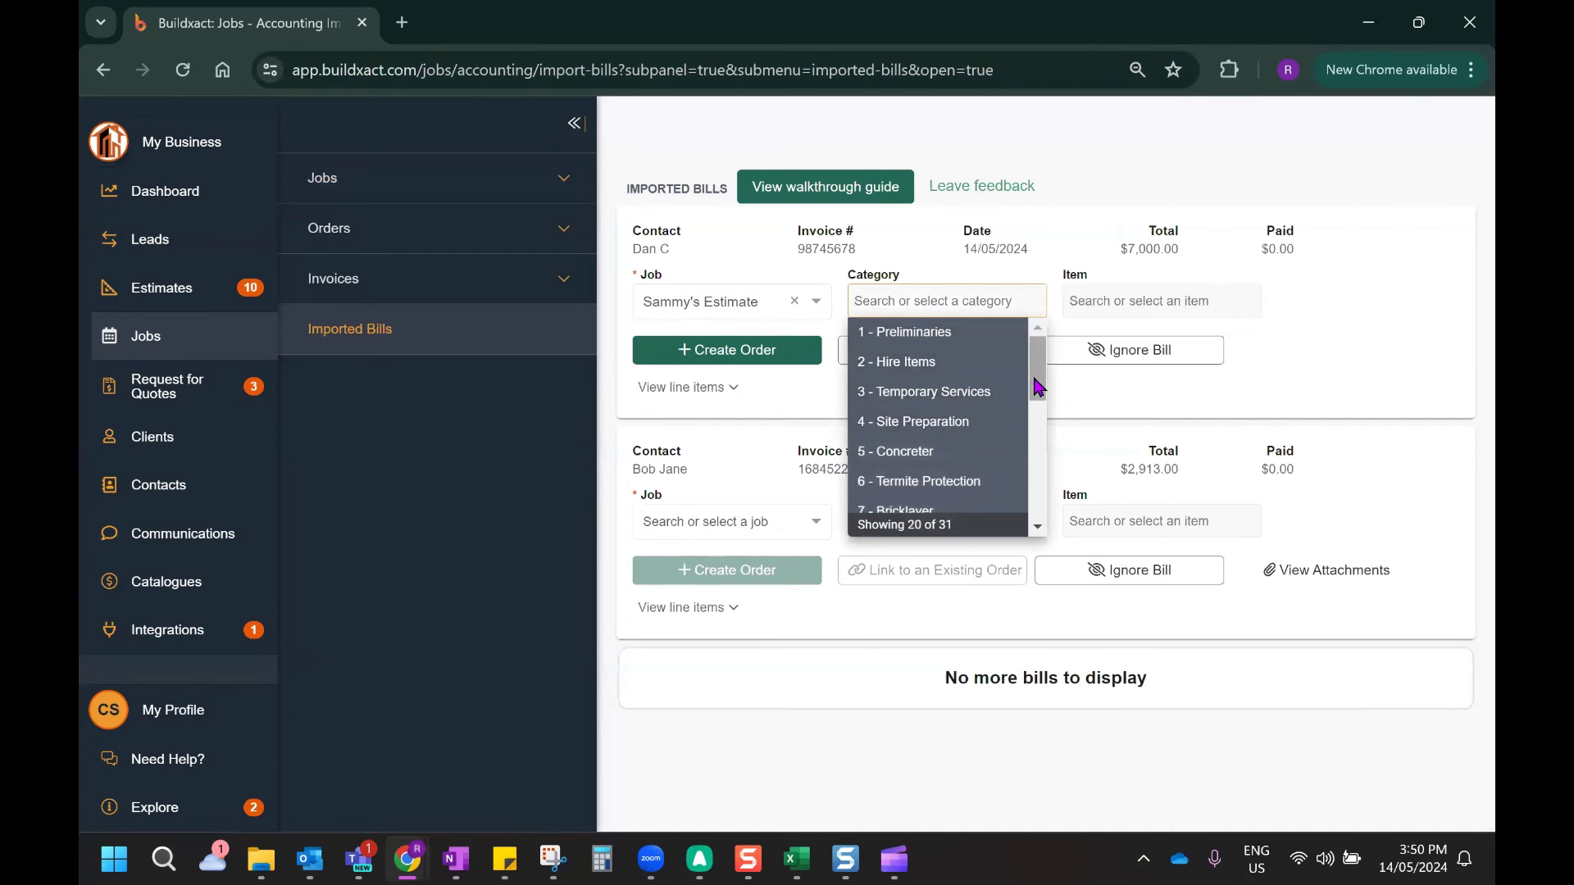
scroll("down", 3)
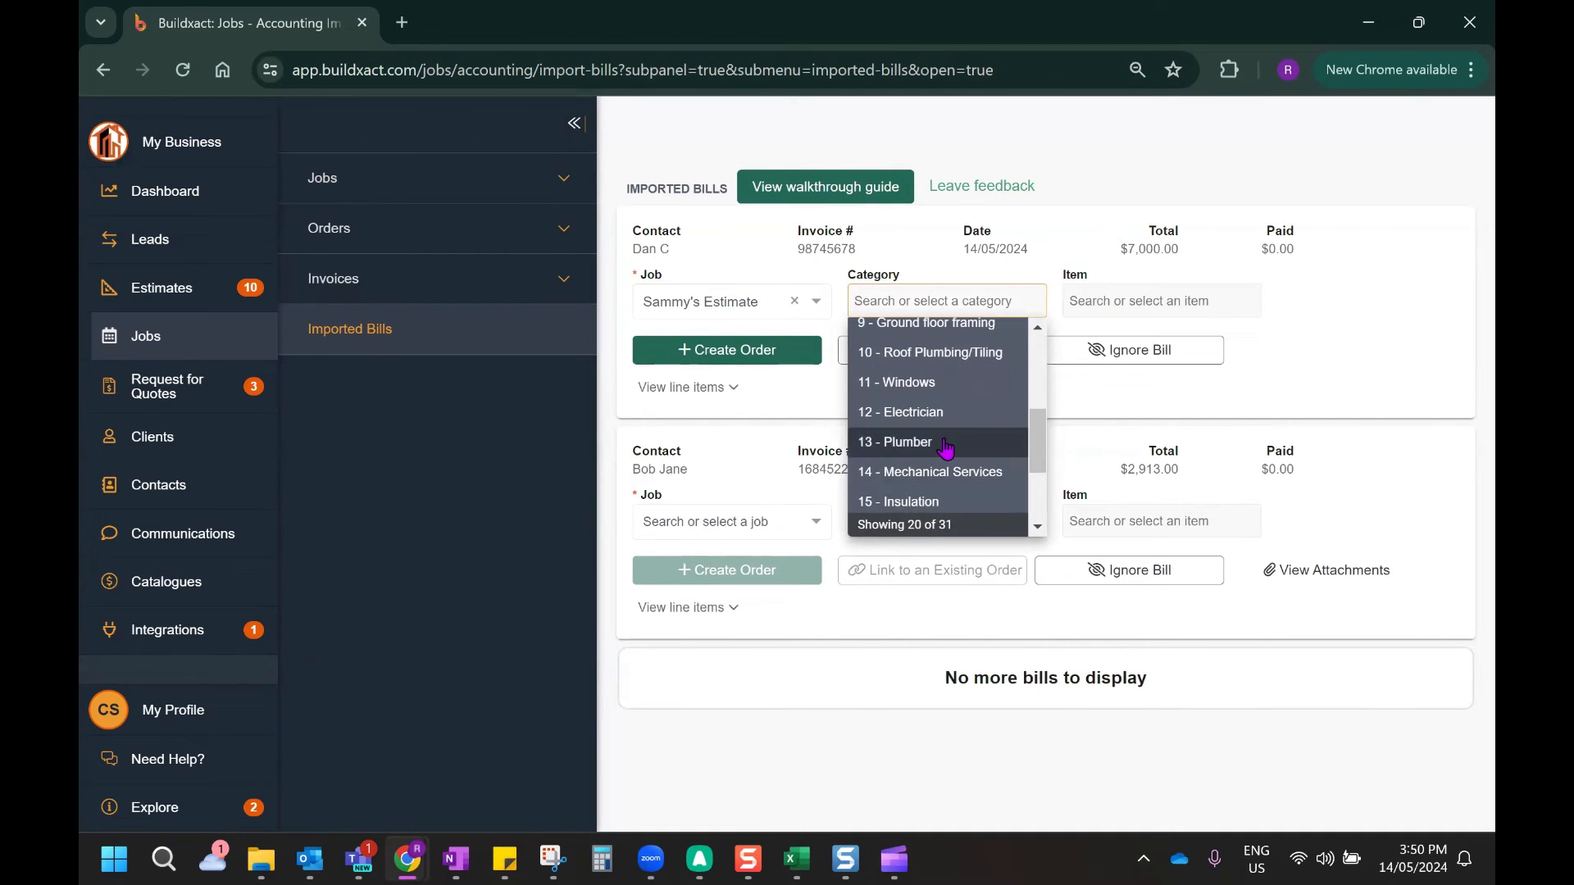
left_click(894, 442)
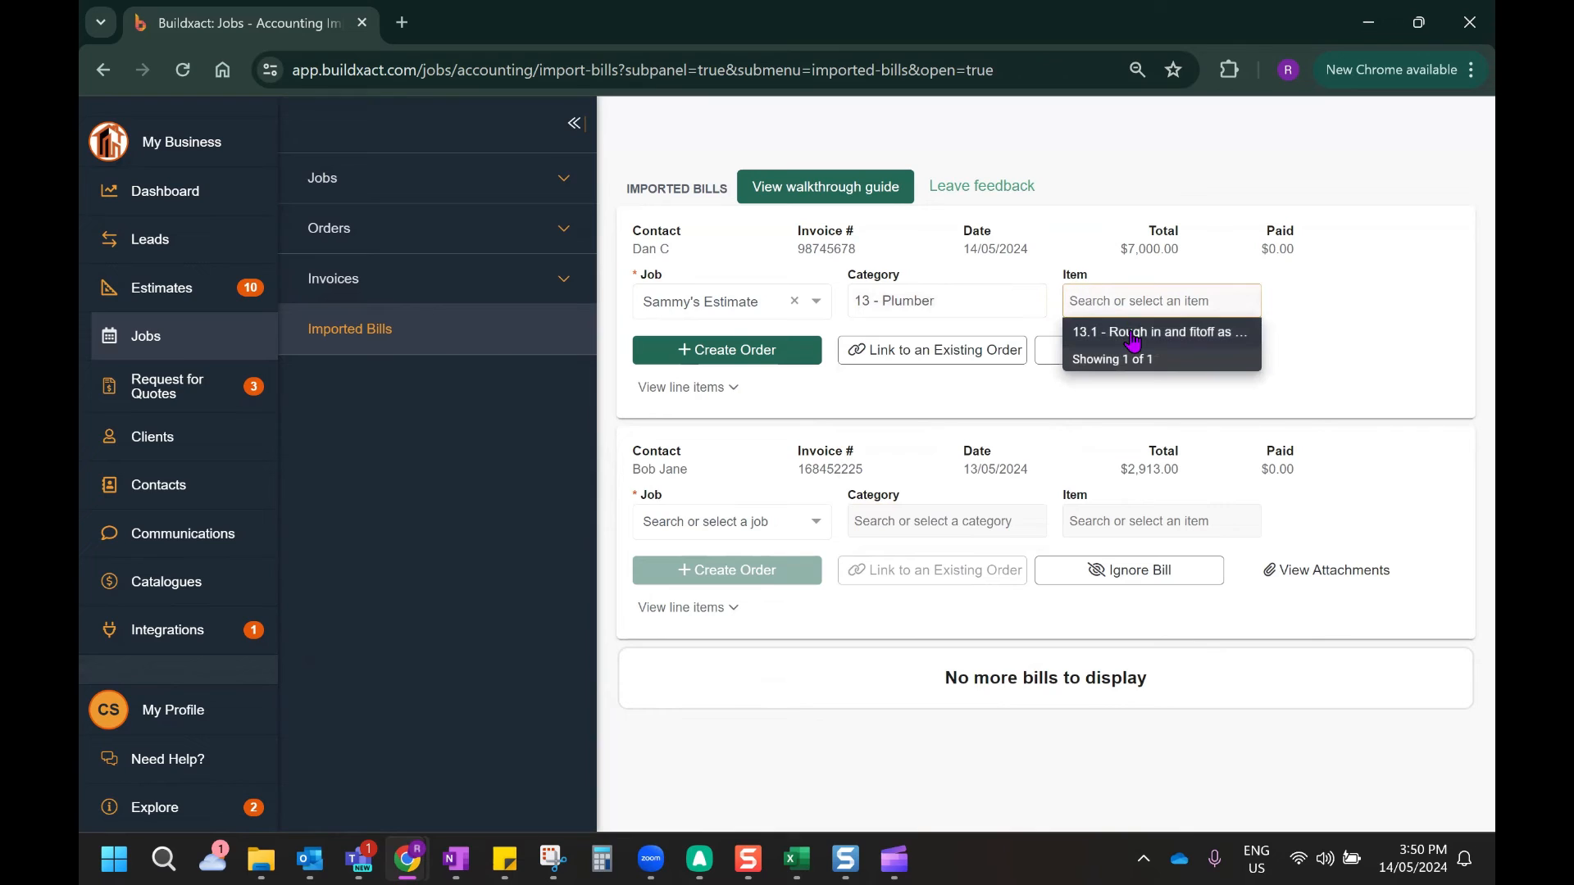
left_click(1159, 331)
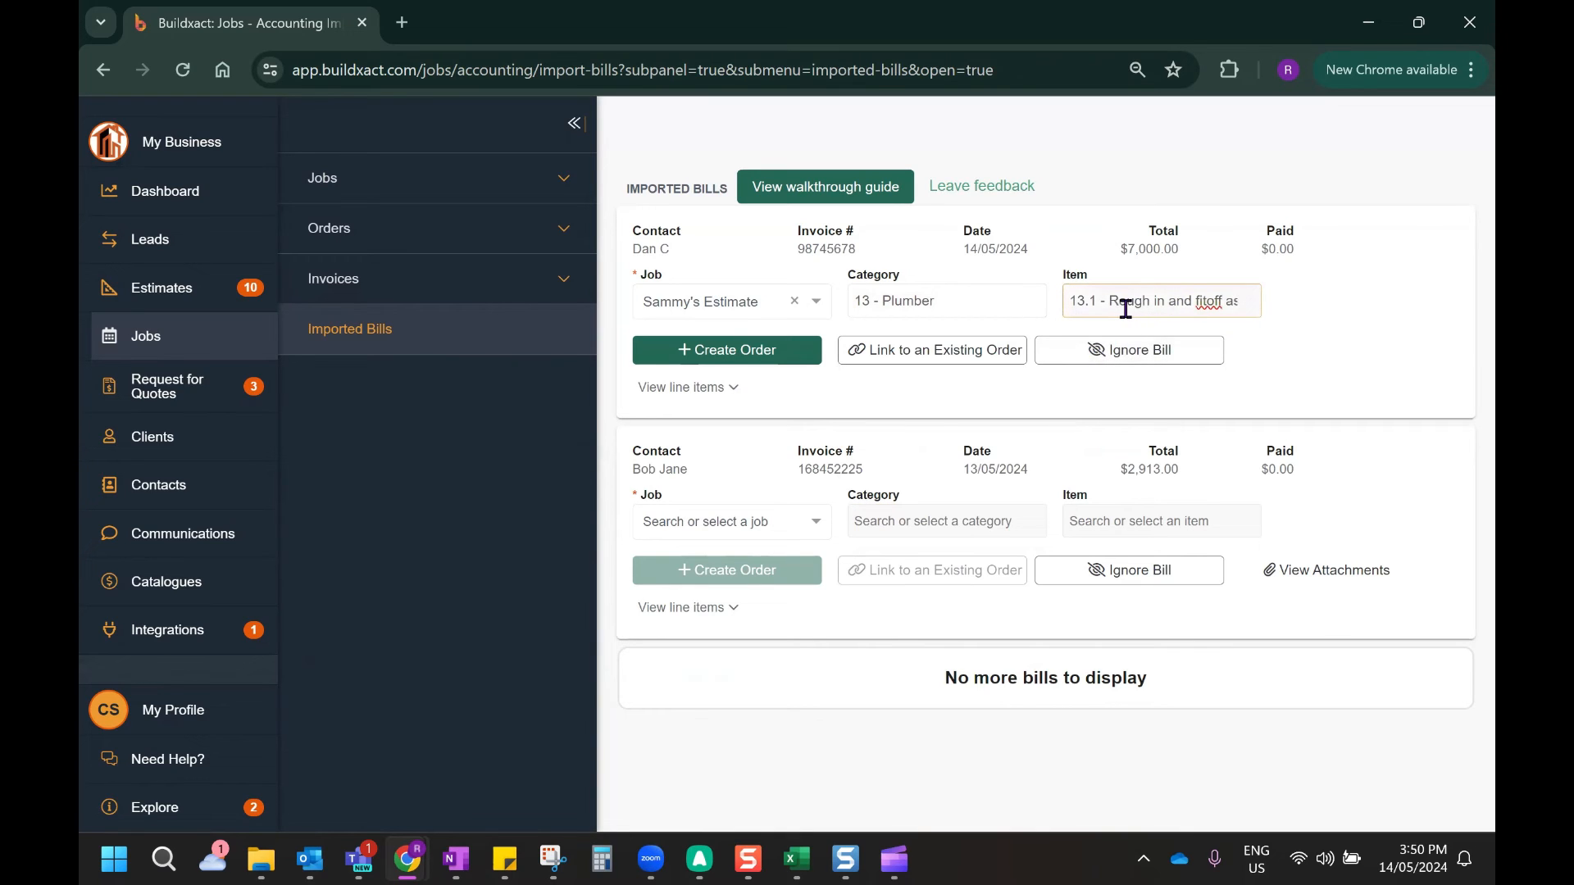
mouse_move(1098, 340)
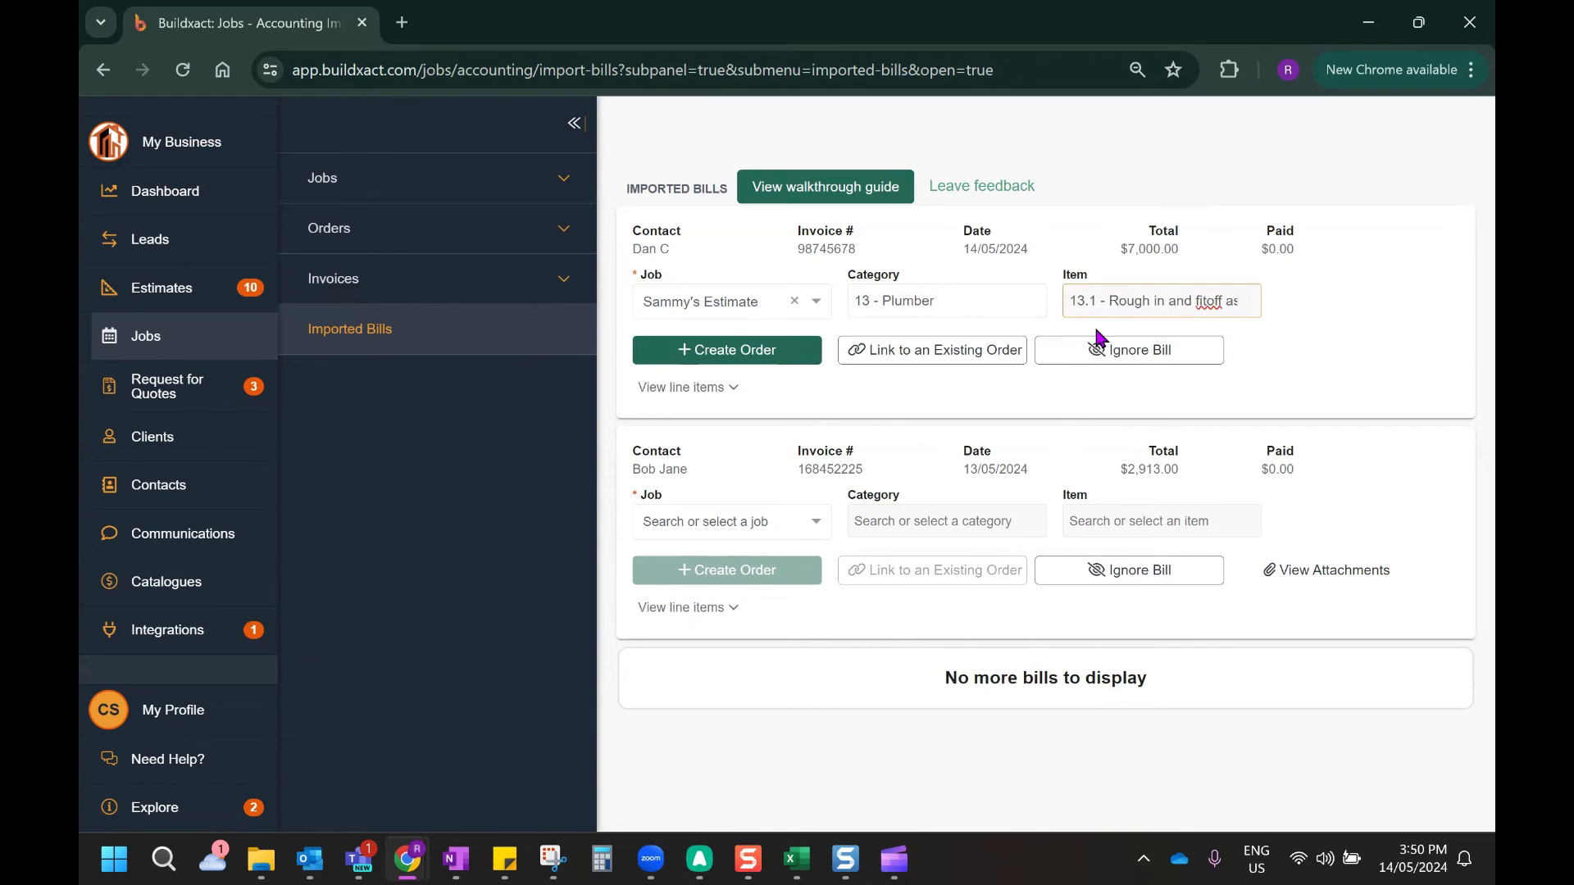
mouse_move(638, 284)
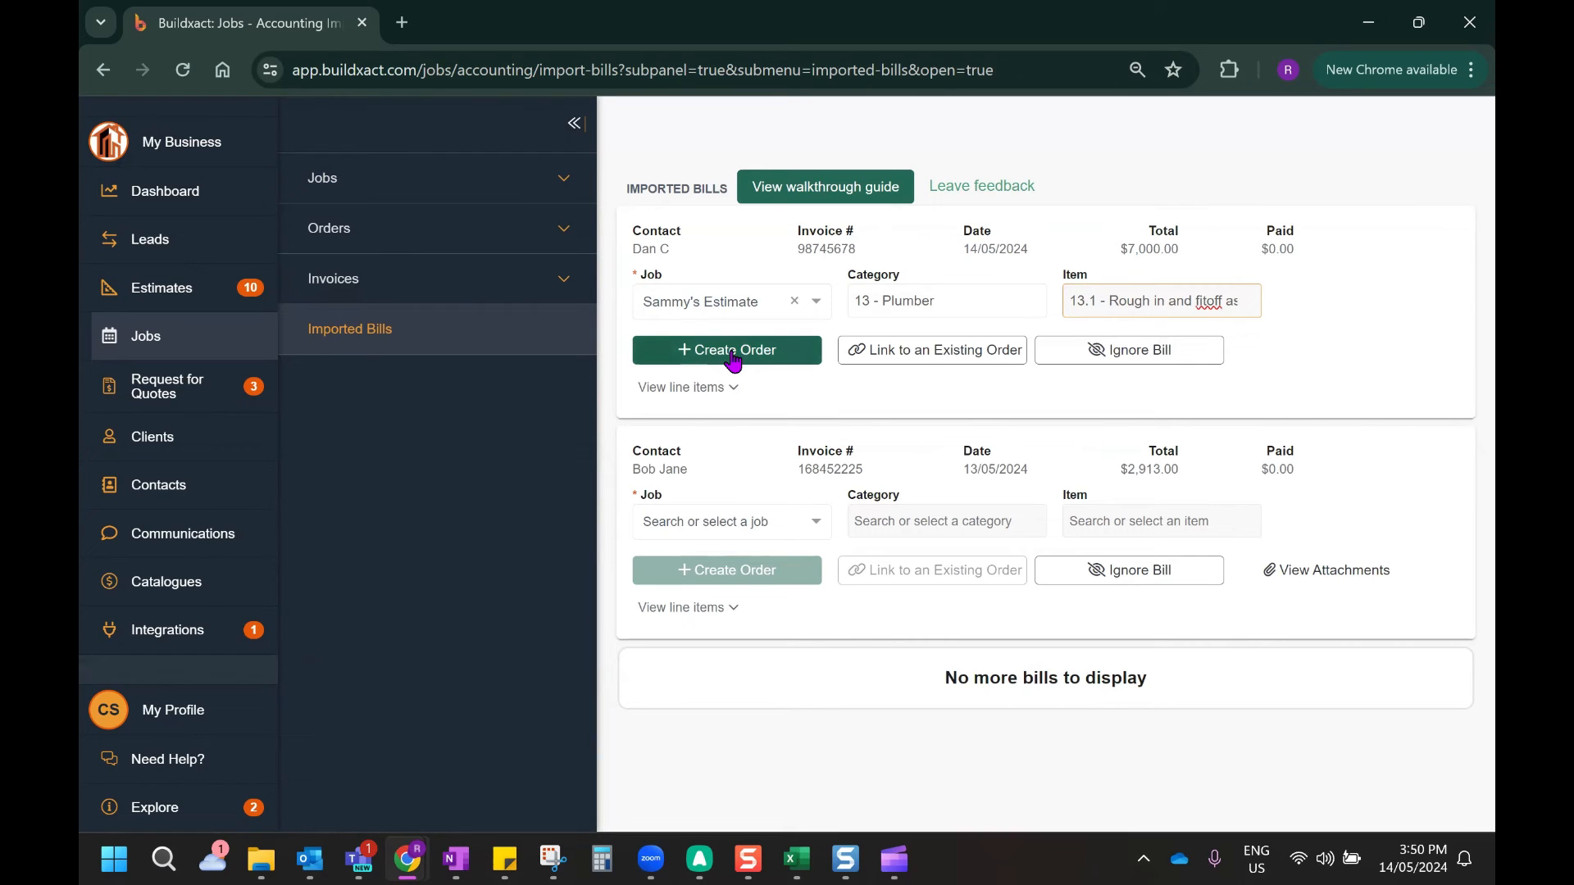
mouse_move(932, 350)
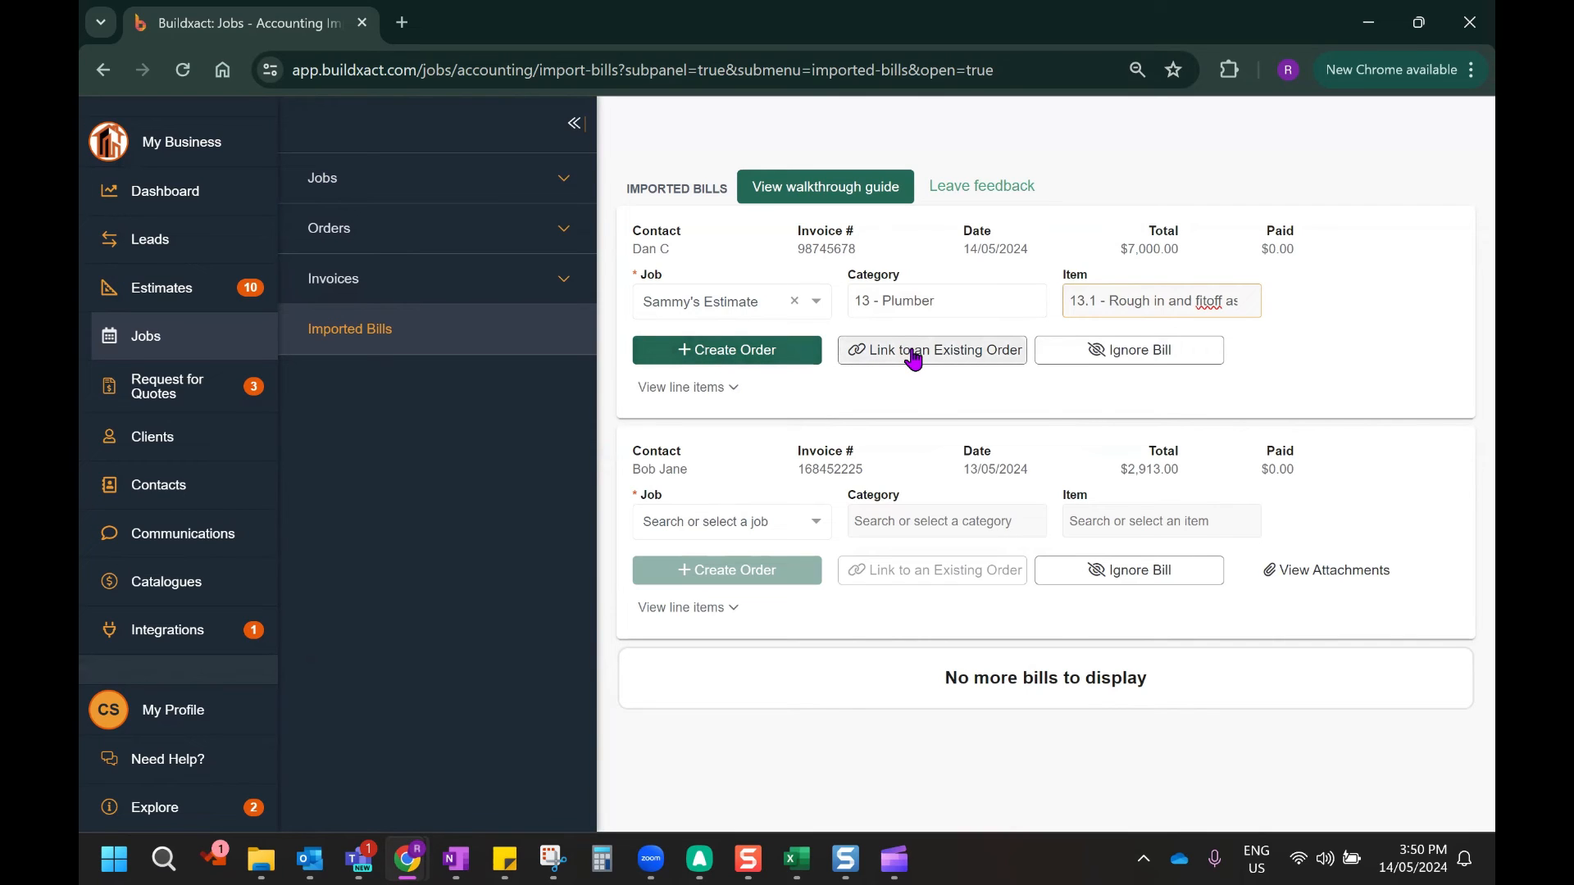
mouse_move(896, 359)
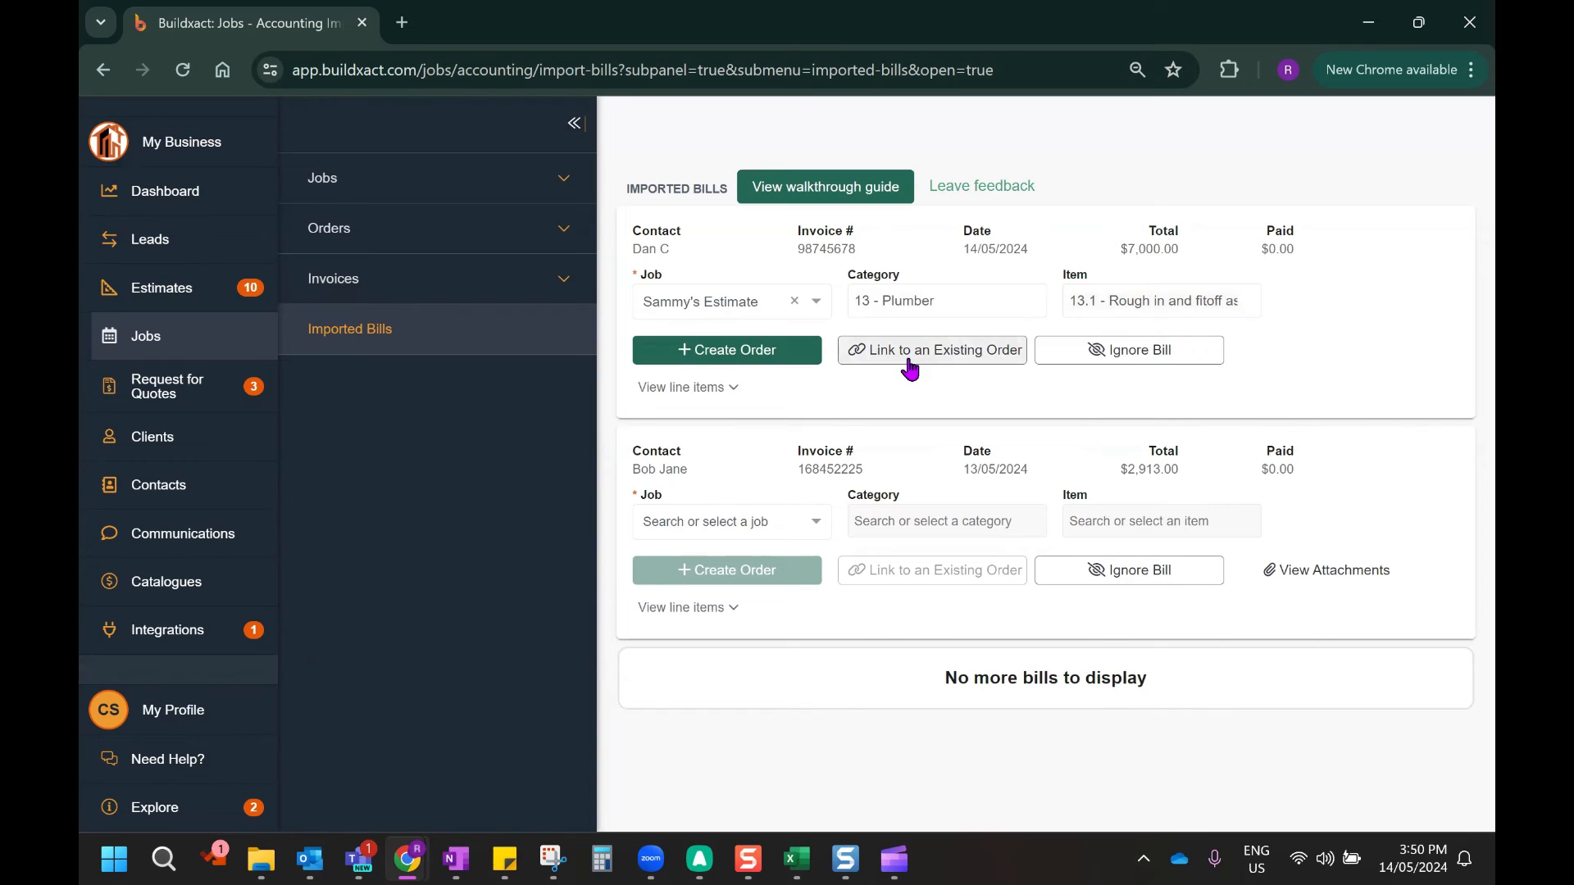
Select order 592 Plumbing Works ($6,818.19) as the existing purchase order
left_click(931, 349)
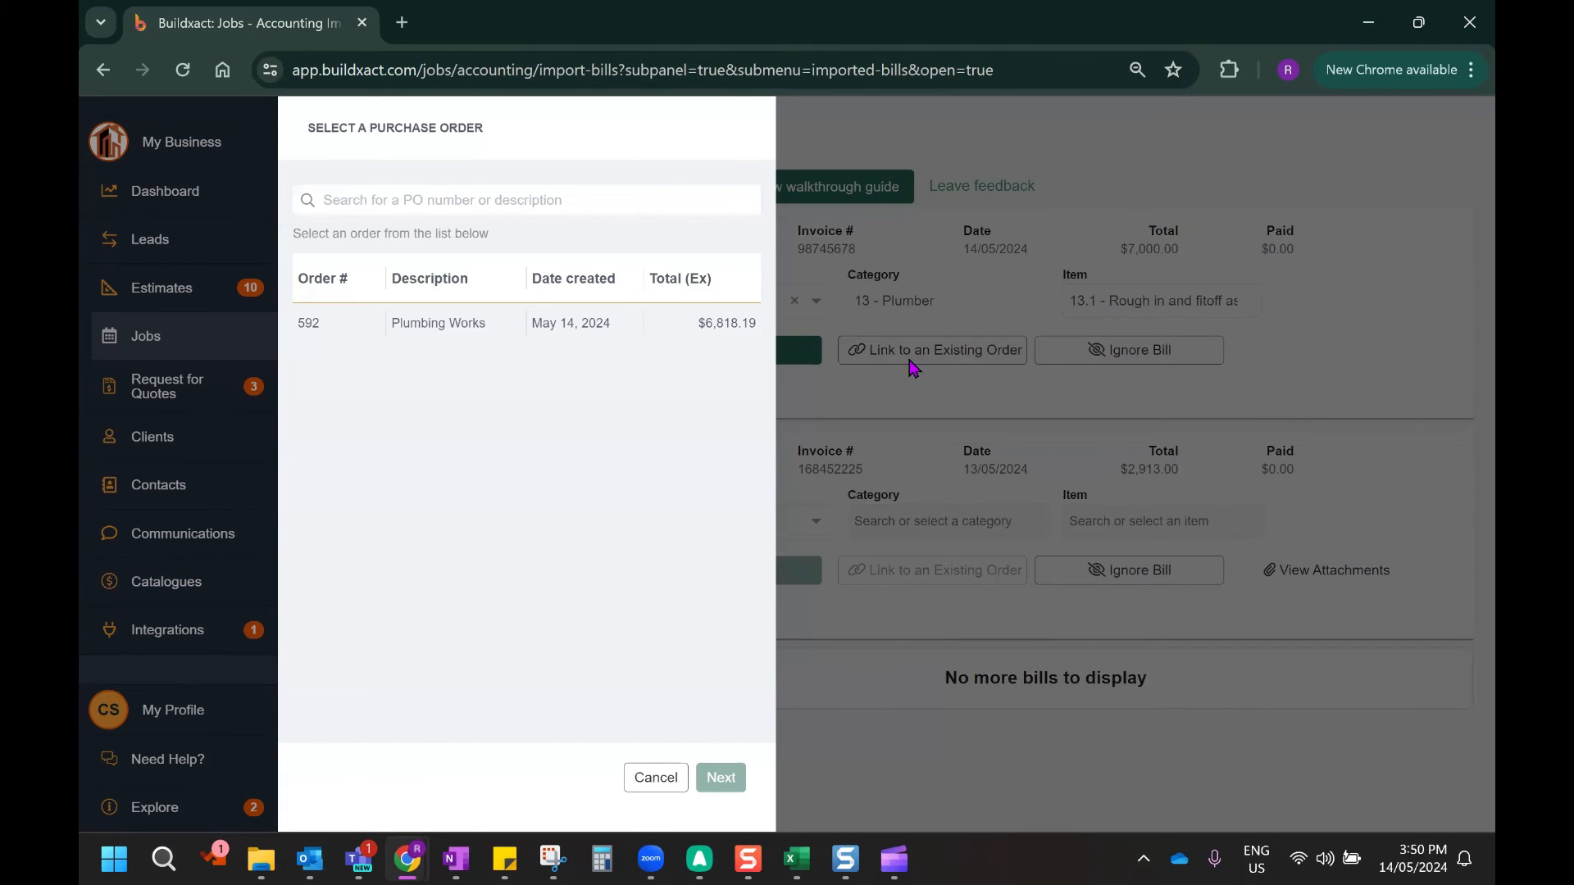
mouse_move(886, 294)
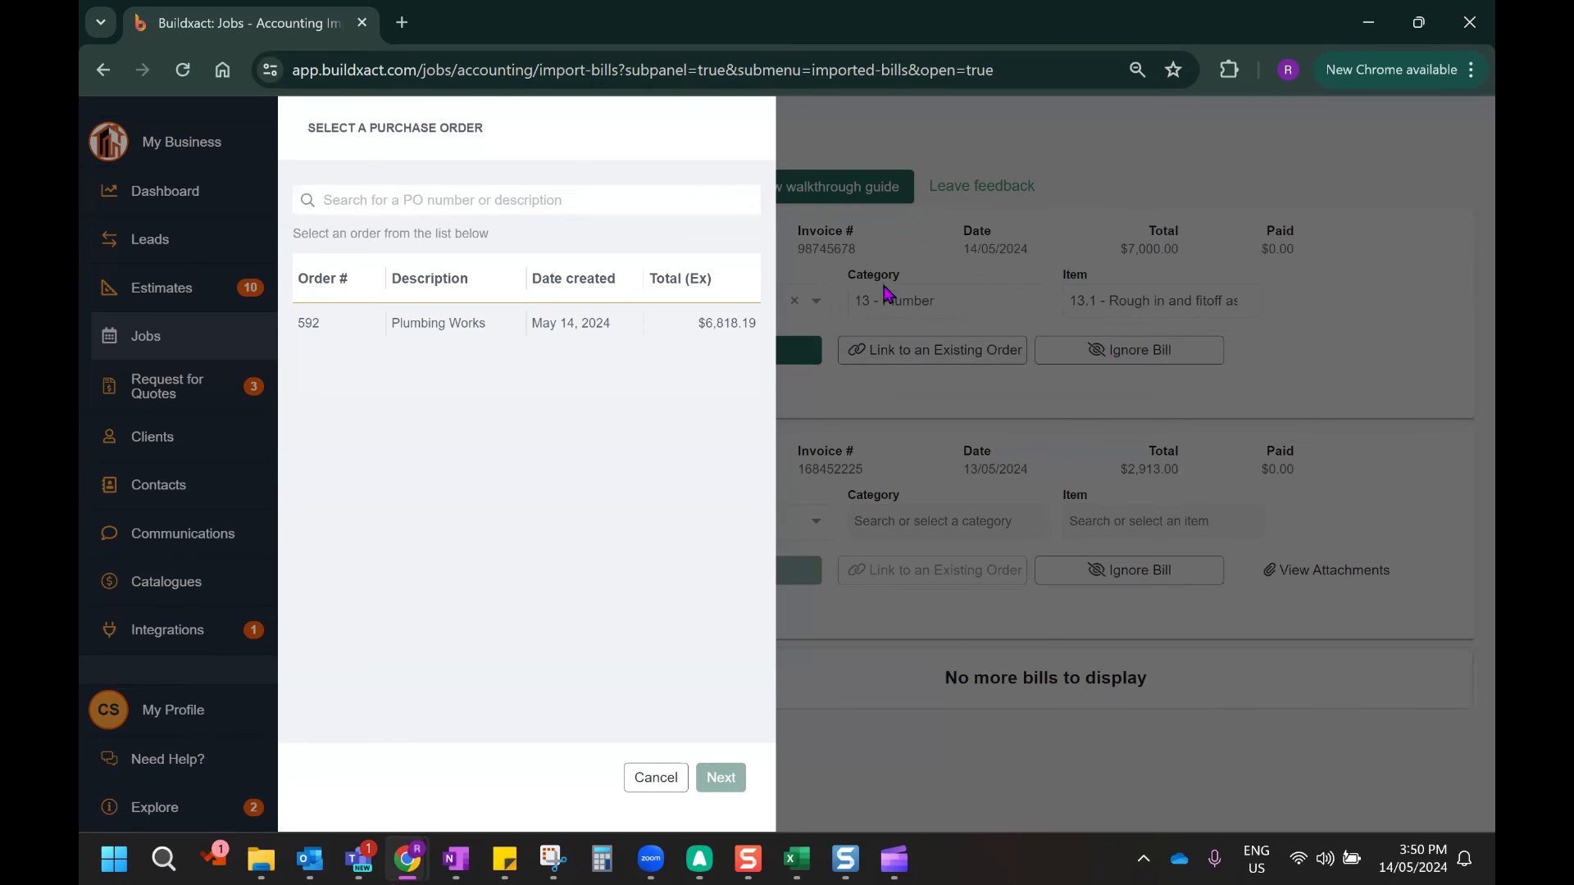
mouse_move(377, 322)
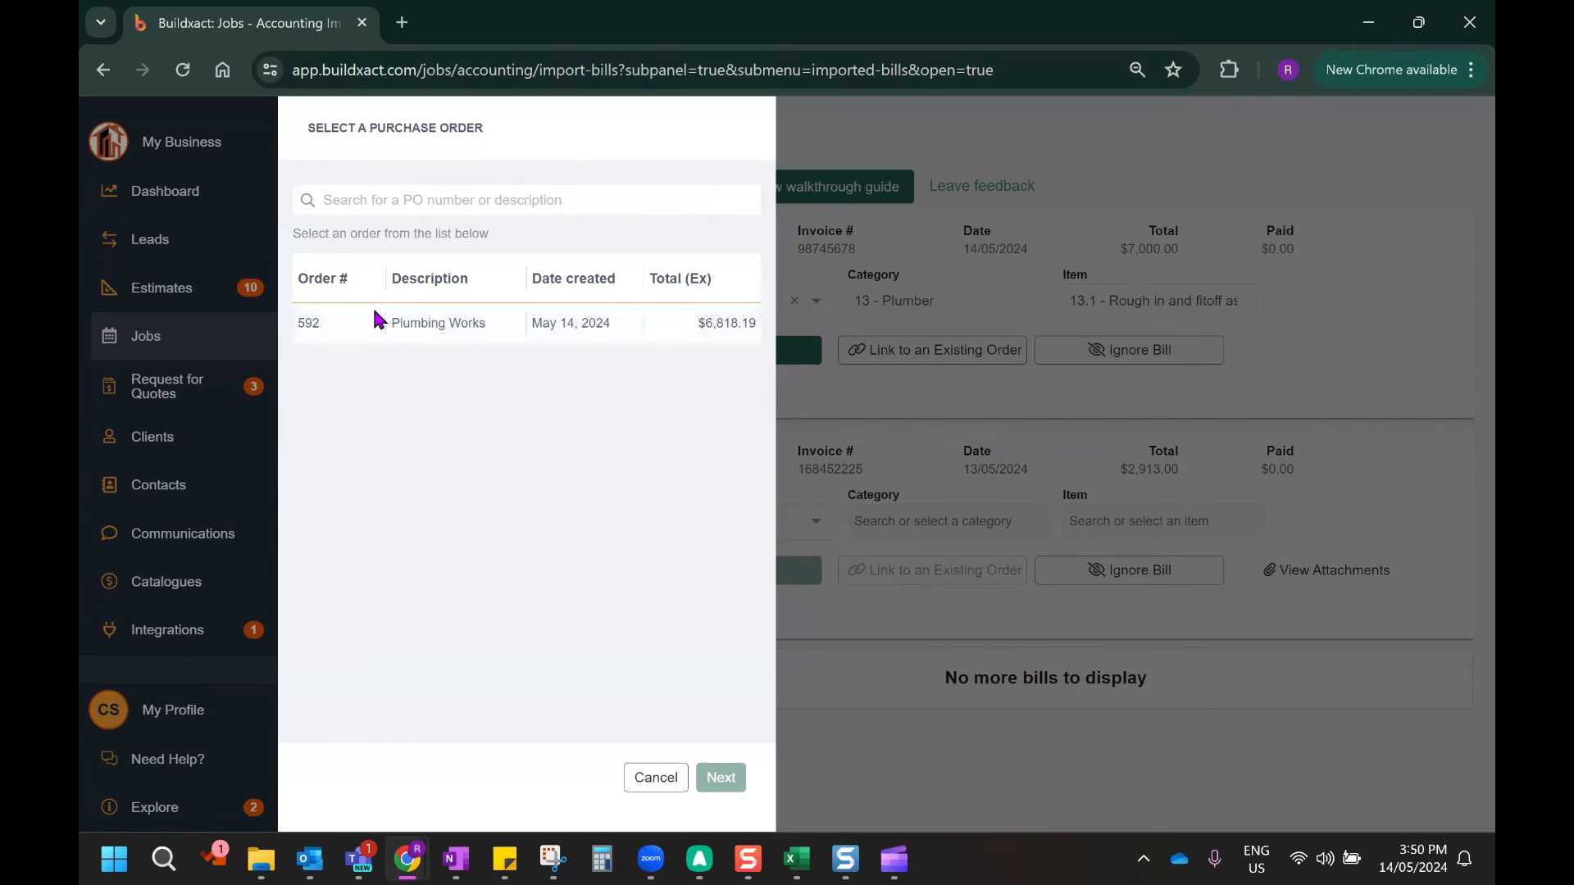
mouse_move(443, 323)
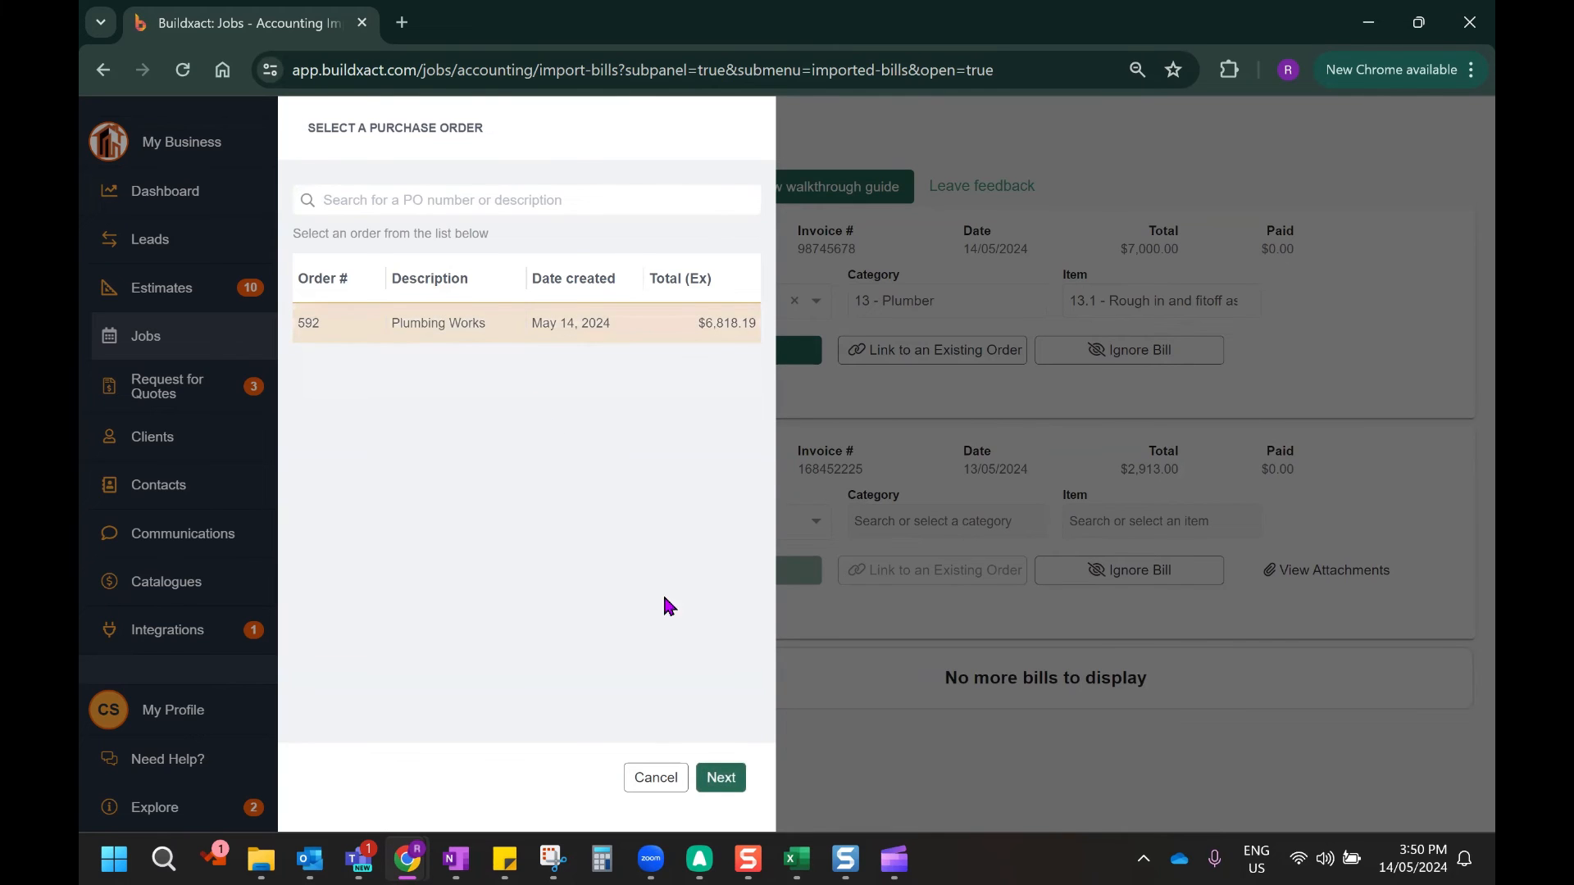
mouse_move(720, 777)
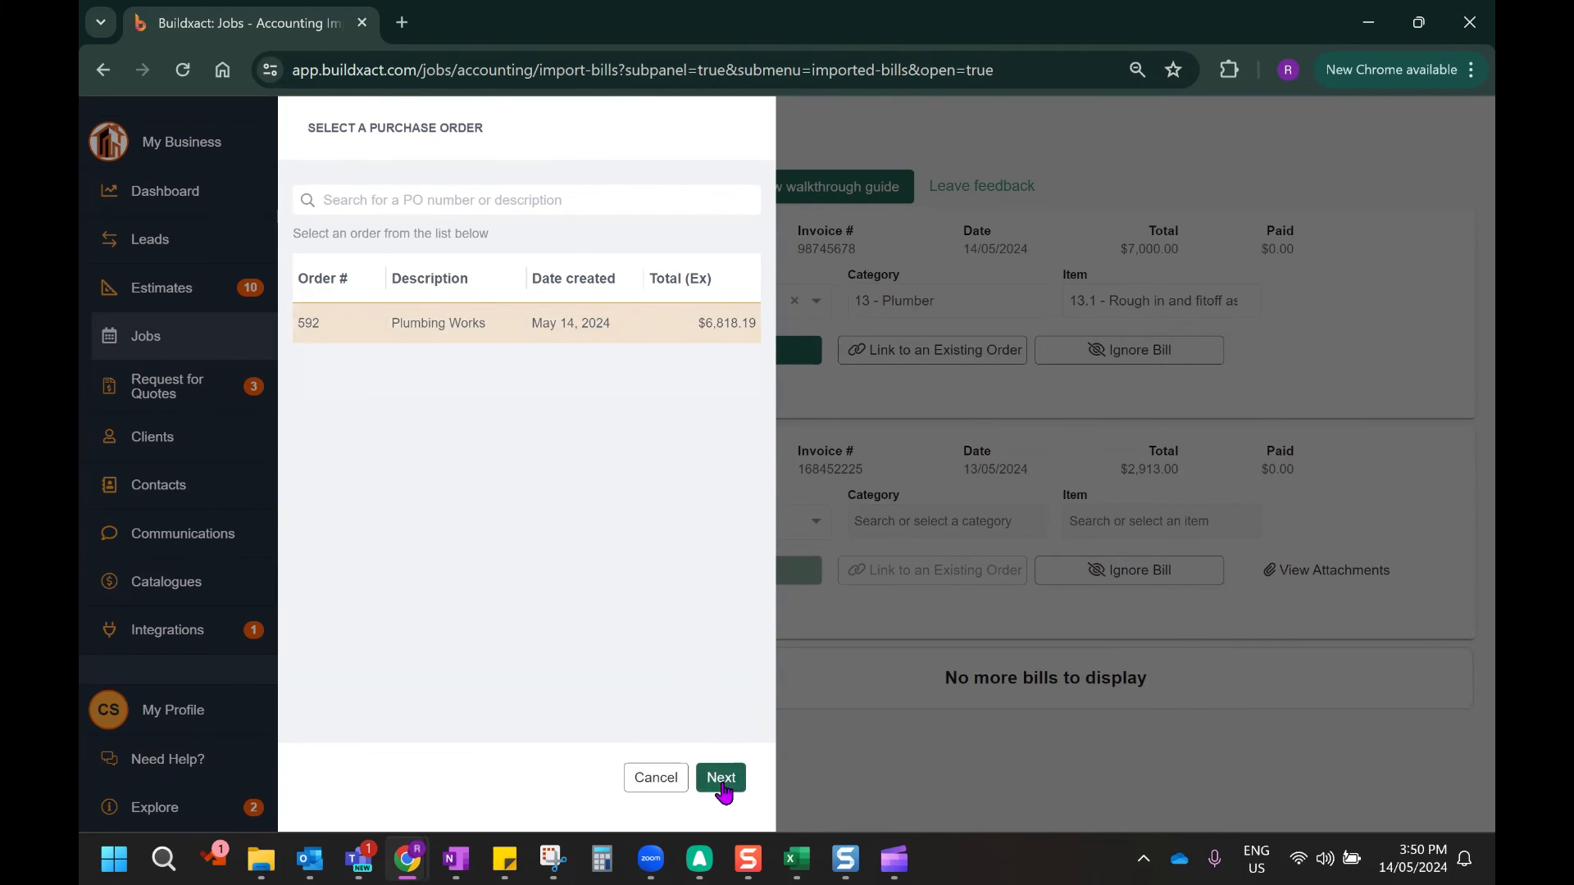
Review order 0592 with the new $6,363.64 invoice 98745678 line, totalling $14,500.01
left_click(719, 777)
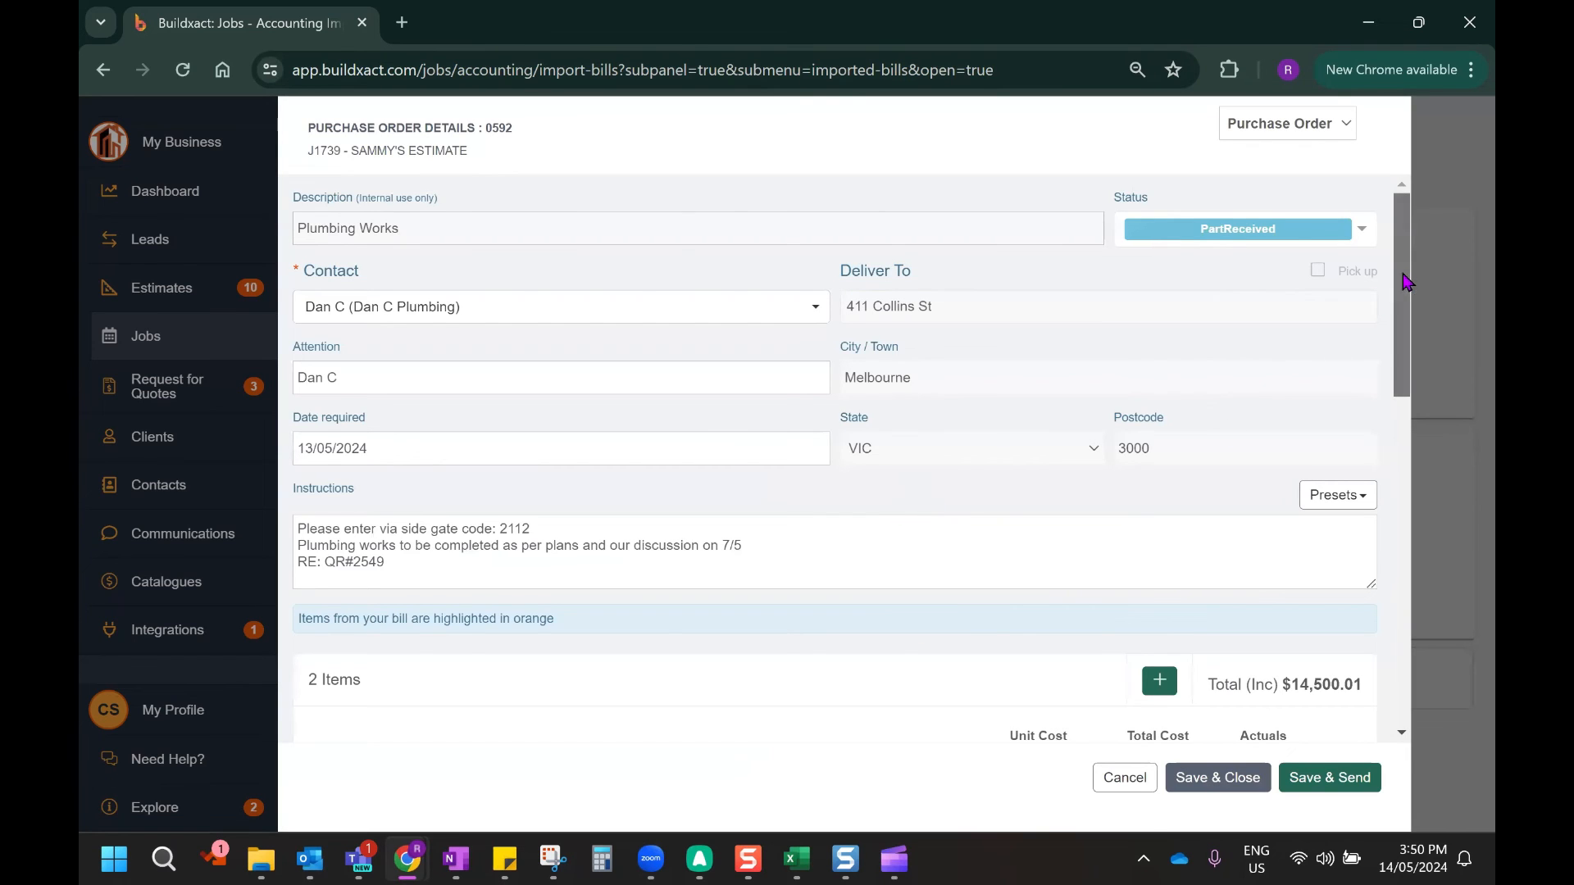
scroll("down", 3)
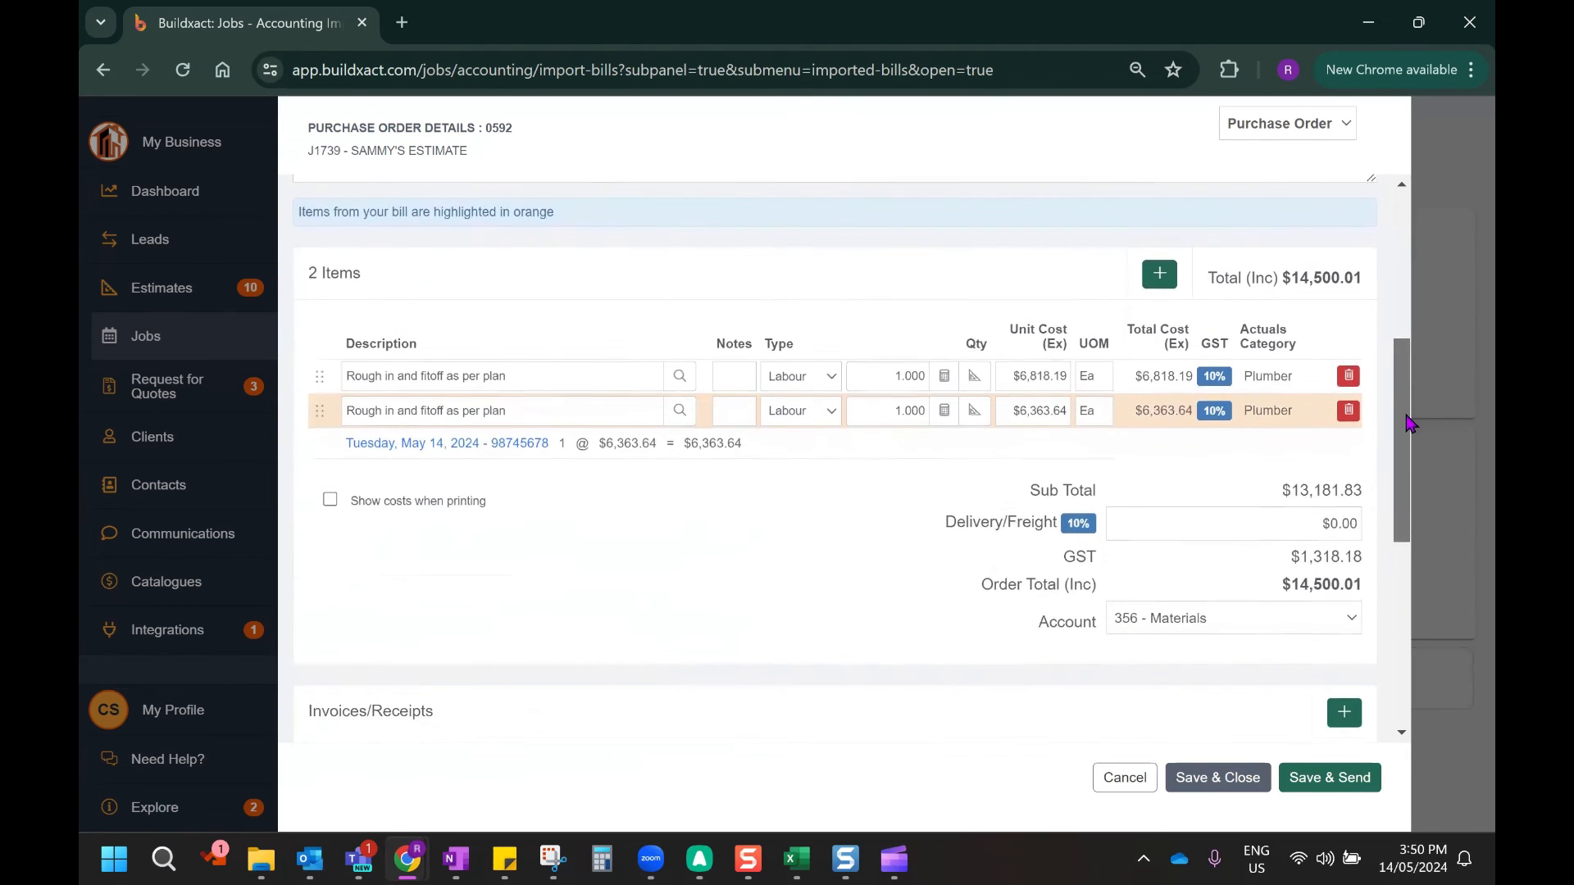
scroll("down", 3)
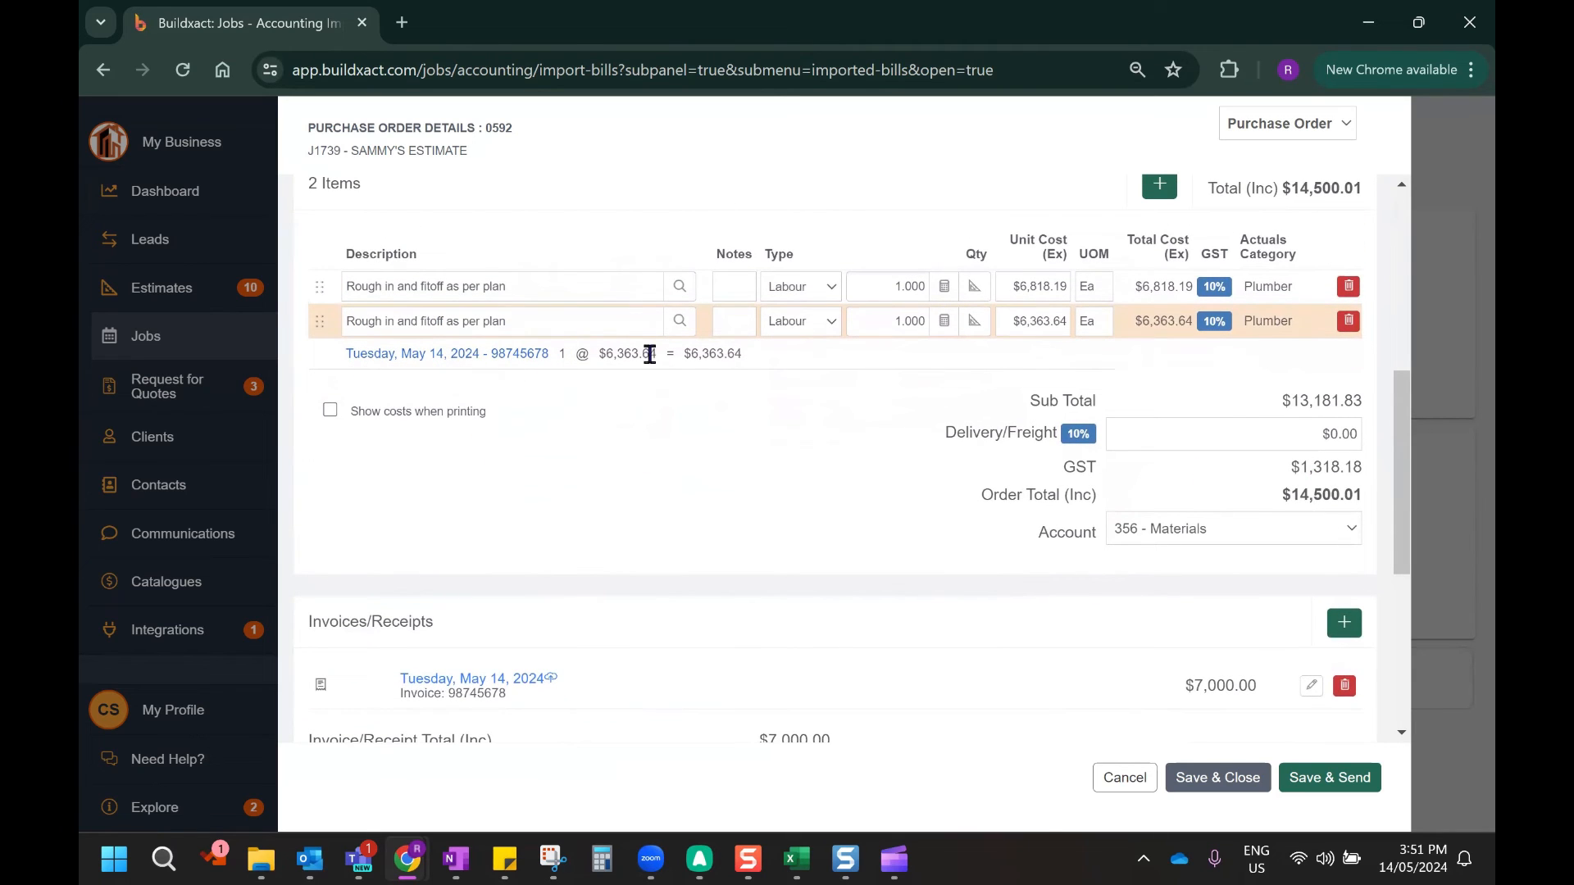
mouse_move(449, 678)
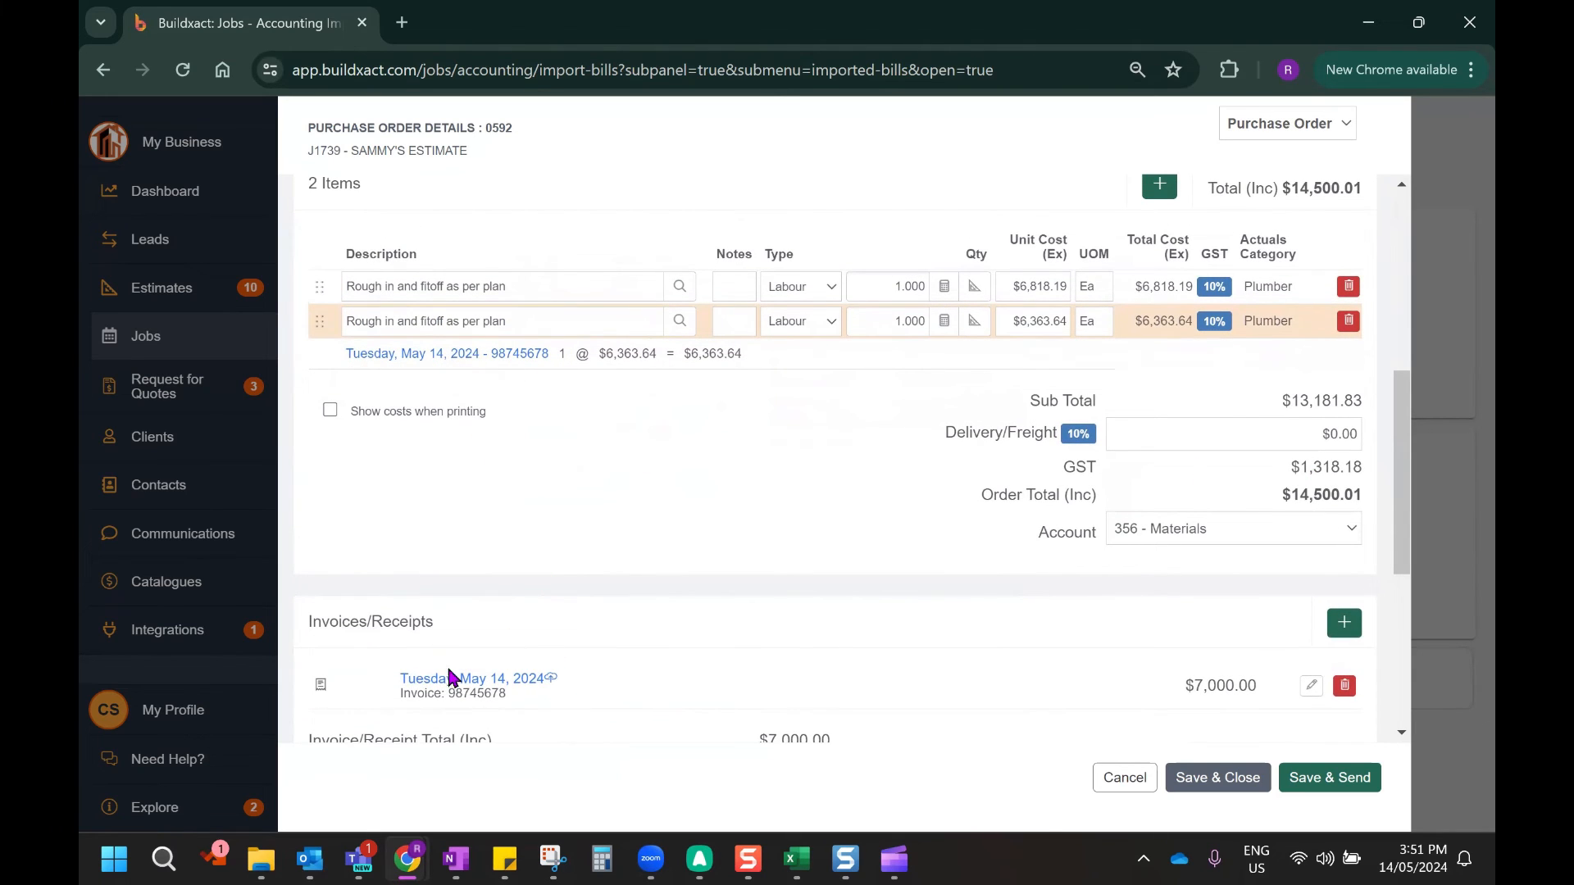
scroll("up", 3)
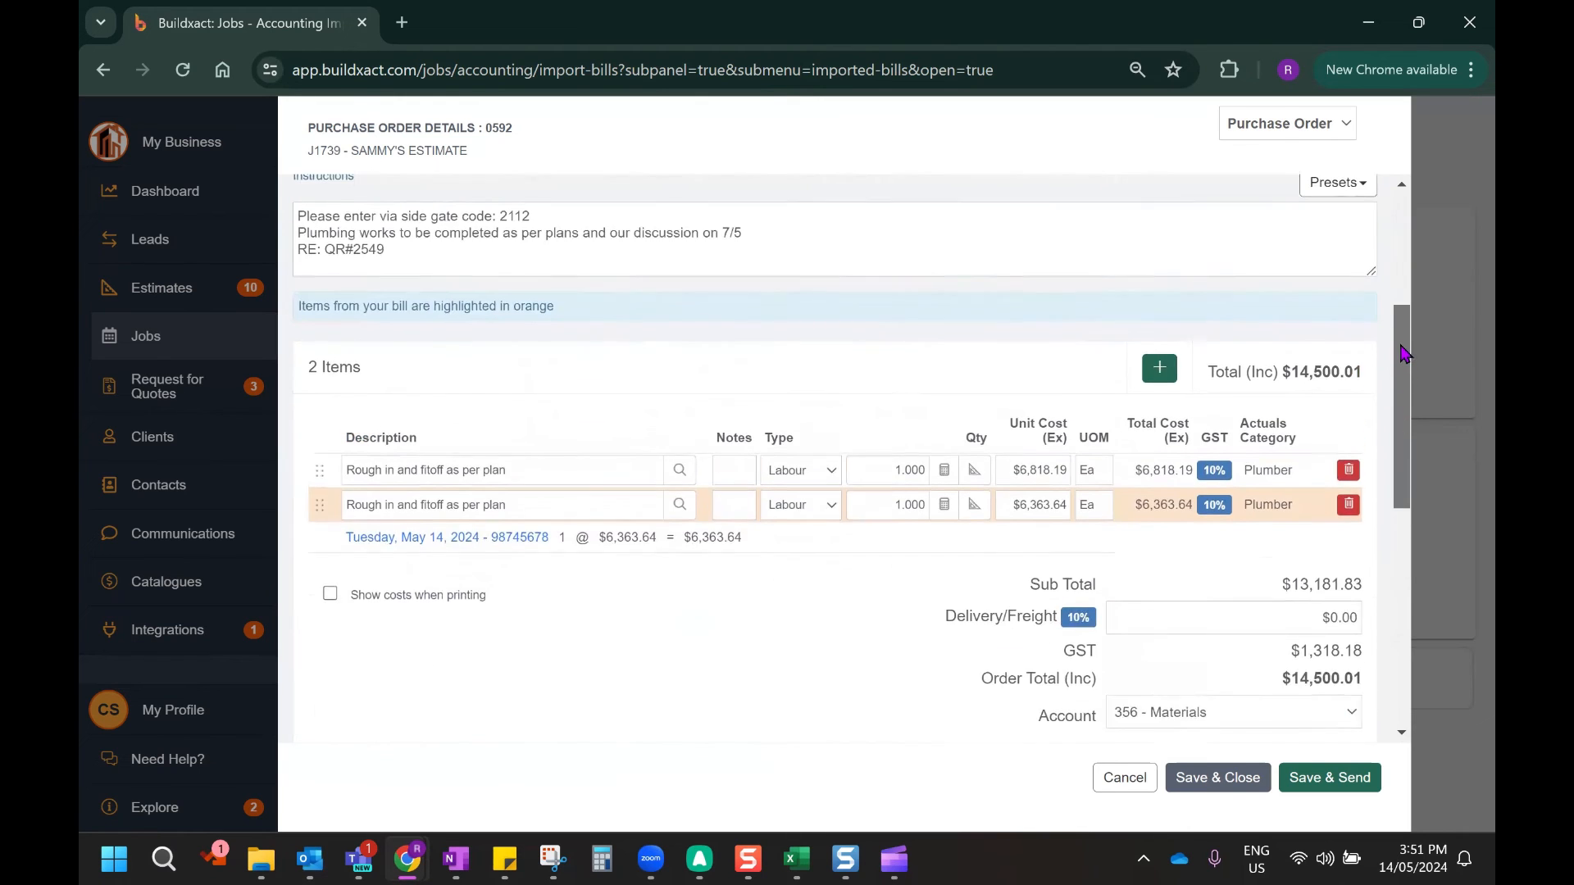
scroll("up", 3)
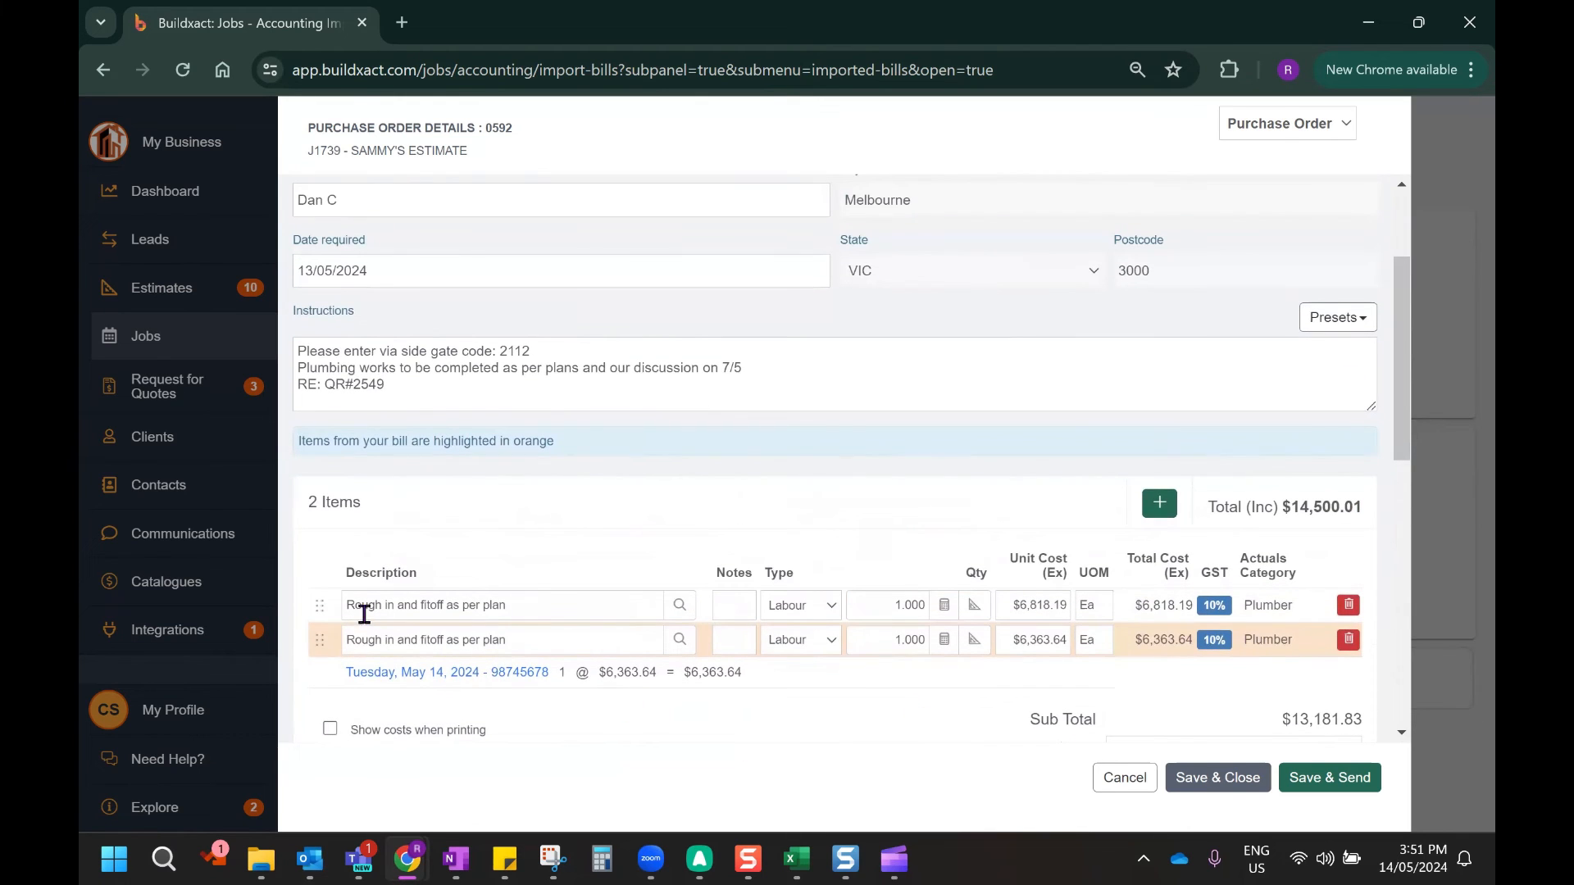
mouse_move(1077, 602)
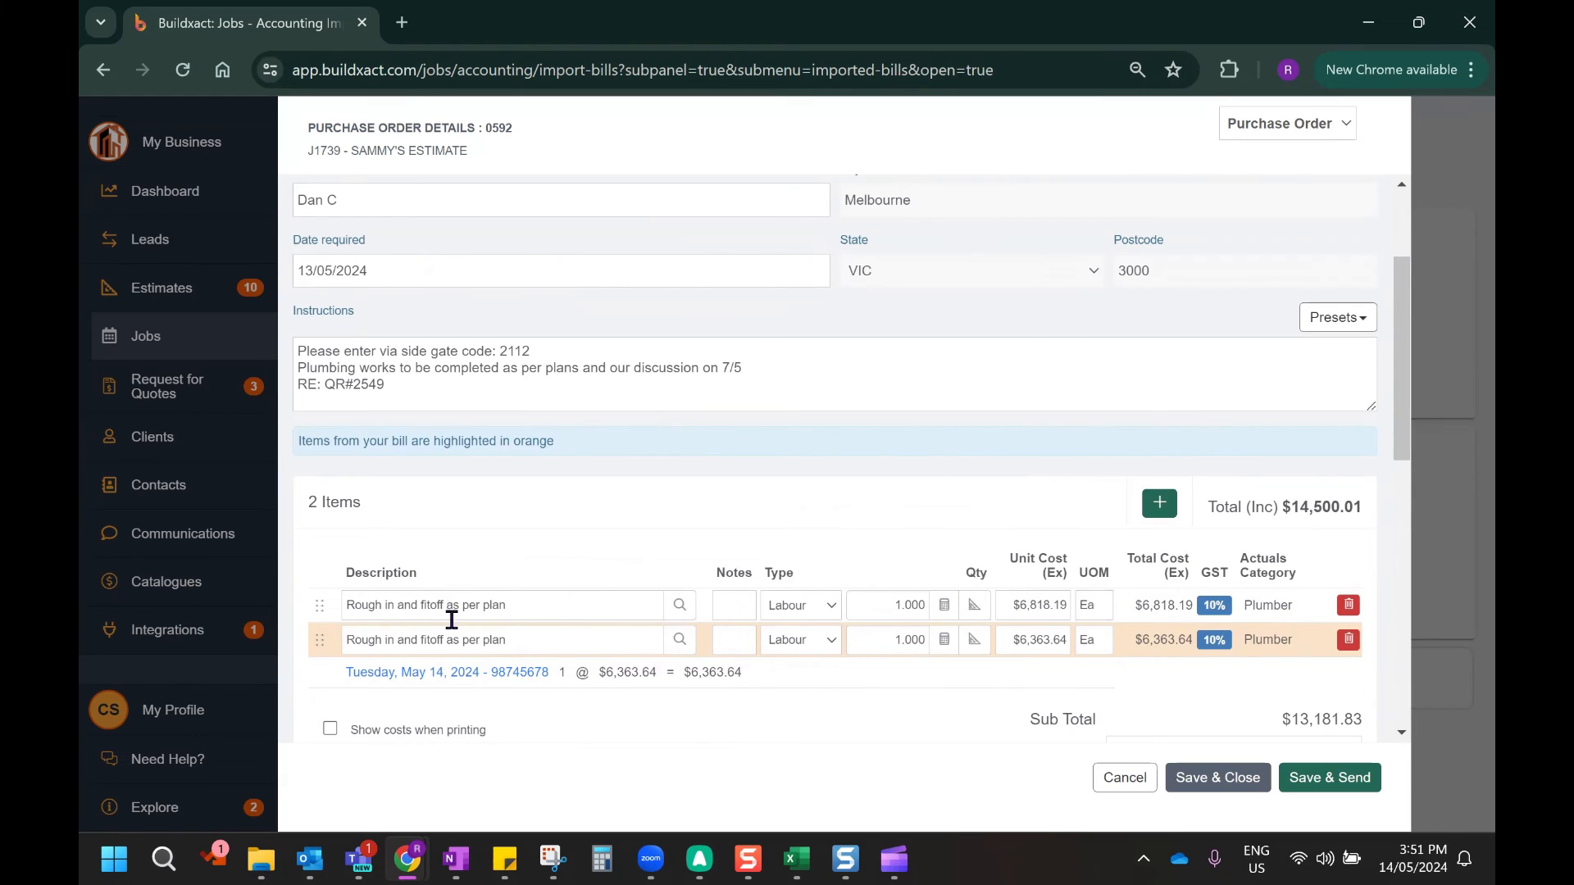
mouse_move(853, 652)
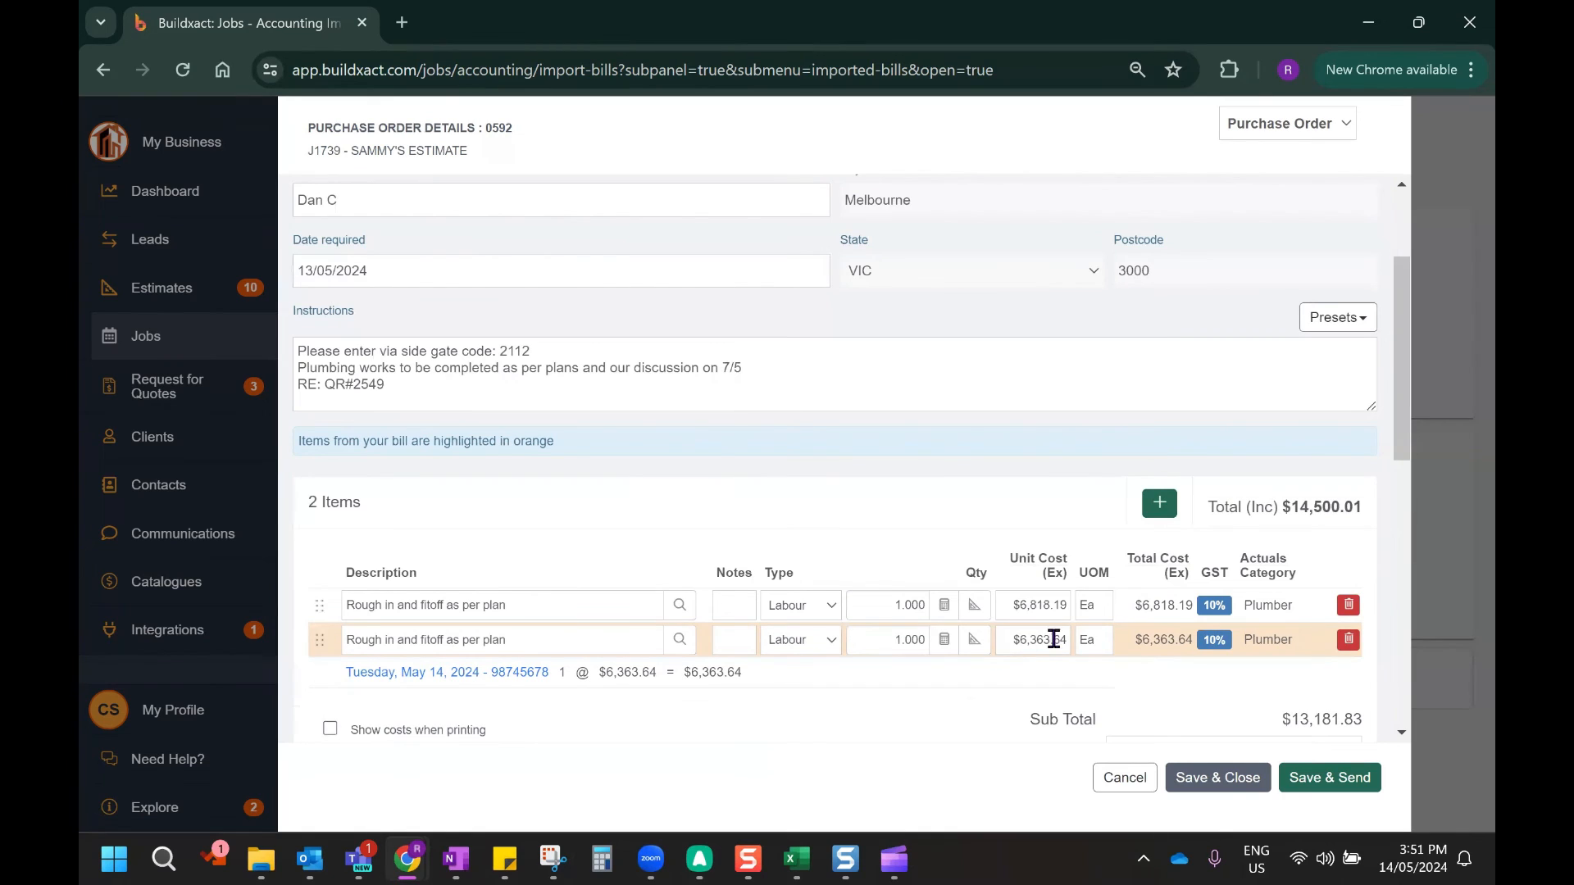
mouse_move(1037, 640)
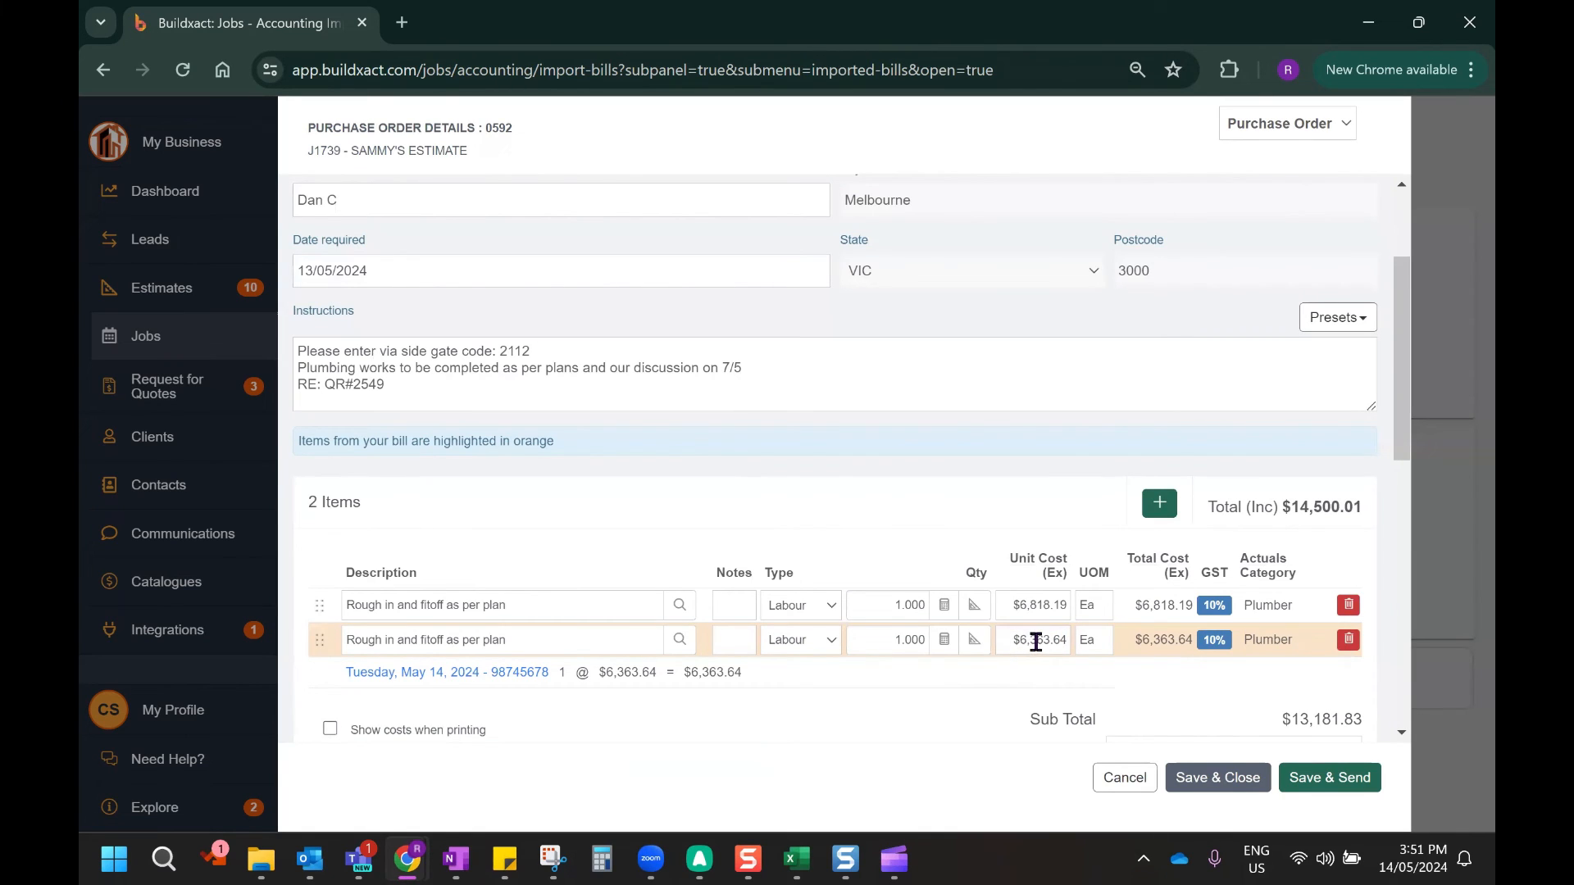
mouse_move(1054, 672)
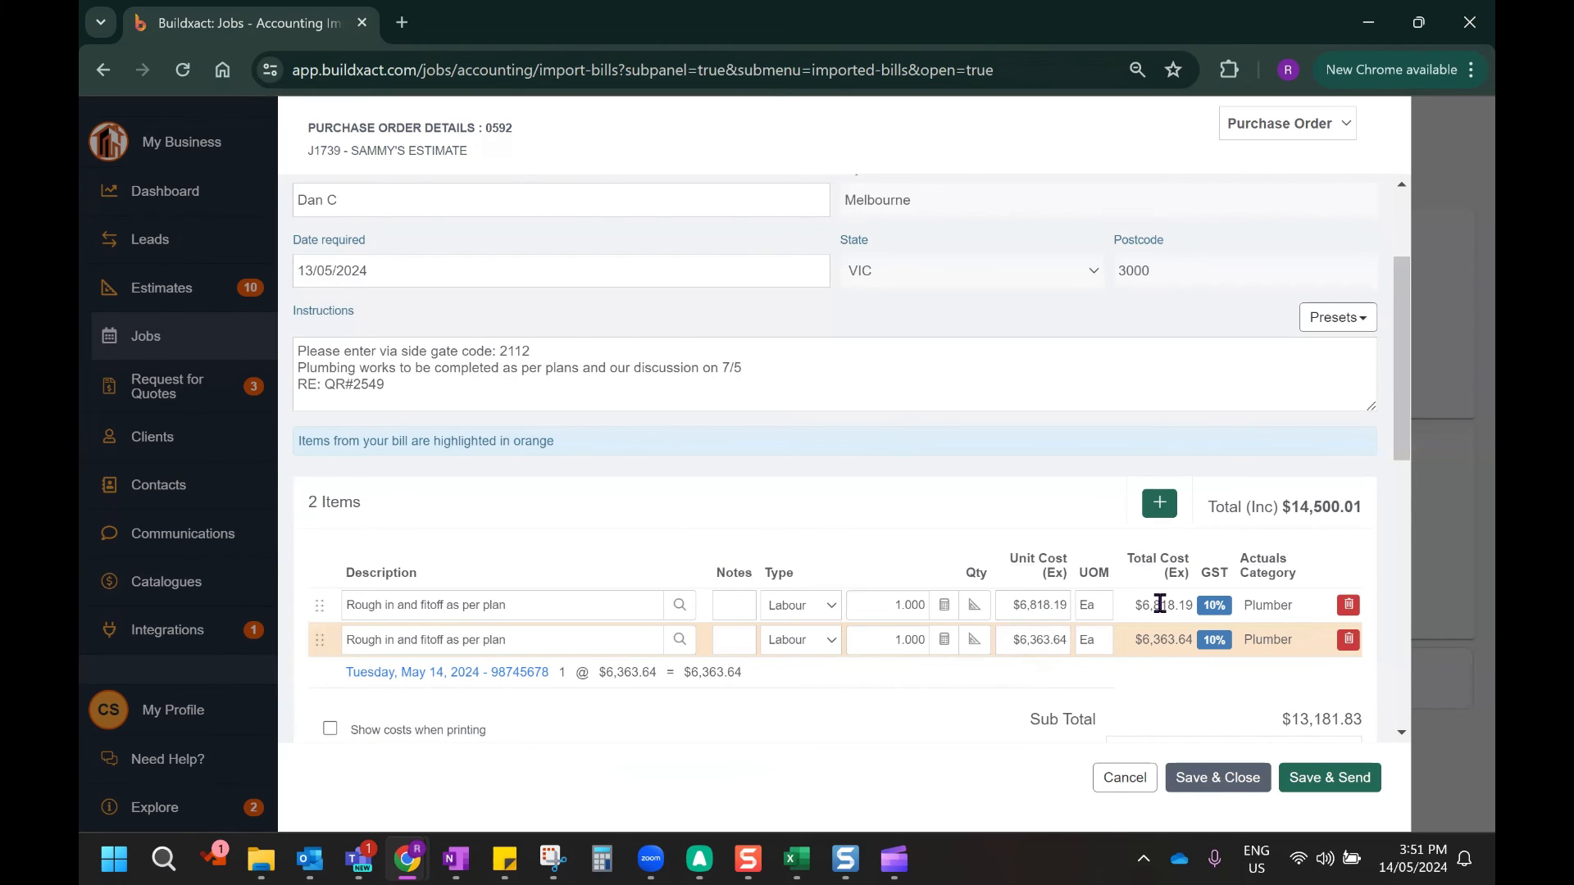
mouse_move(1349, 604)
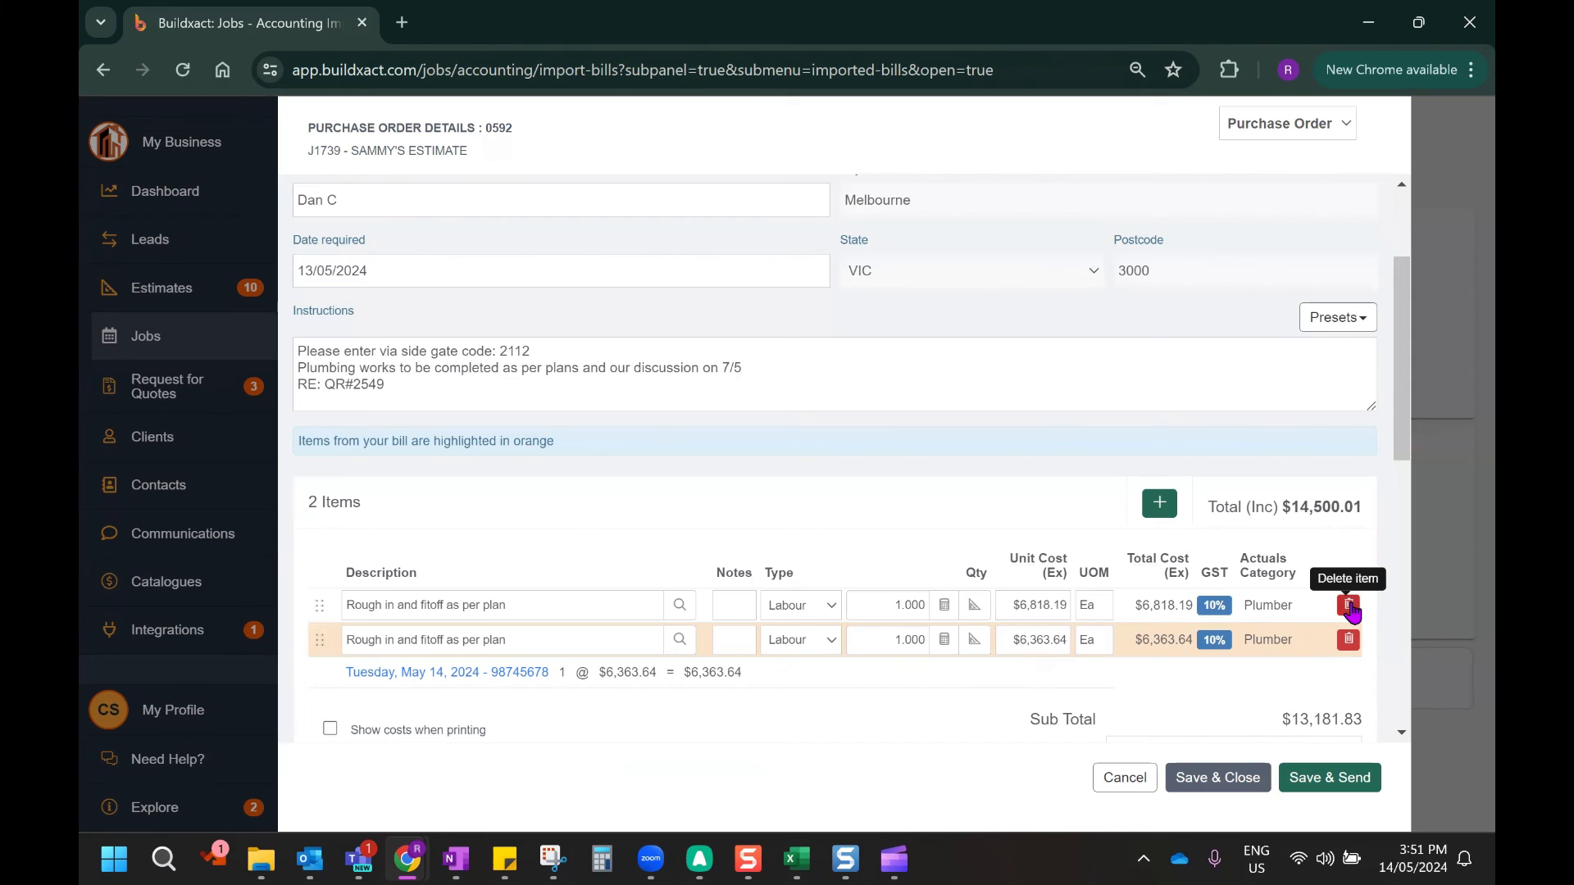
Delete the $6,818.19 plumbing line so order 0592 totals $7,000.00
left_click(1349, 604)
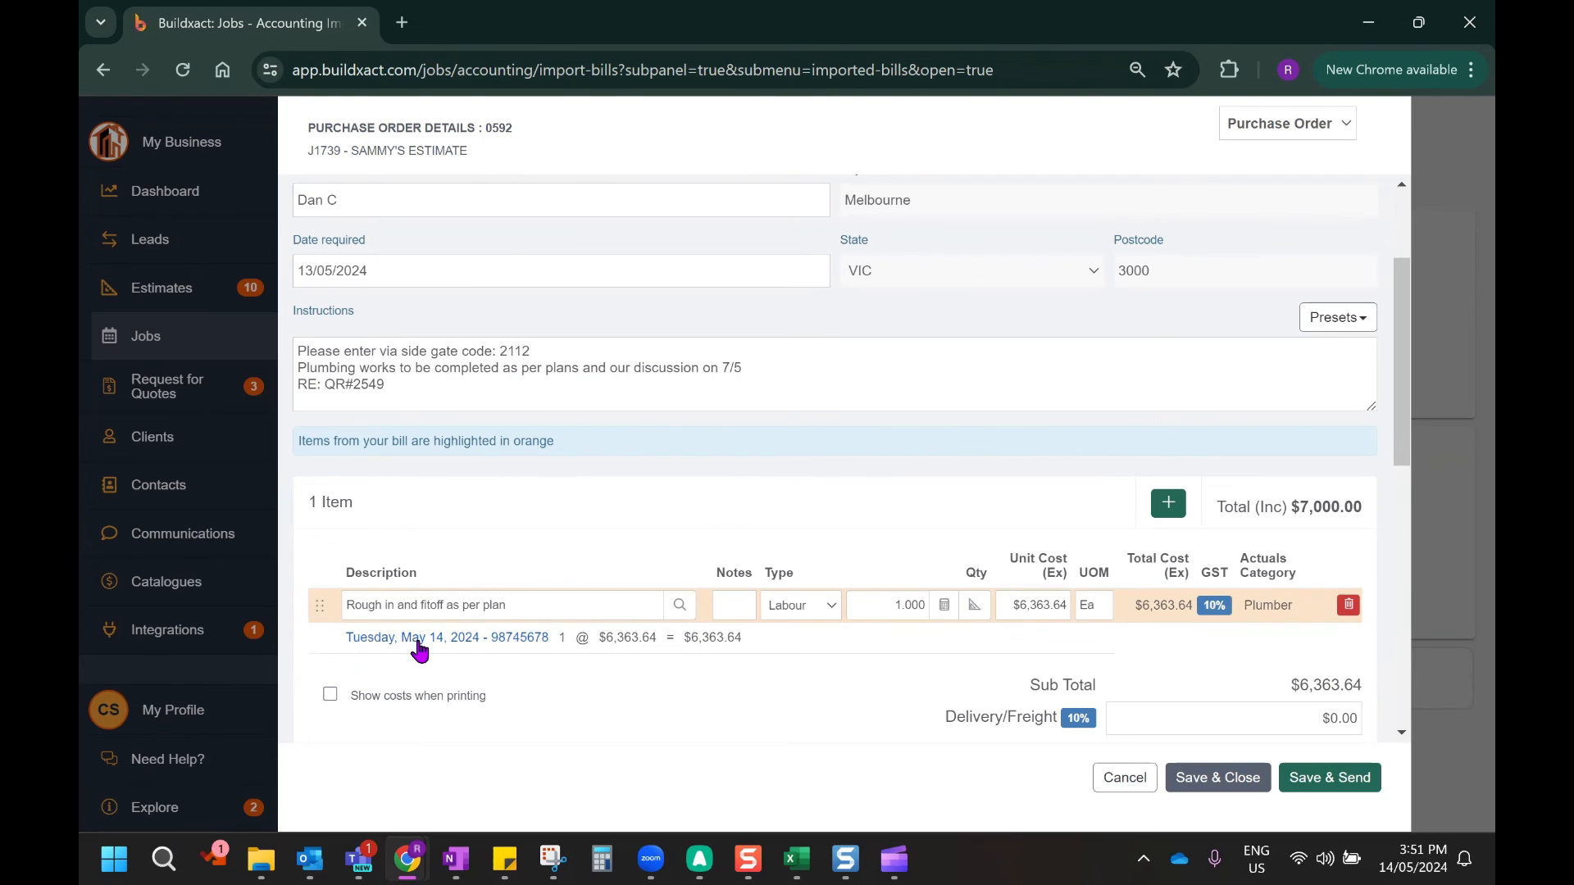
mouse_move(484, 643)
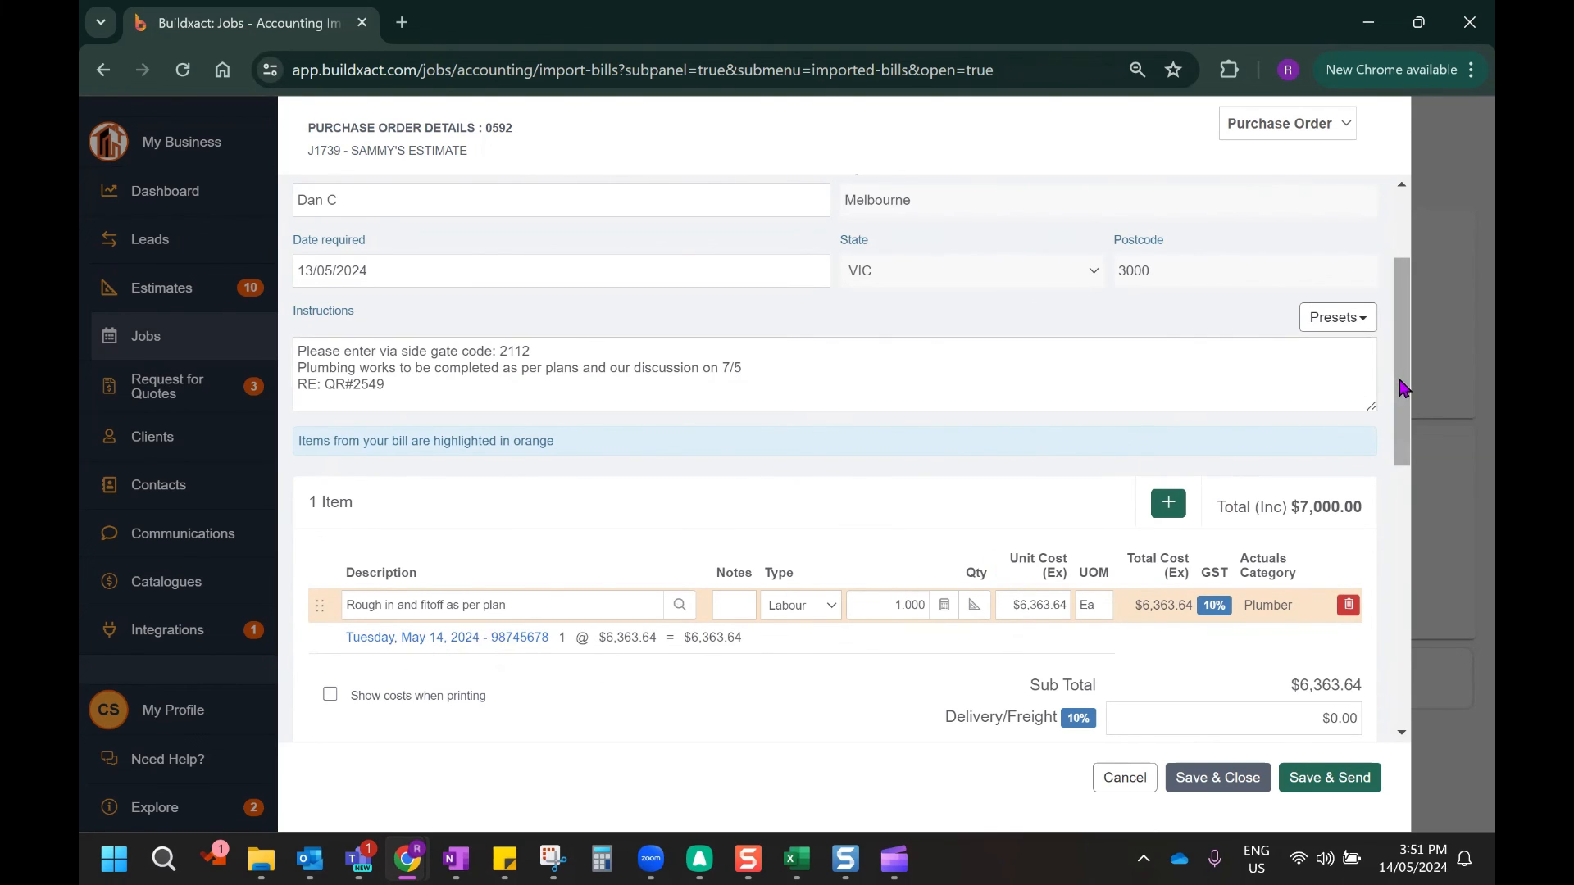
scroll("up", 3)
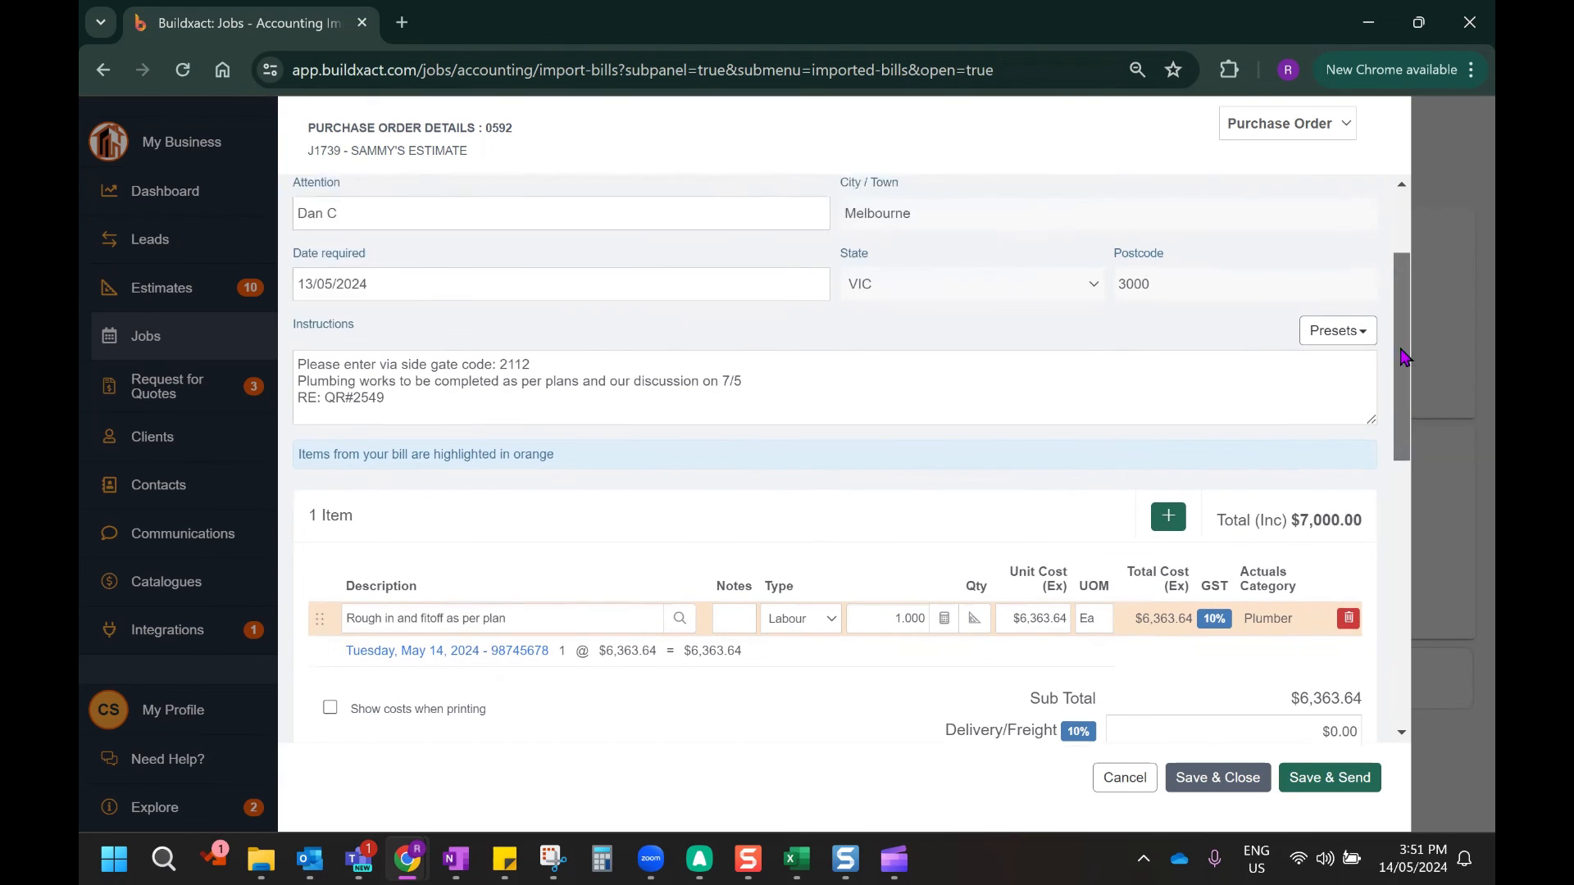
scroll("up", 3)
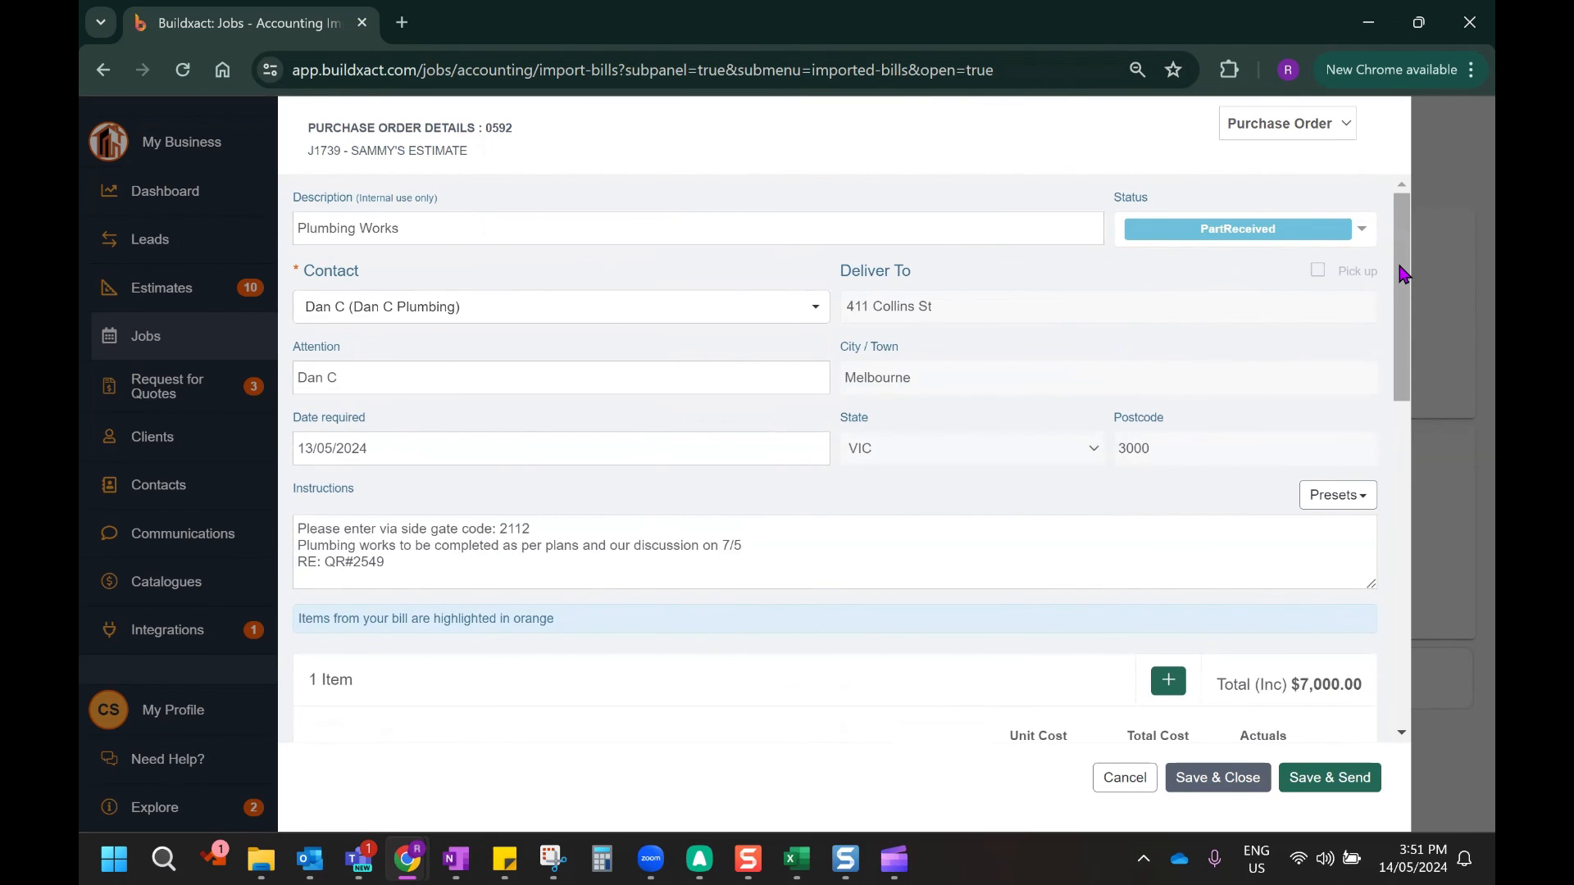
scroll("down", 3)
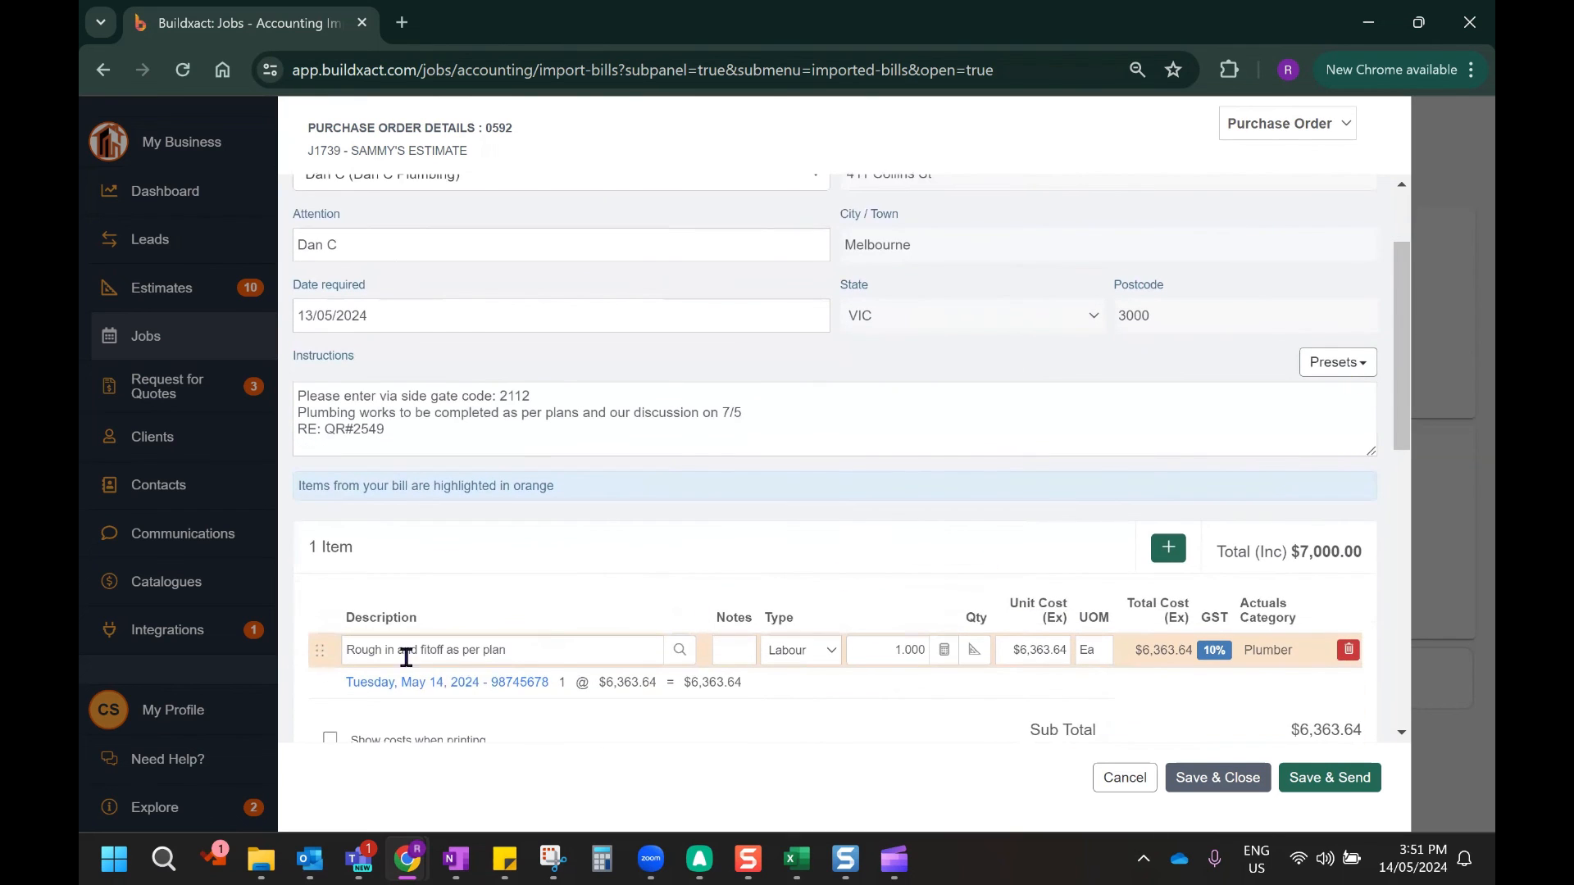
scroll("up", 3)
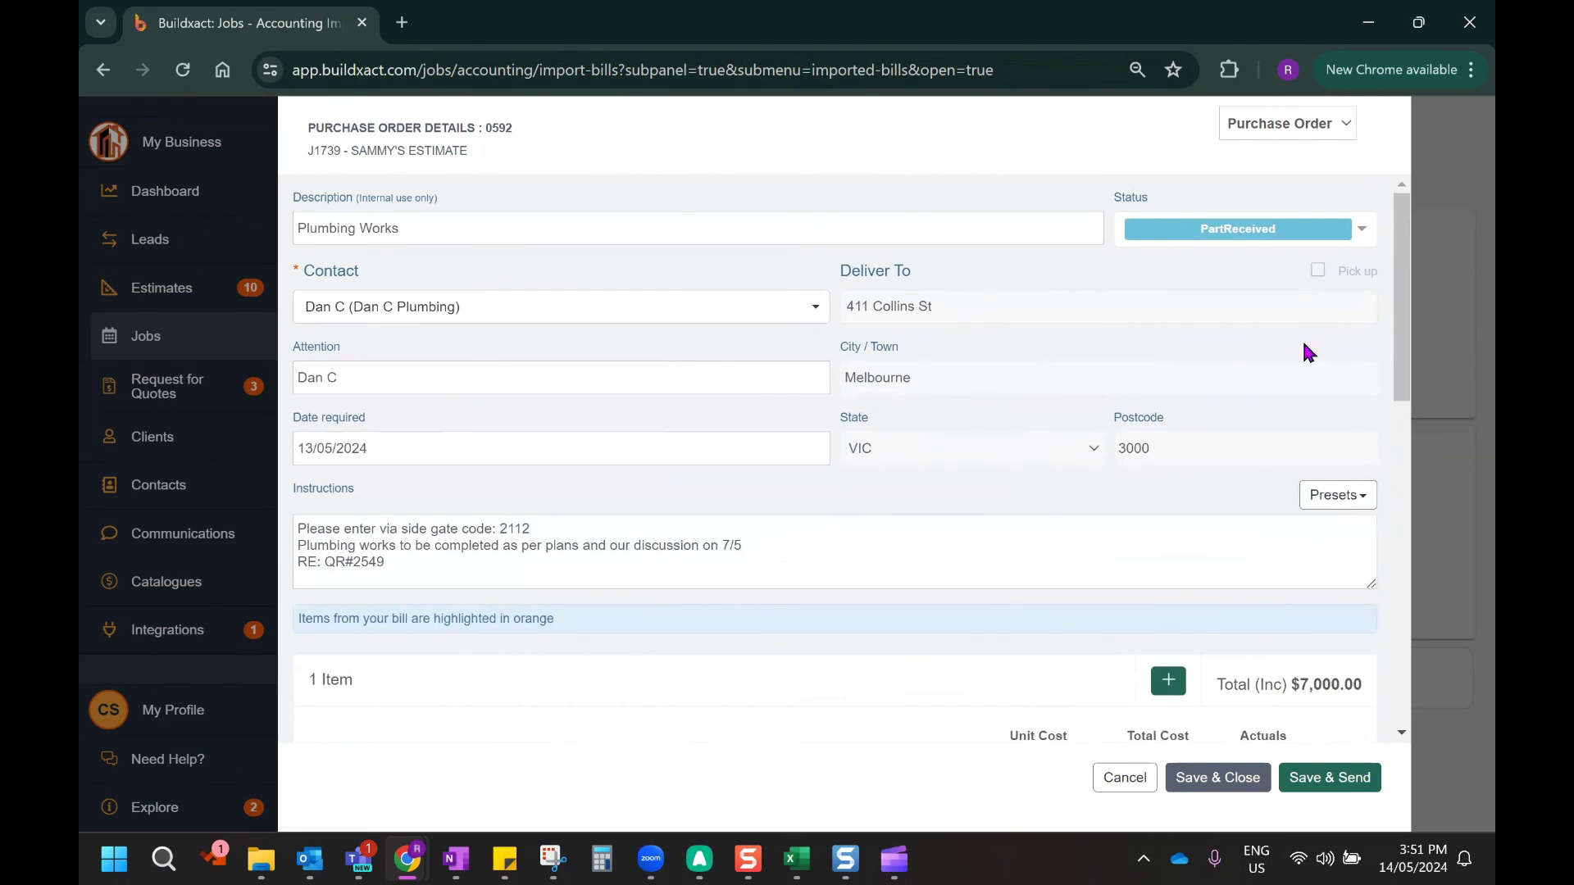
scroll("down", 3)
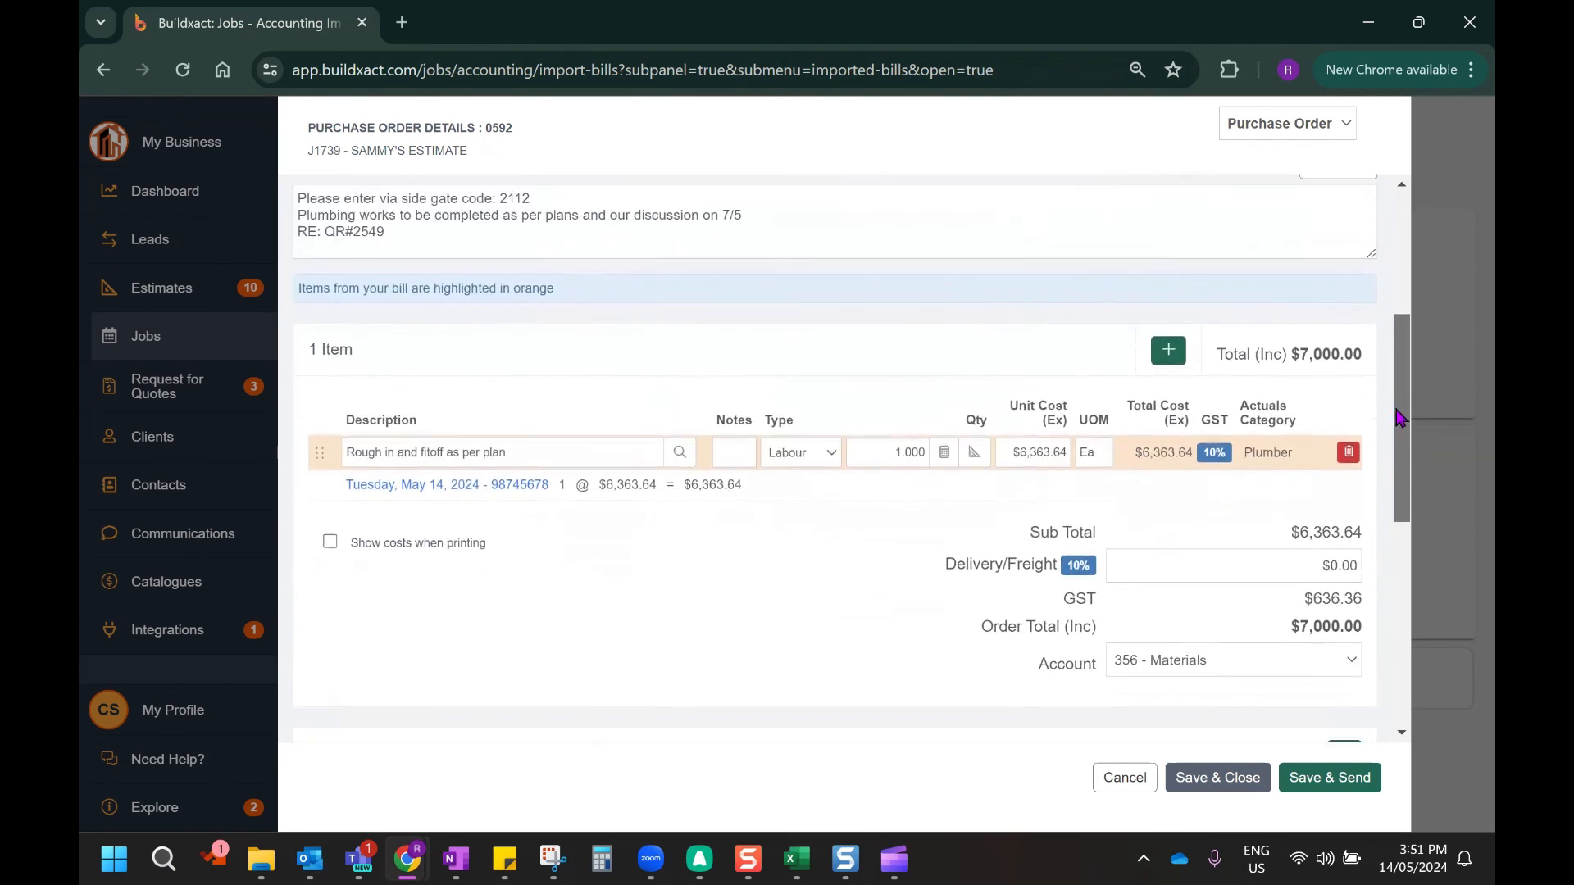
Mark order 0592 as received on 14/05/2024, then save and close it
scroll("down", 3)
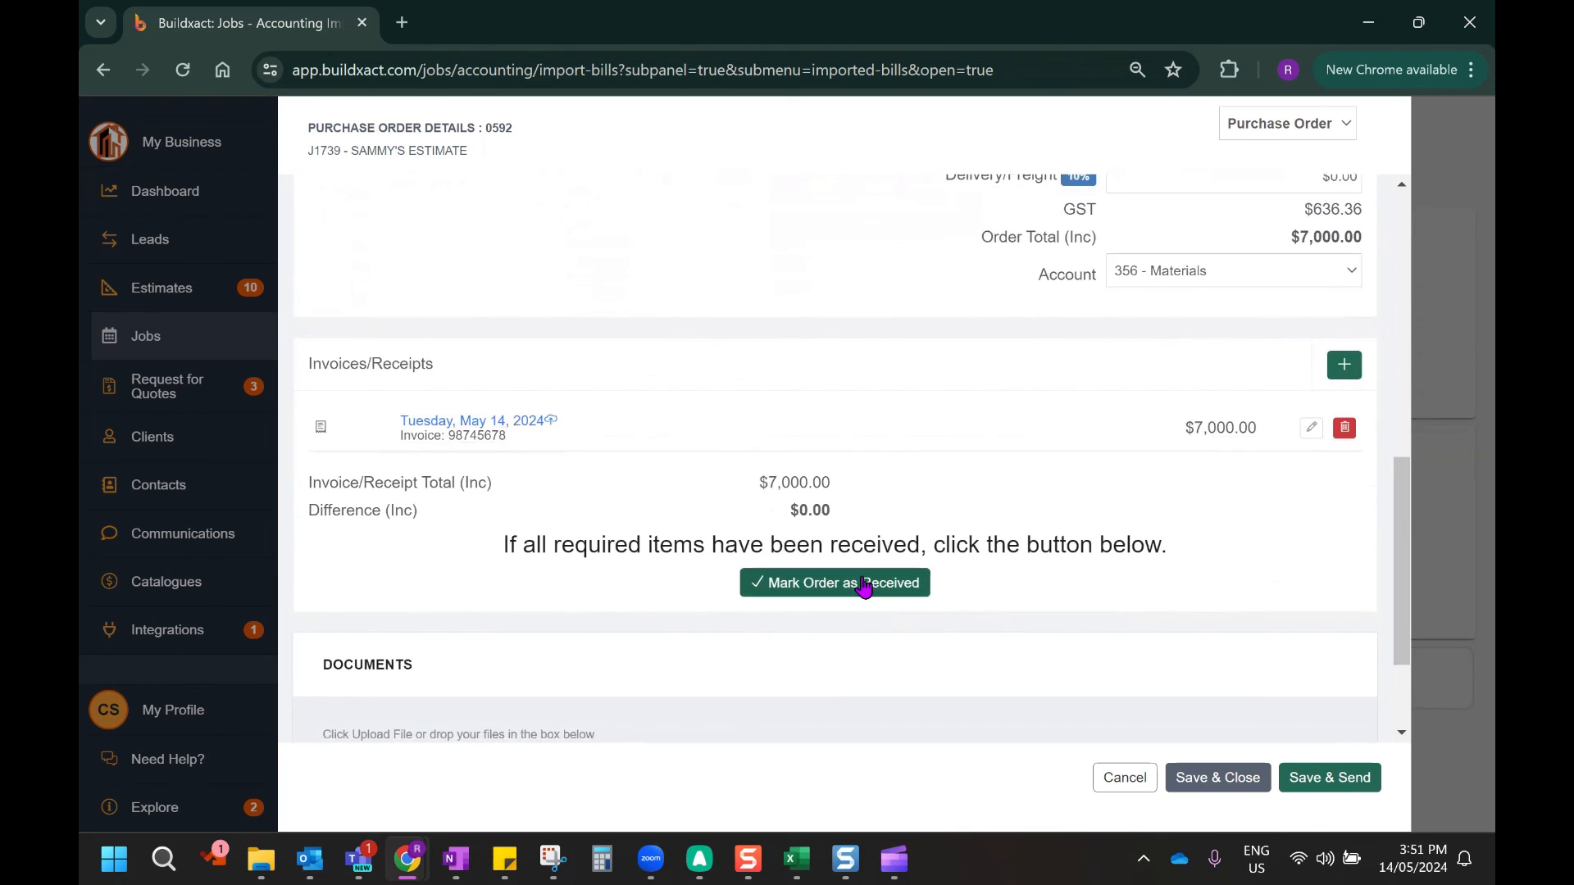
left_click(835, 583)
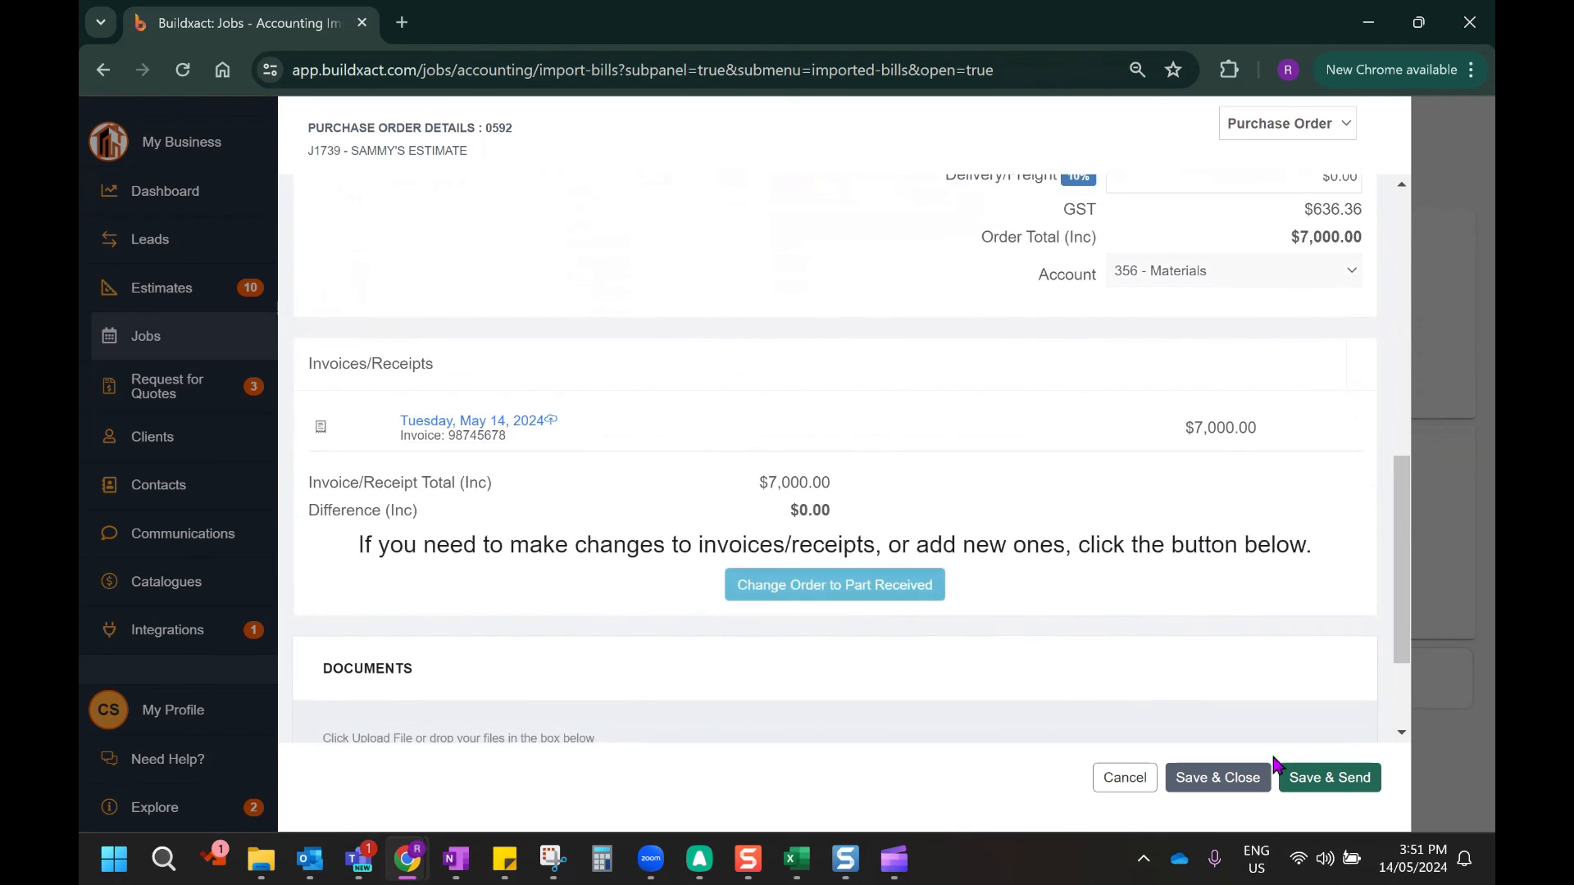
scroll("up", 3)
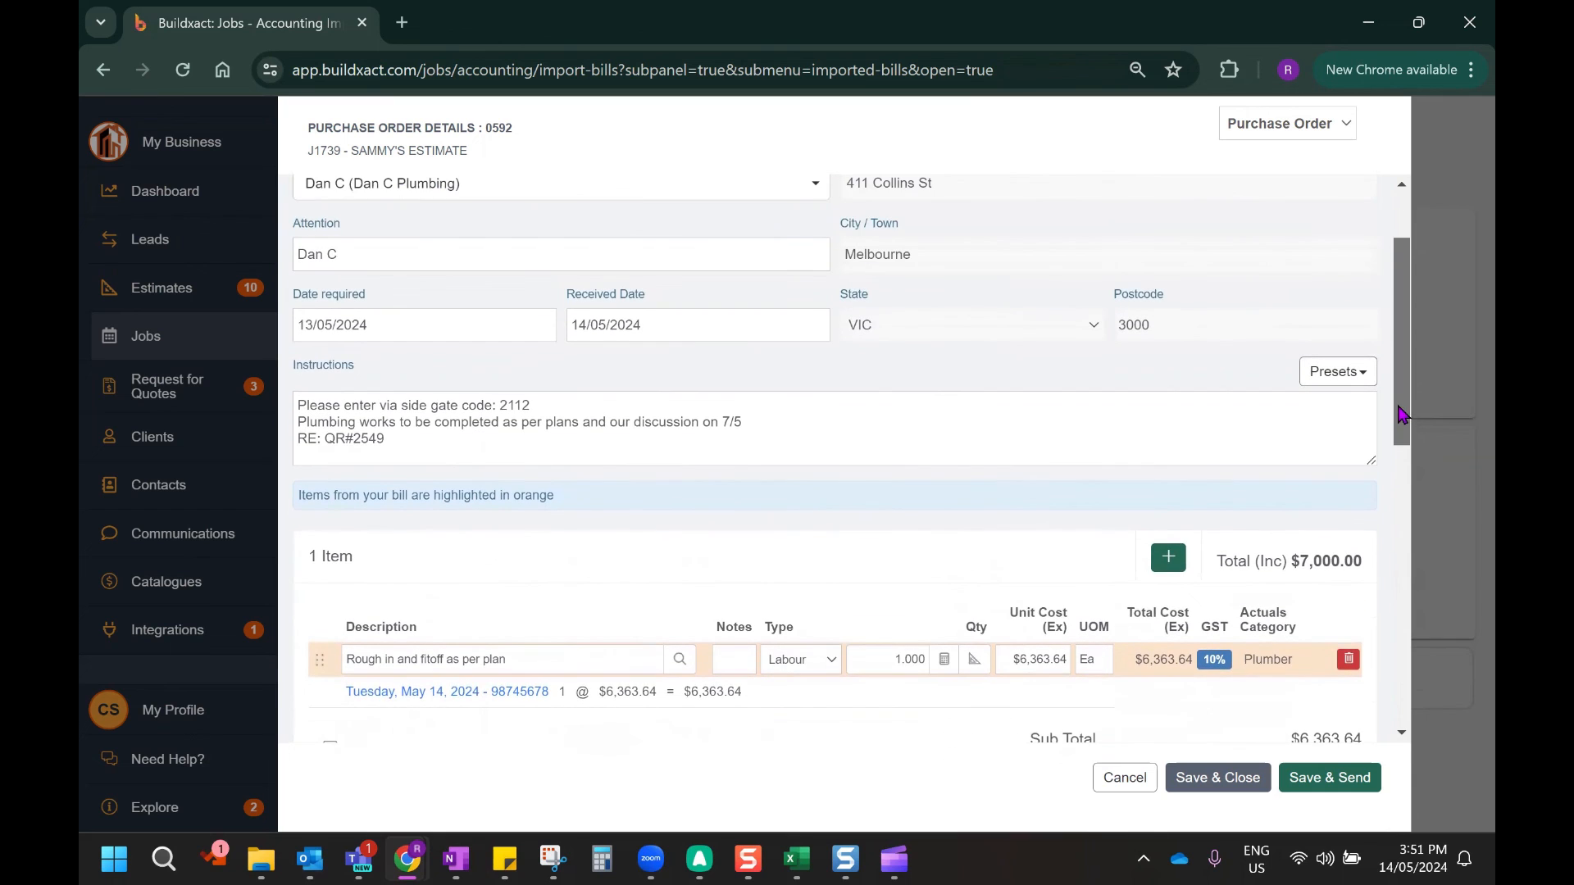
mouse_move(570, 325)
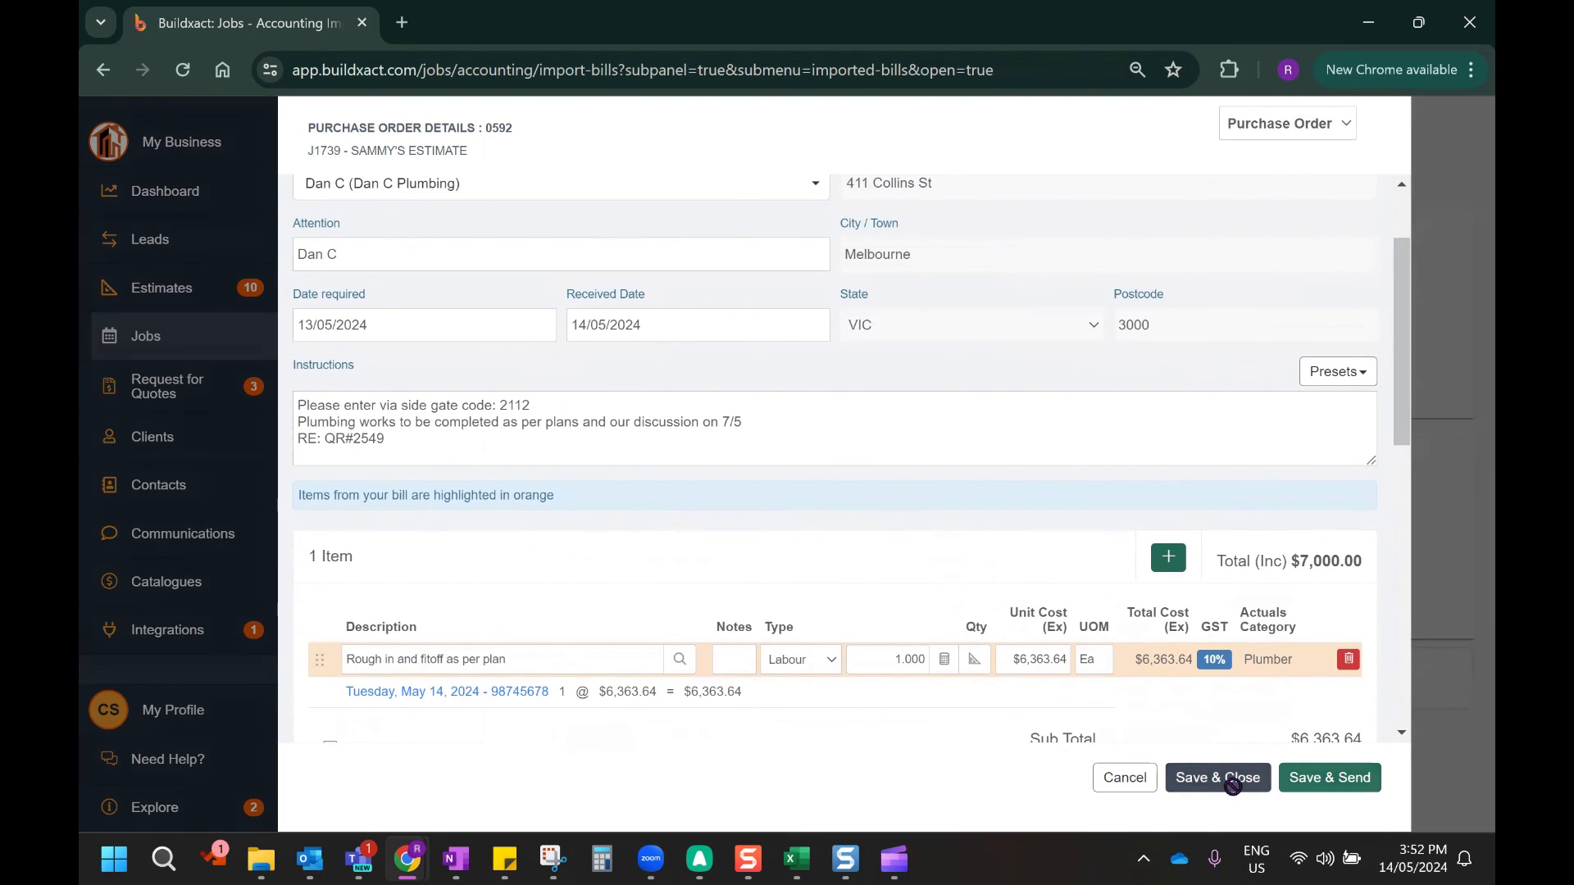
left_click(1217, 777)
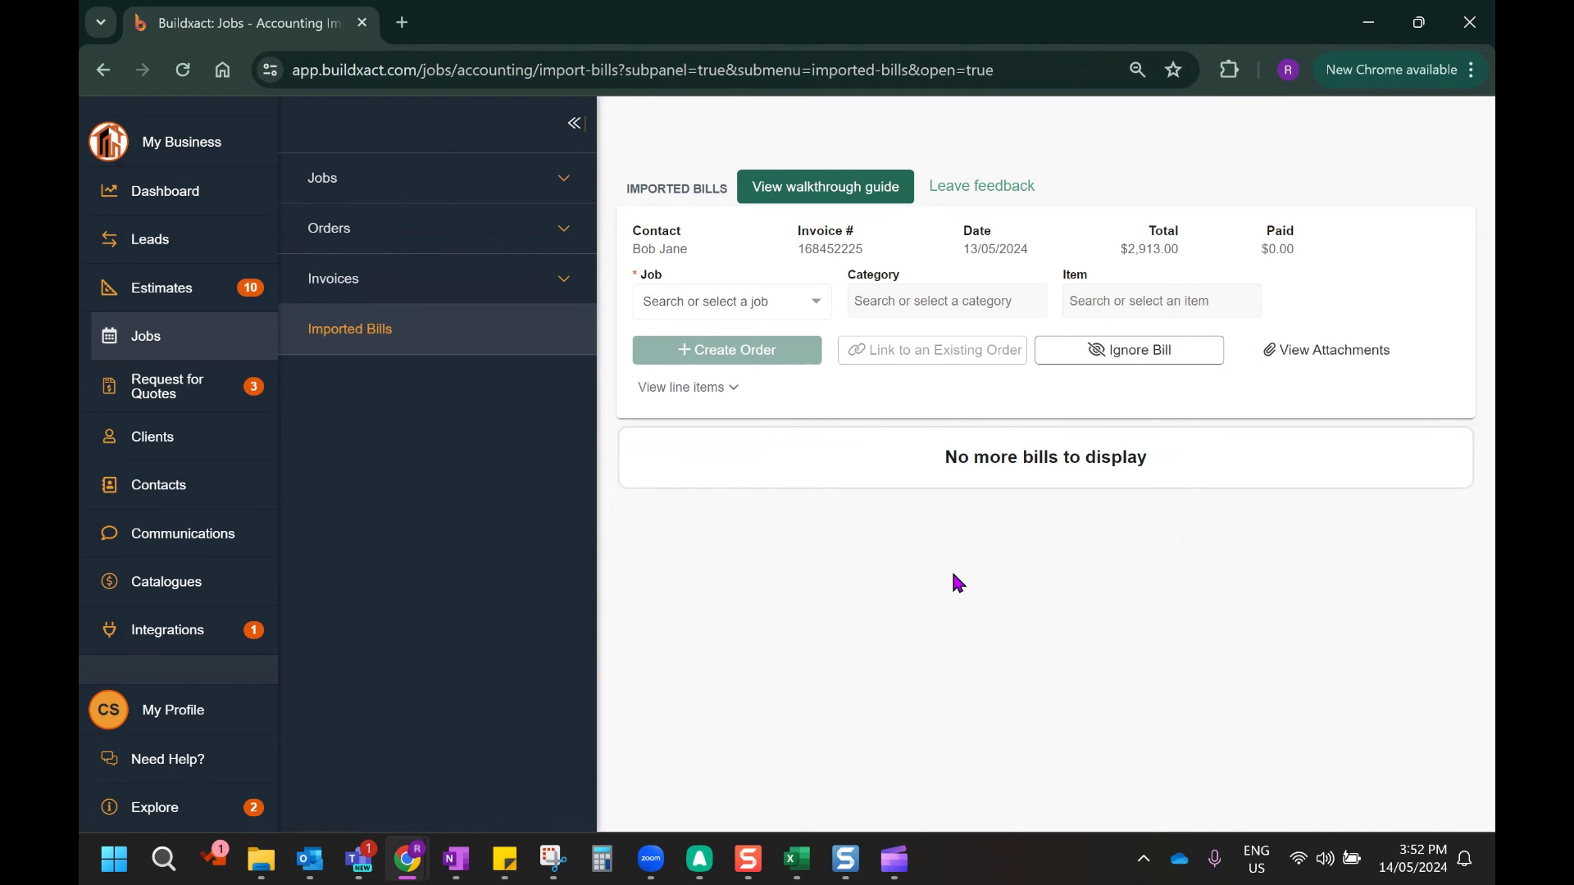
mouse_move(167, 759)
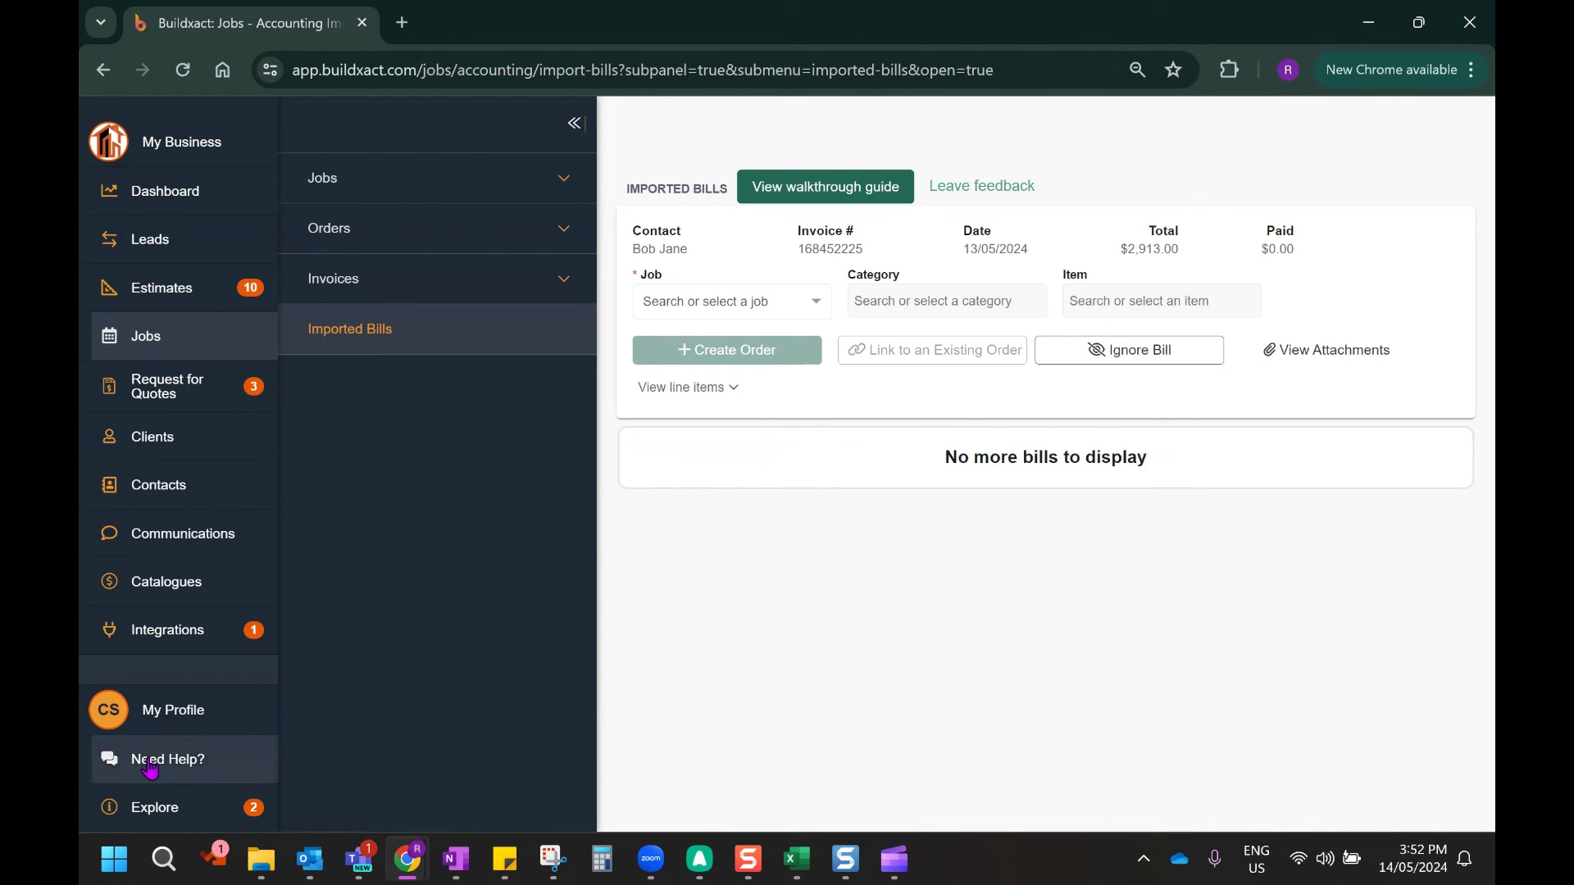
mouse_move(960, 619)
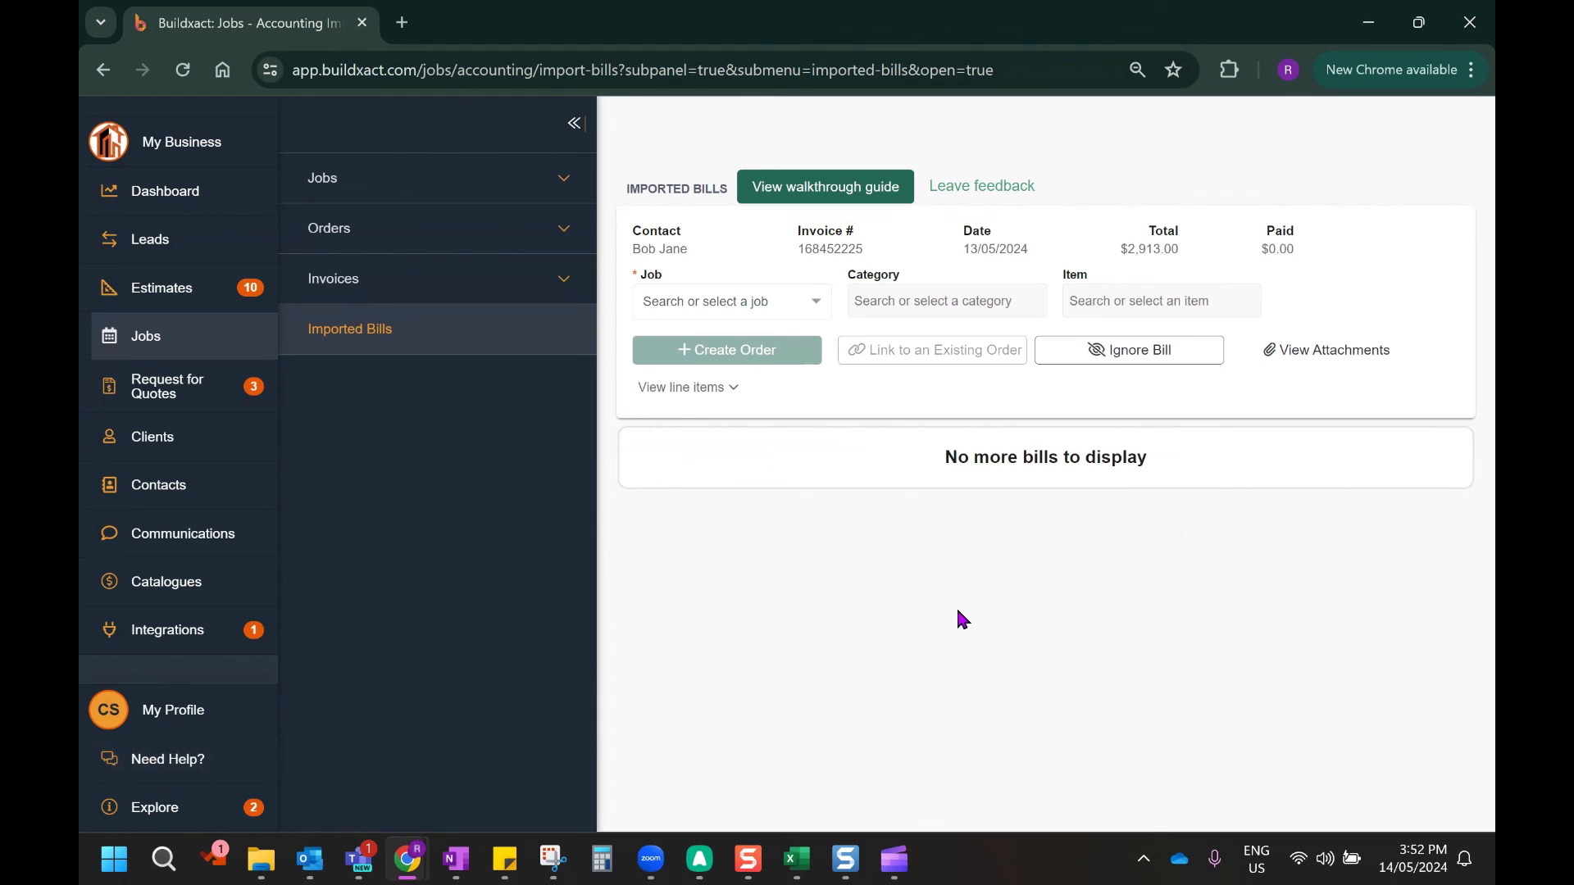